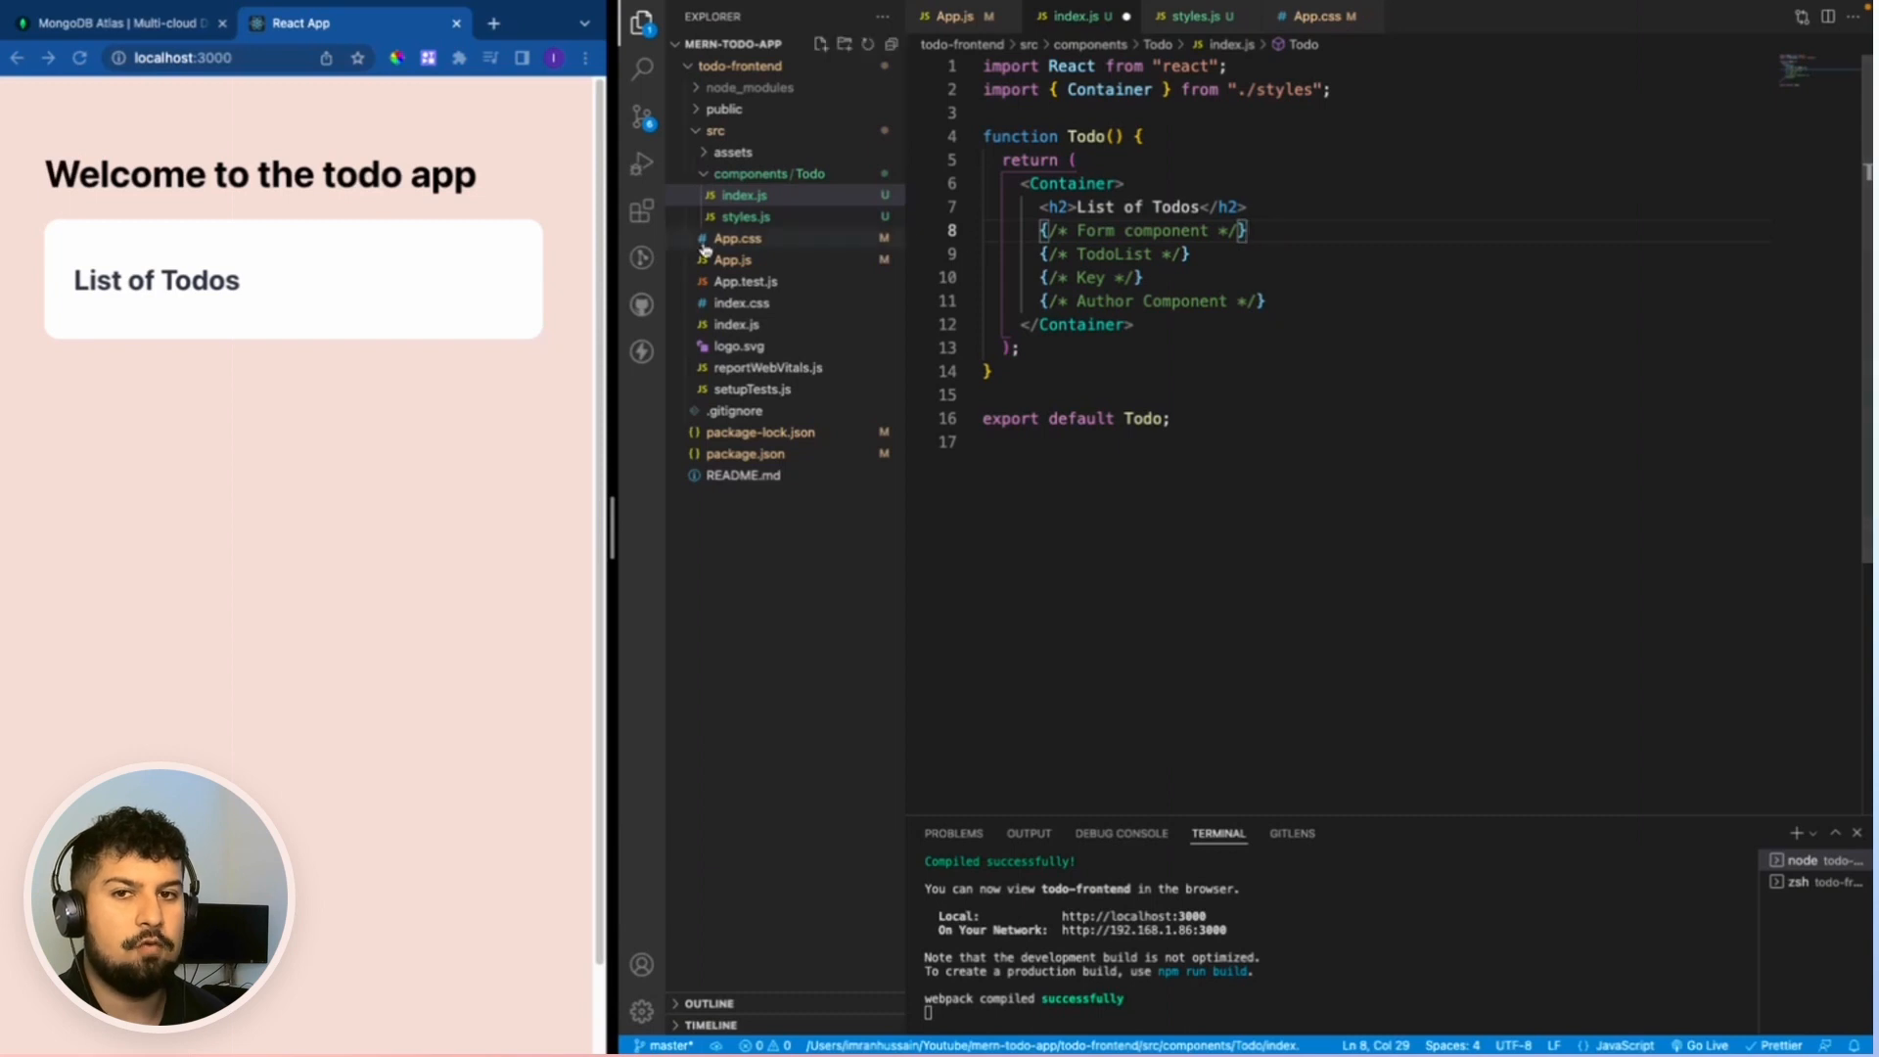
Create a Form folder under components containing an index.js with a basic Form component.
right_click(768, 173)
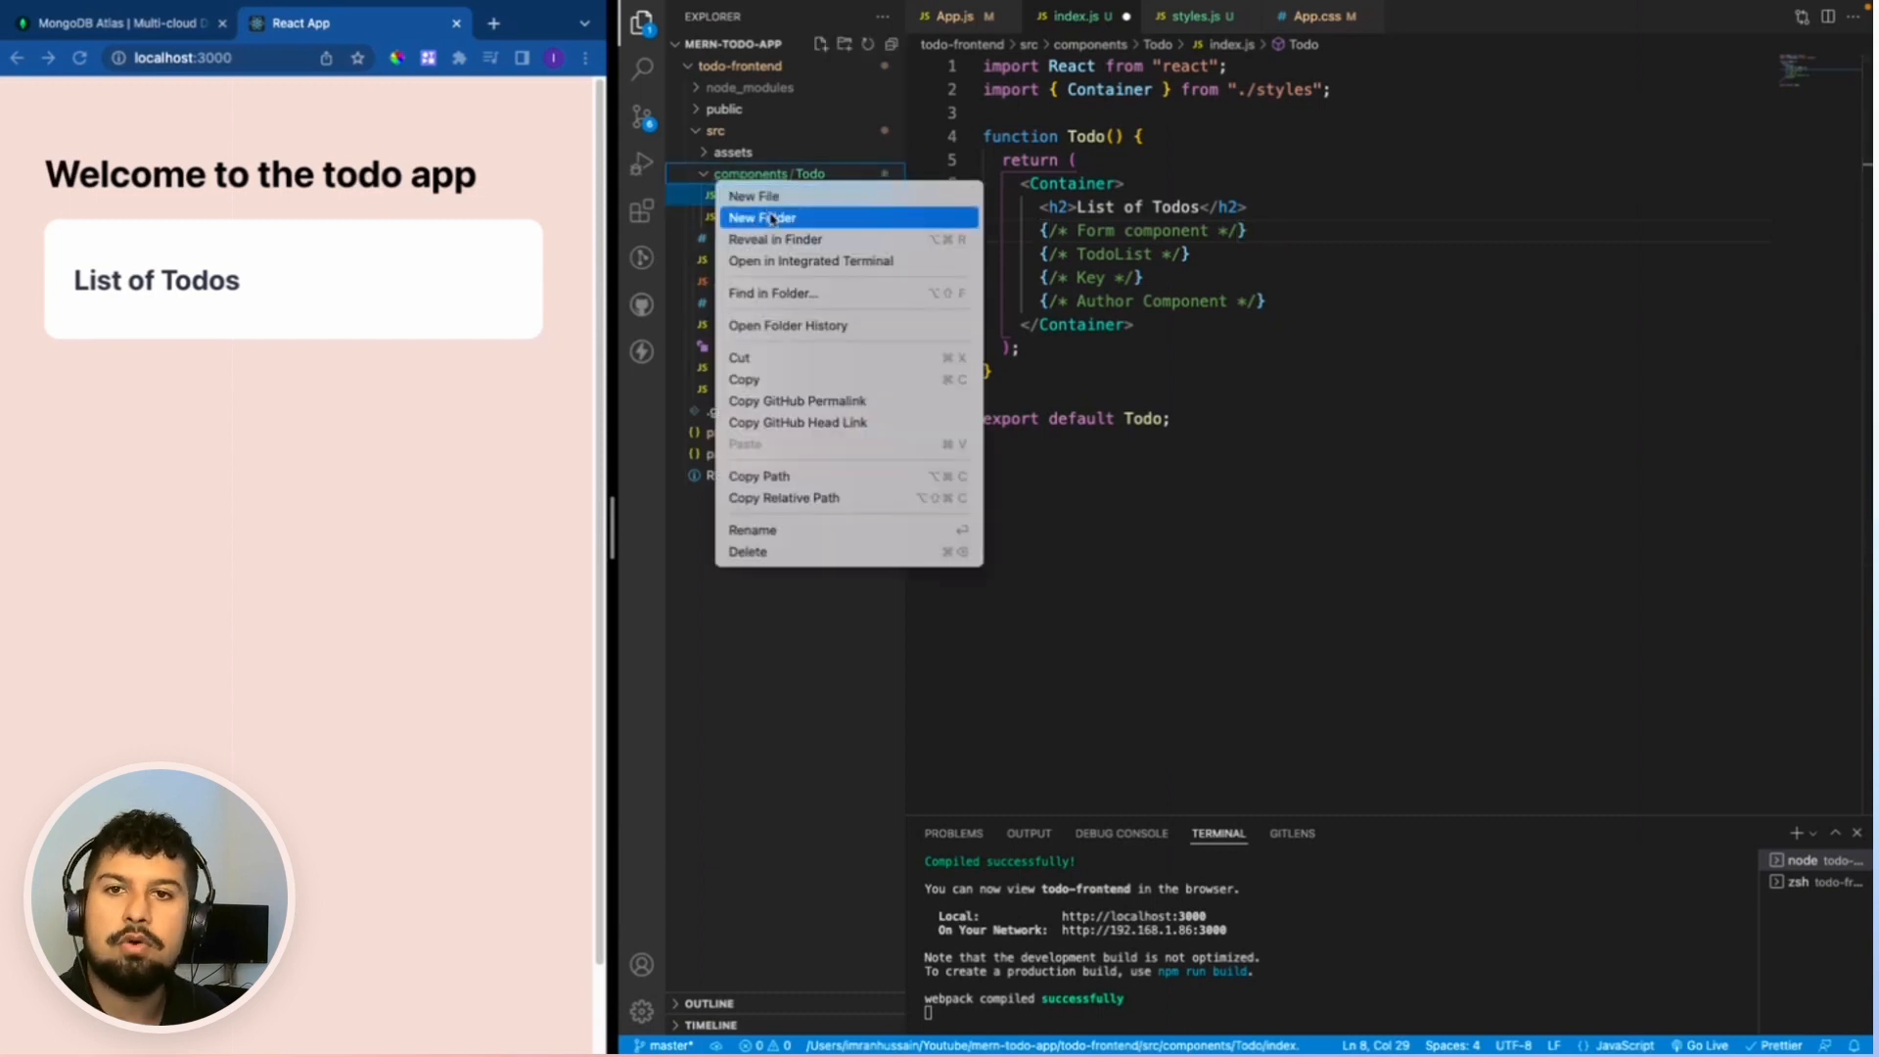
click(763, 218)
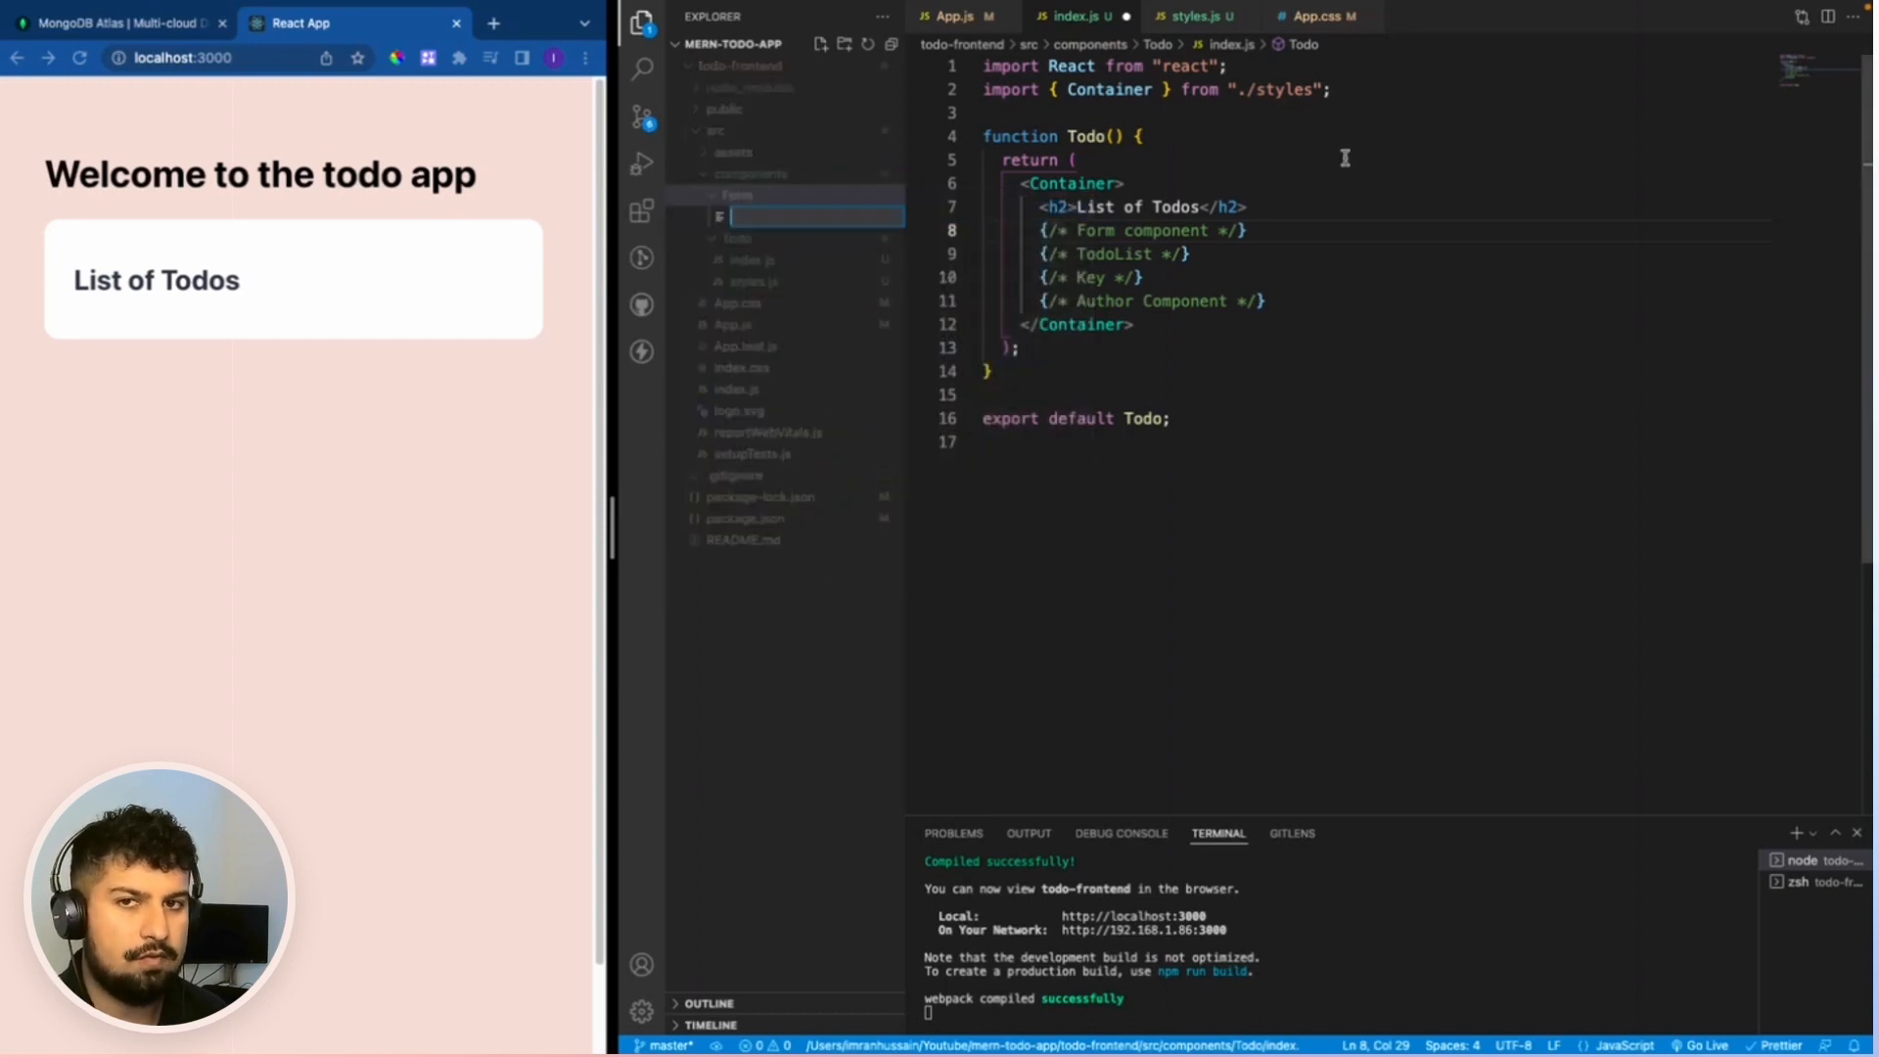
text(index.js)
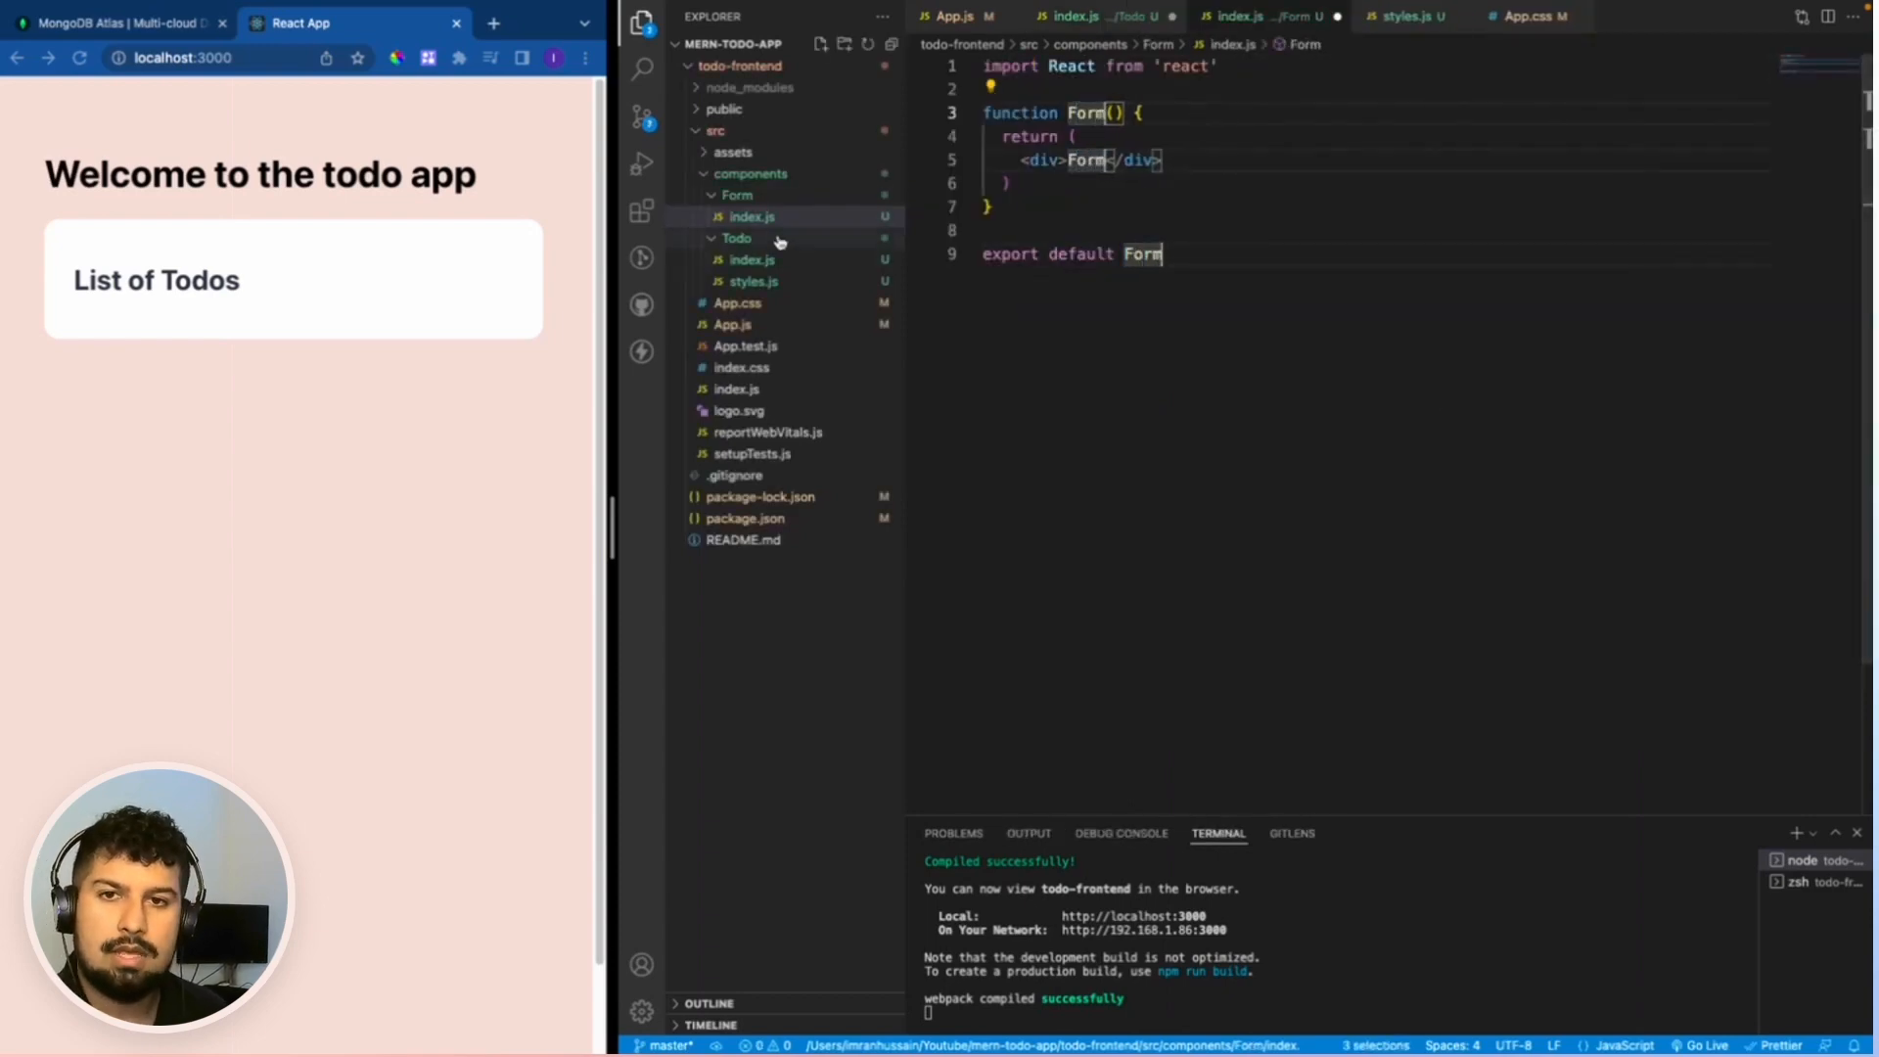
Create Form/styles.js exporting FormContainer as a styled.form component.
click(752, 217)
text(import styled from "styled-components";)
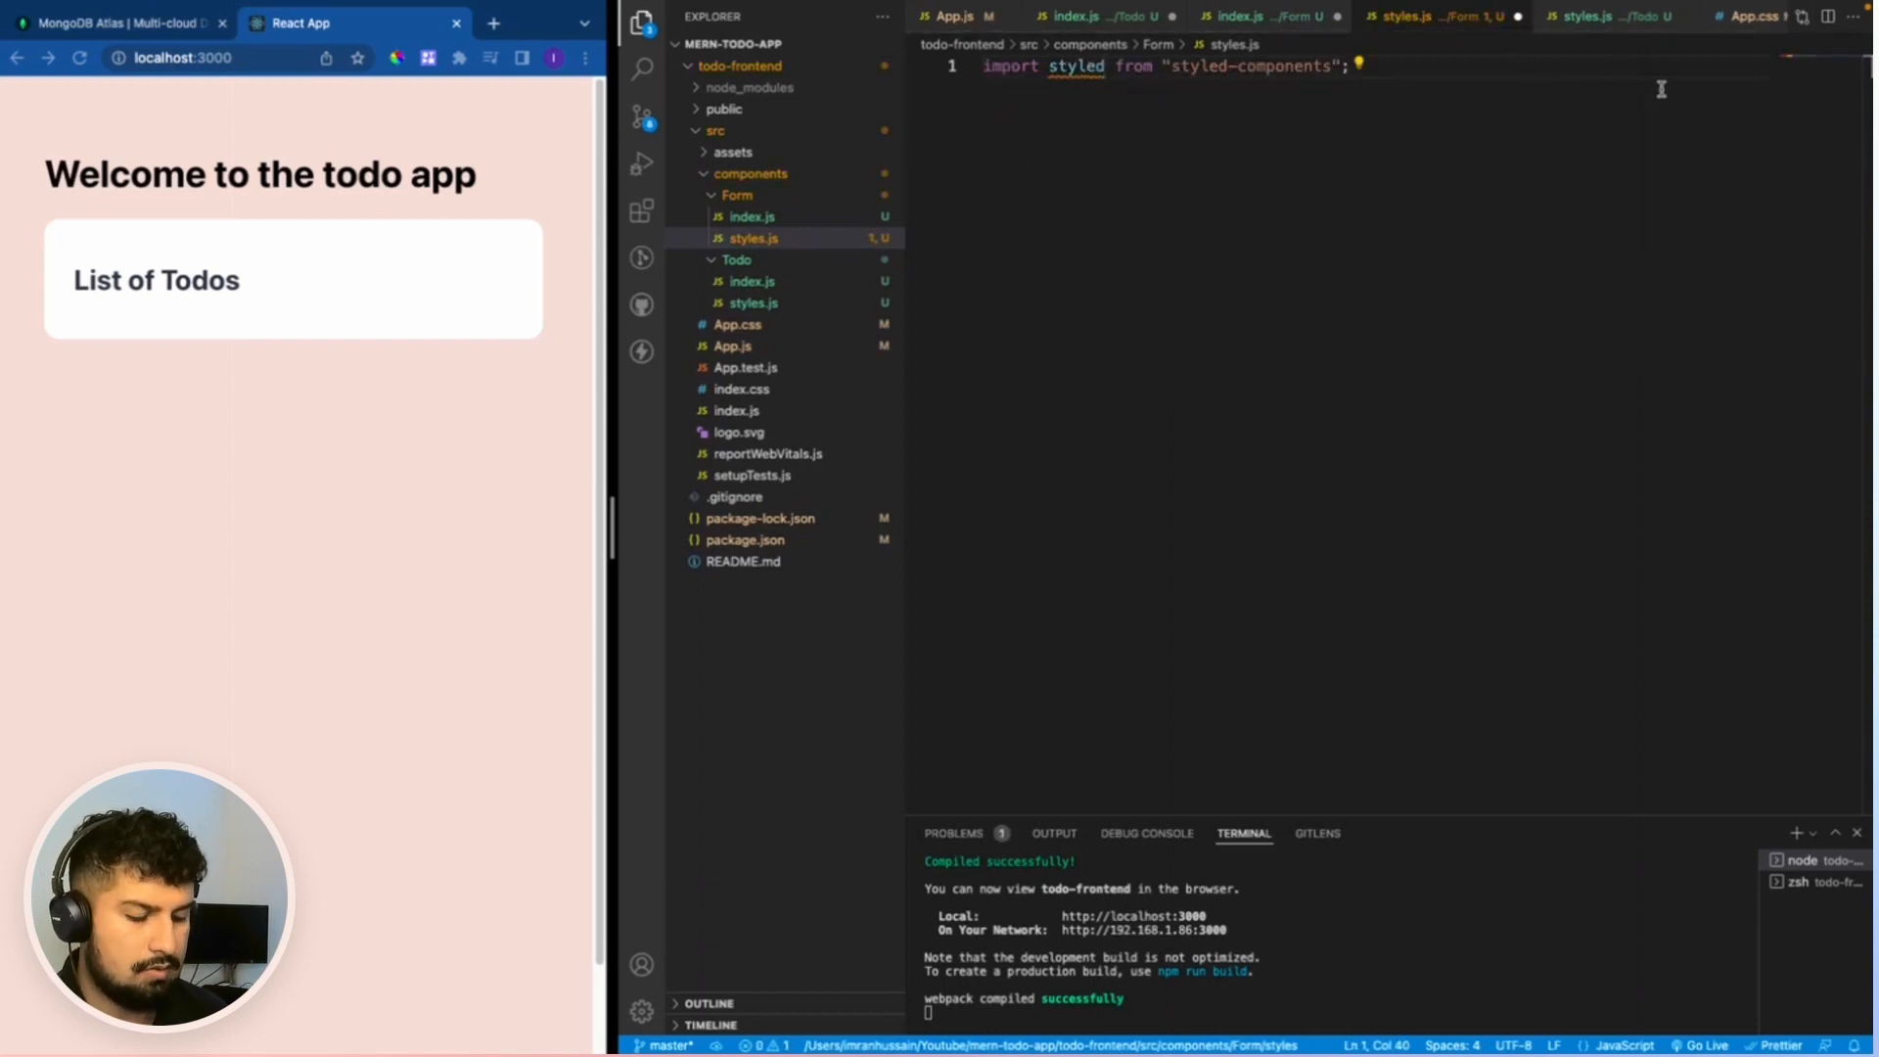
text(export)
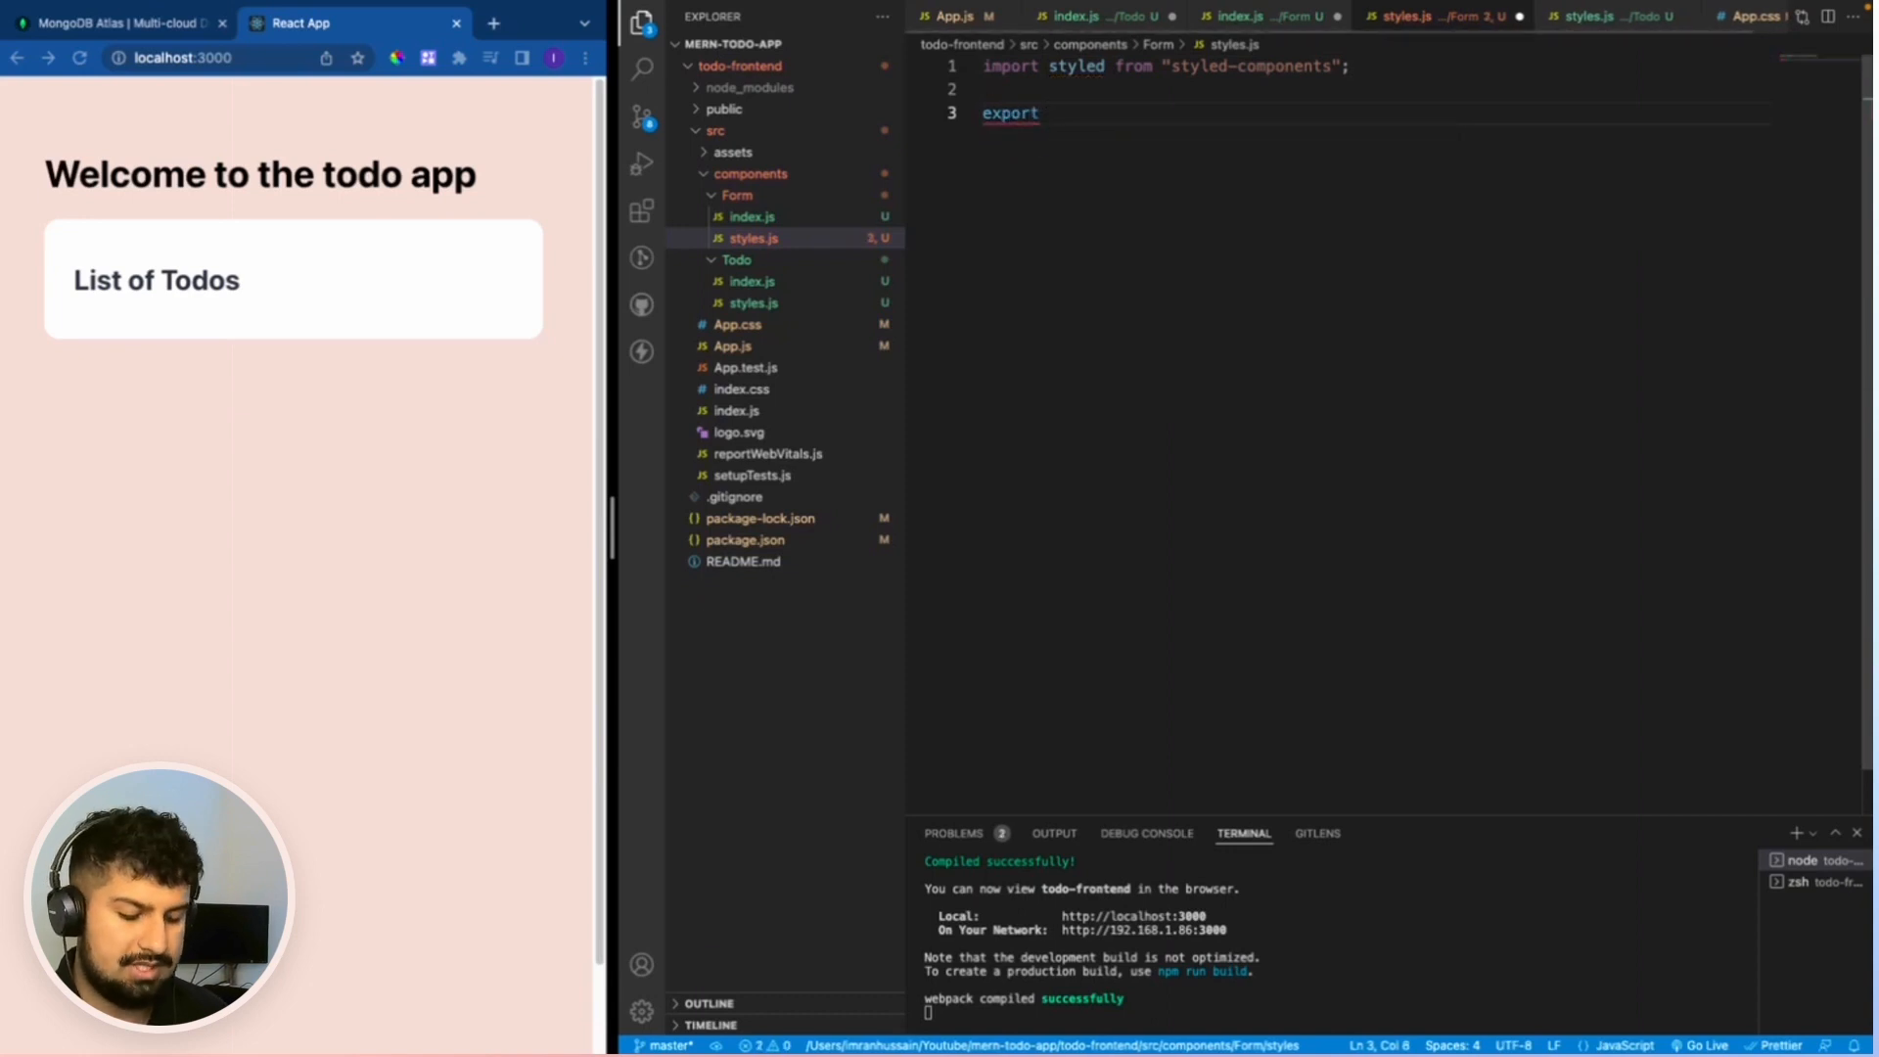
text(const FormContainer =)
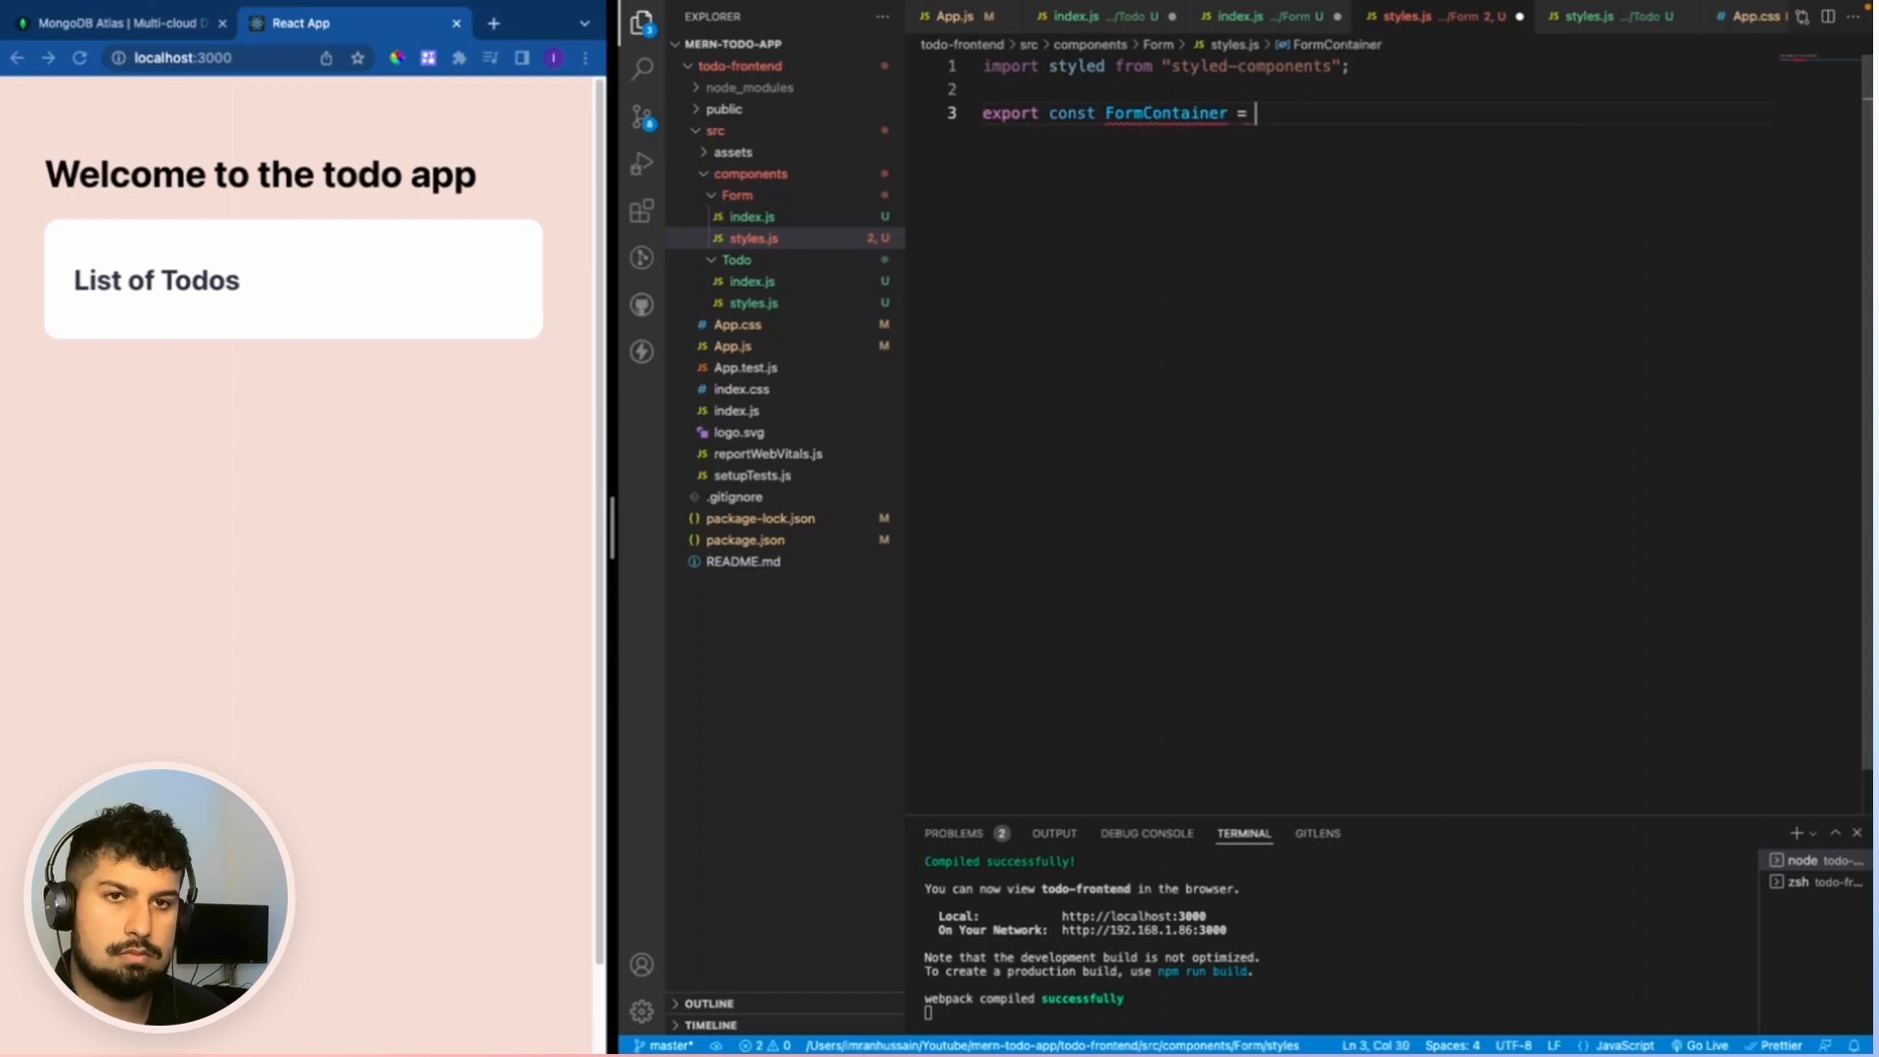
text(styles)
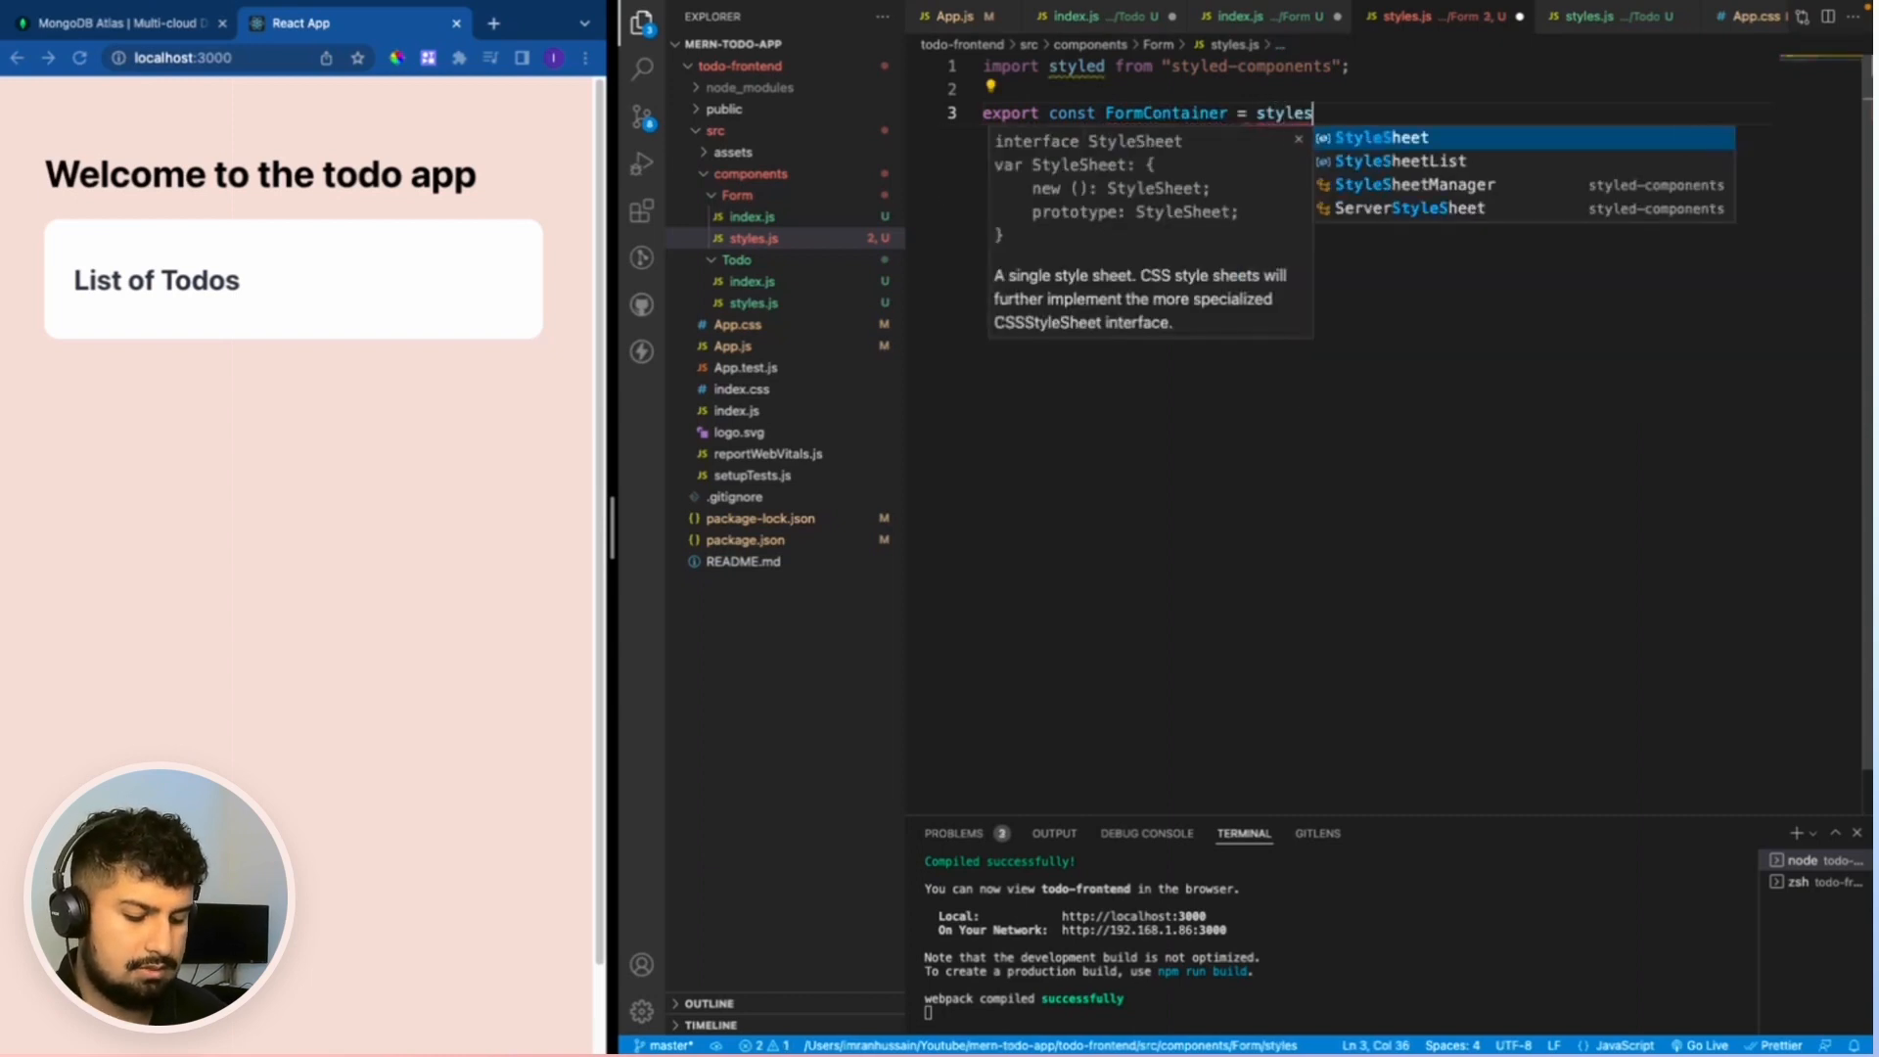
text(.form``)
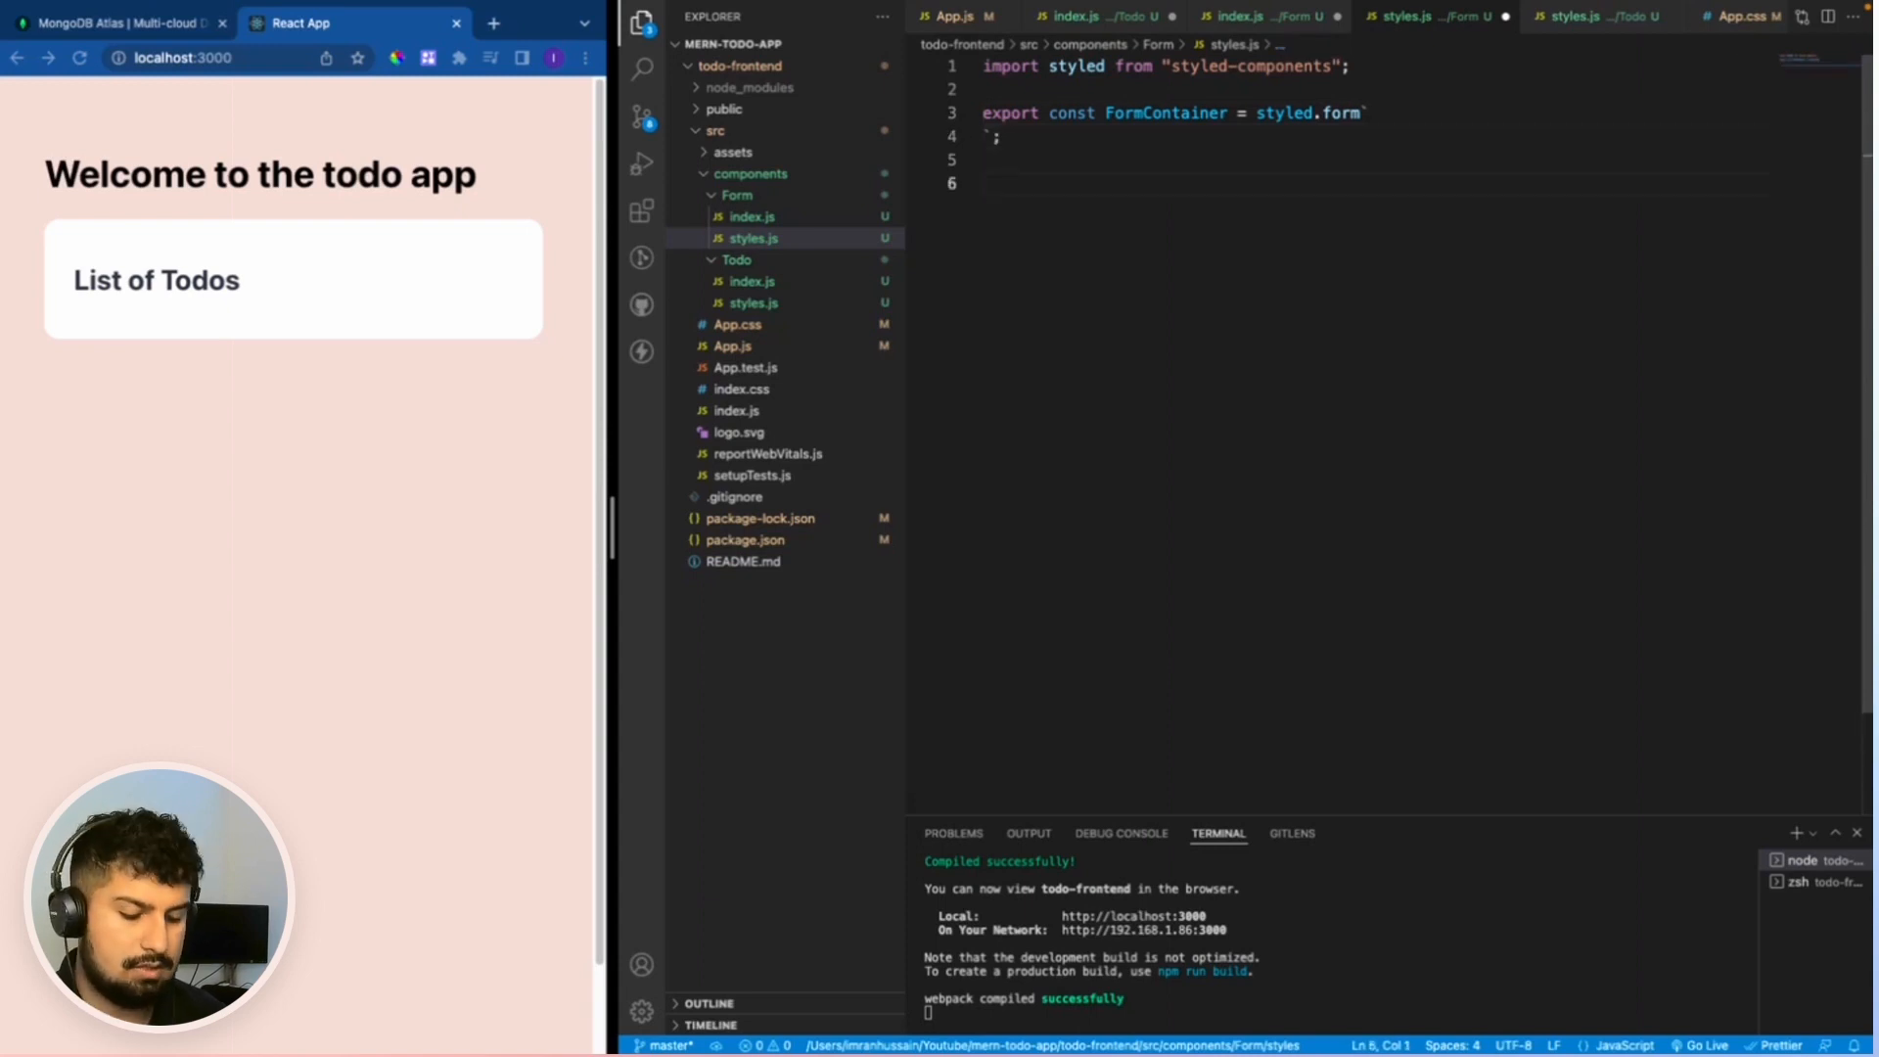
Export styled Input and Button components, then copy the FormContainer name.
text(export const Input  = sty)
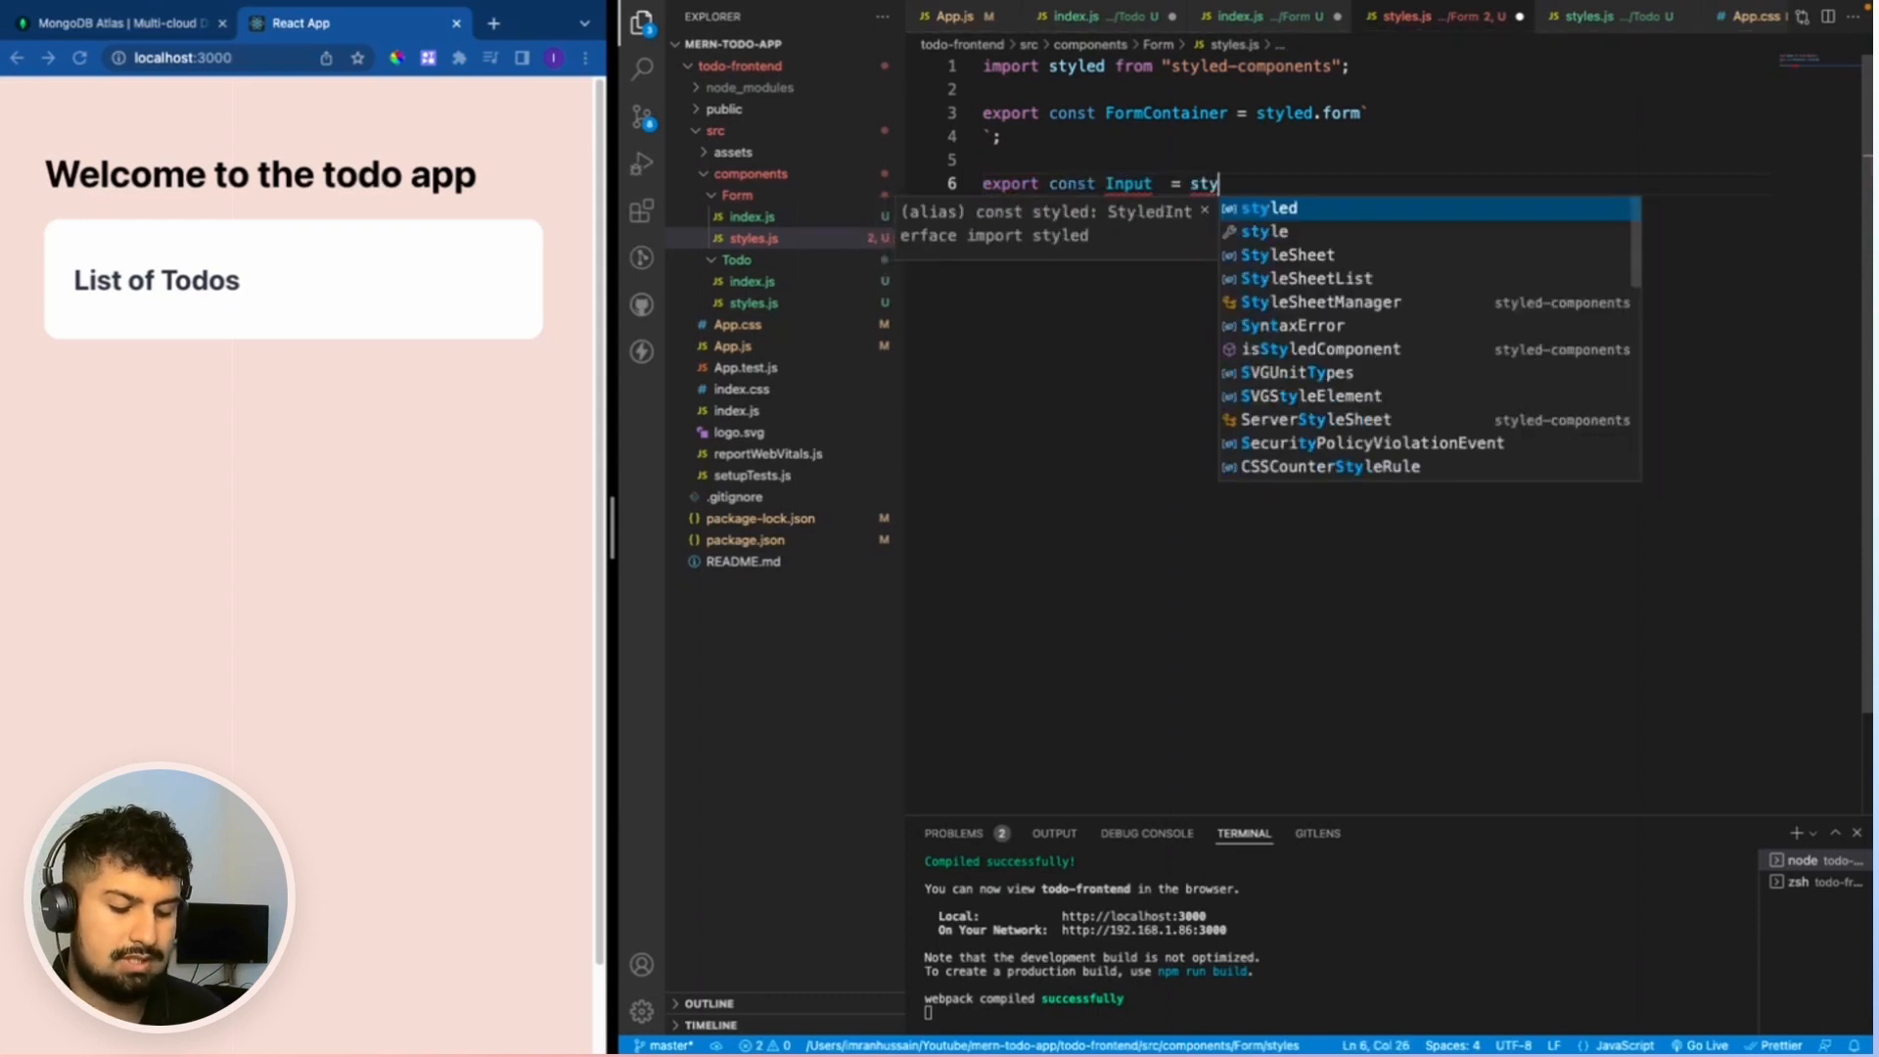
text(led.inpiut`)
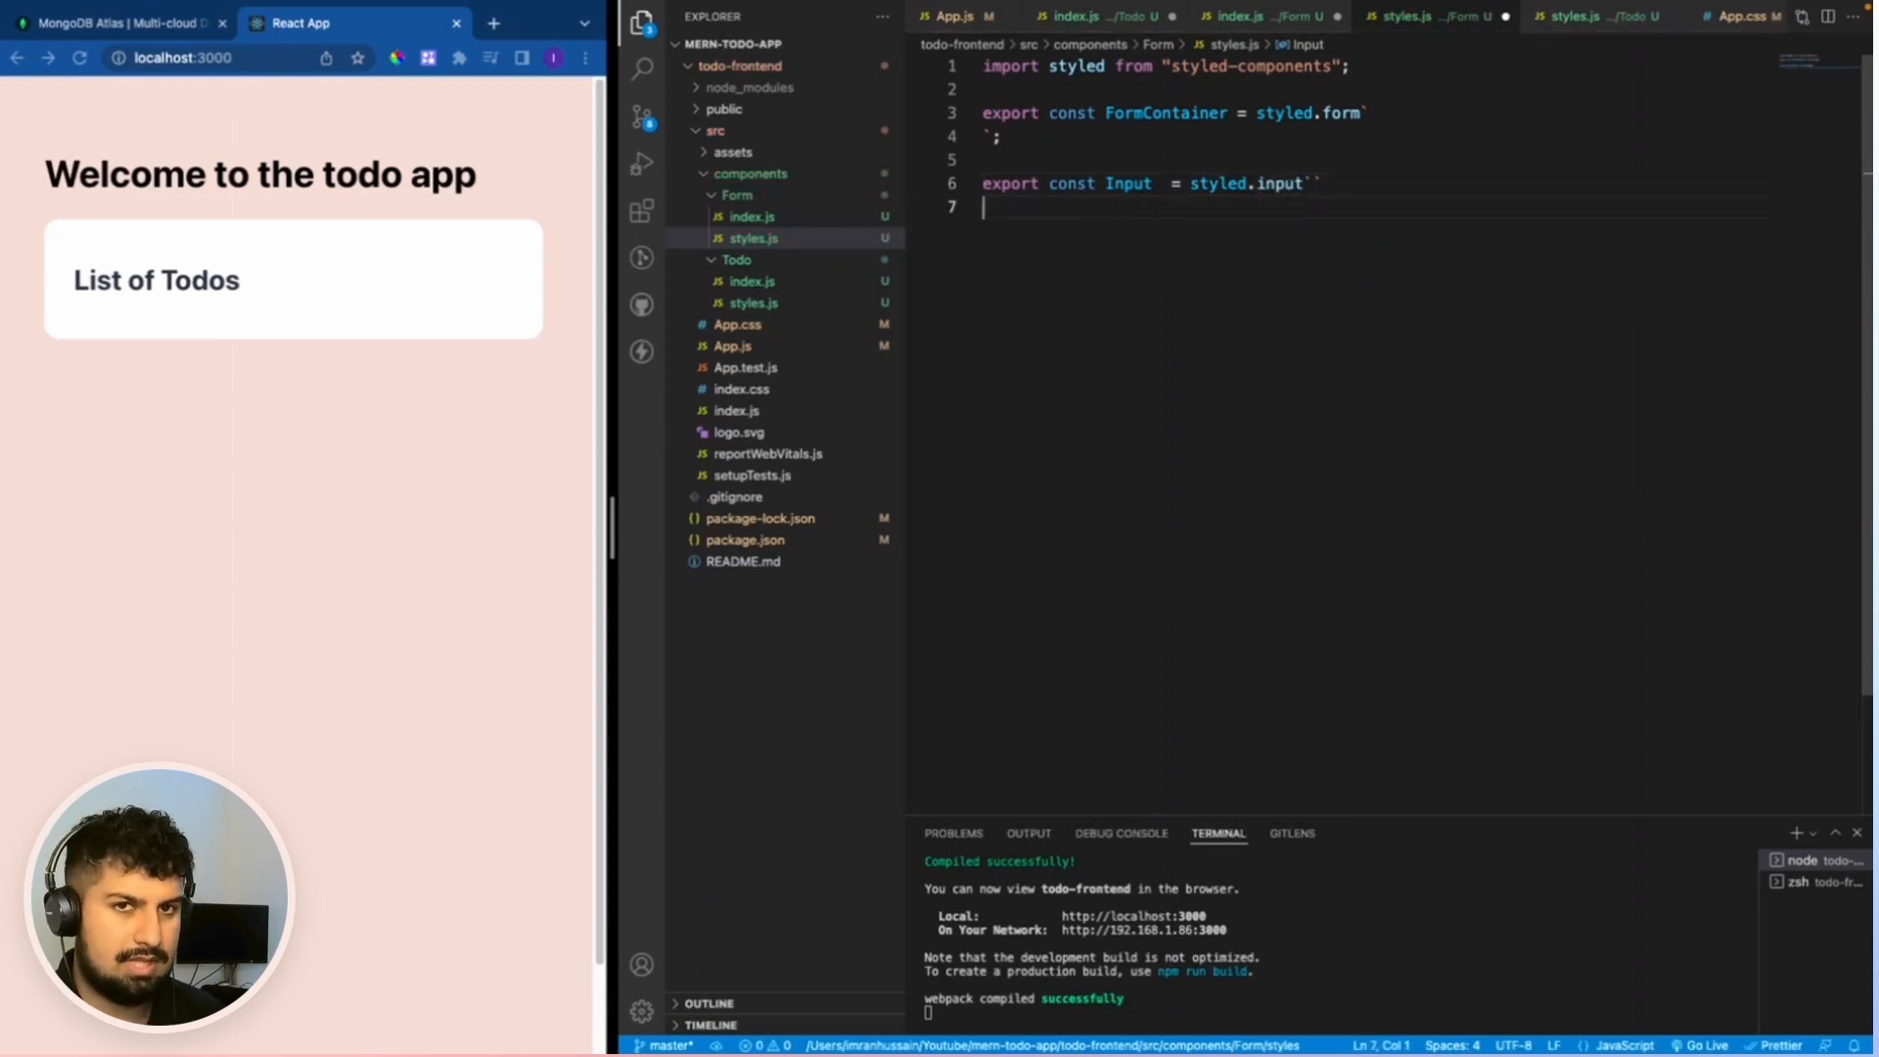
text(export)
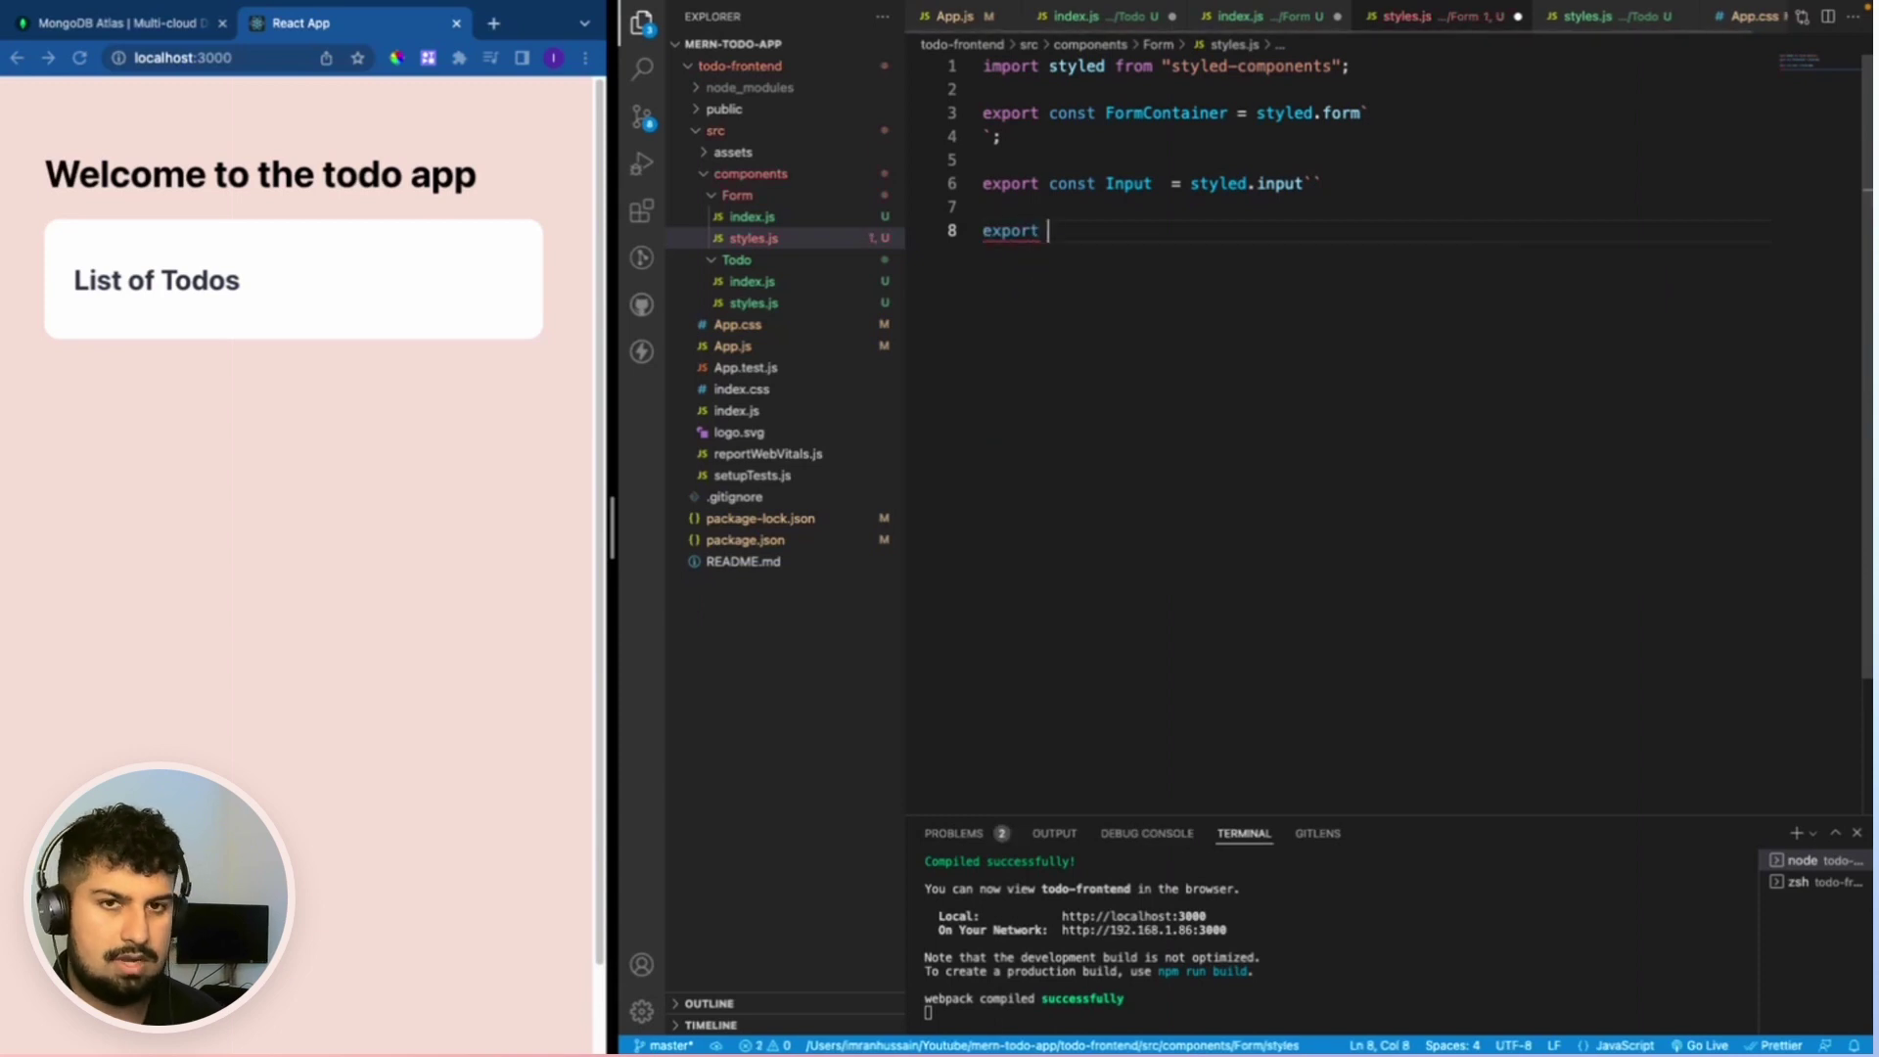
text(const Butt)
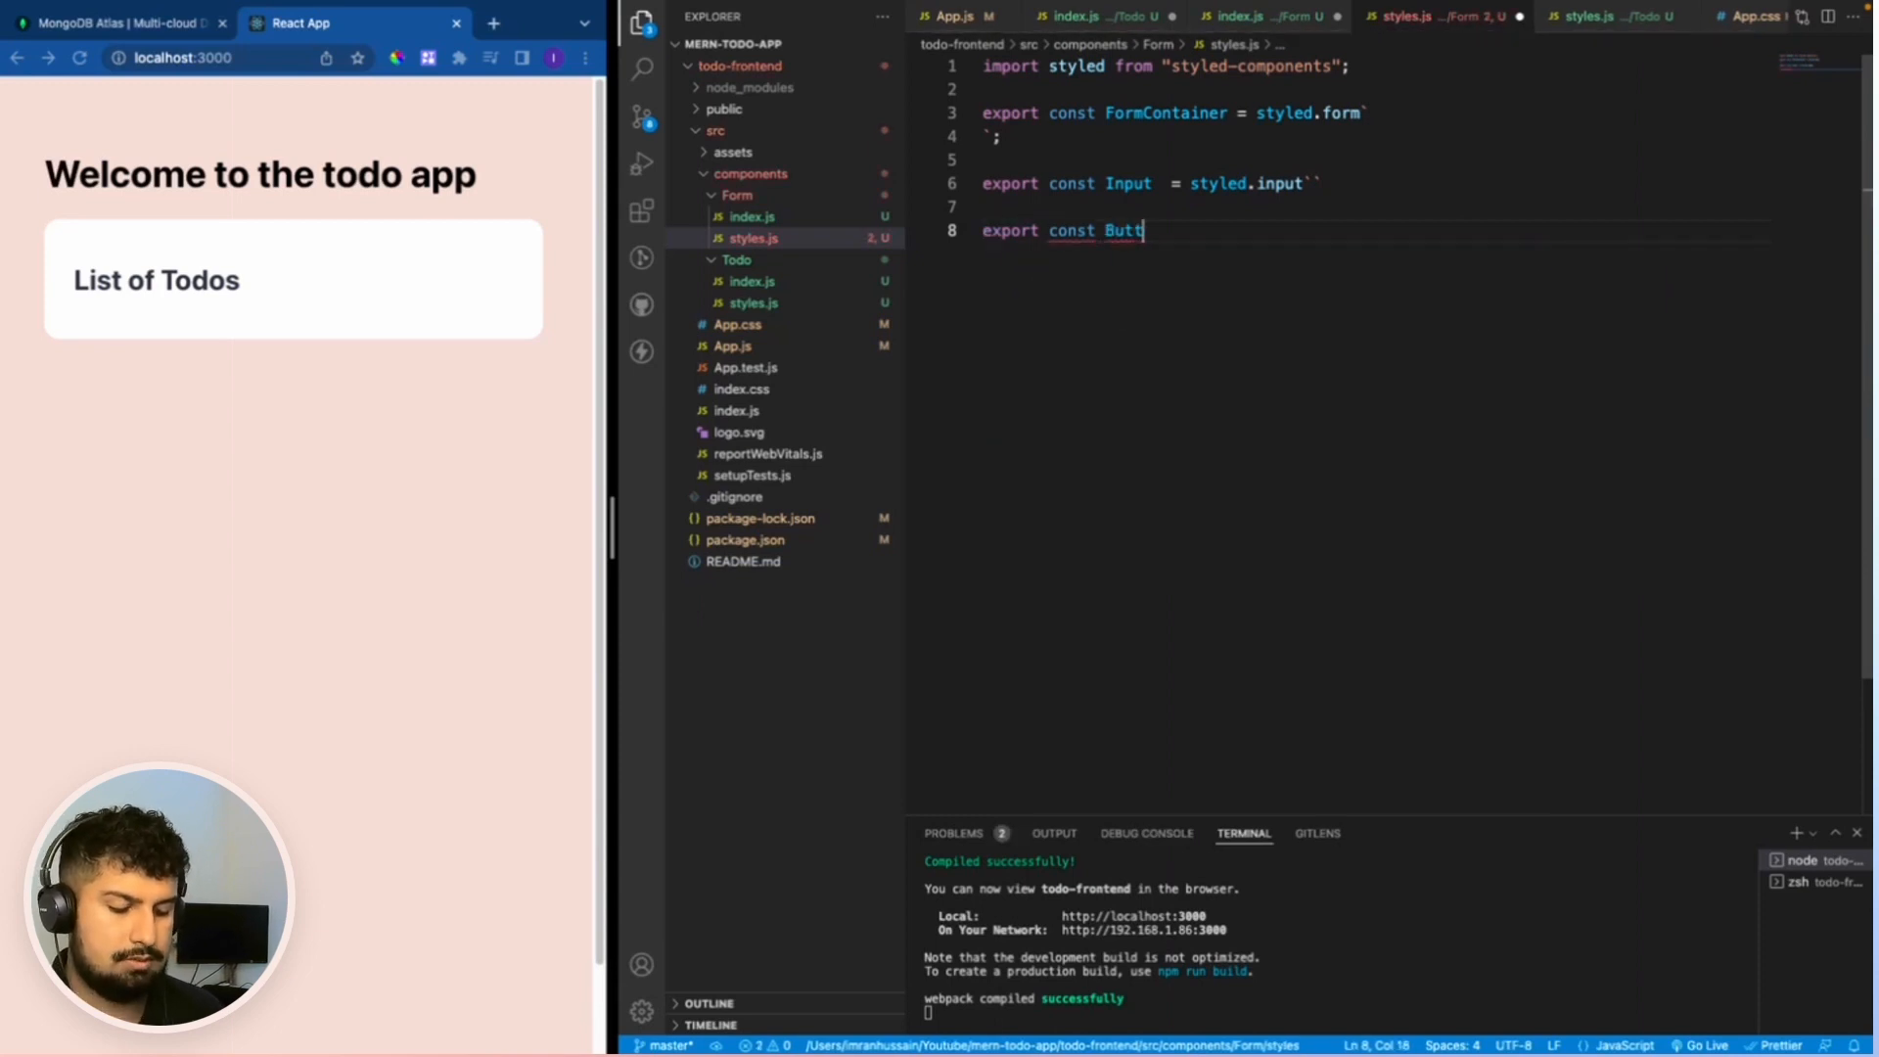
text(on = styled)
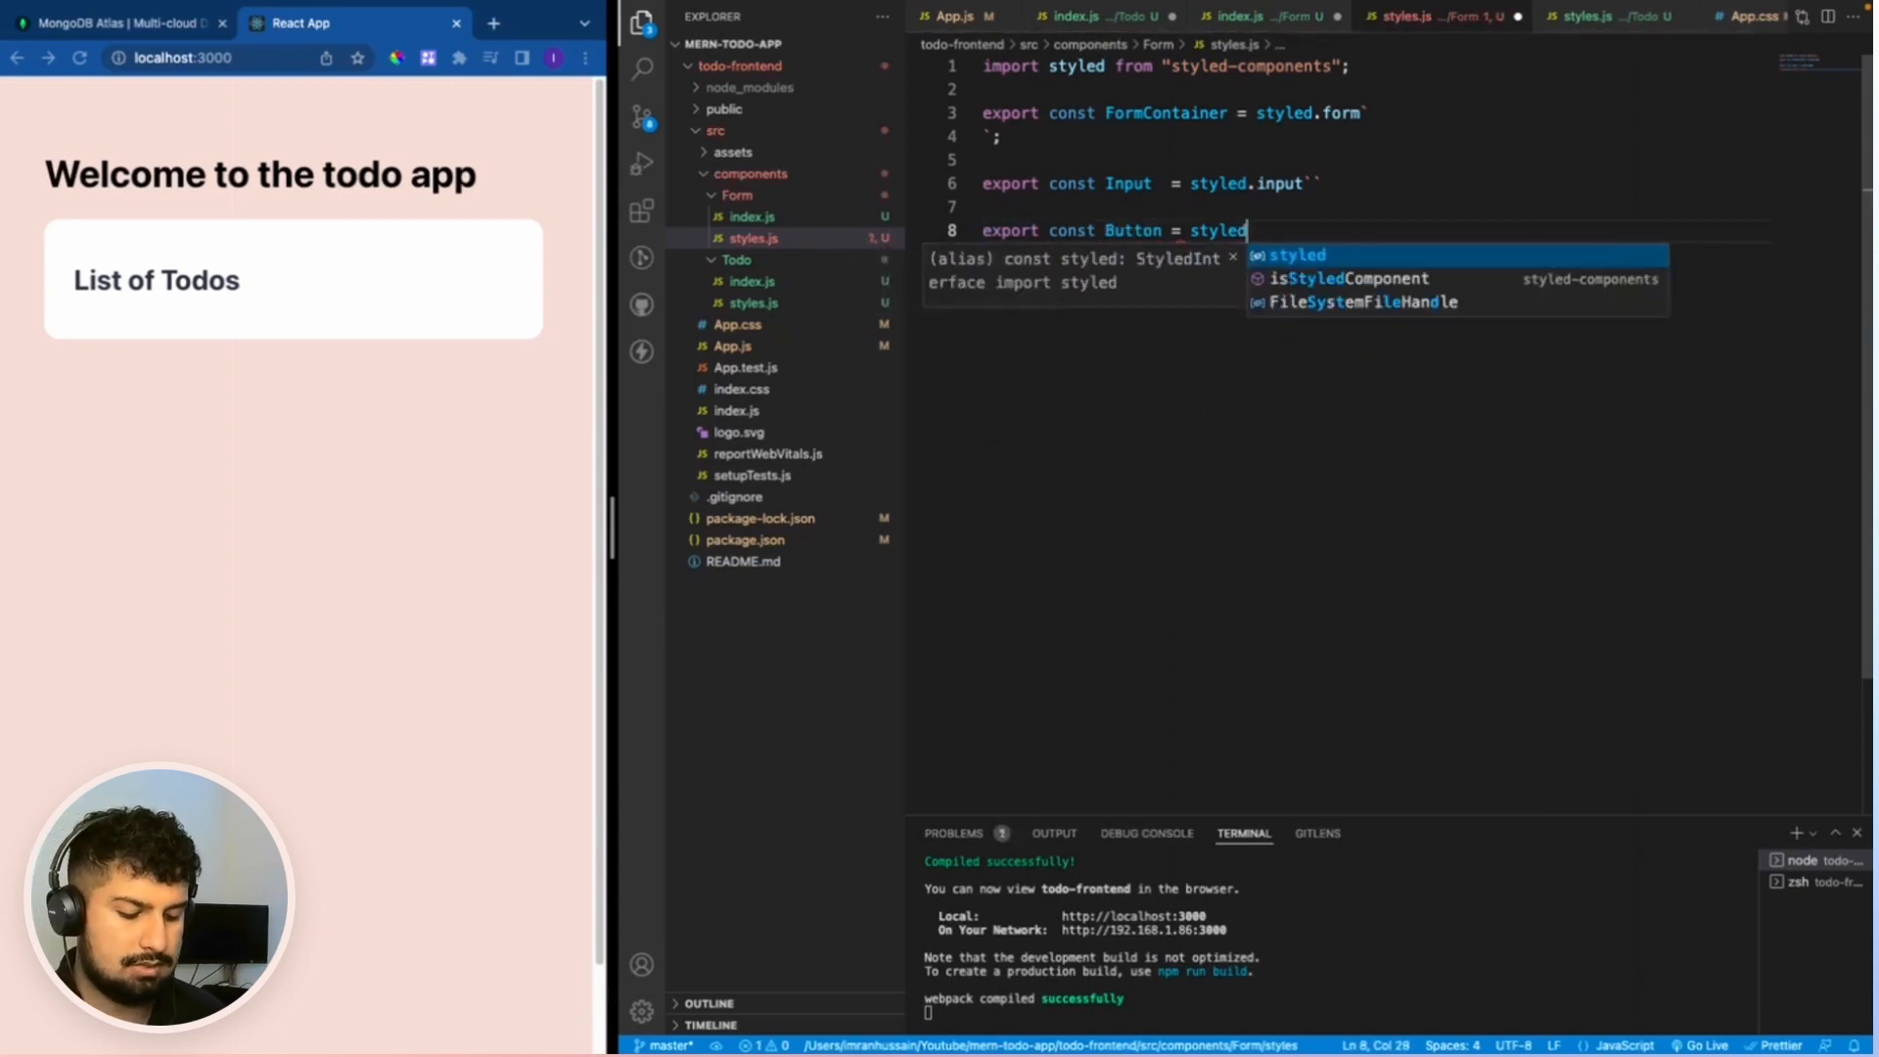
text(.button`)
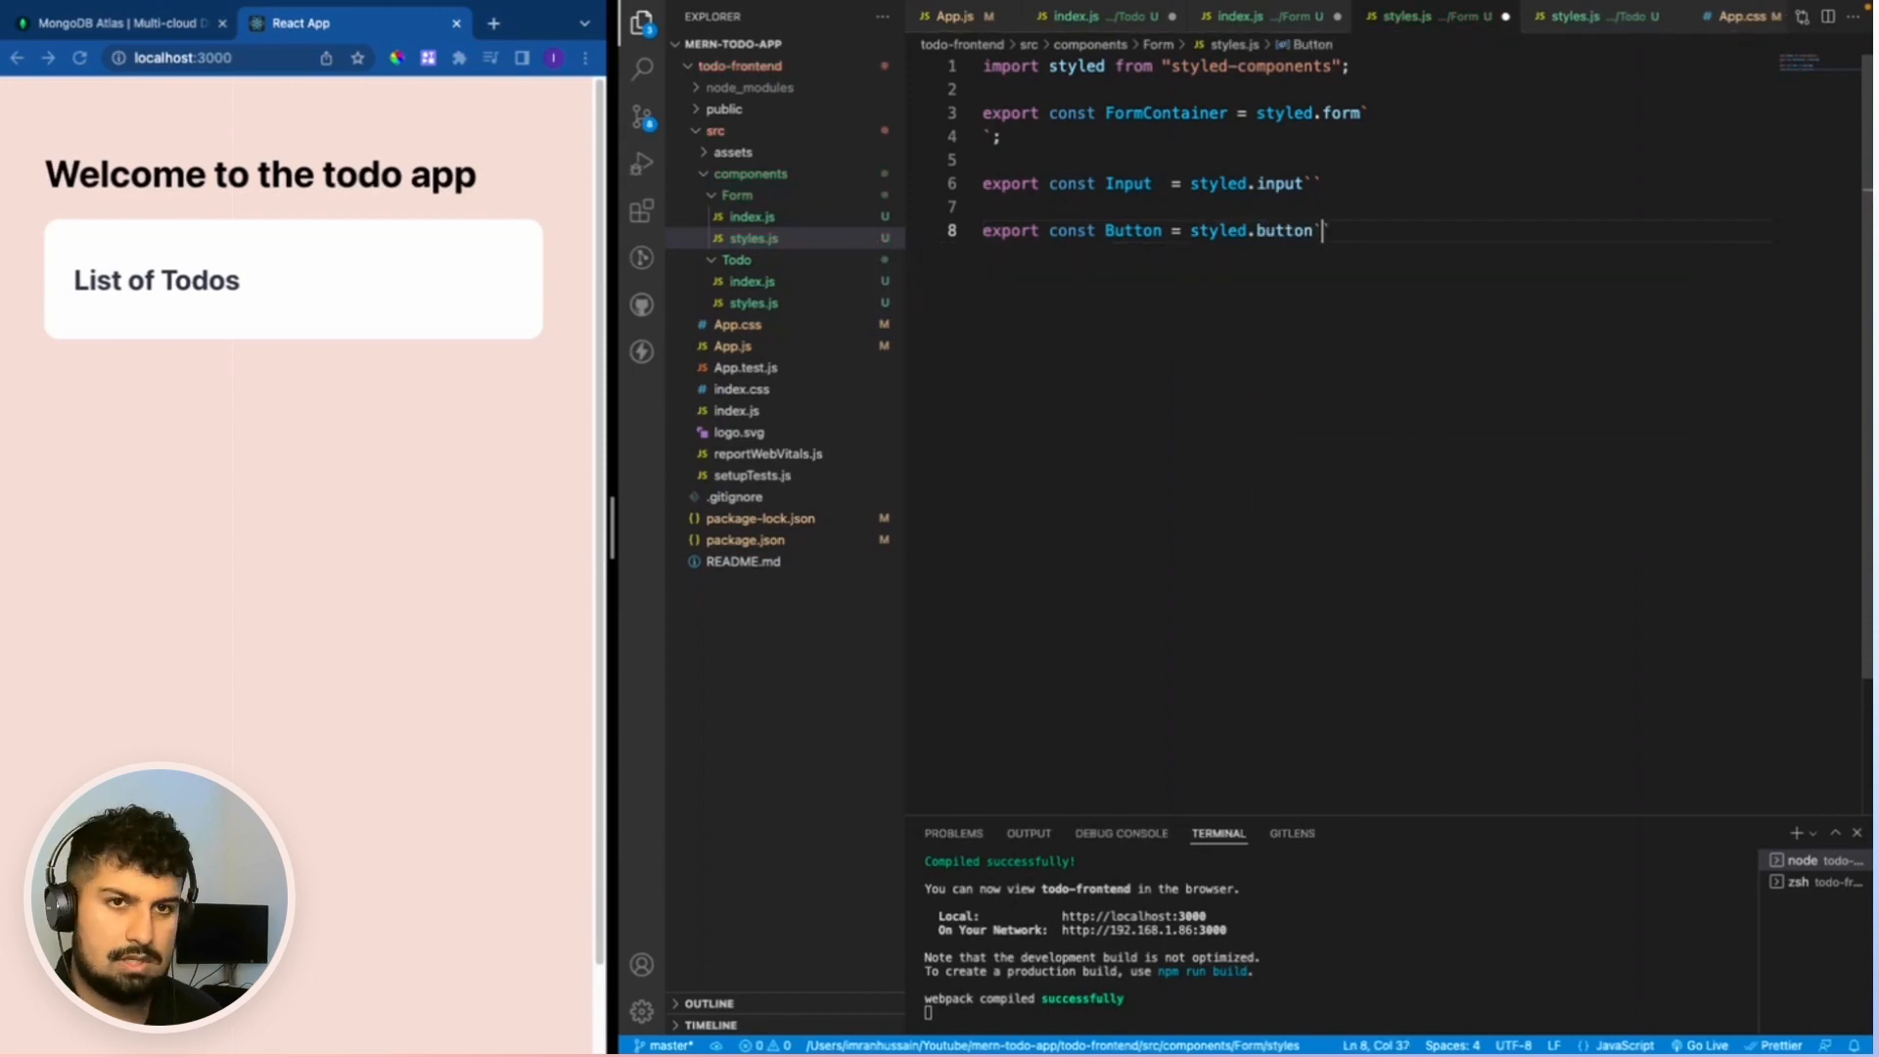
click(1170, 113)
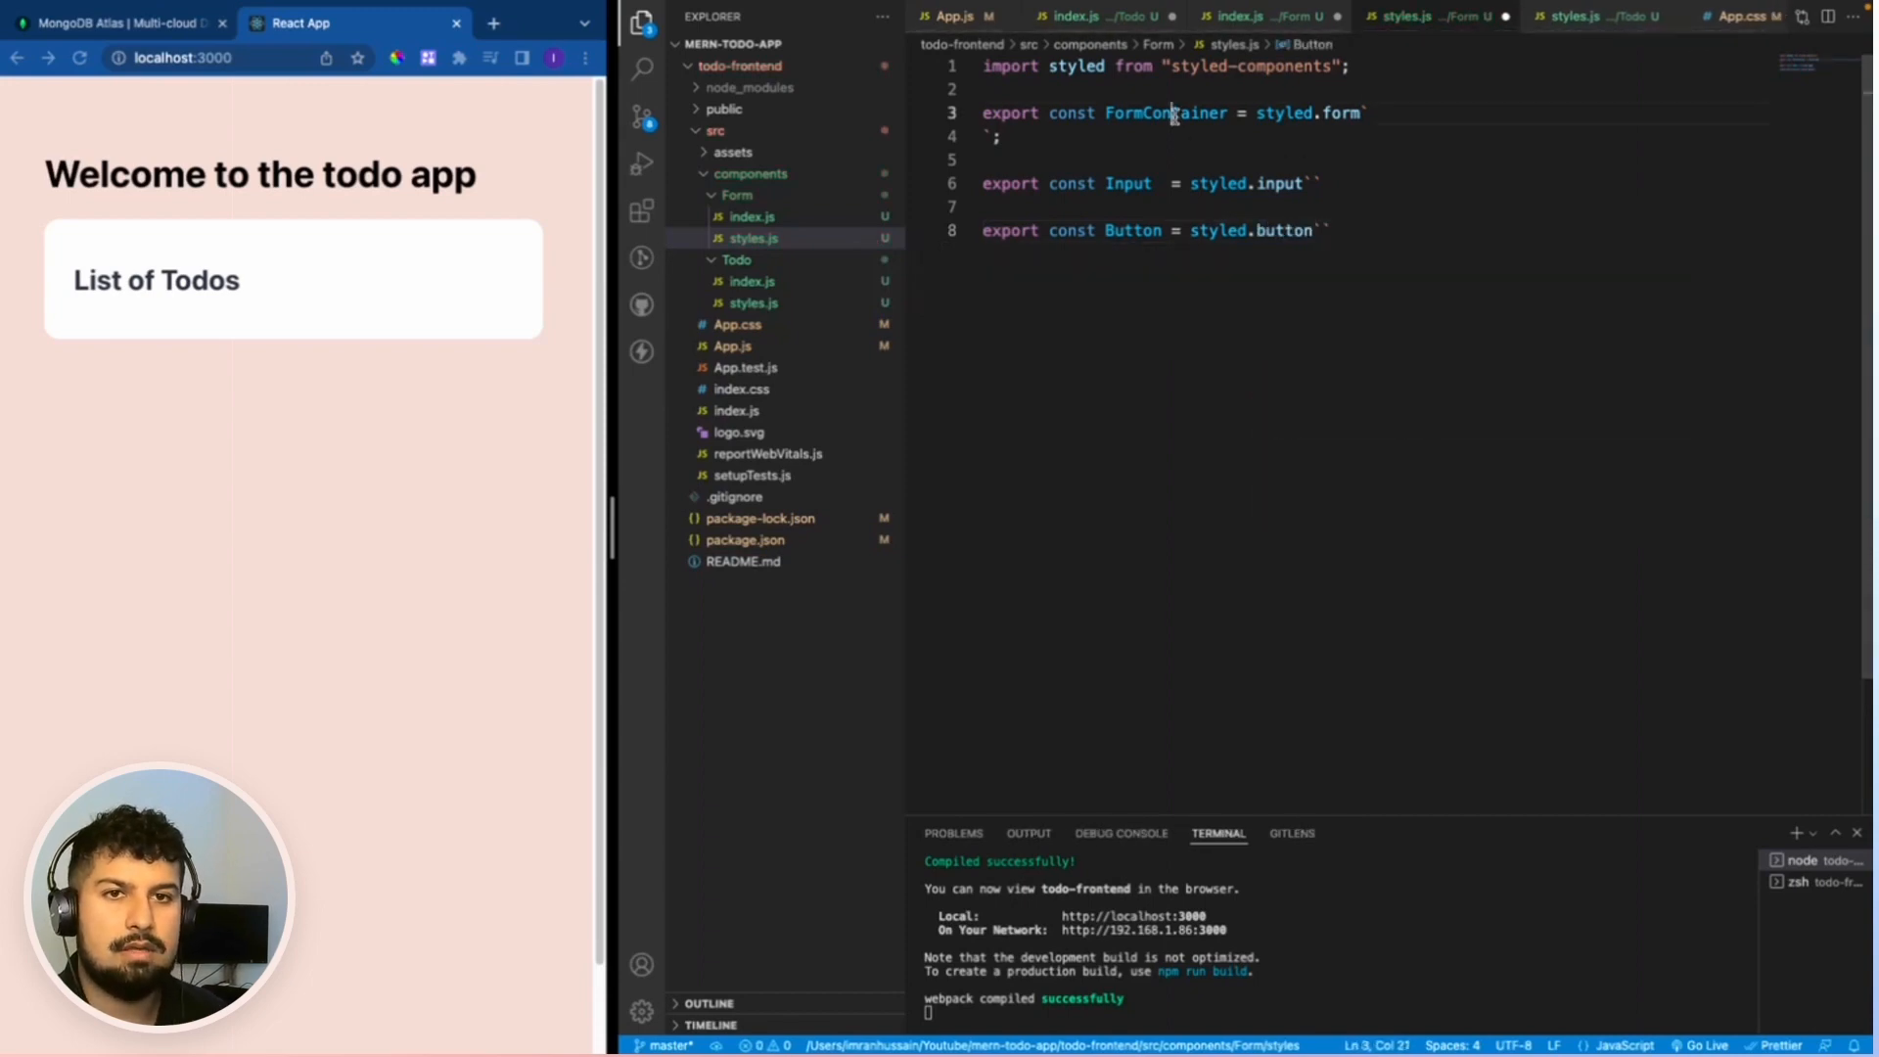
double_click(1163, 113)
text(import { )
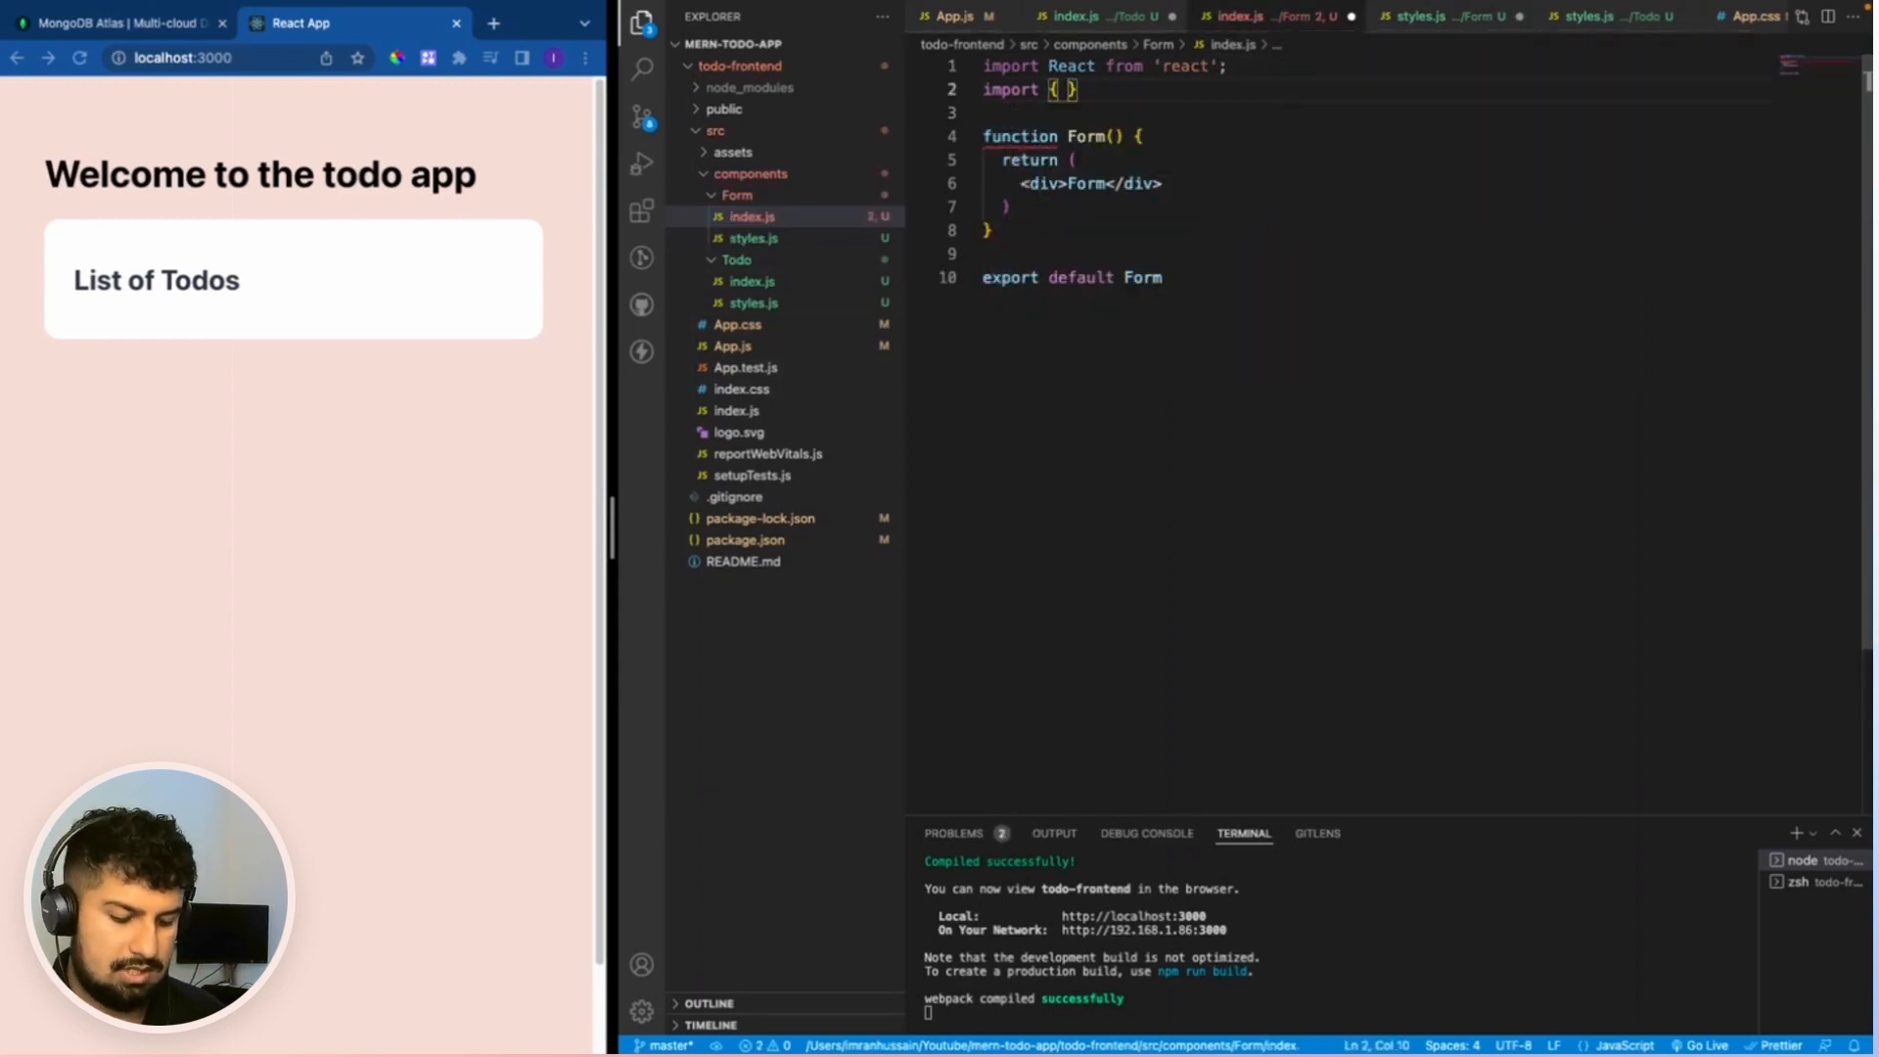
Import FormContainer, Input and Button from './styles' in Form's index.js.
text(FormContainer, Input,)
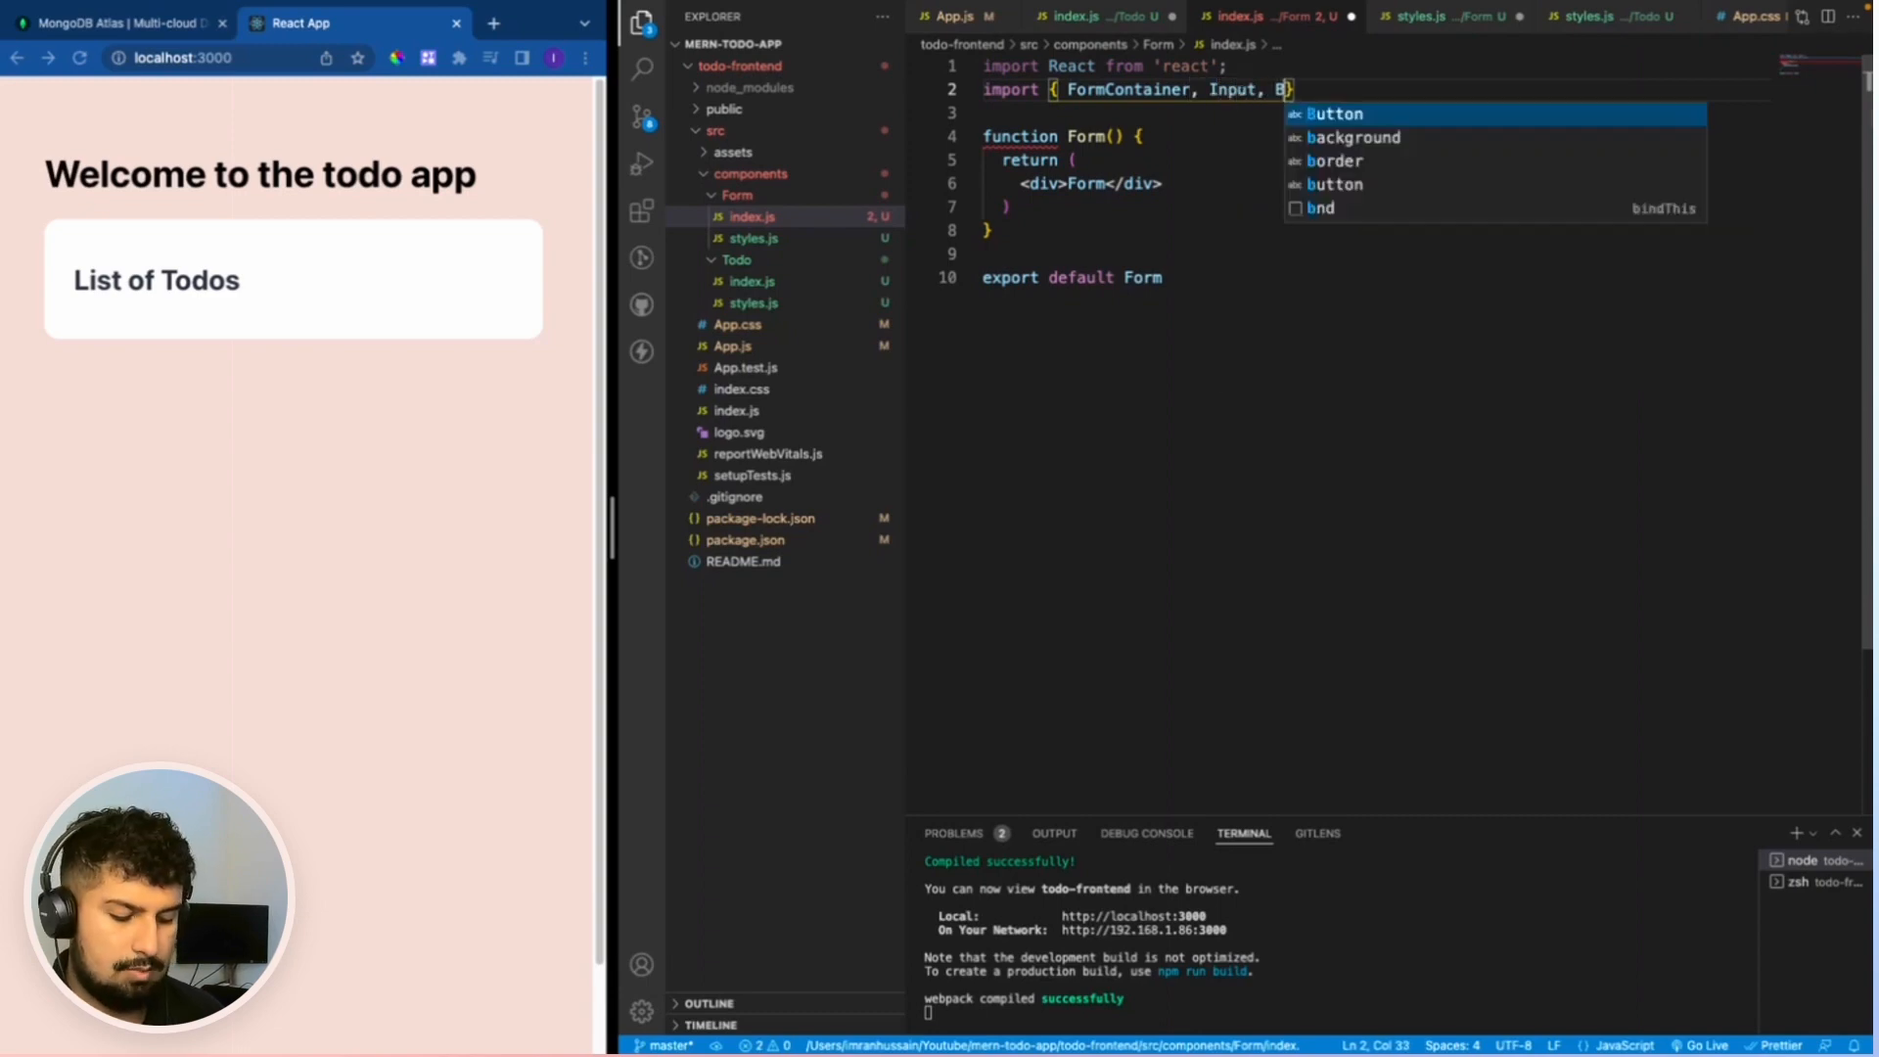
text(Button } from './styles';)
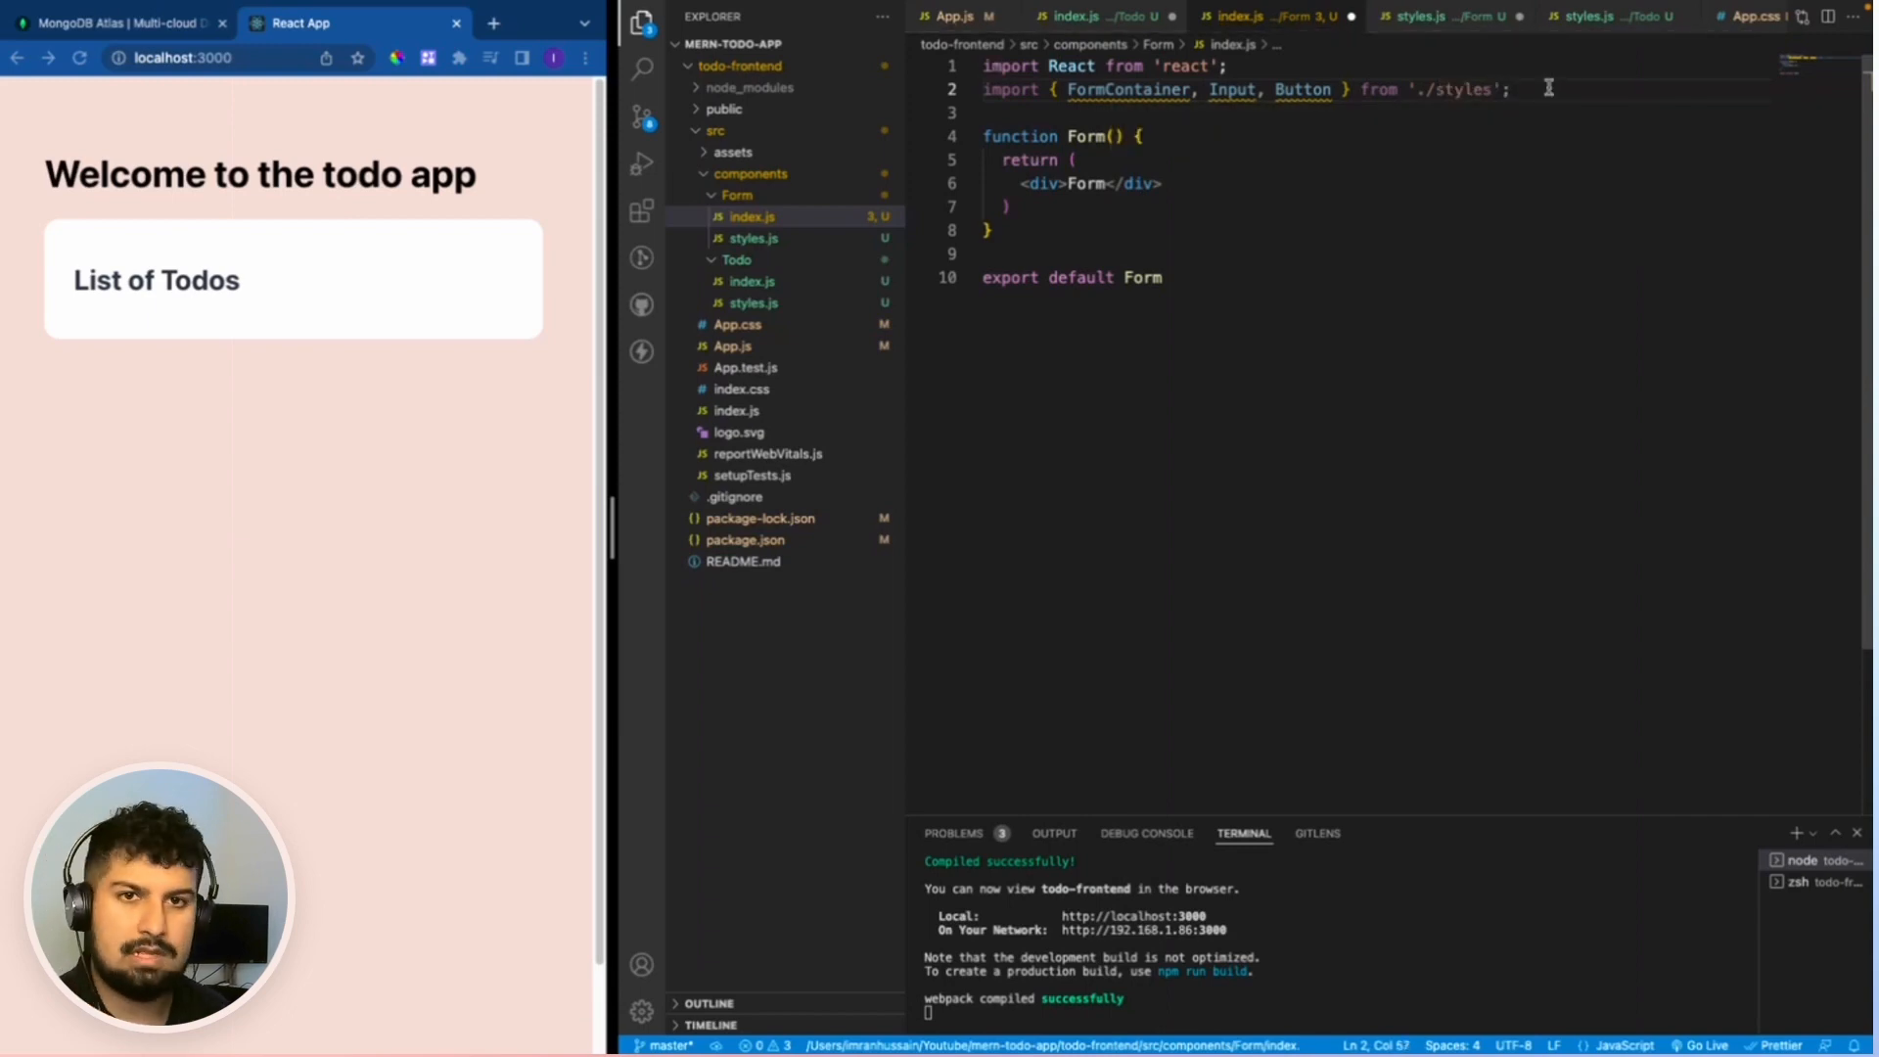
double_click(1126, 89)
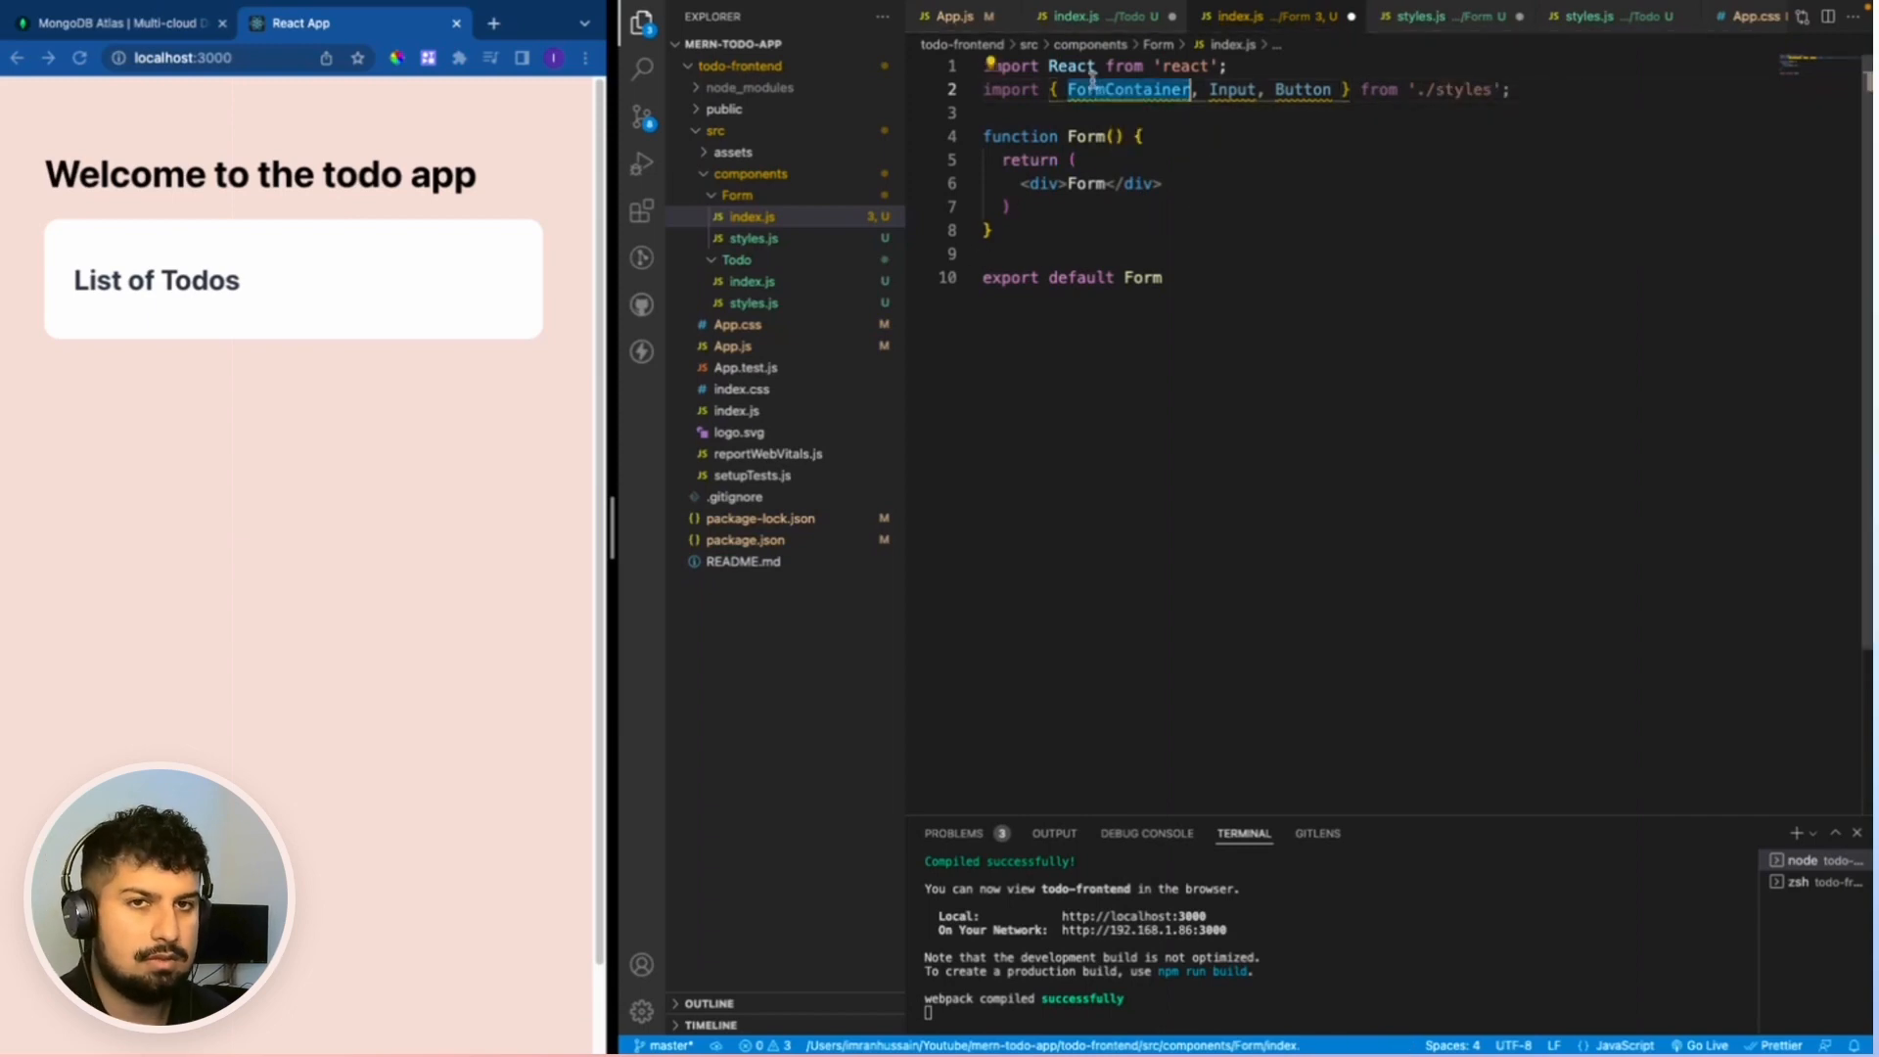
Replace the div with a FormContainer holding an Input and an 'Add' Button.
click(1042, 183)
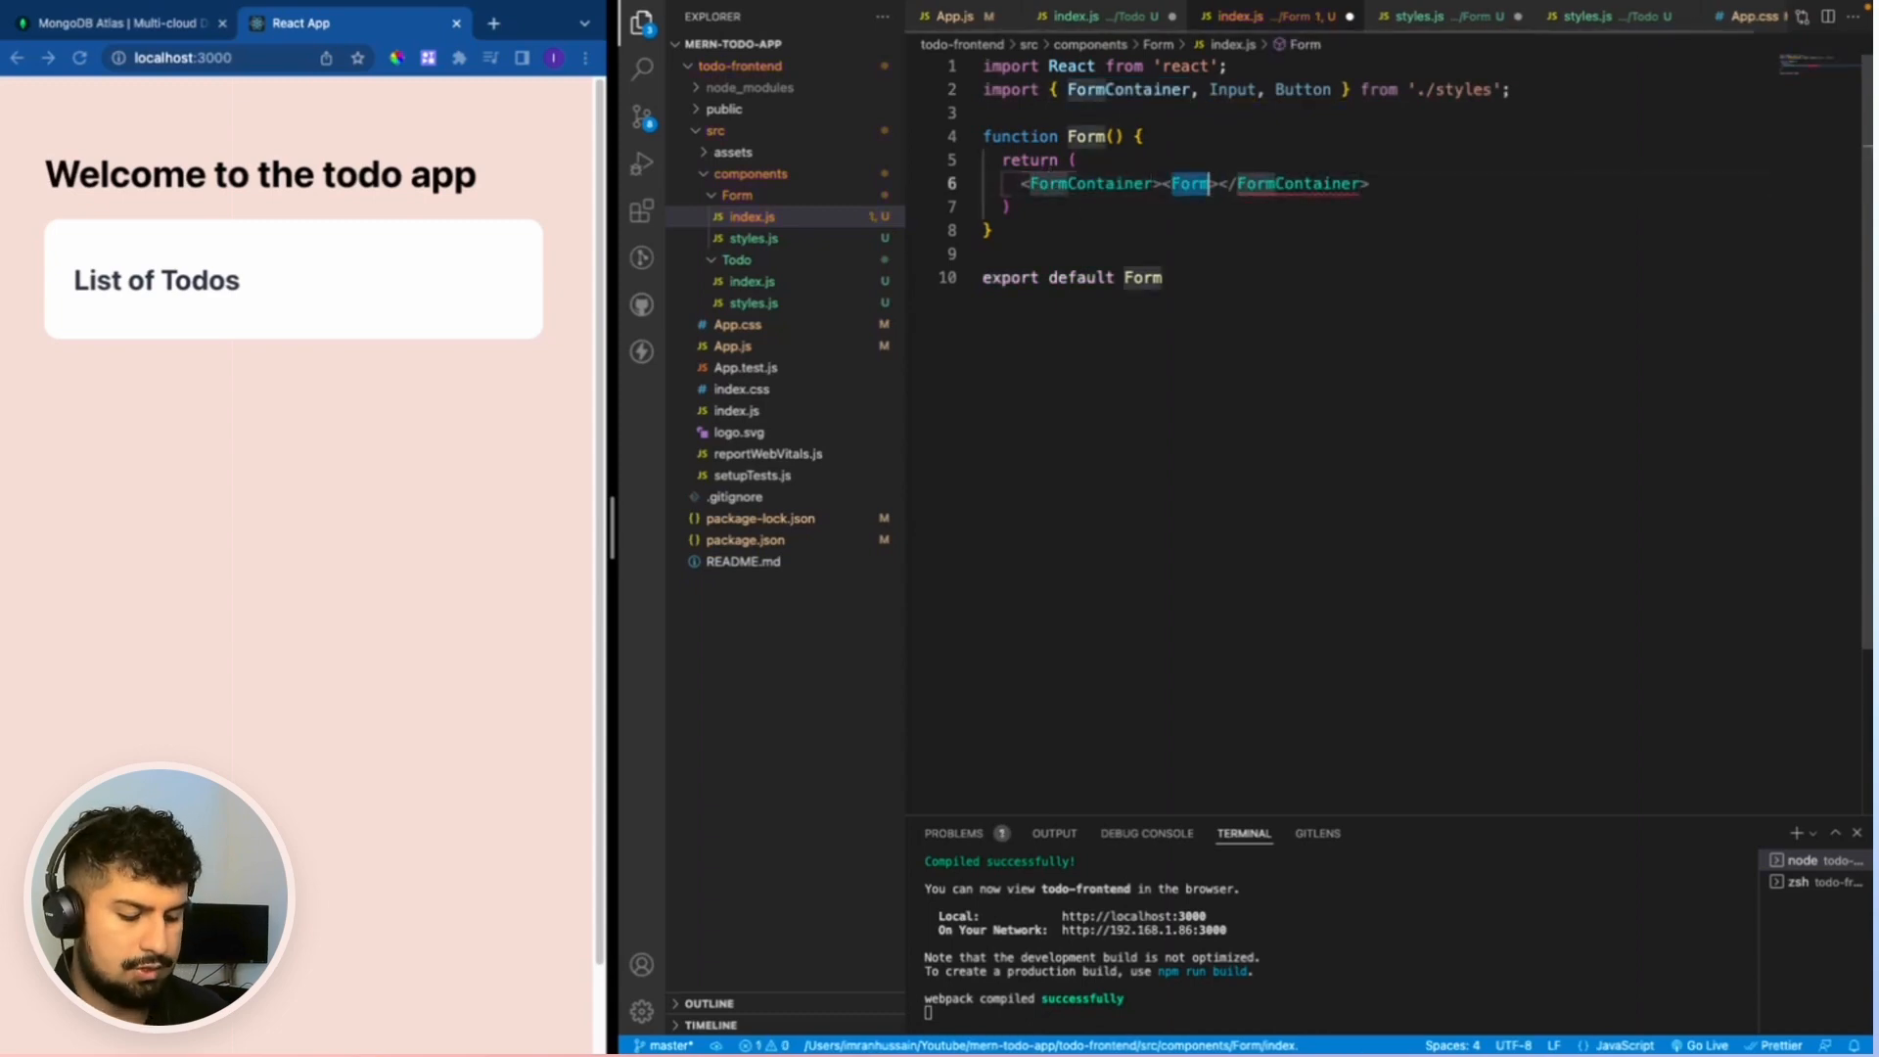
text(Input />)
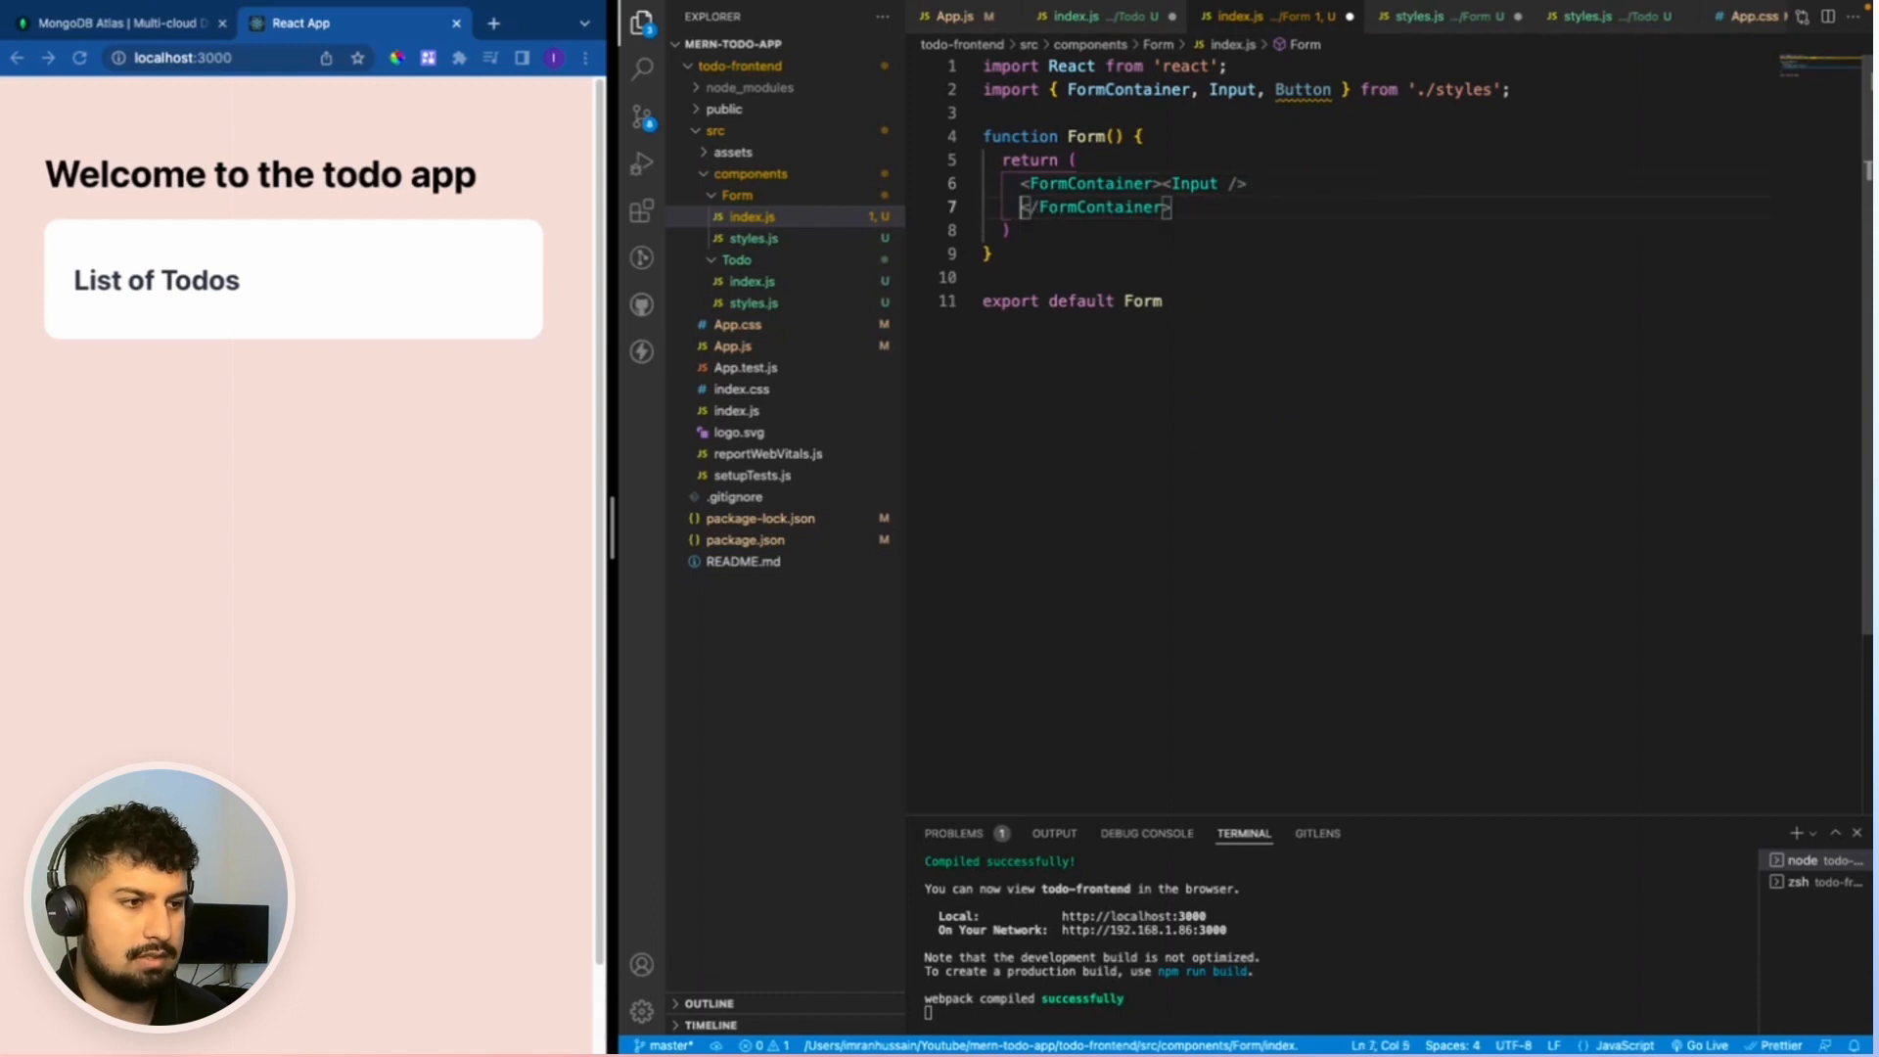
text(<button></Button>)
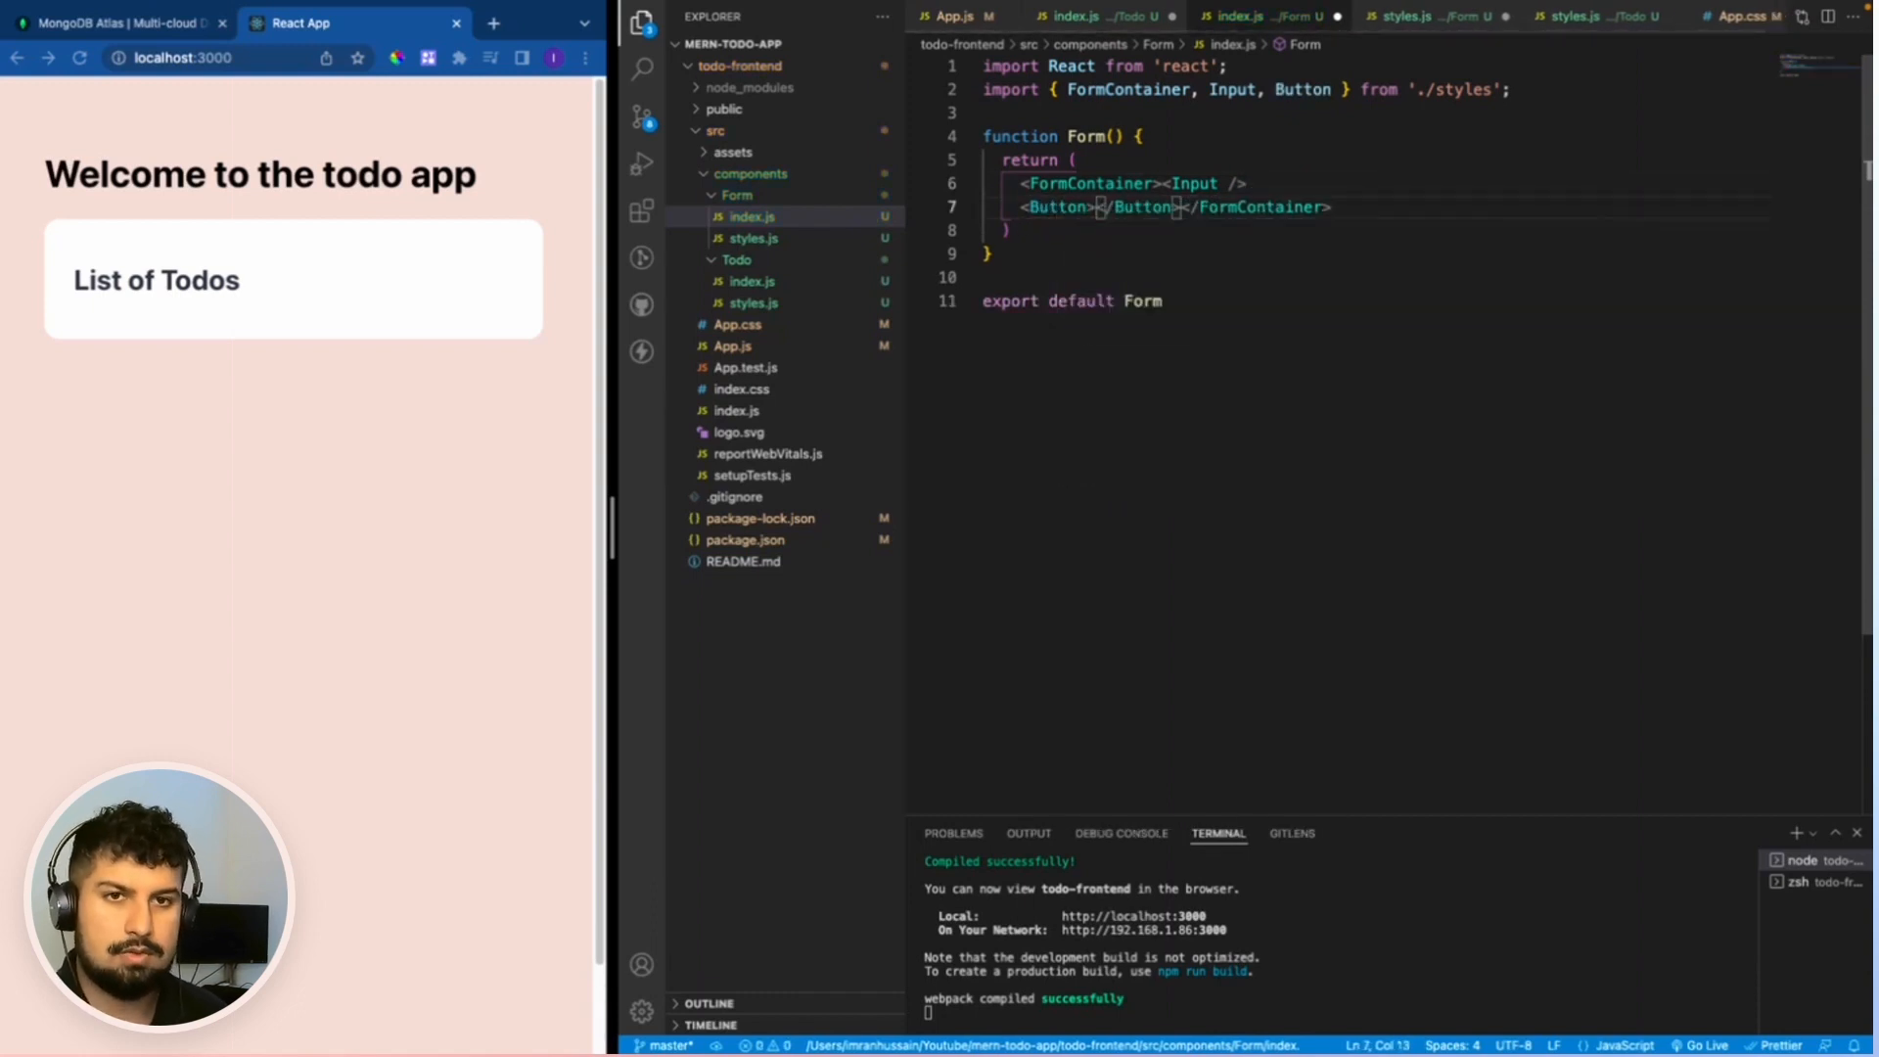
text(A)
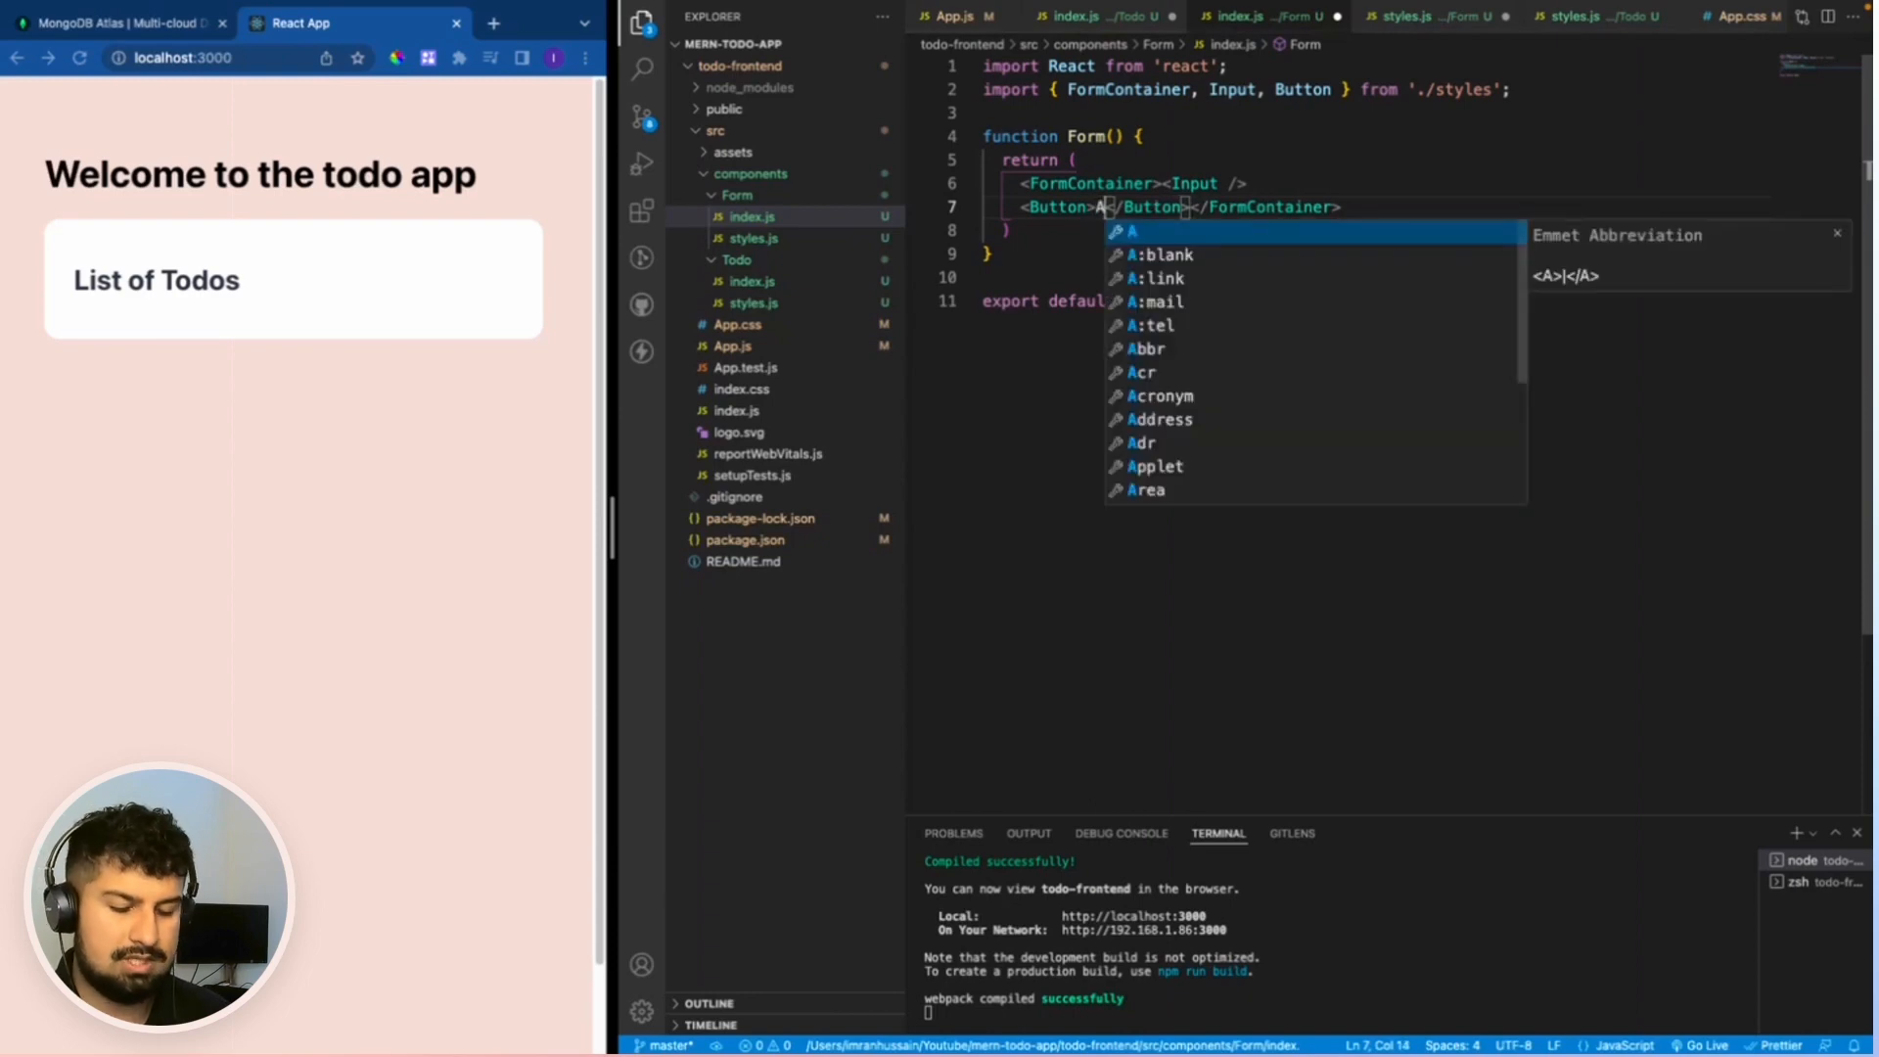
text(dd)
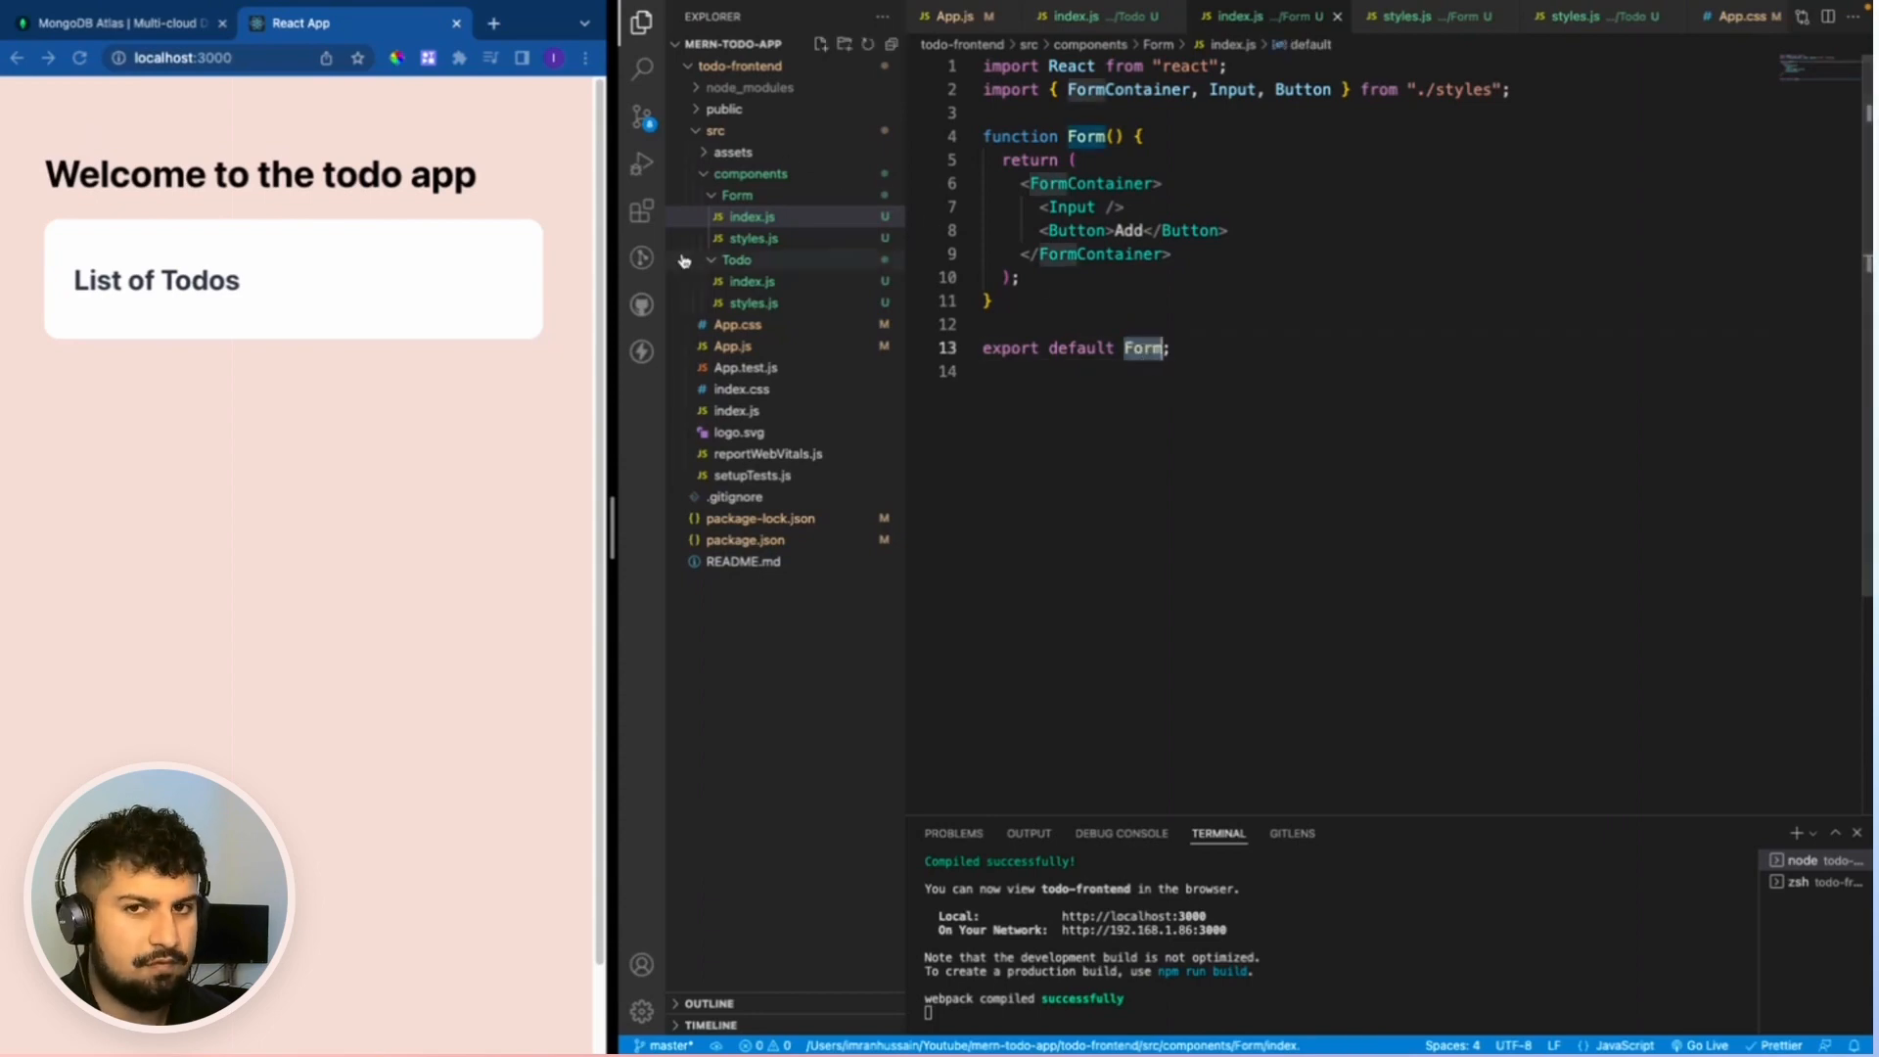
Import Form from '../Form' in Todo's index.js and render it below the heading.
click(752, 281)
text(<Form />)
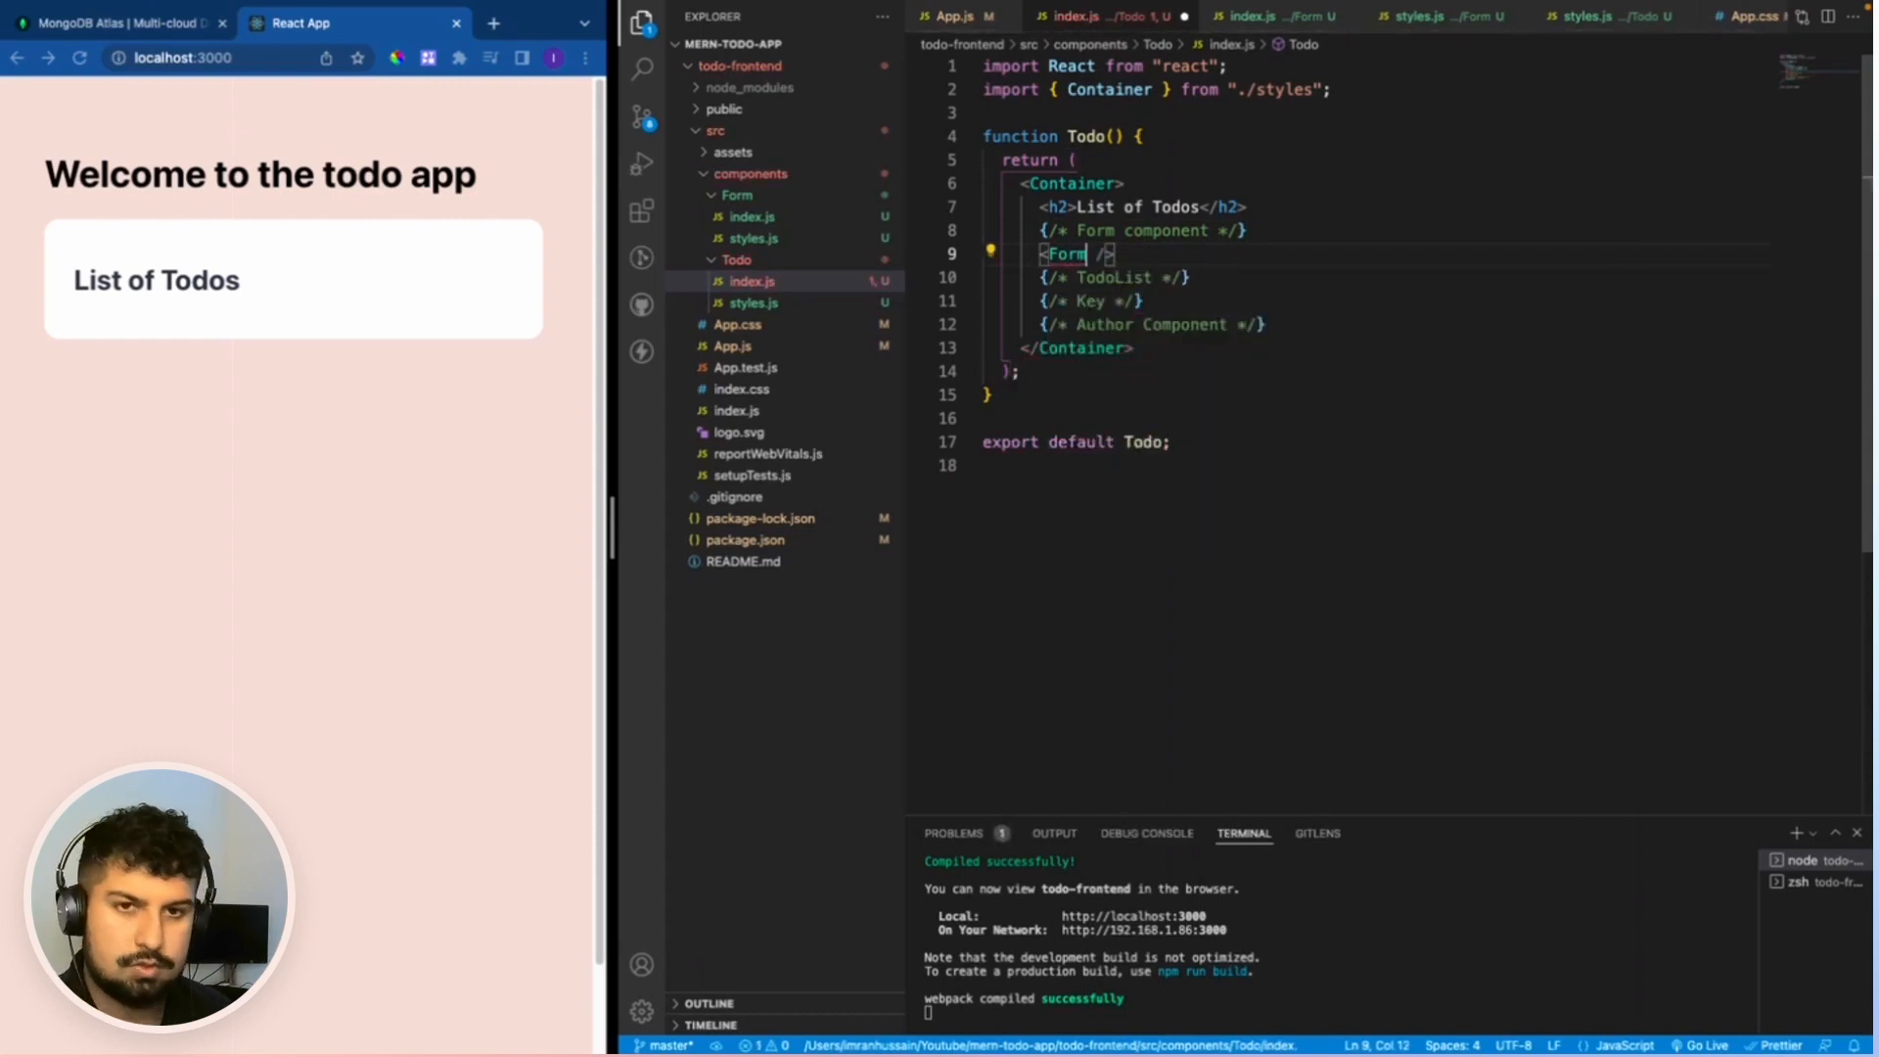
text(import Form from "../Form";)
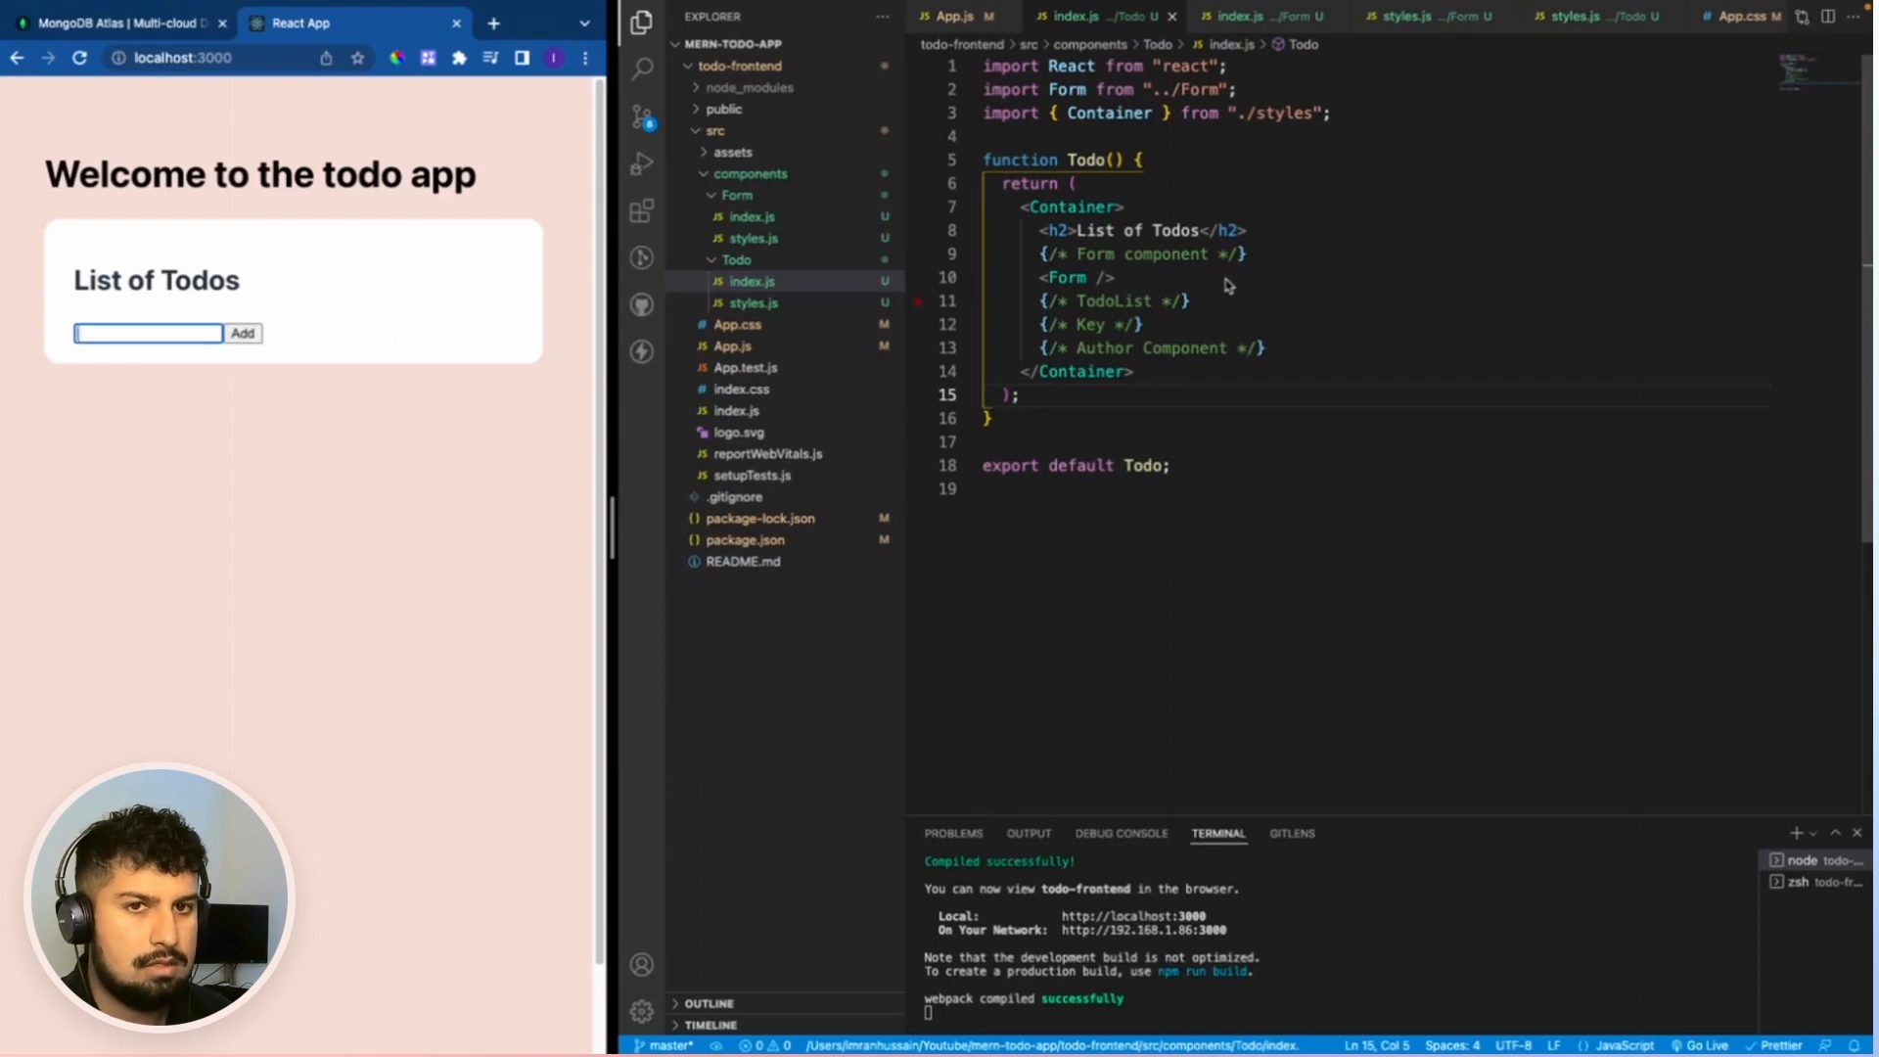
click(1253, 17)
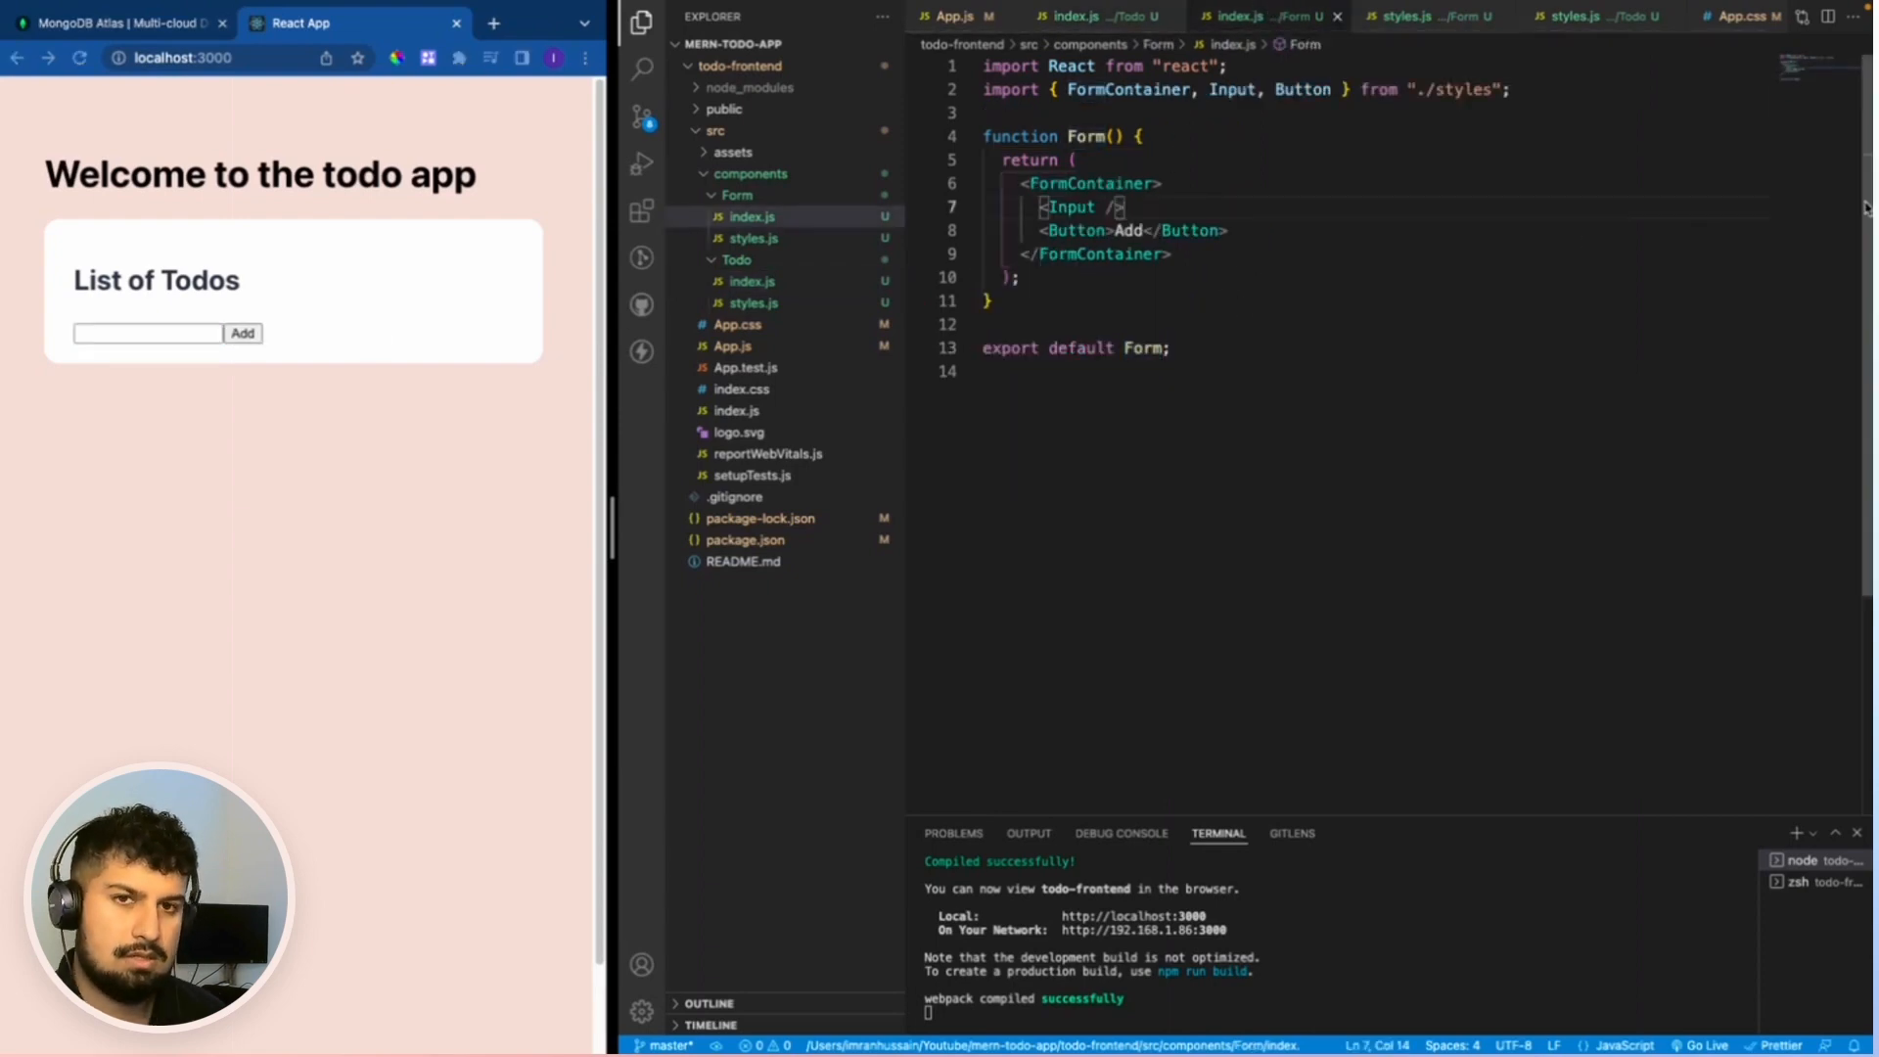
Give the Input value, type 'text' and role 'input' props, and the Button type 'submit'.
text(v)
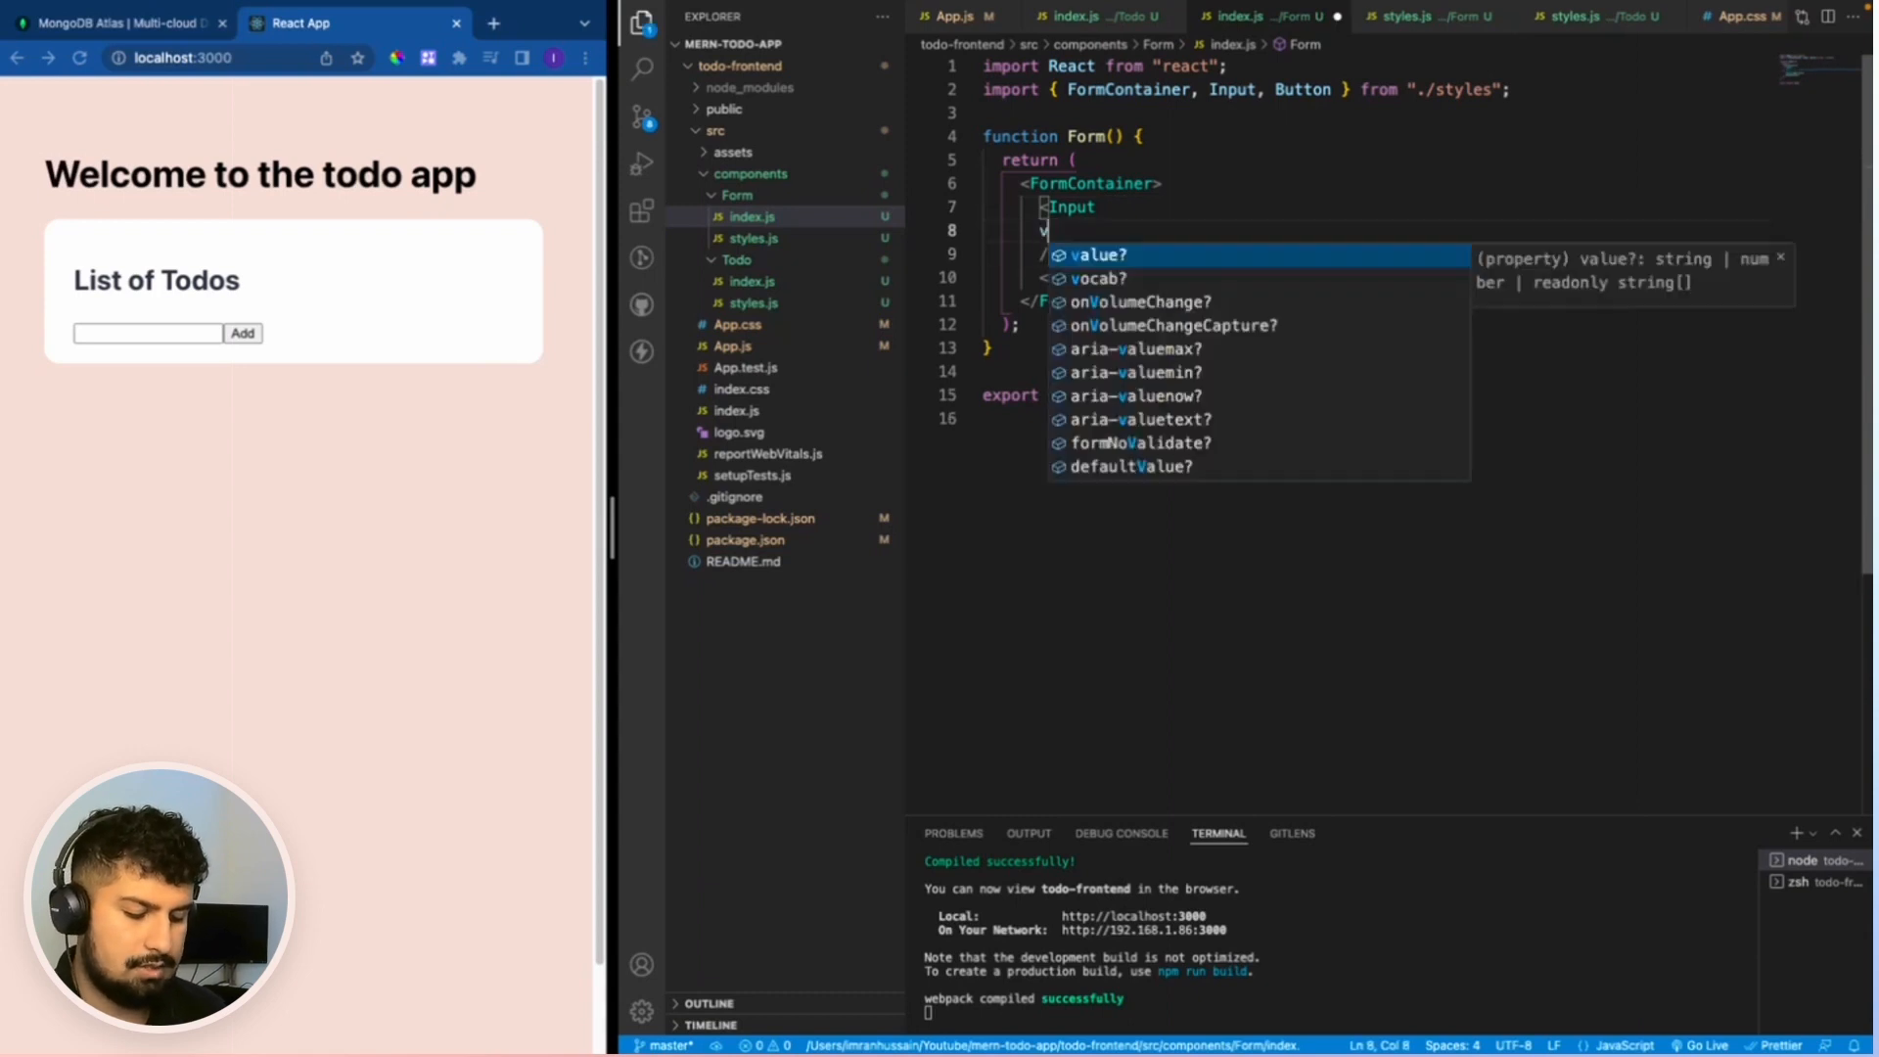
text(value)
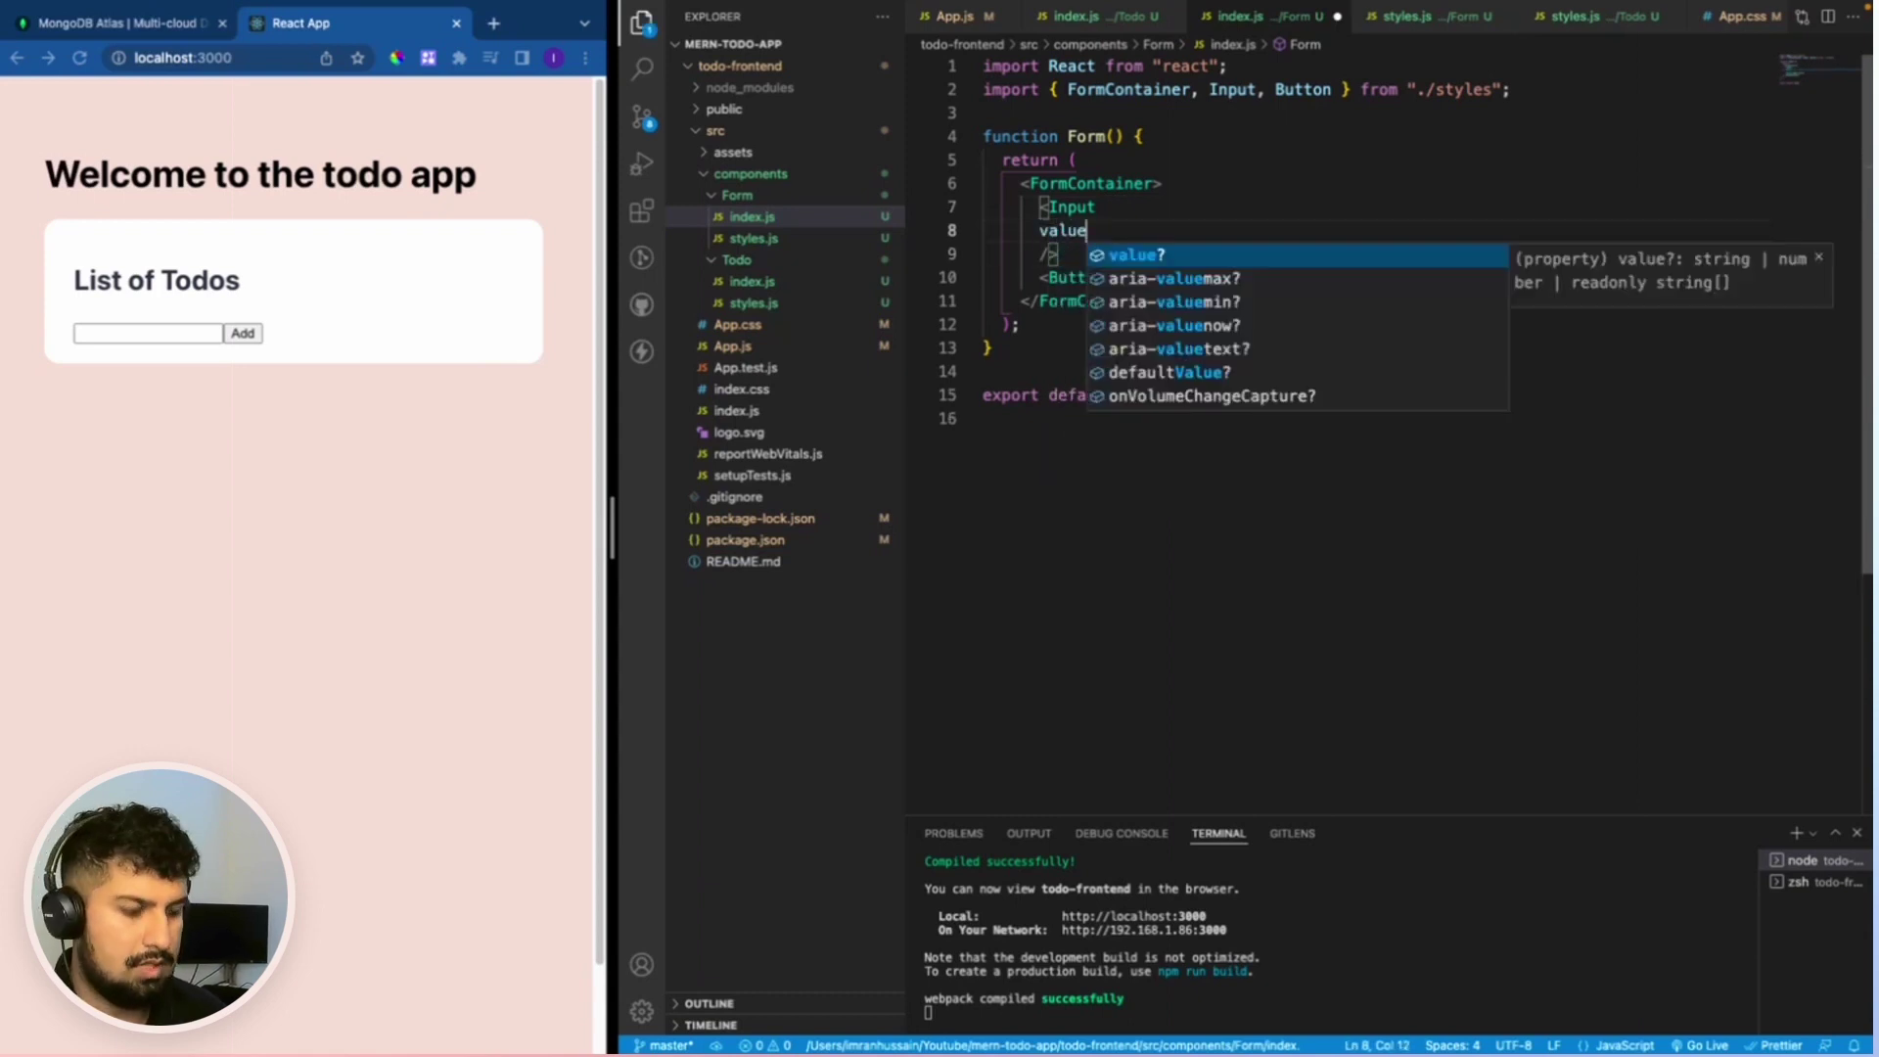
text(=')
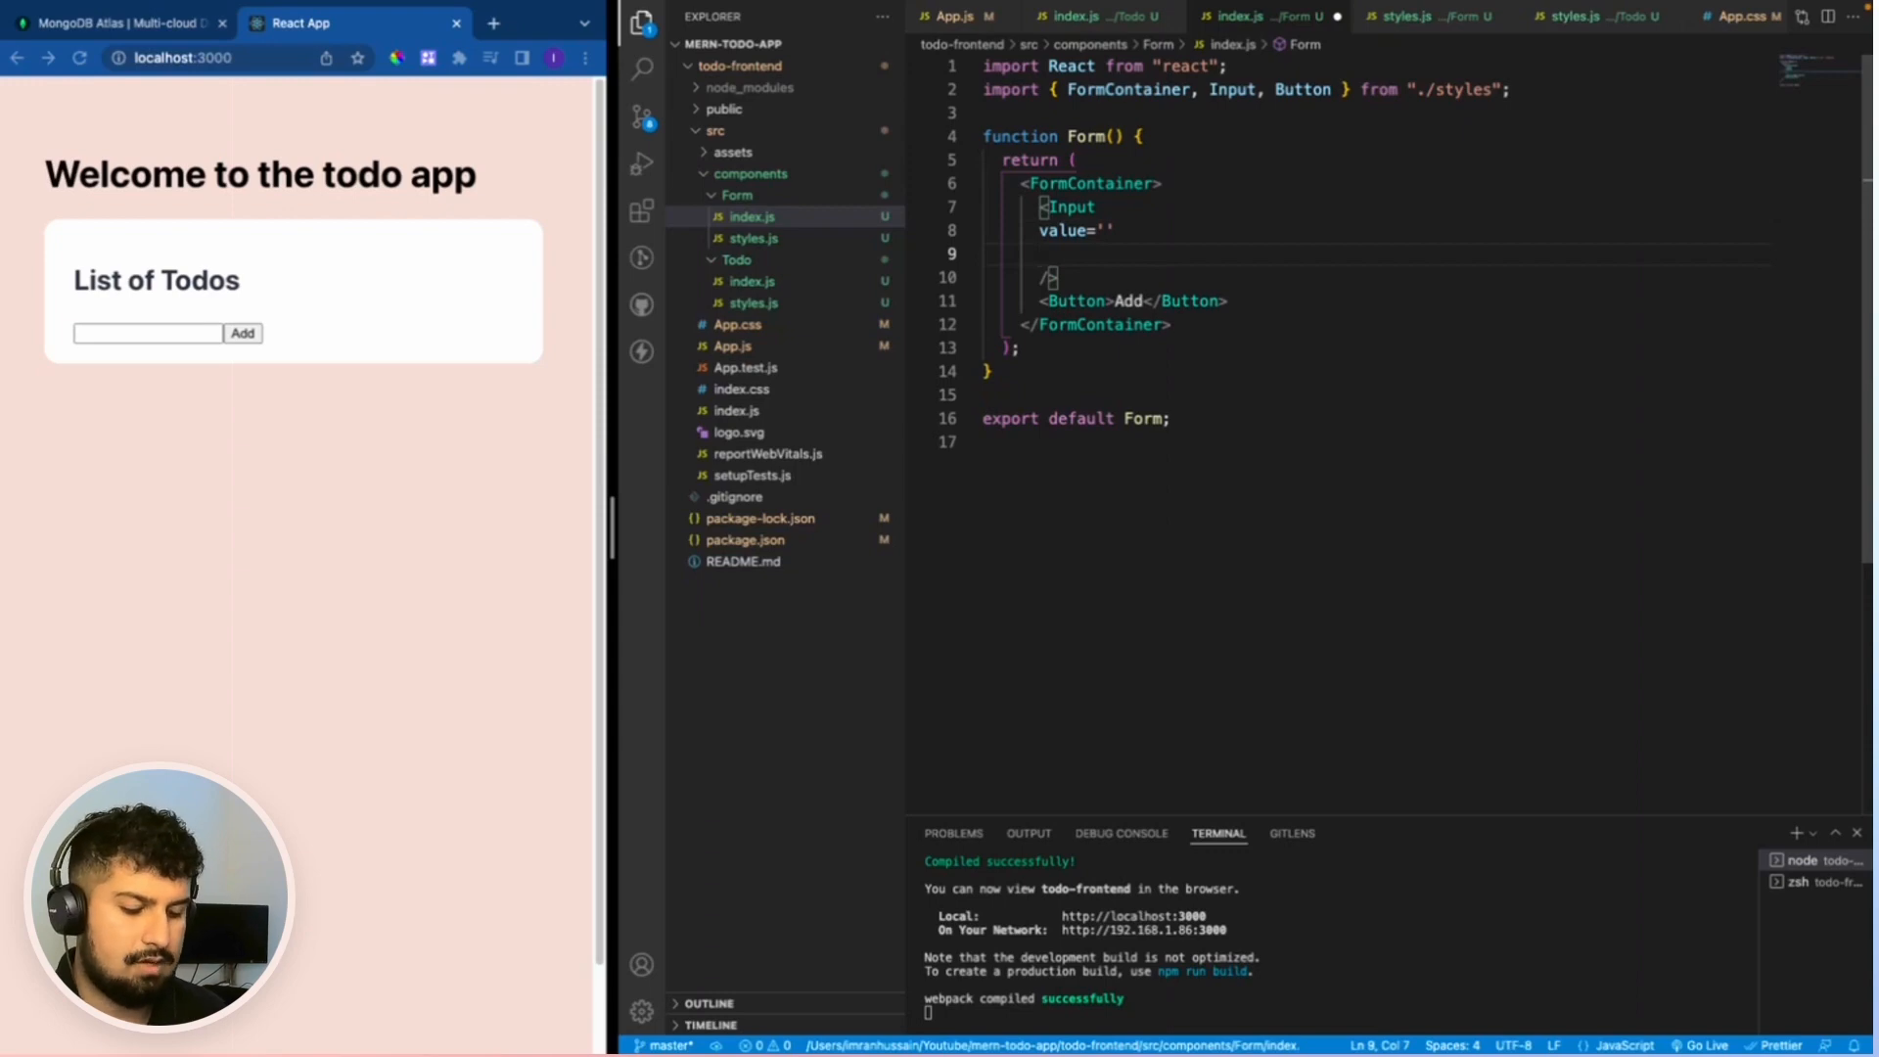
text(type={})
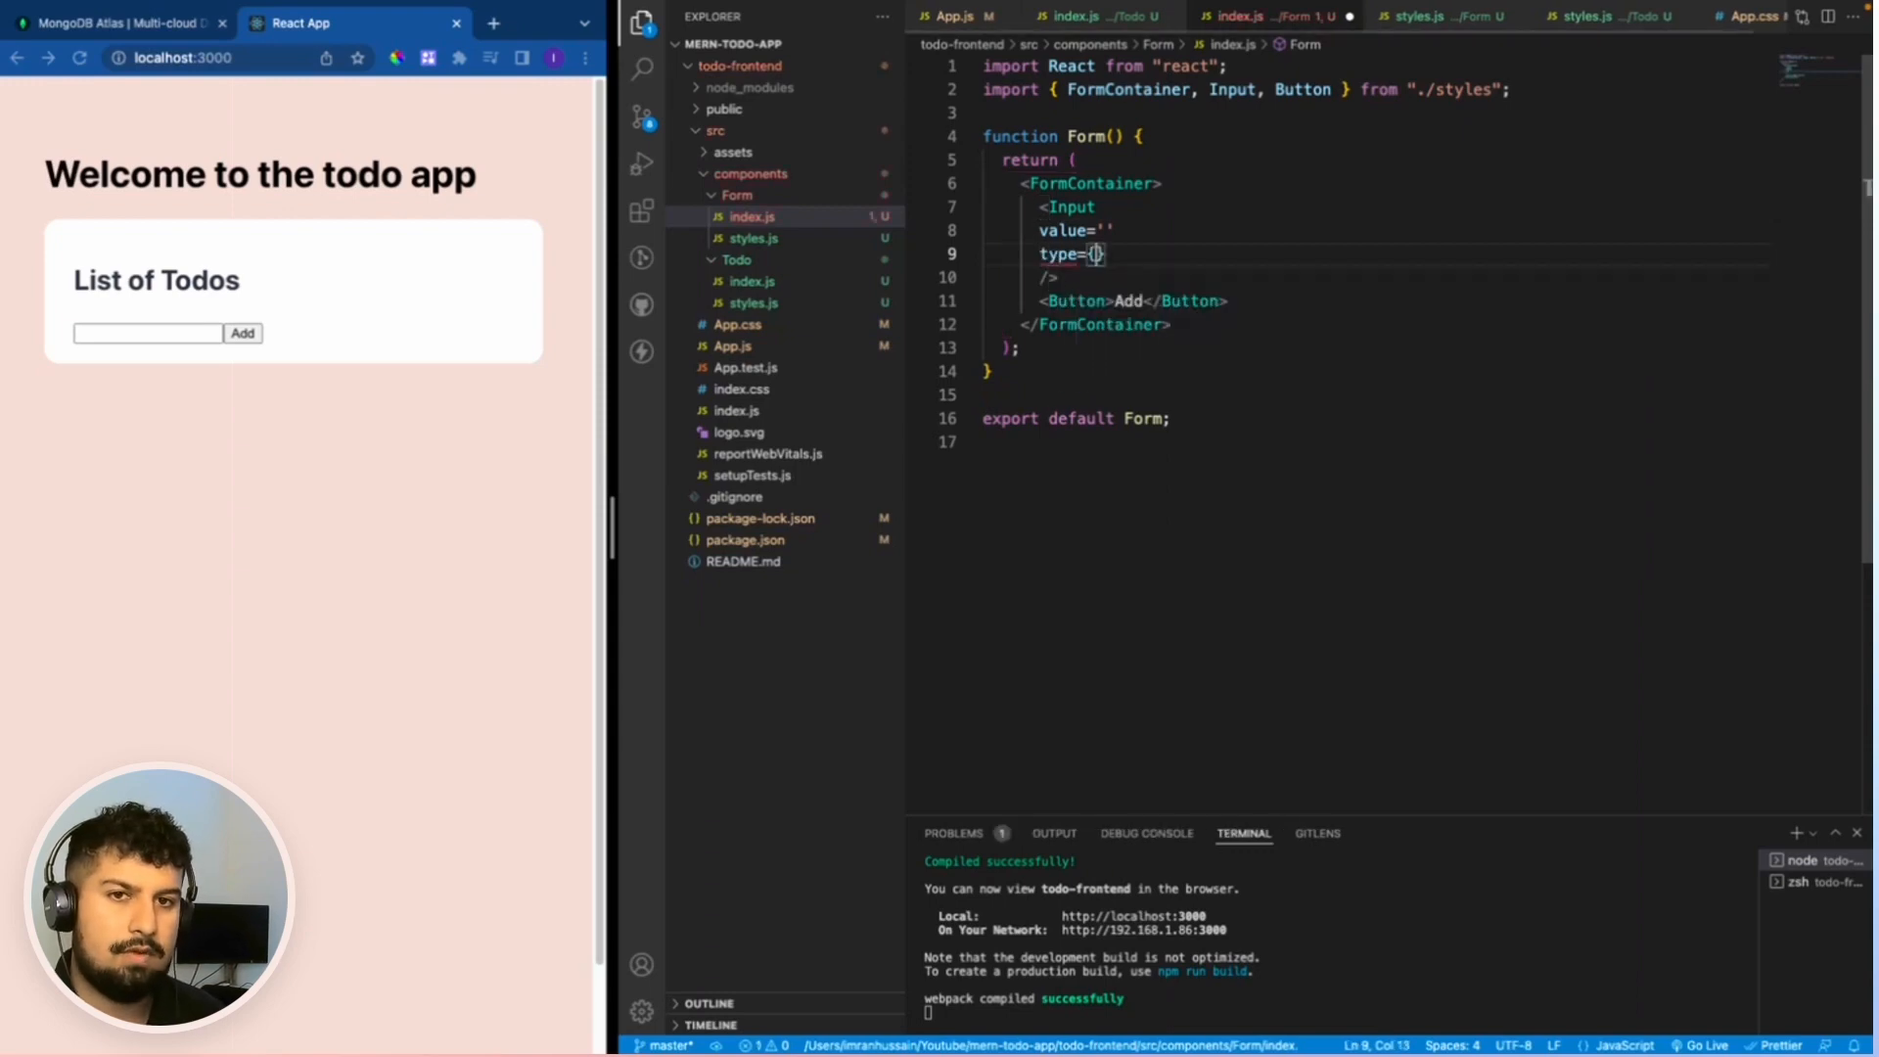
text(text)
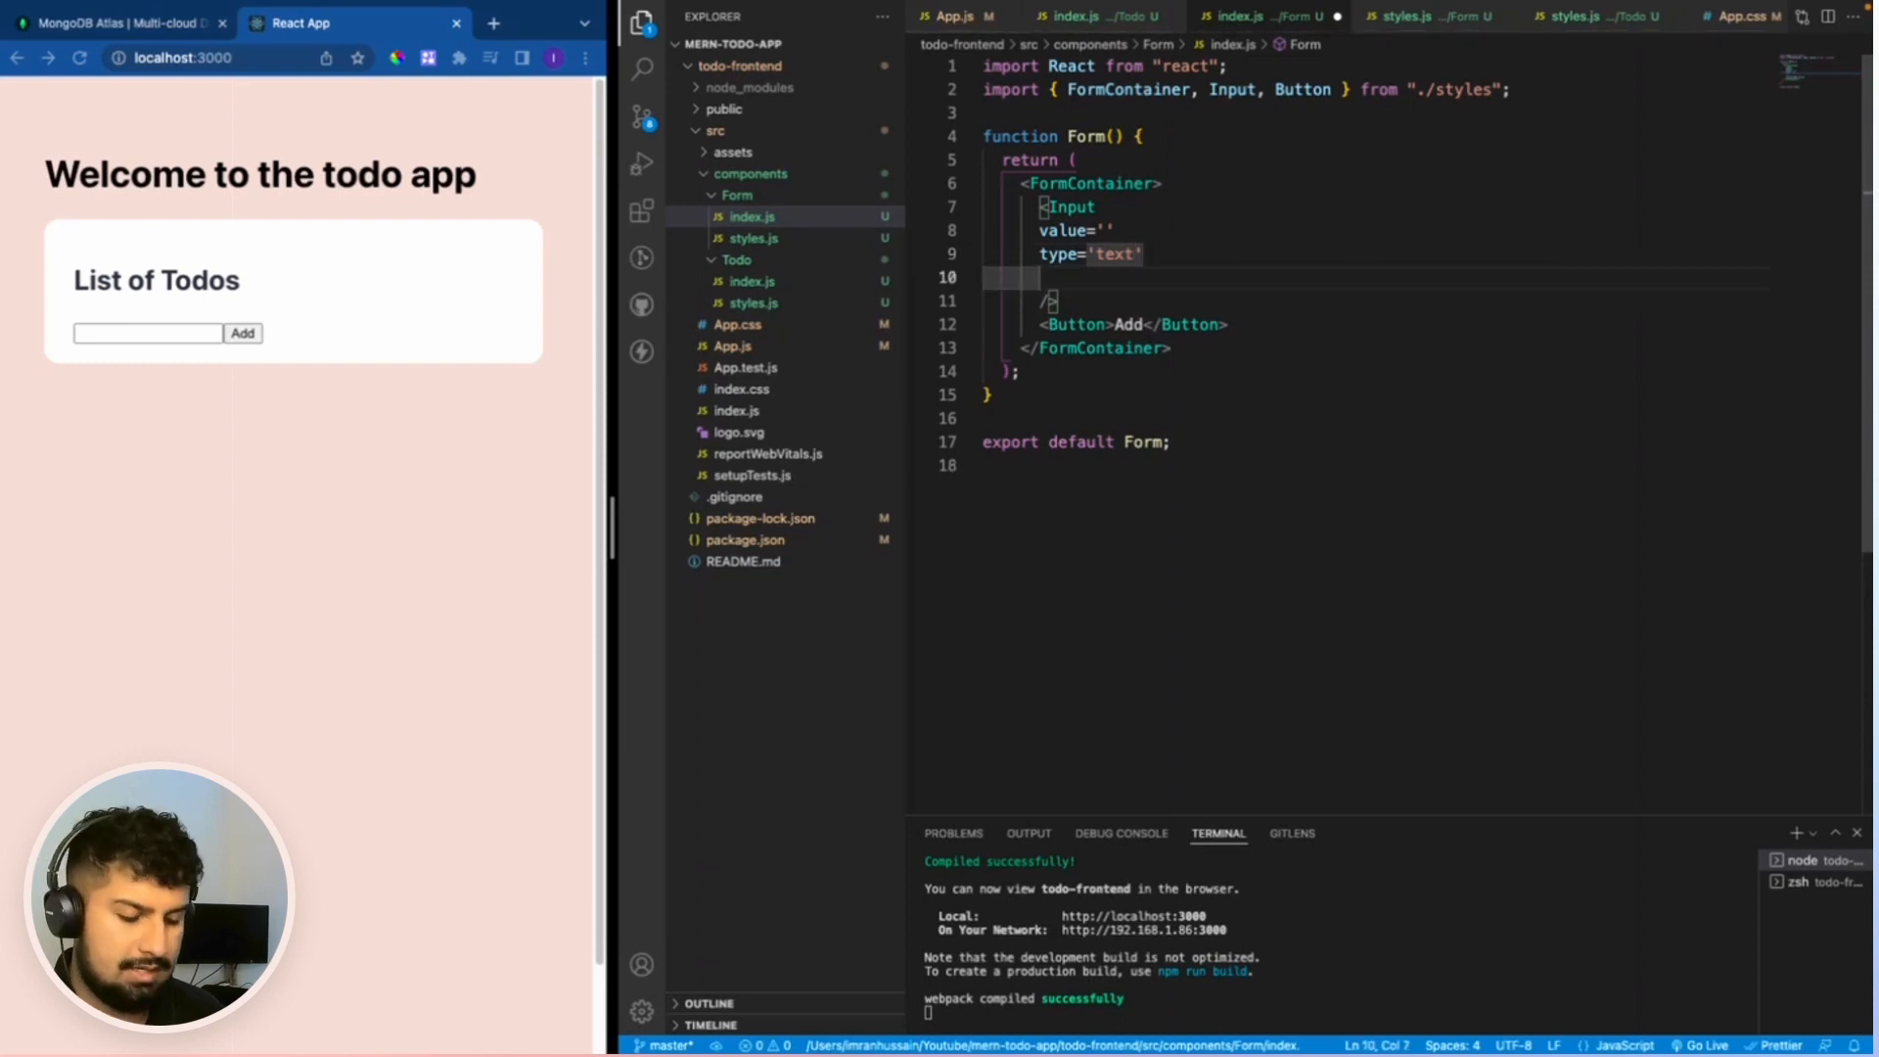
text(role='i')
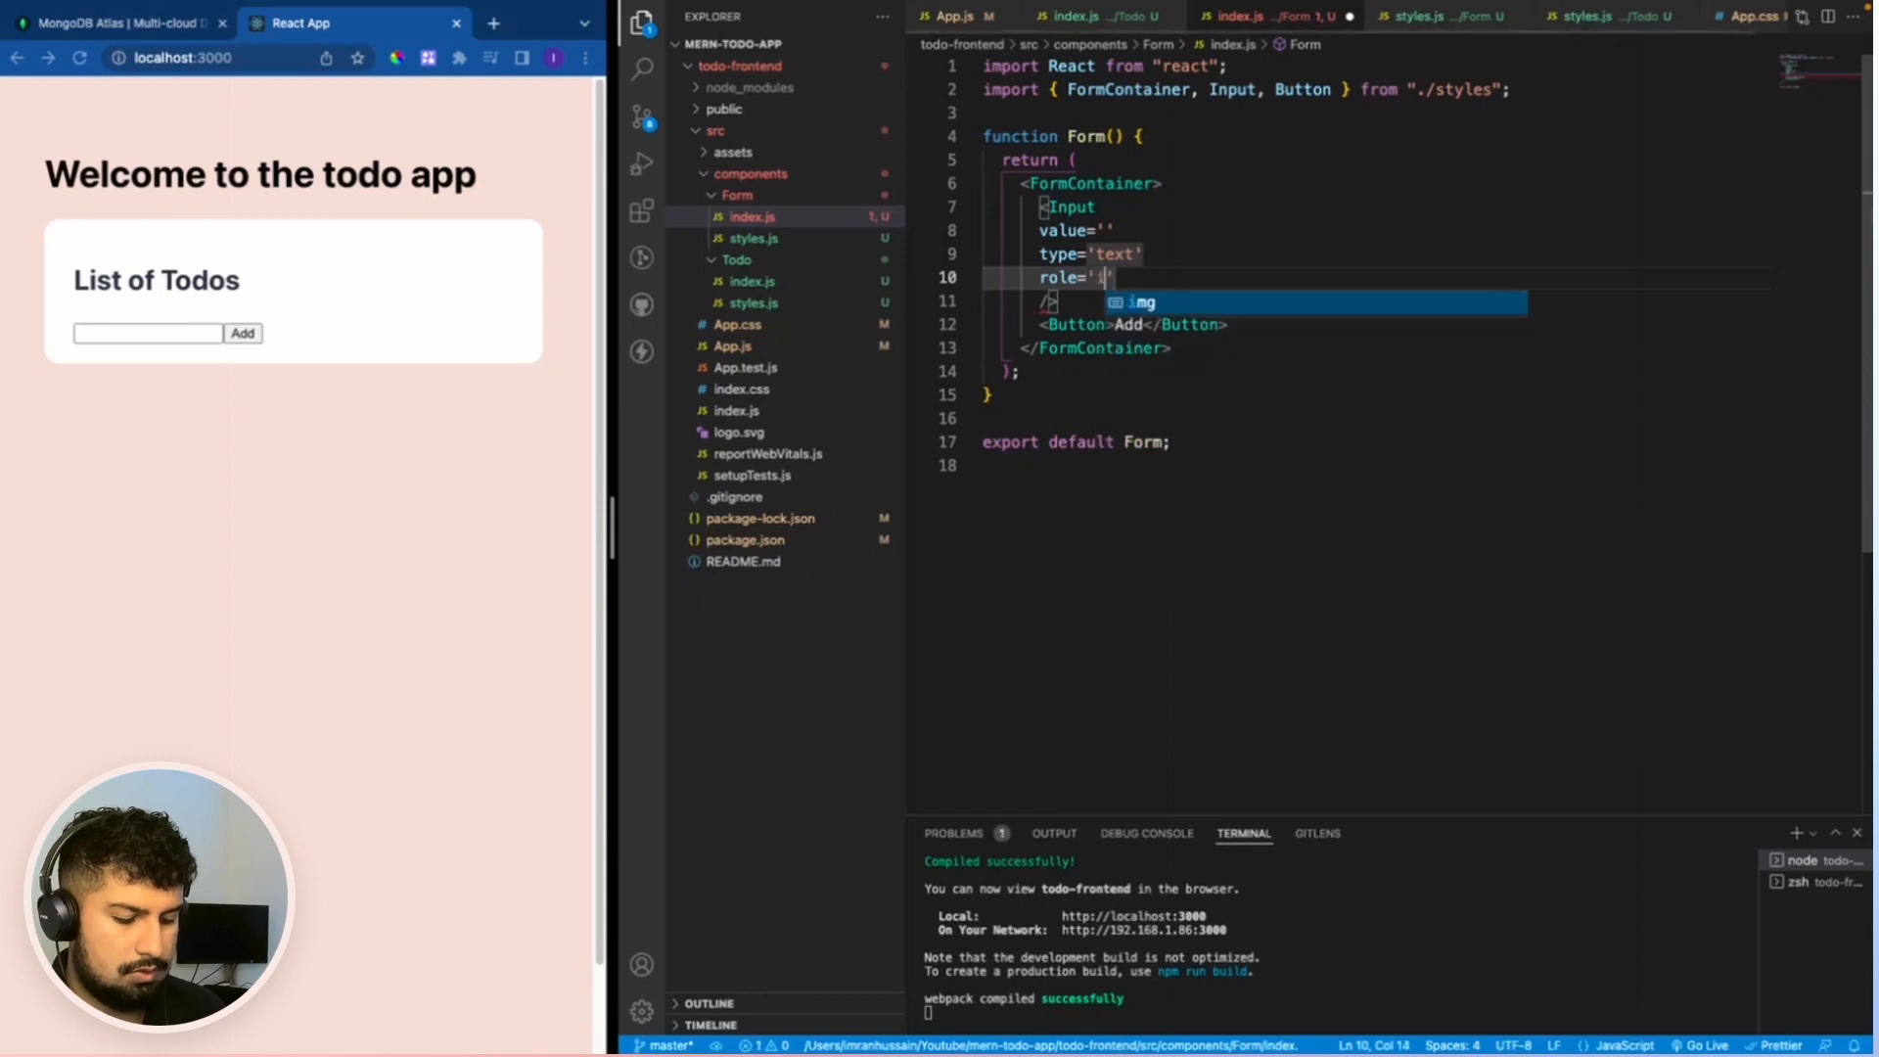
text(nput)
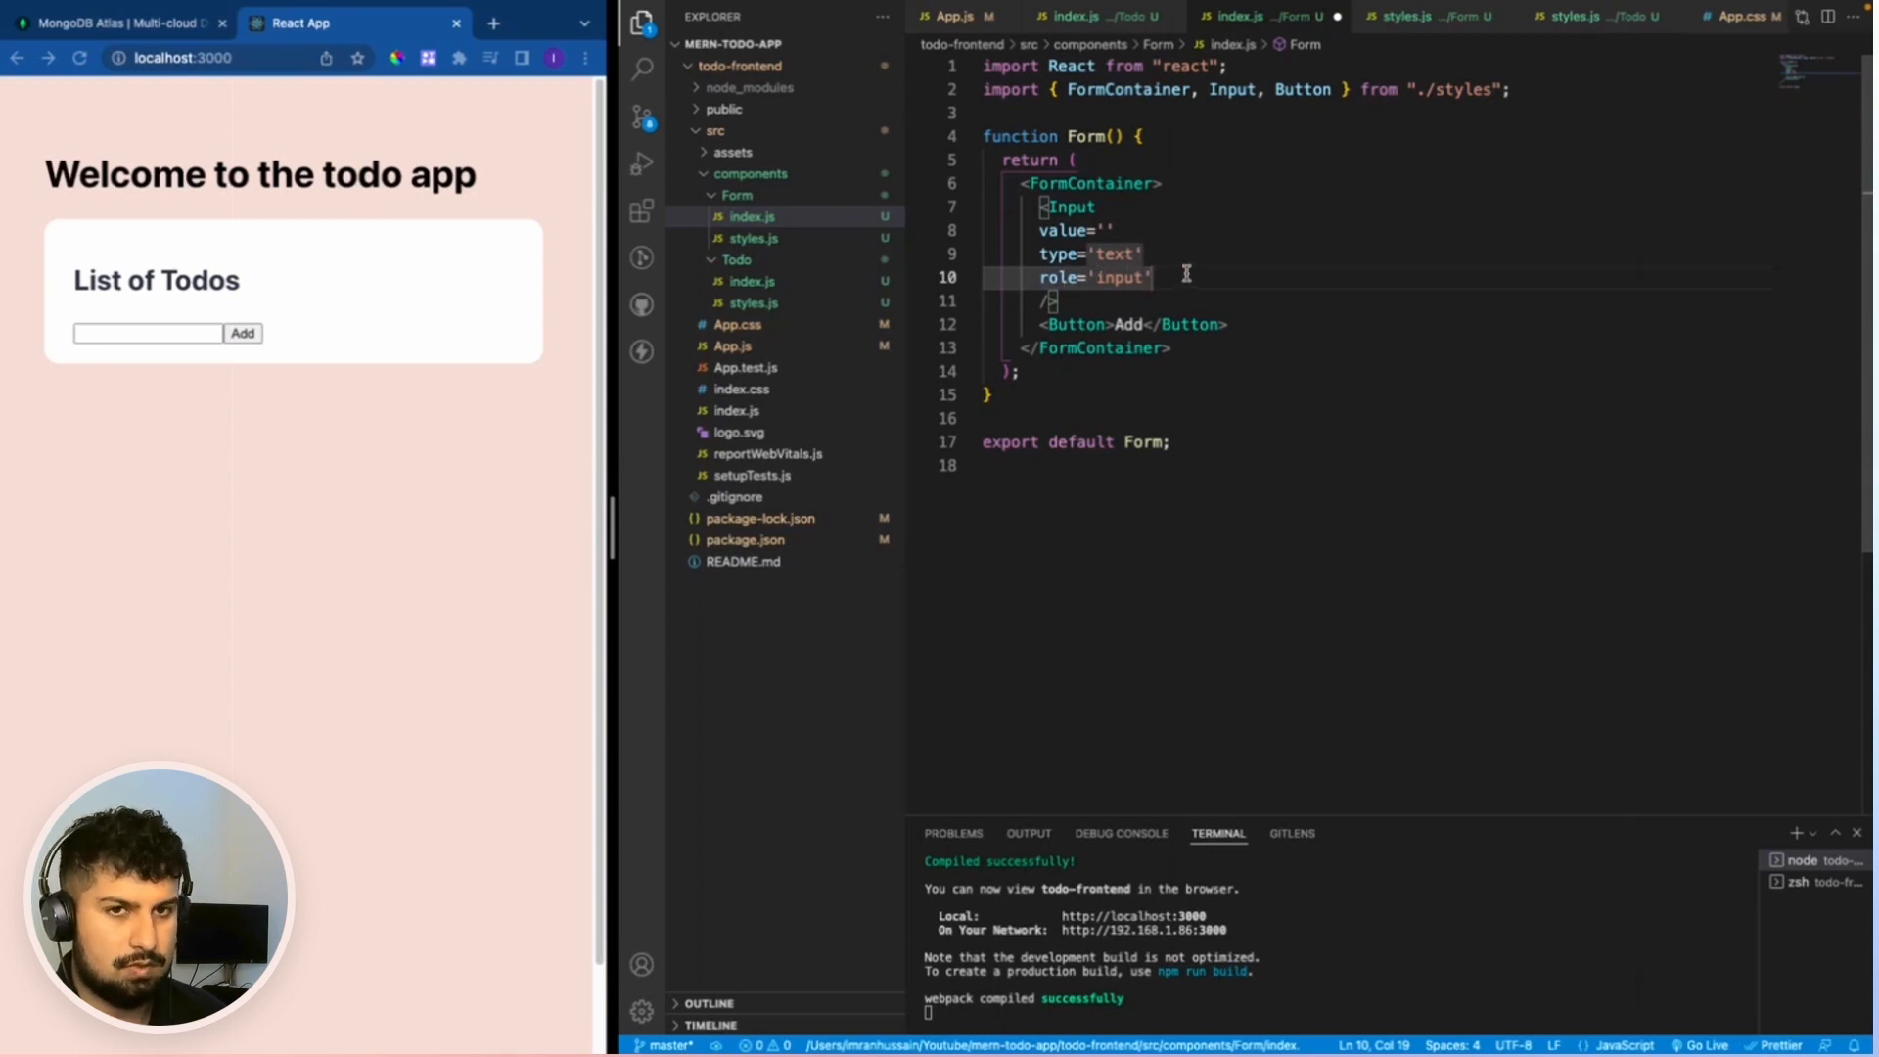
mouse_move(1269, 339)
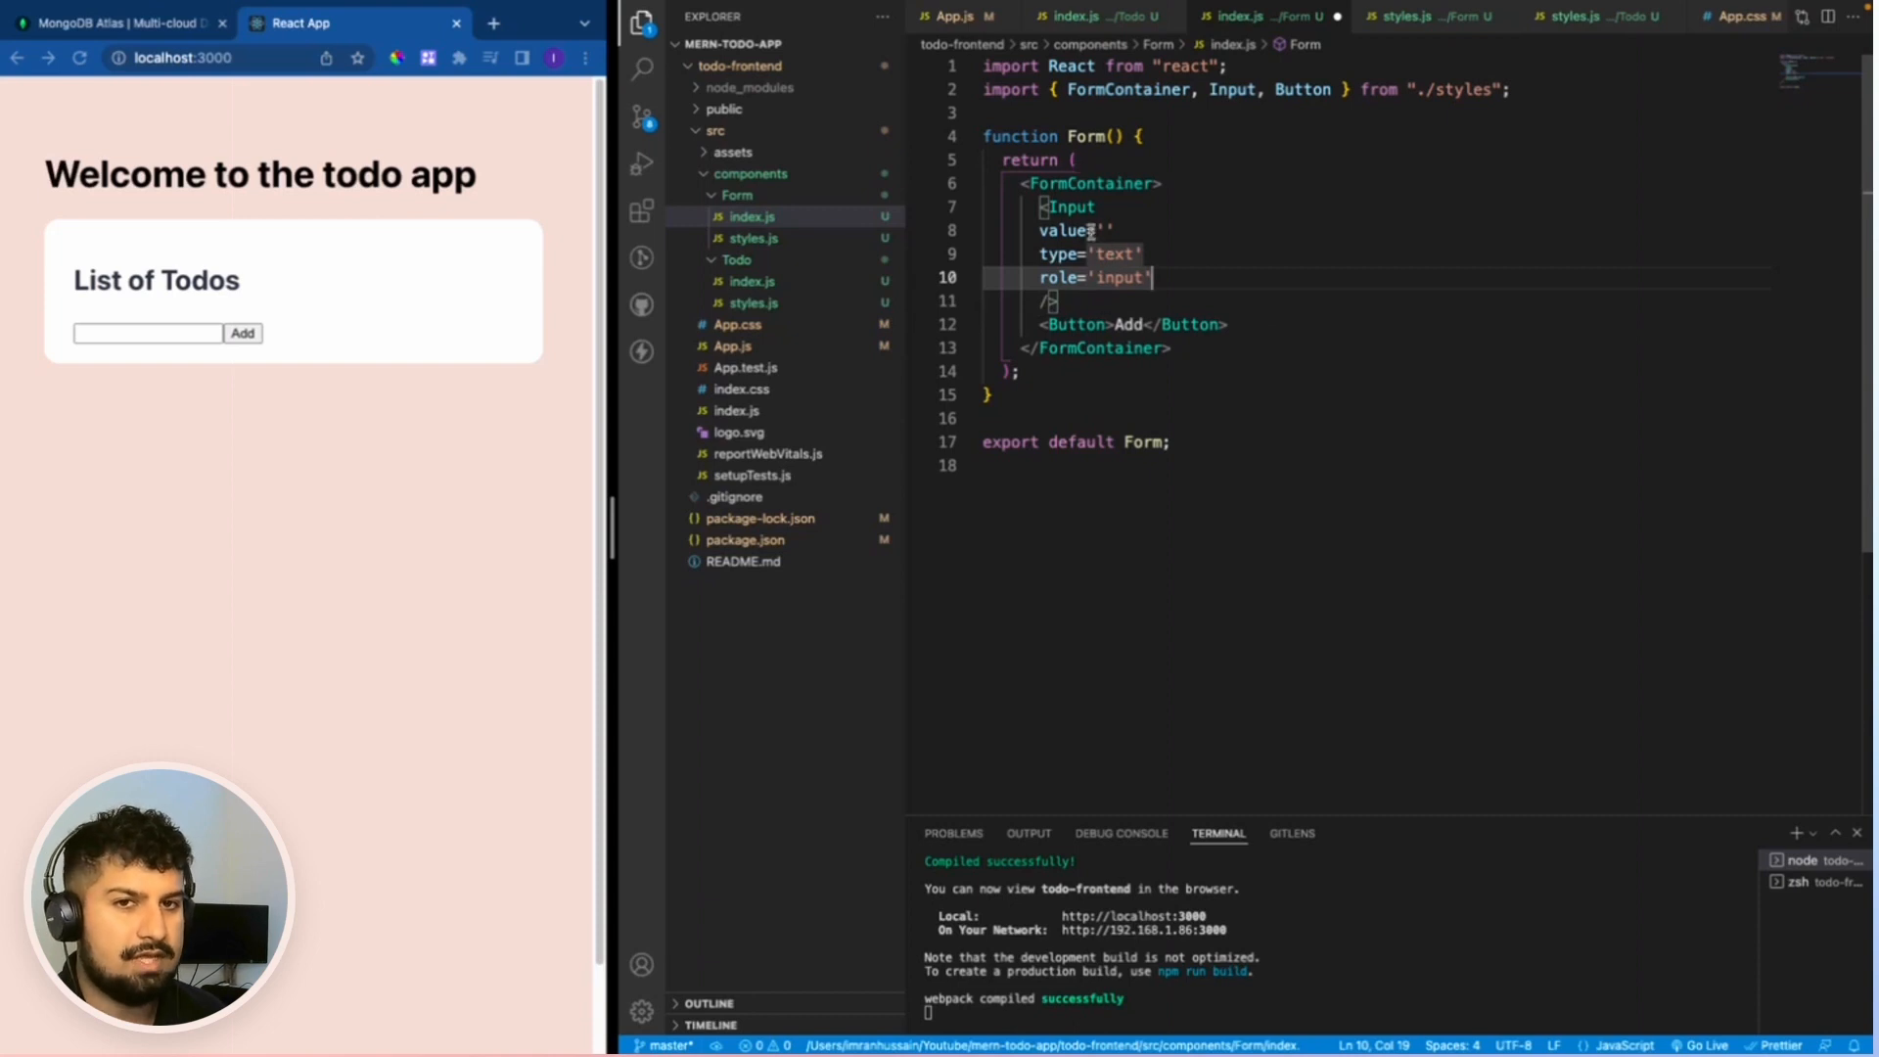
mouse_move(1064, 252)
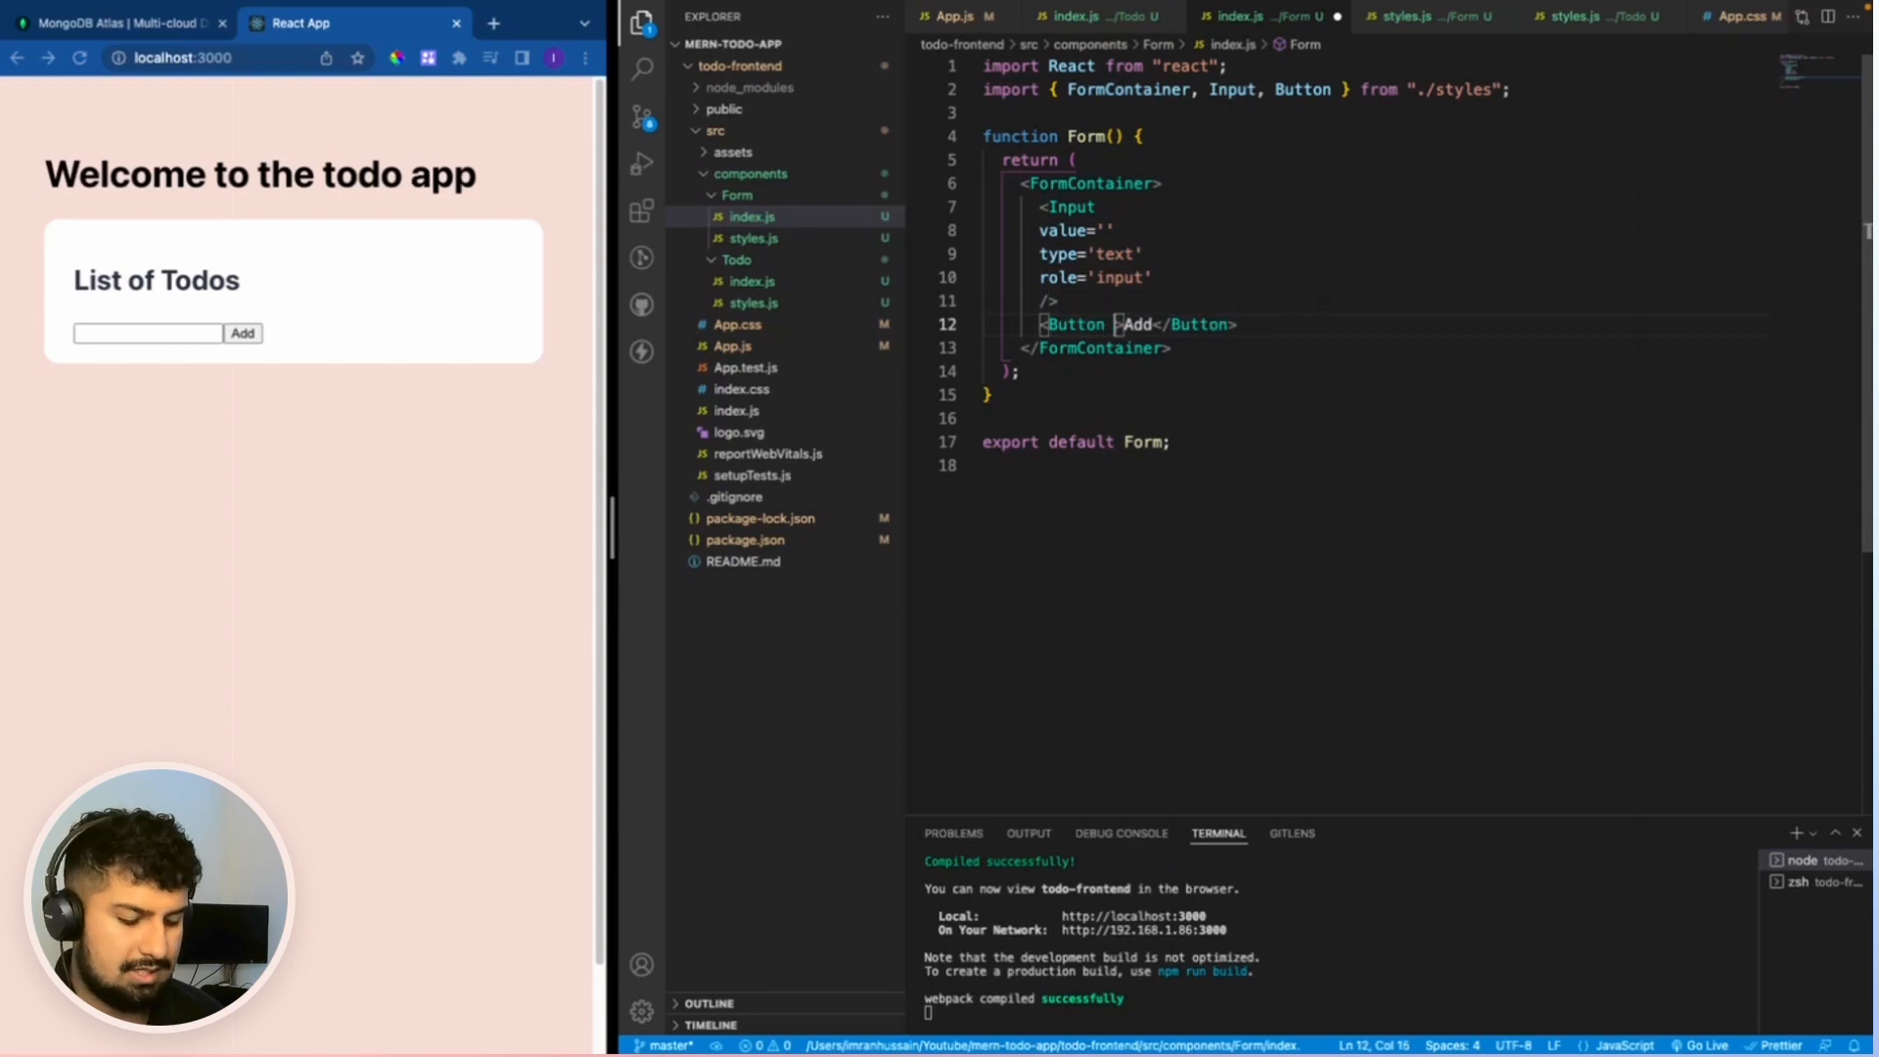
text(type="sub)
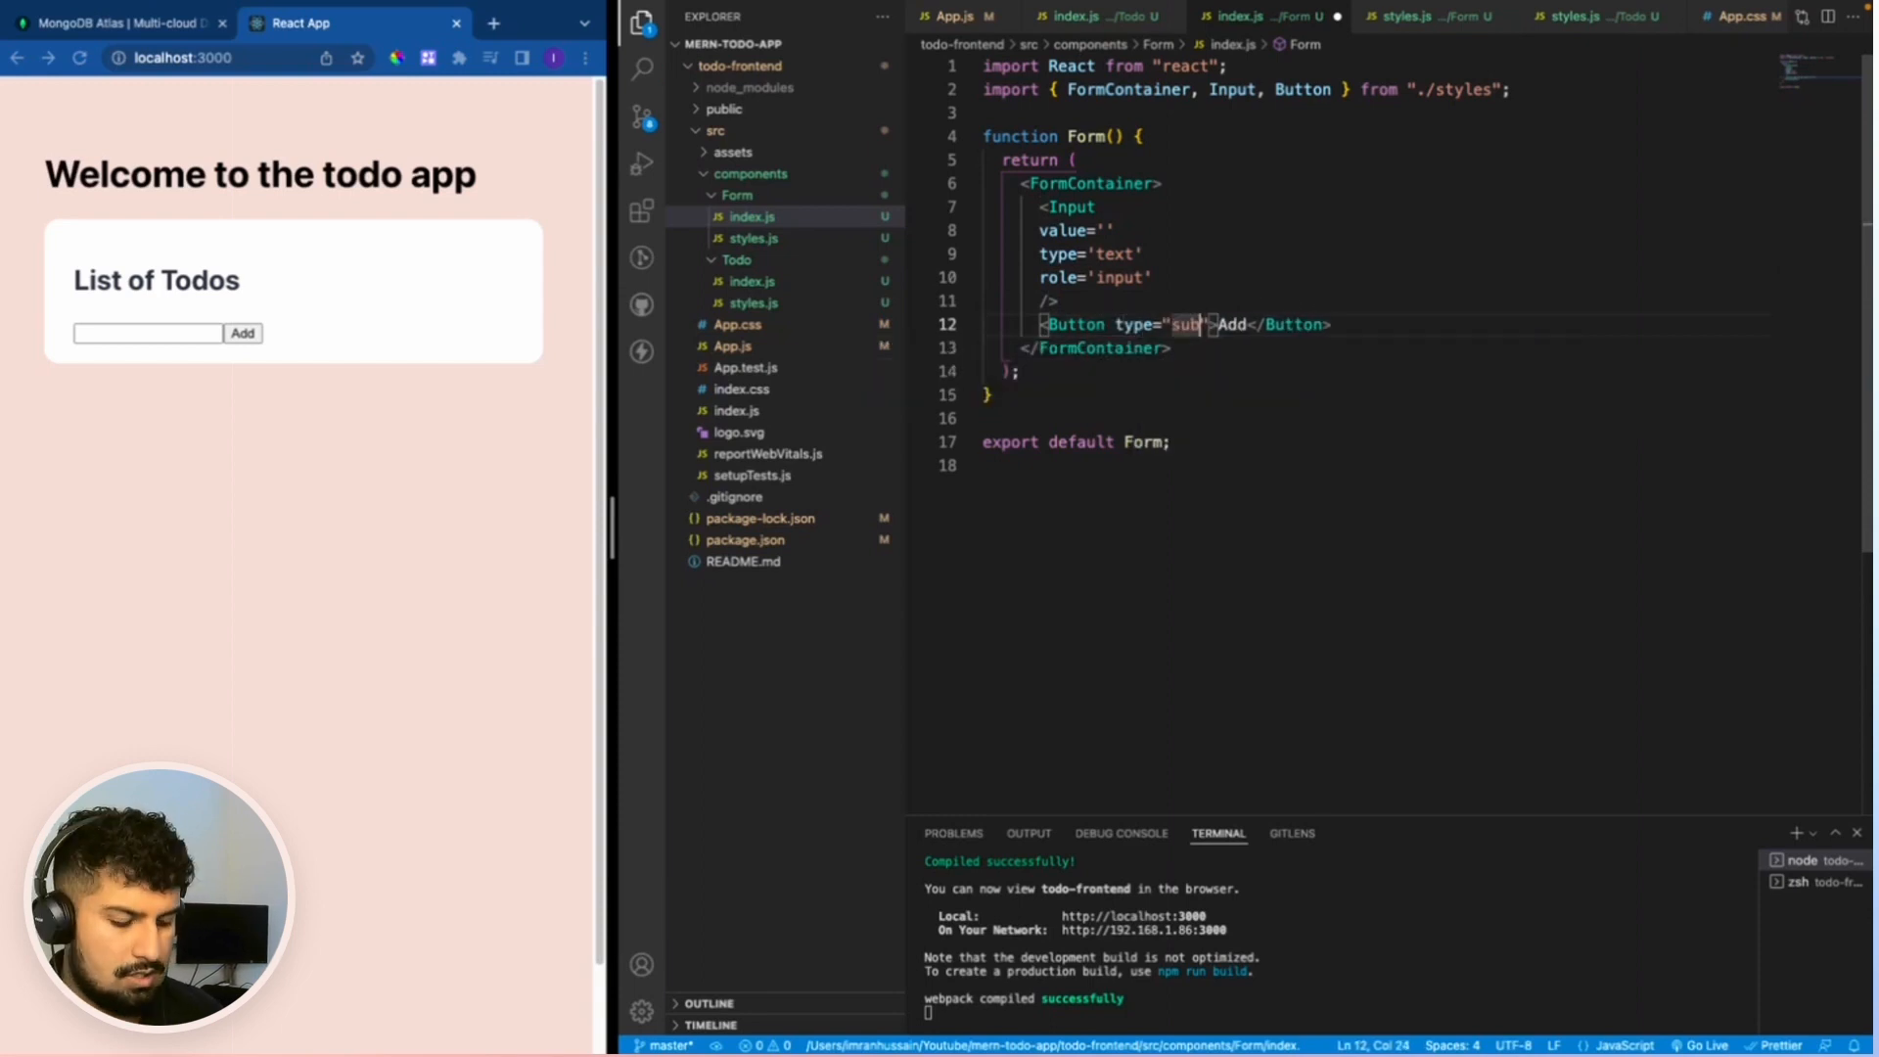
text(mit)
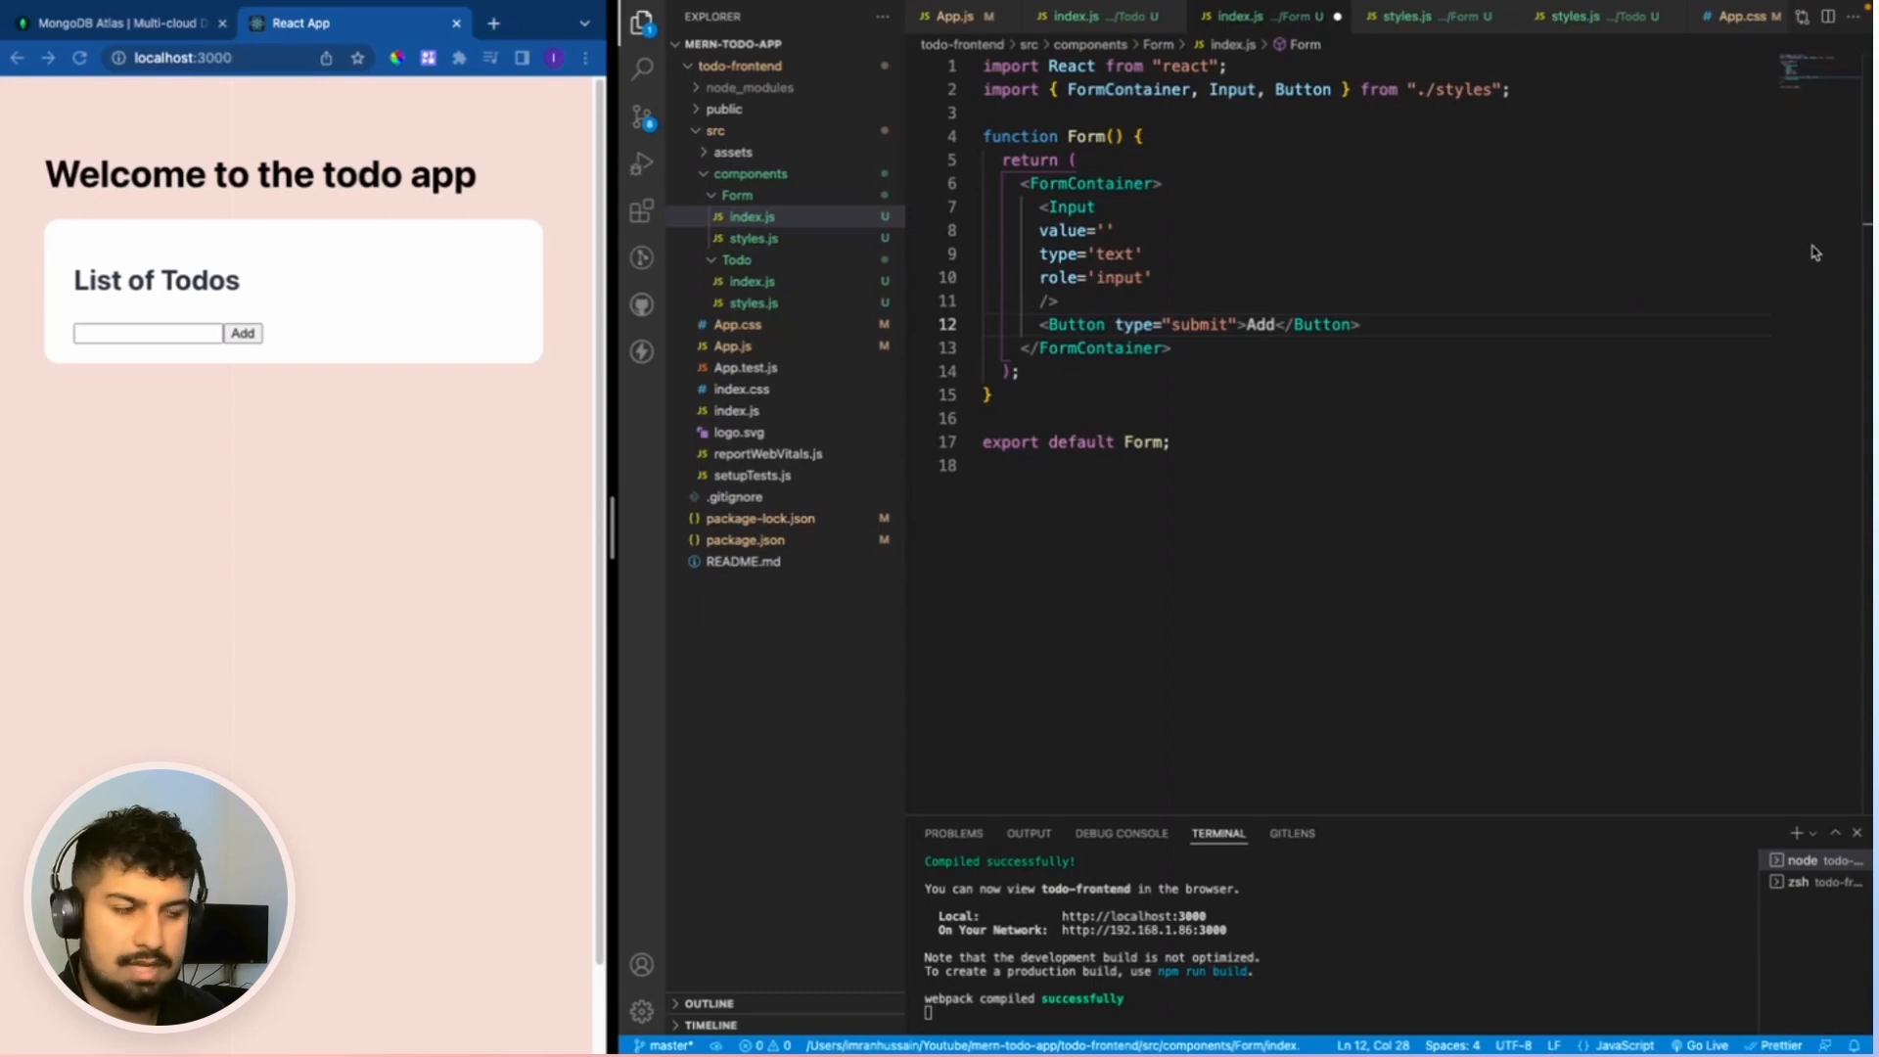
mouse_move(1414, 29)
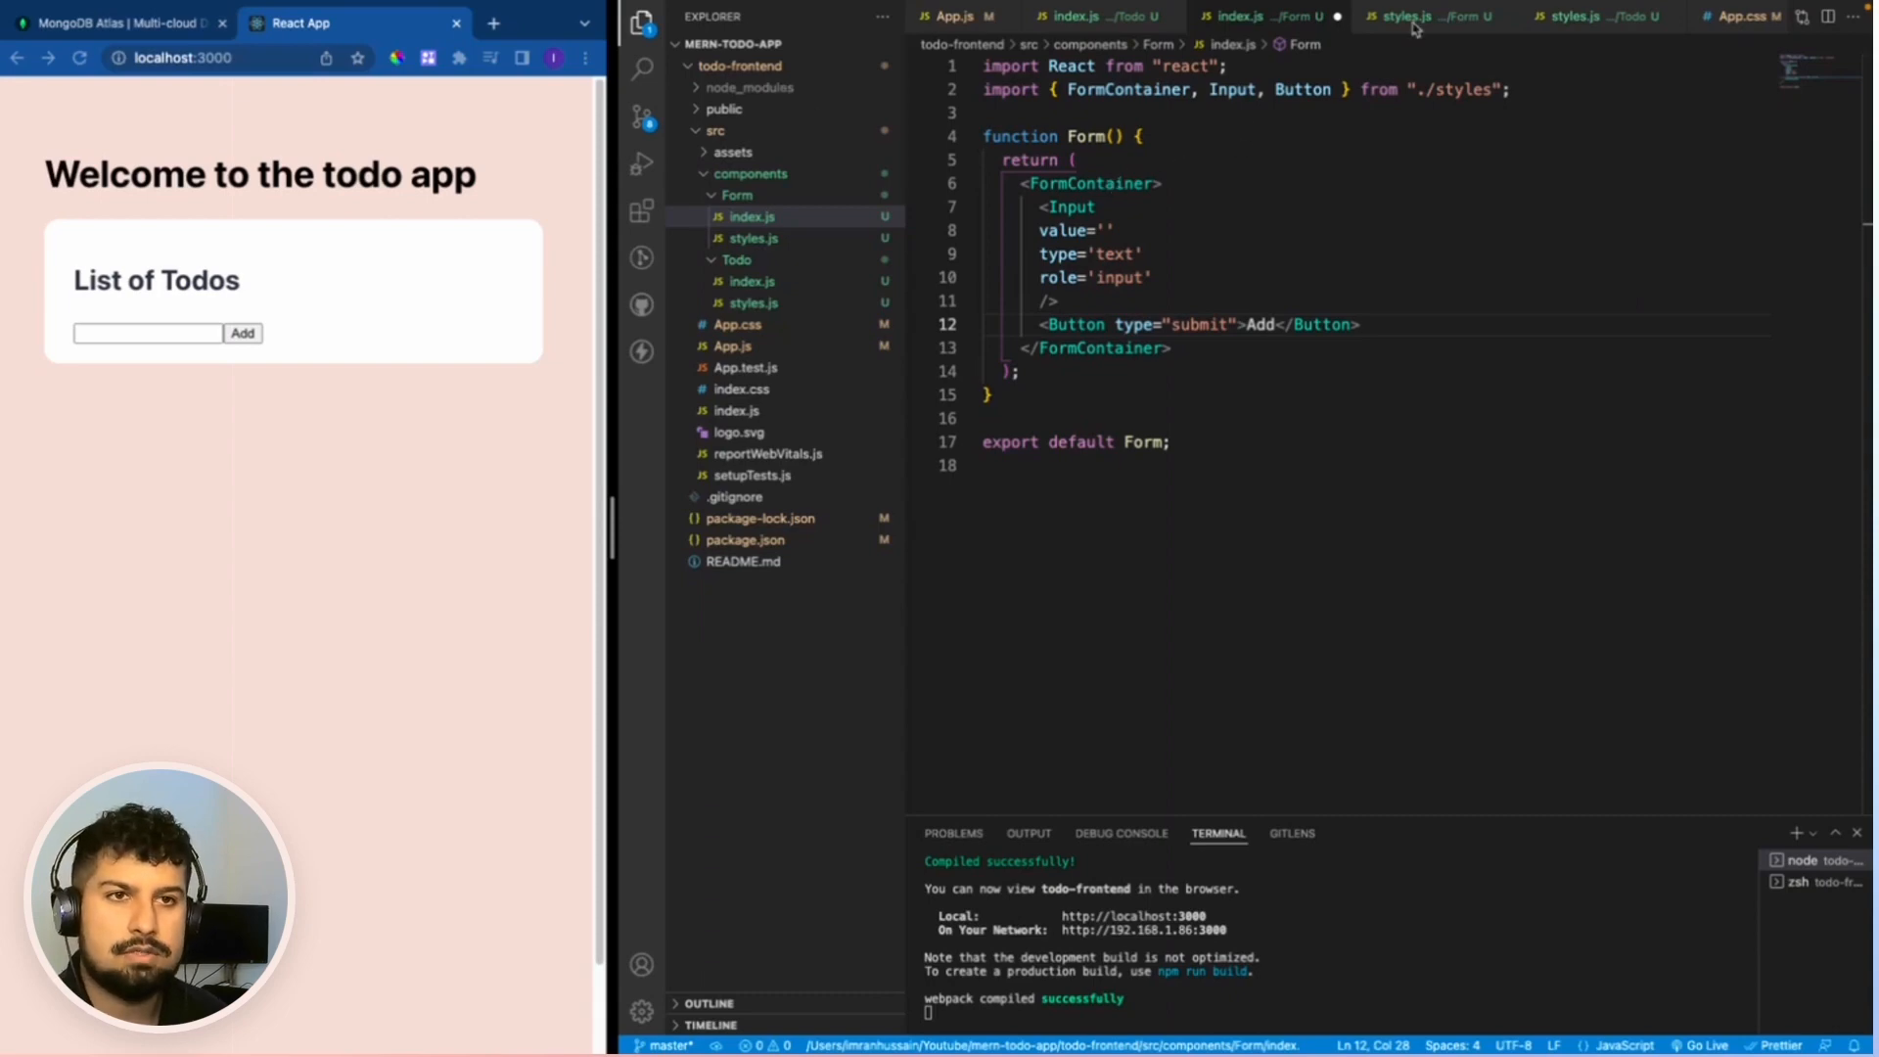
Give FormContainer display flex, centred align-items and justify-content, and 5px 0 padding.
click(1425, 16)
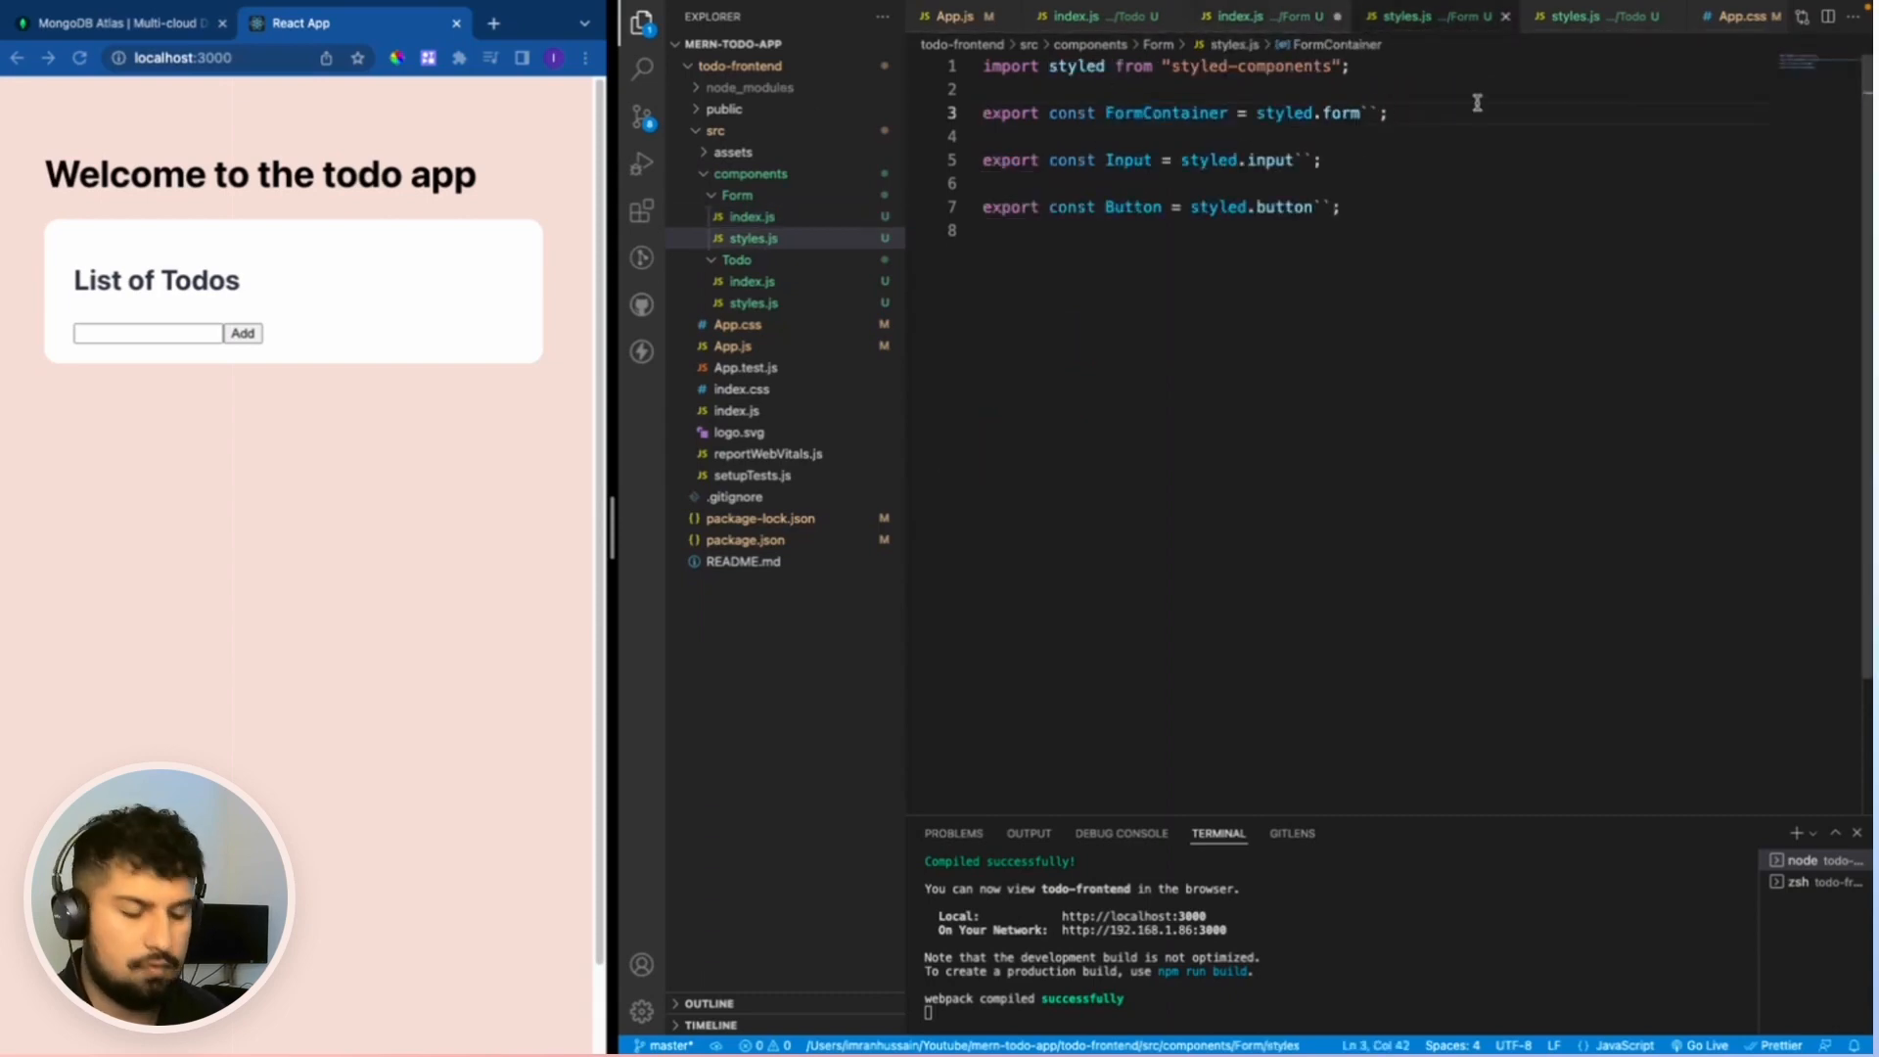
text(display: flex;)
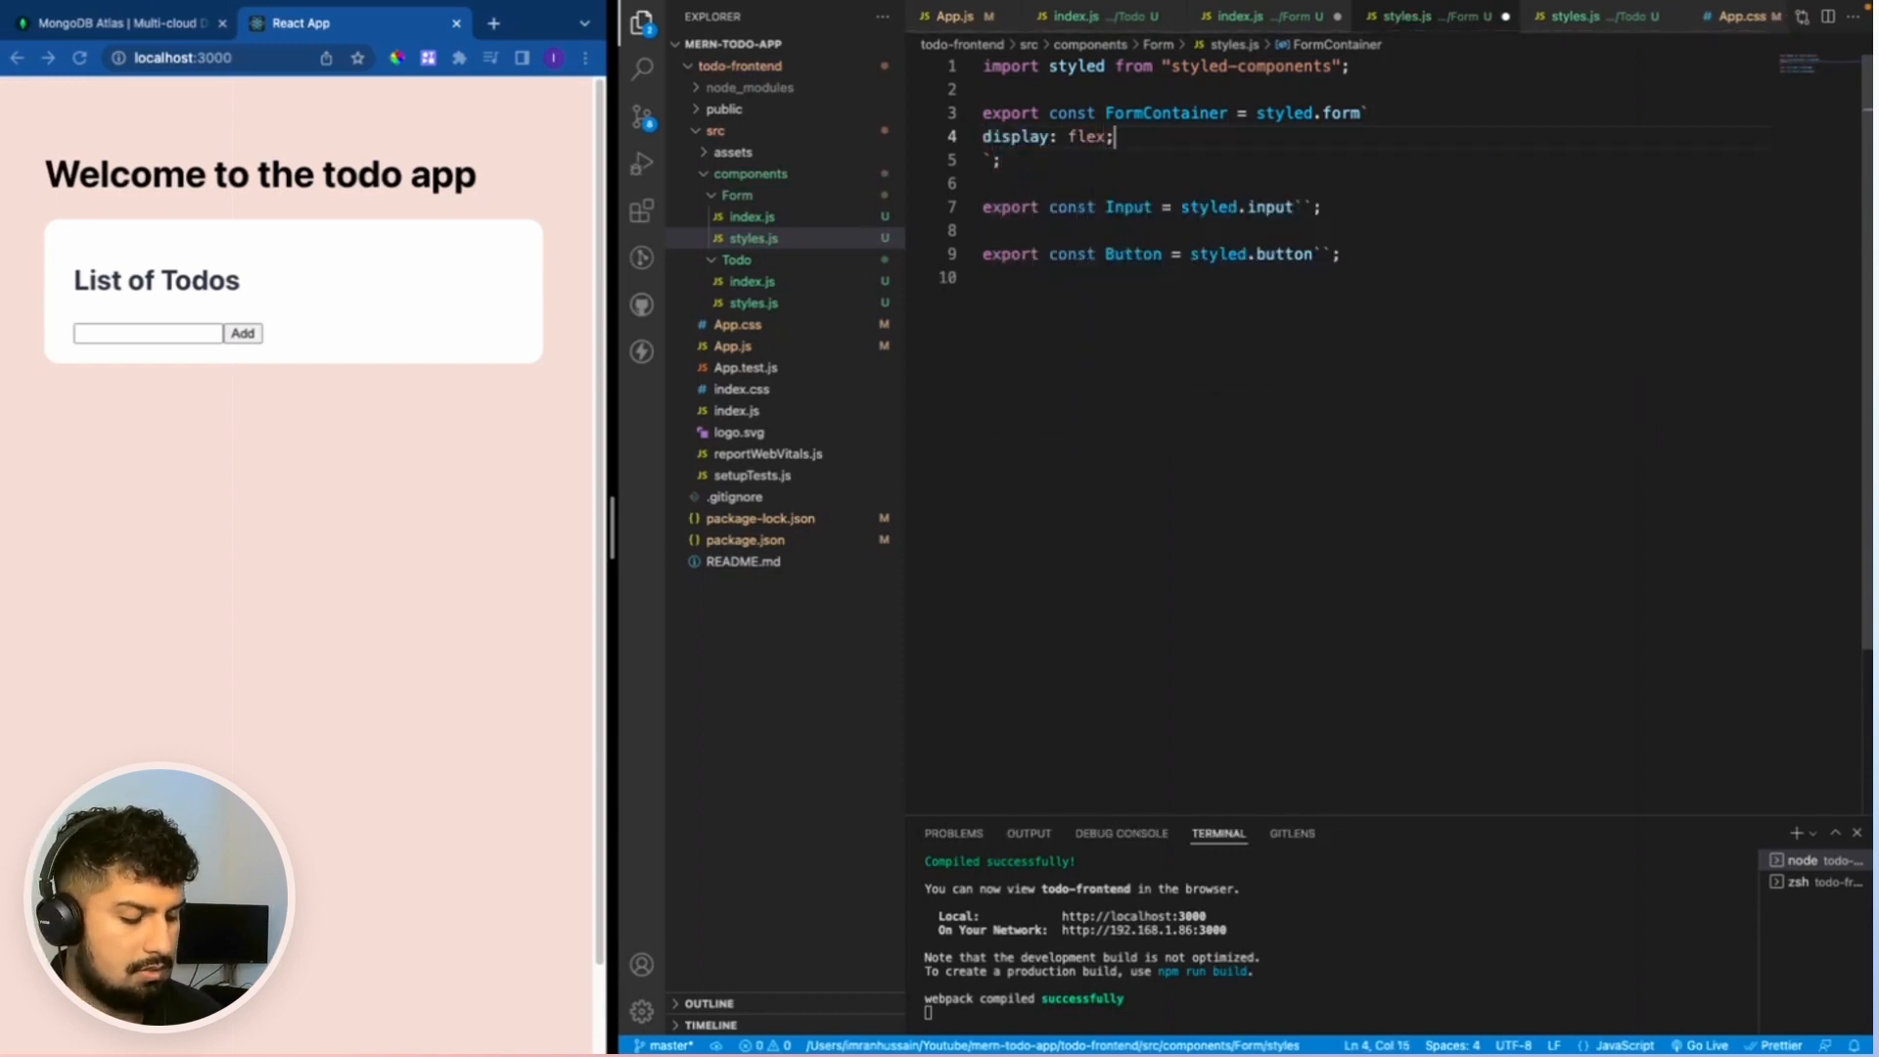
key(enter)
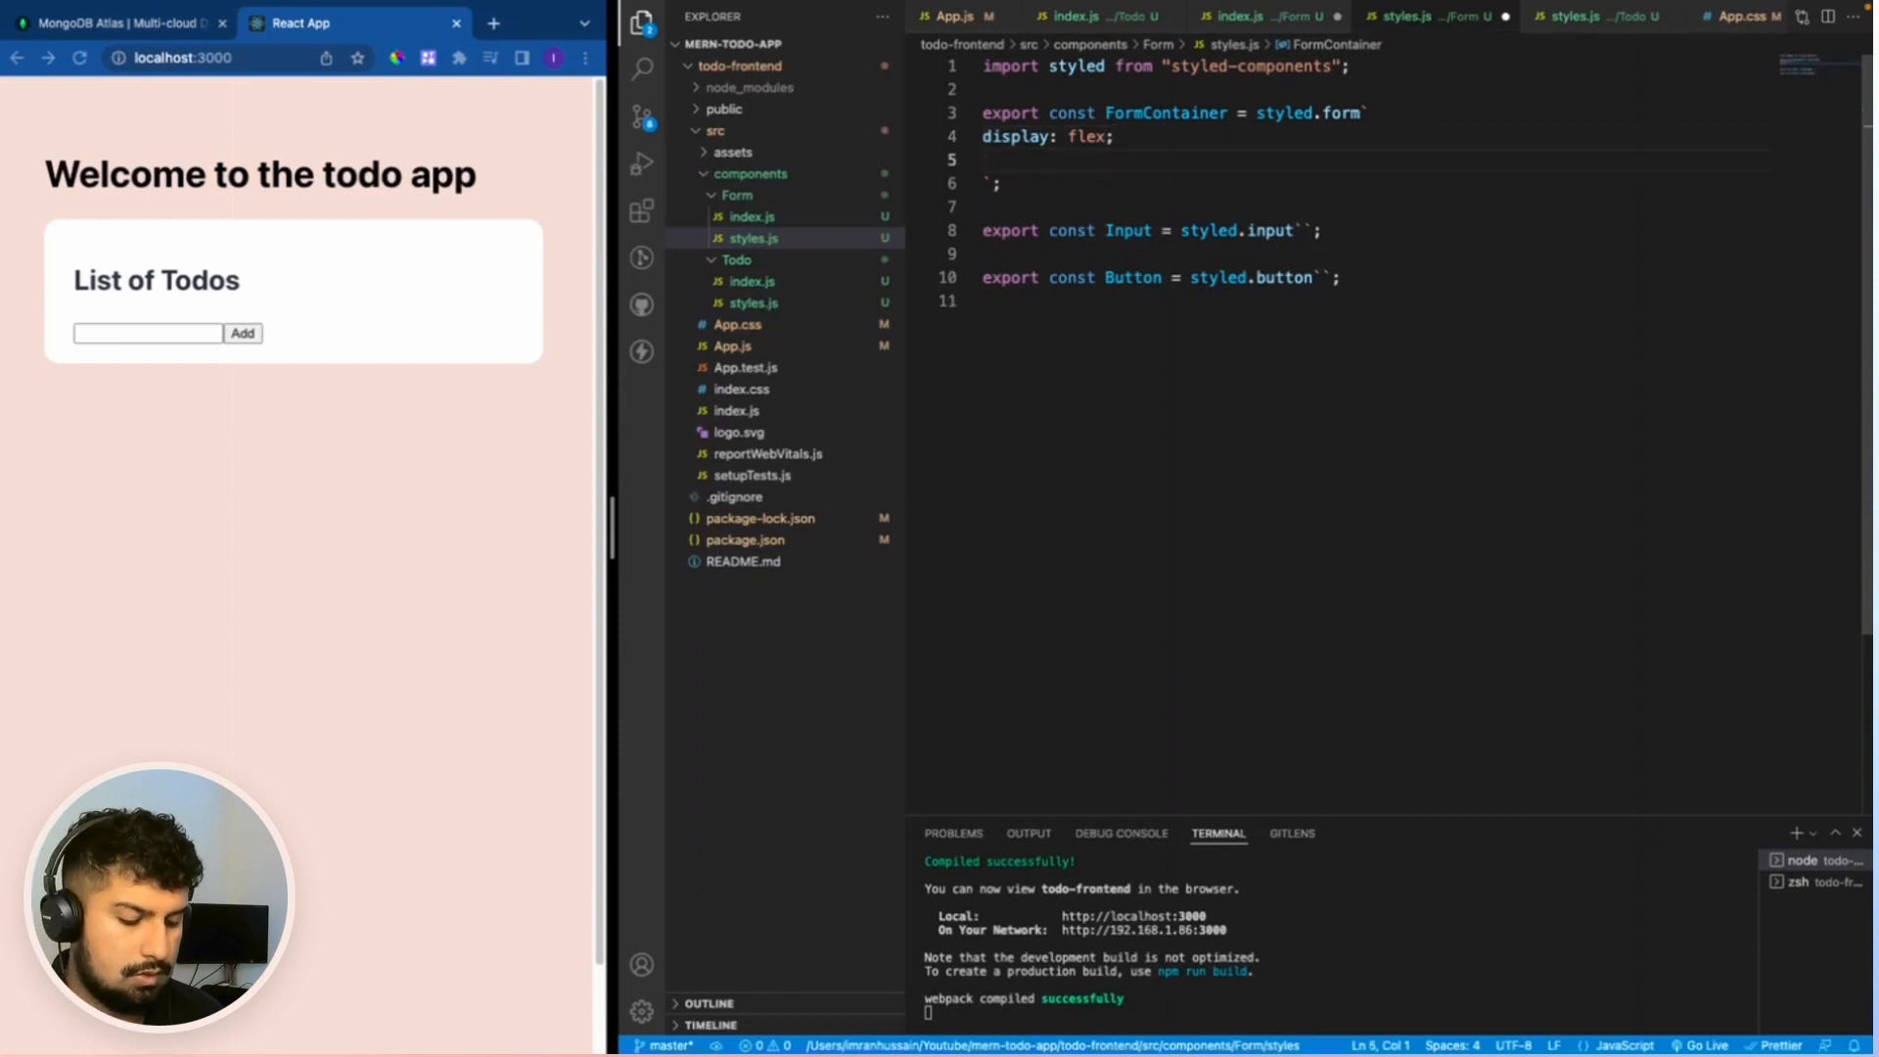
text(align-items: center;)
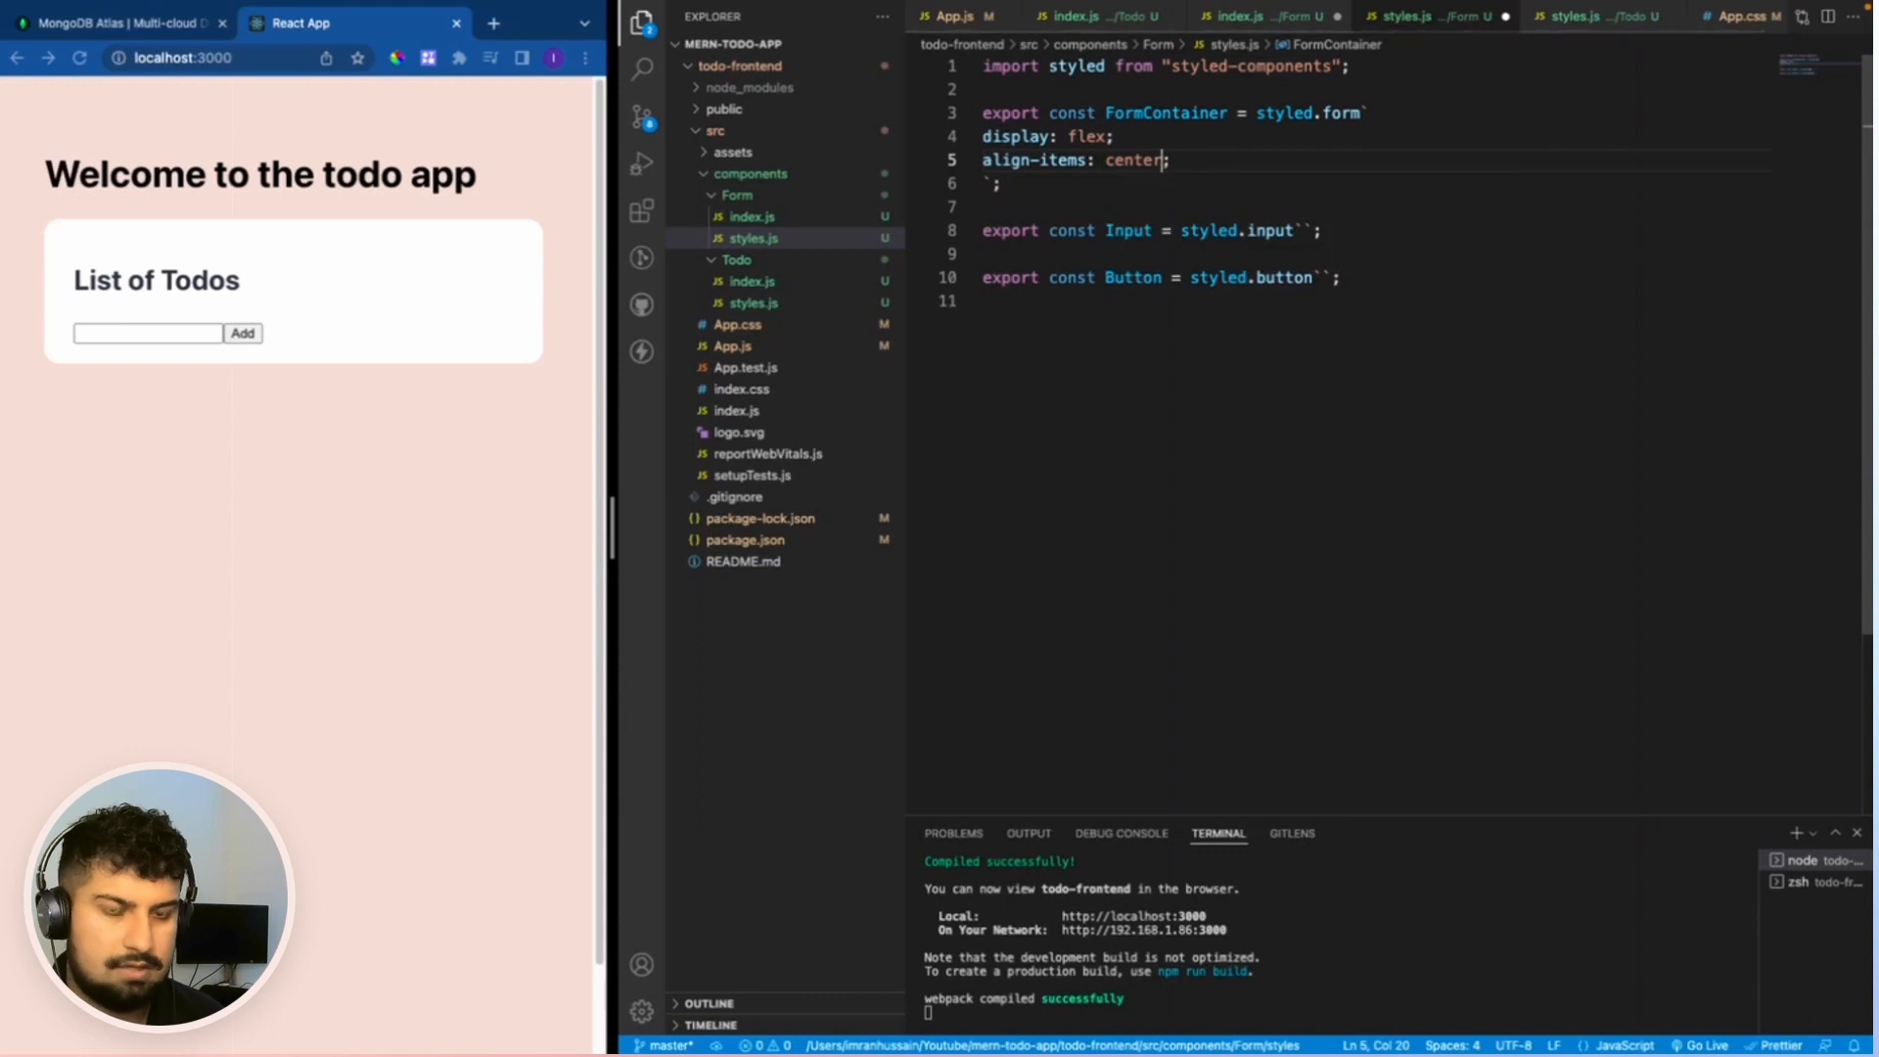
text(justify-content: center;)
text(padding: 5;)
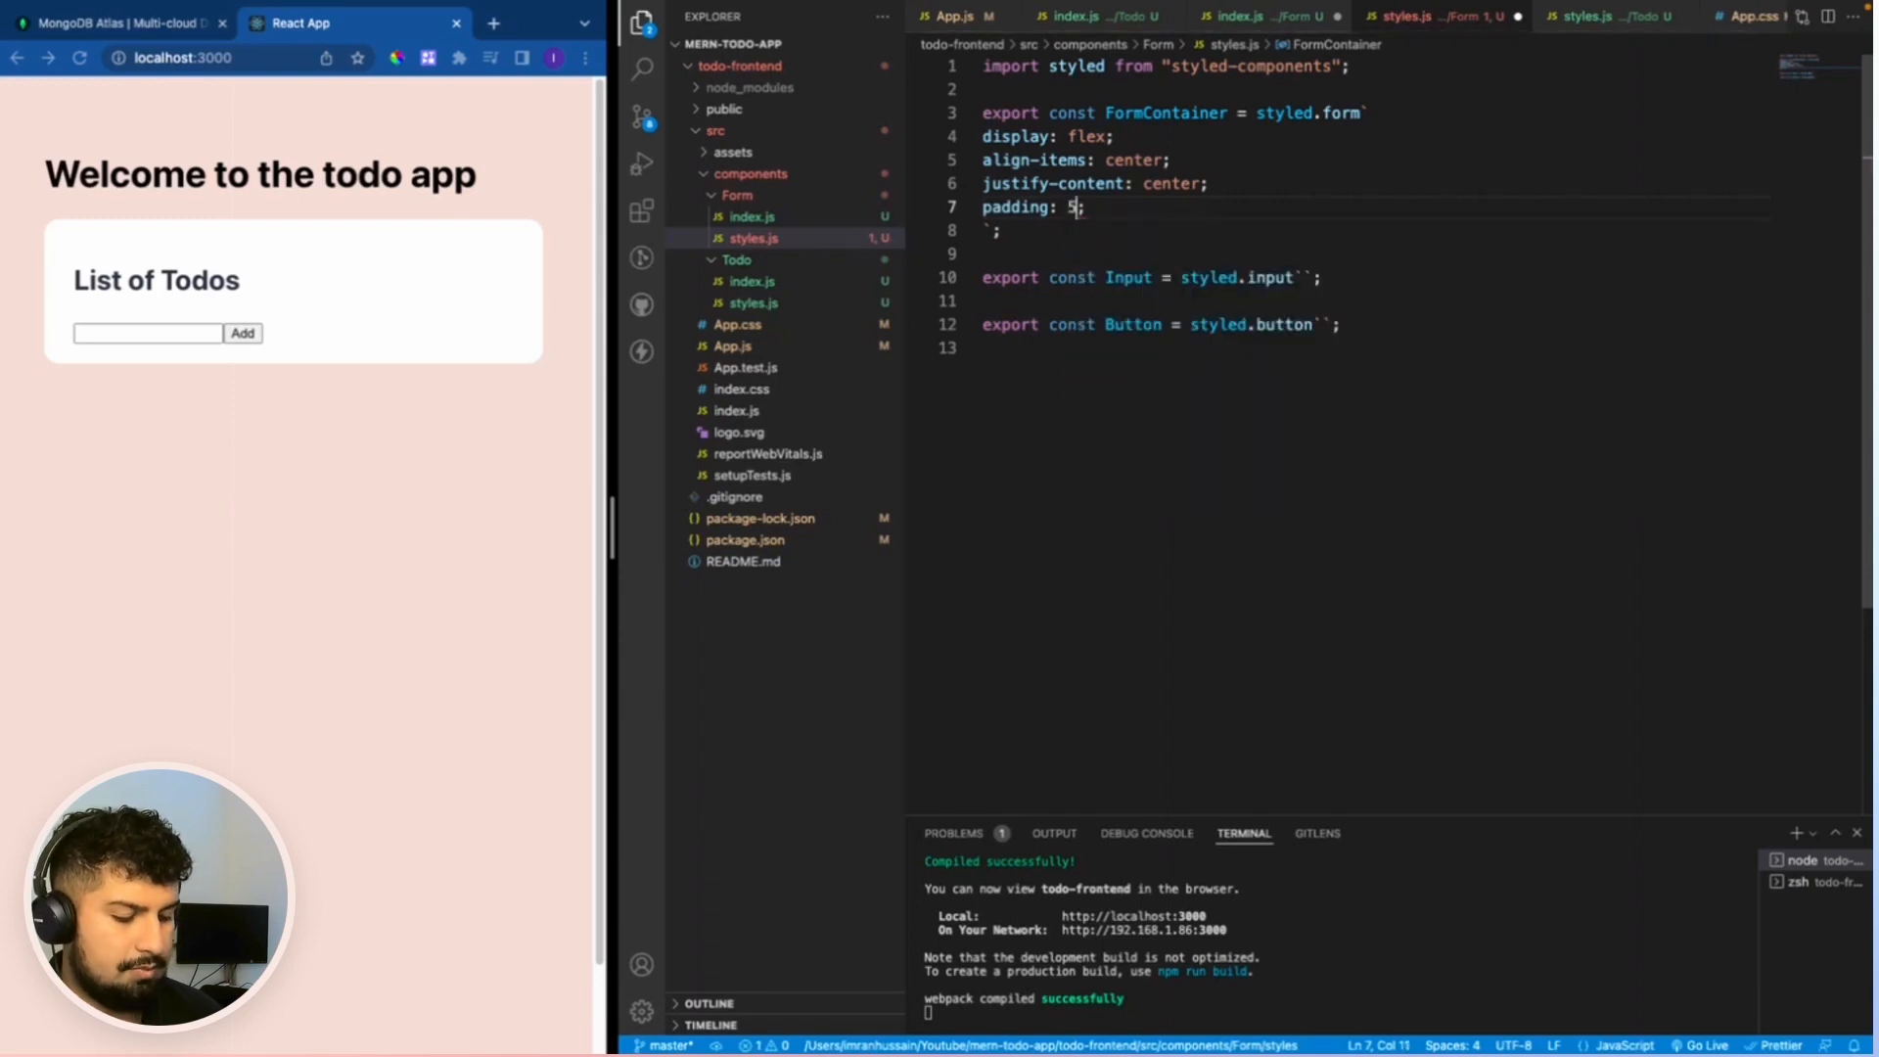
text(px 0)
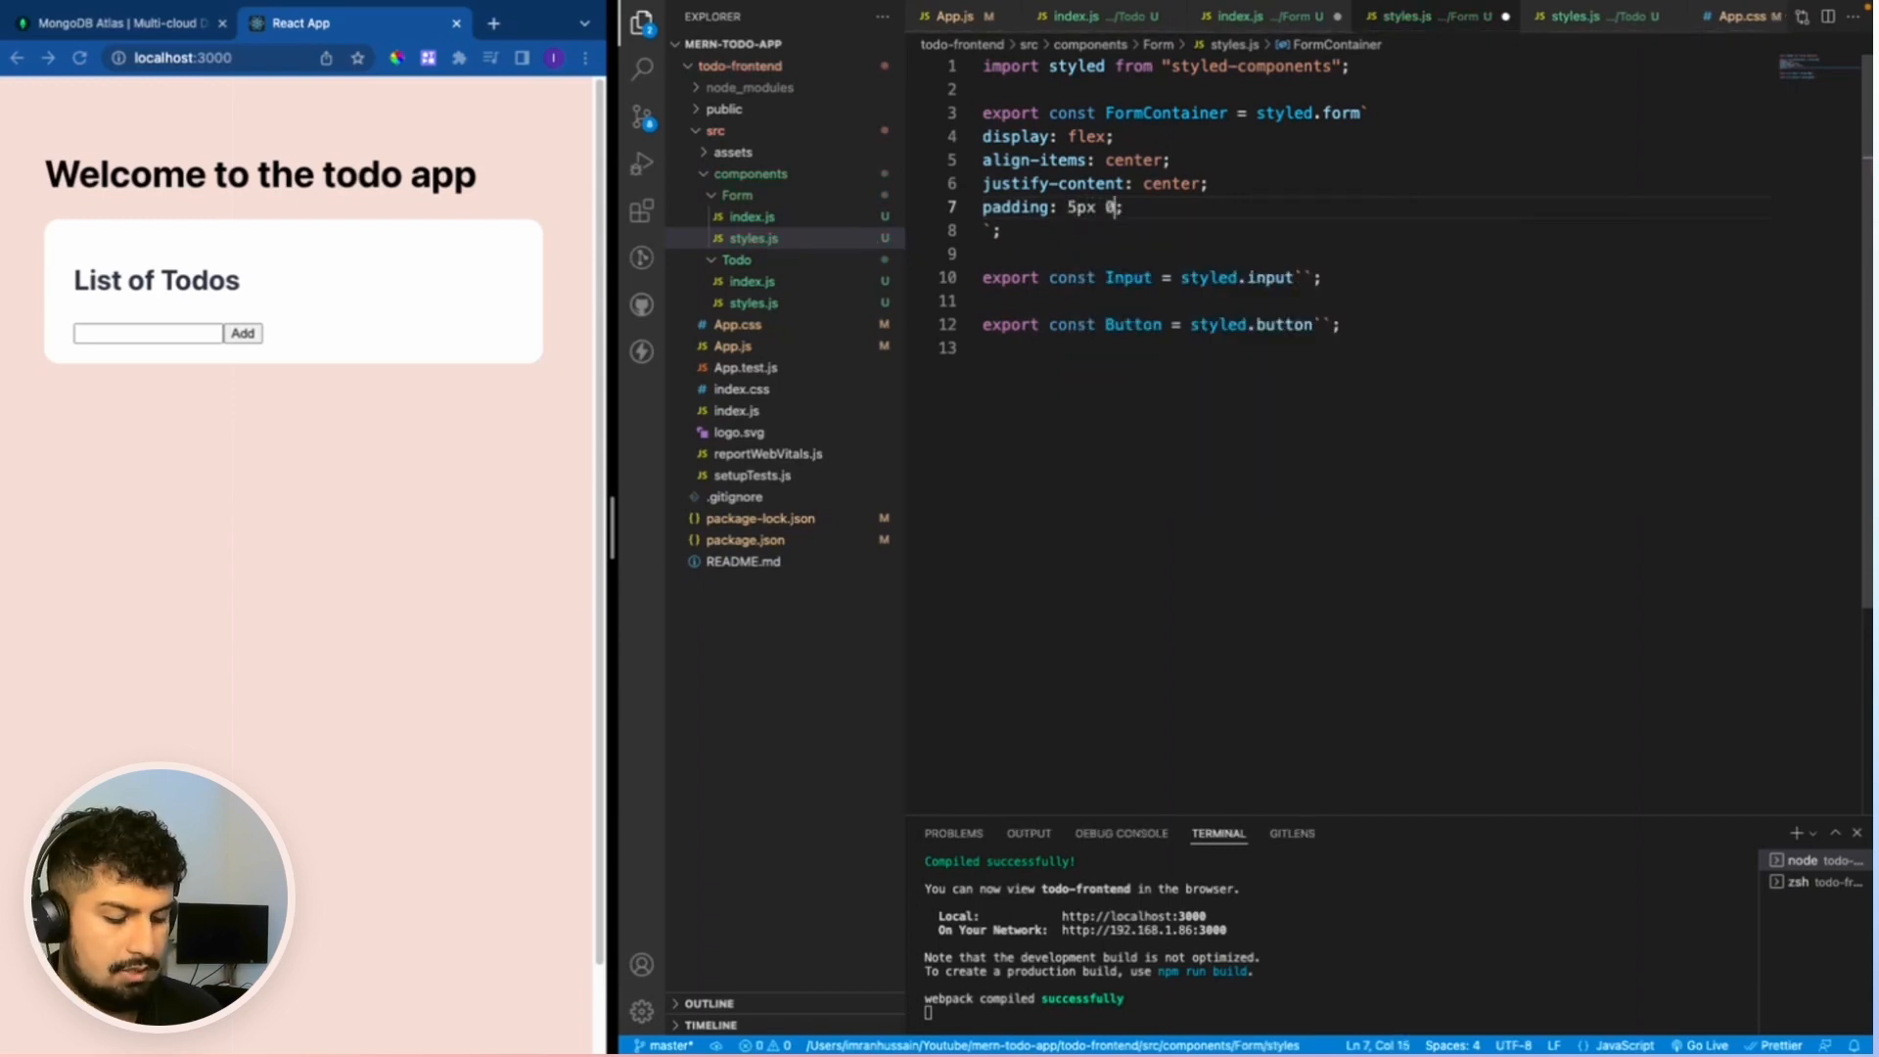
Give the Input a #f7f7f7 background, 100% width and 8px padding.
text(px;)
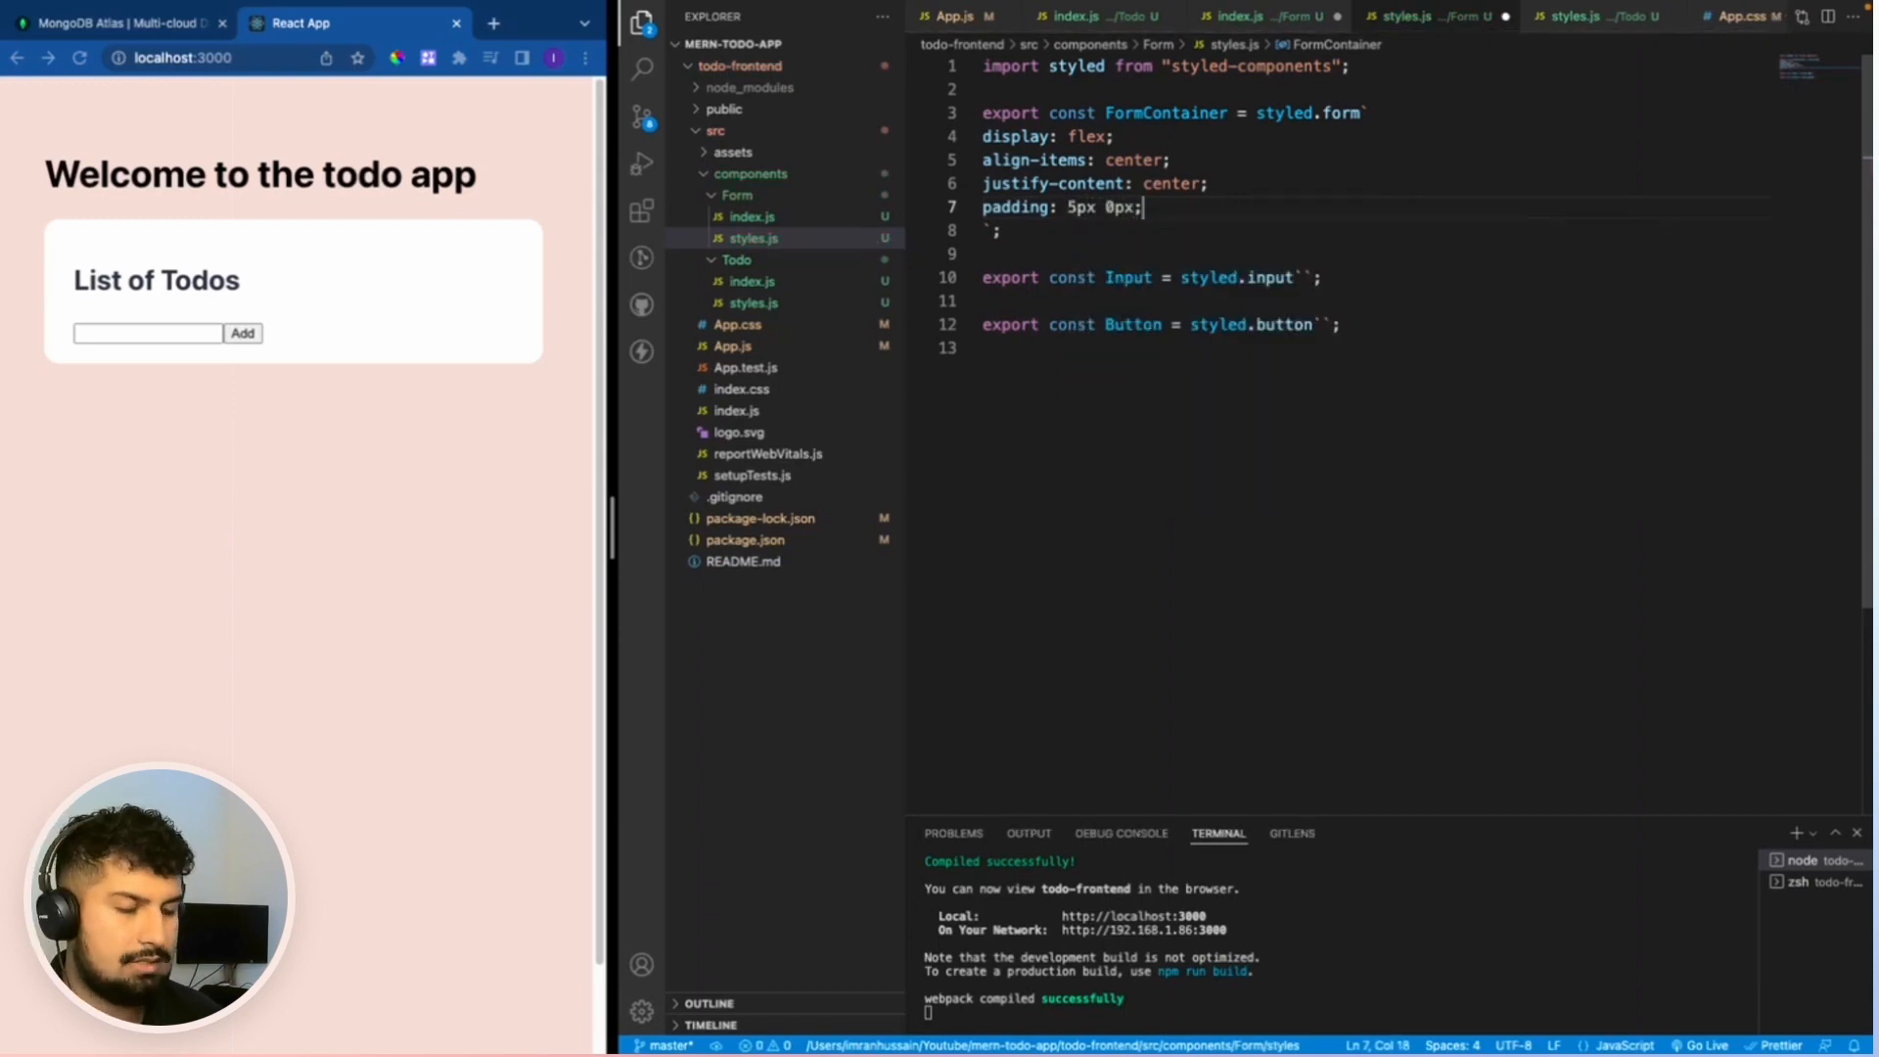
click(1301, 277)
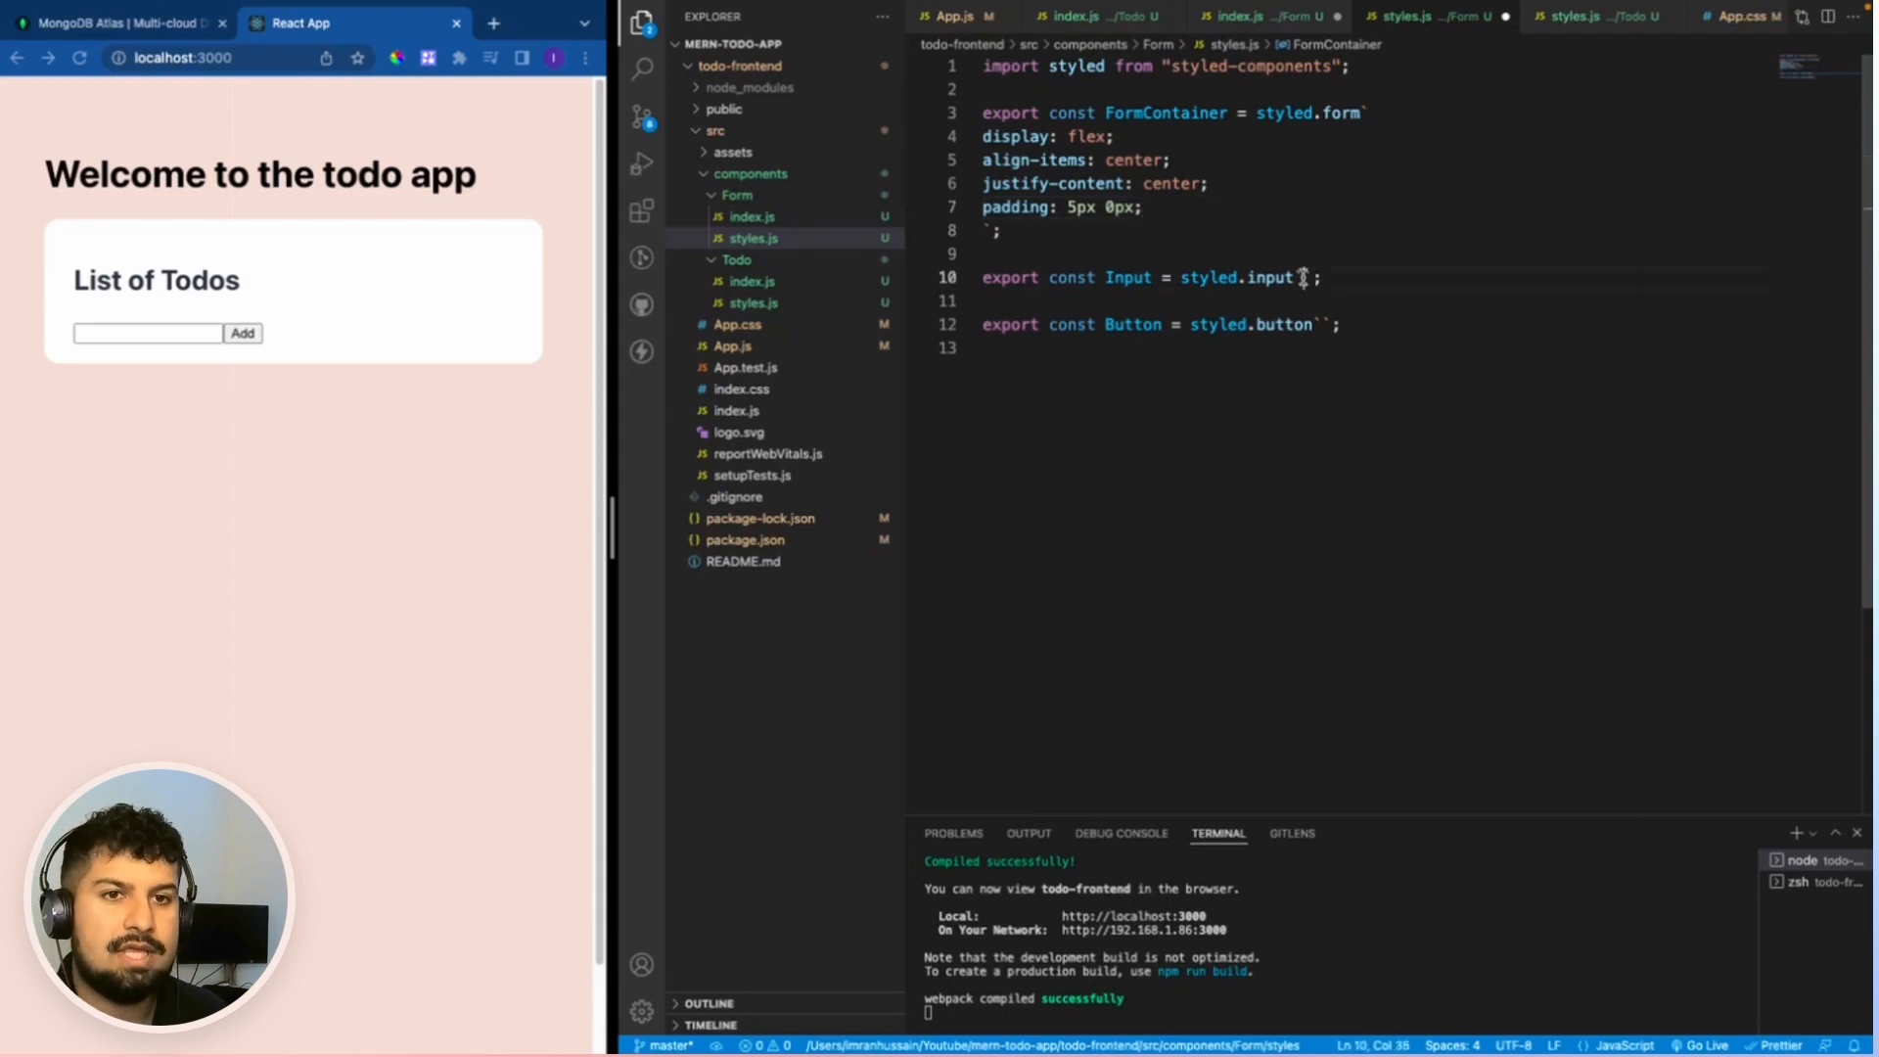
text(background-color: #f7f7f7;`;)
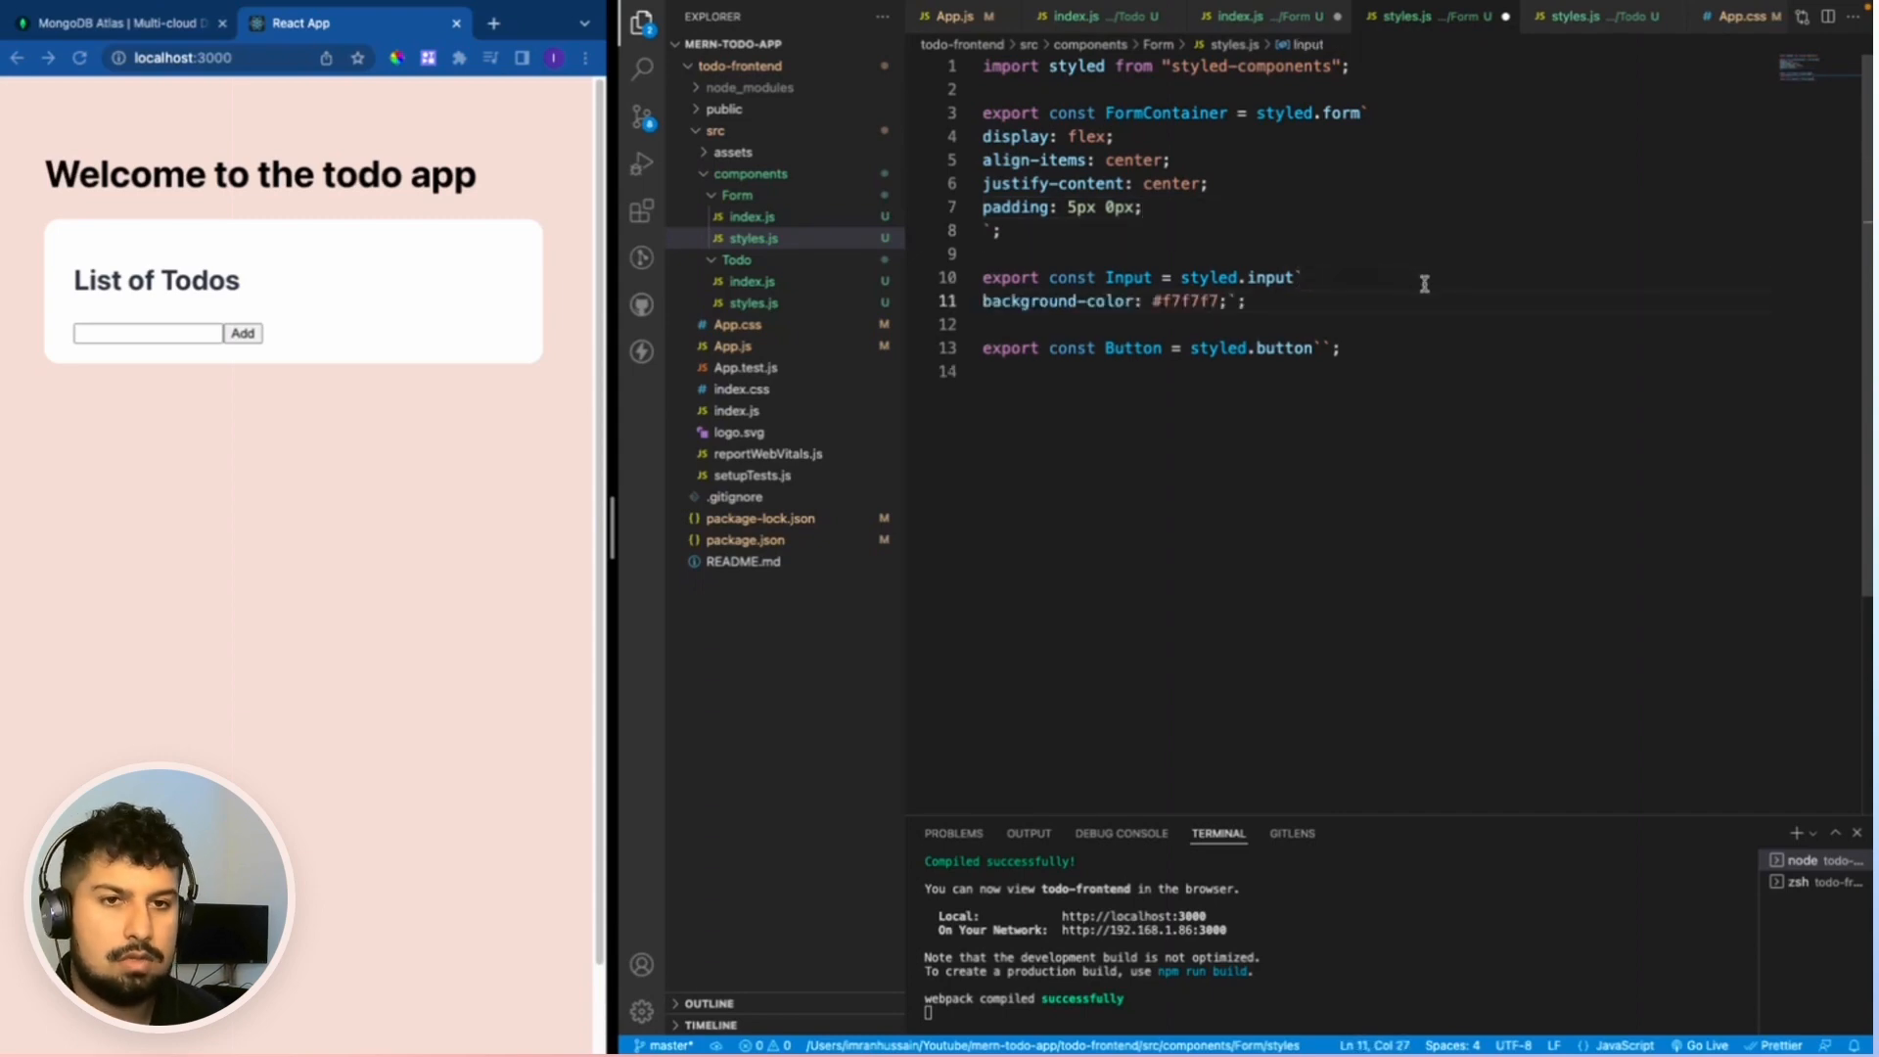
key(enter)
text(width: ;)
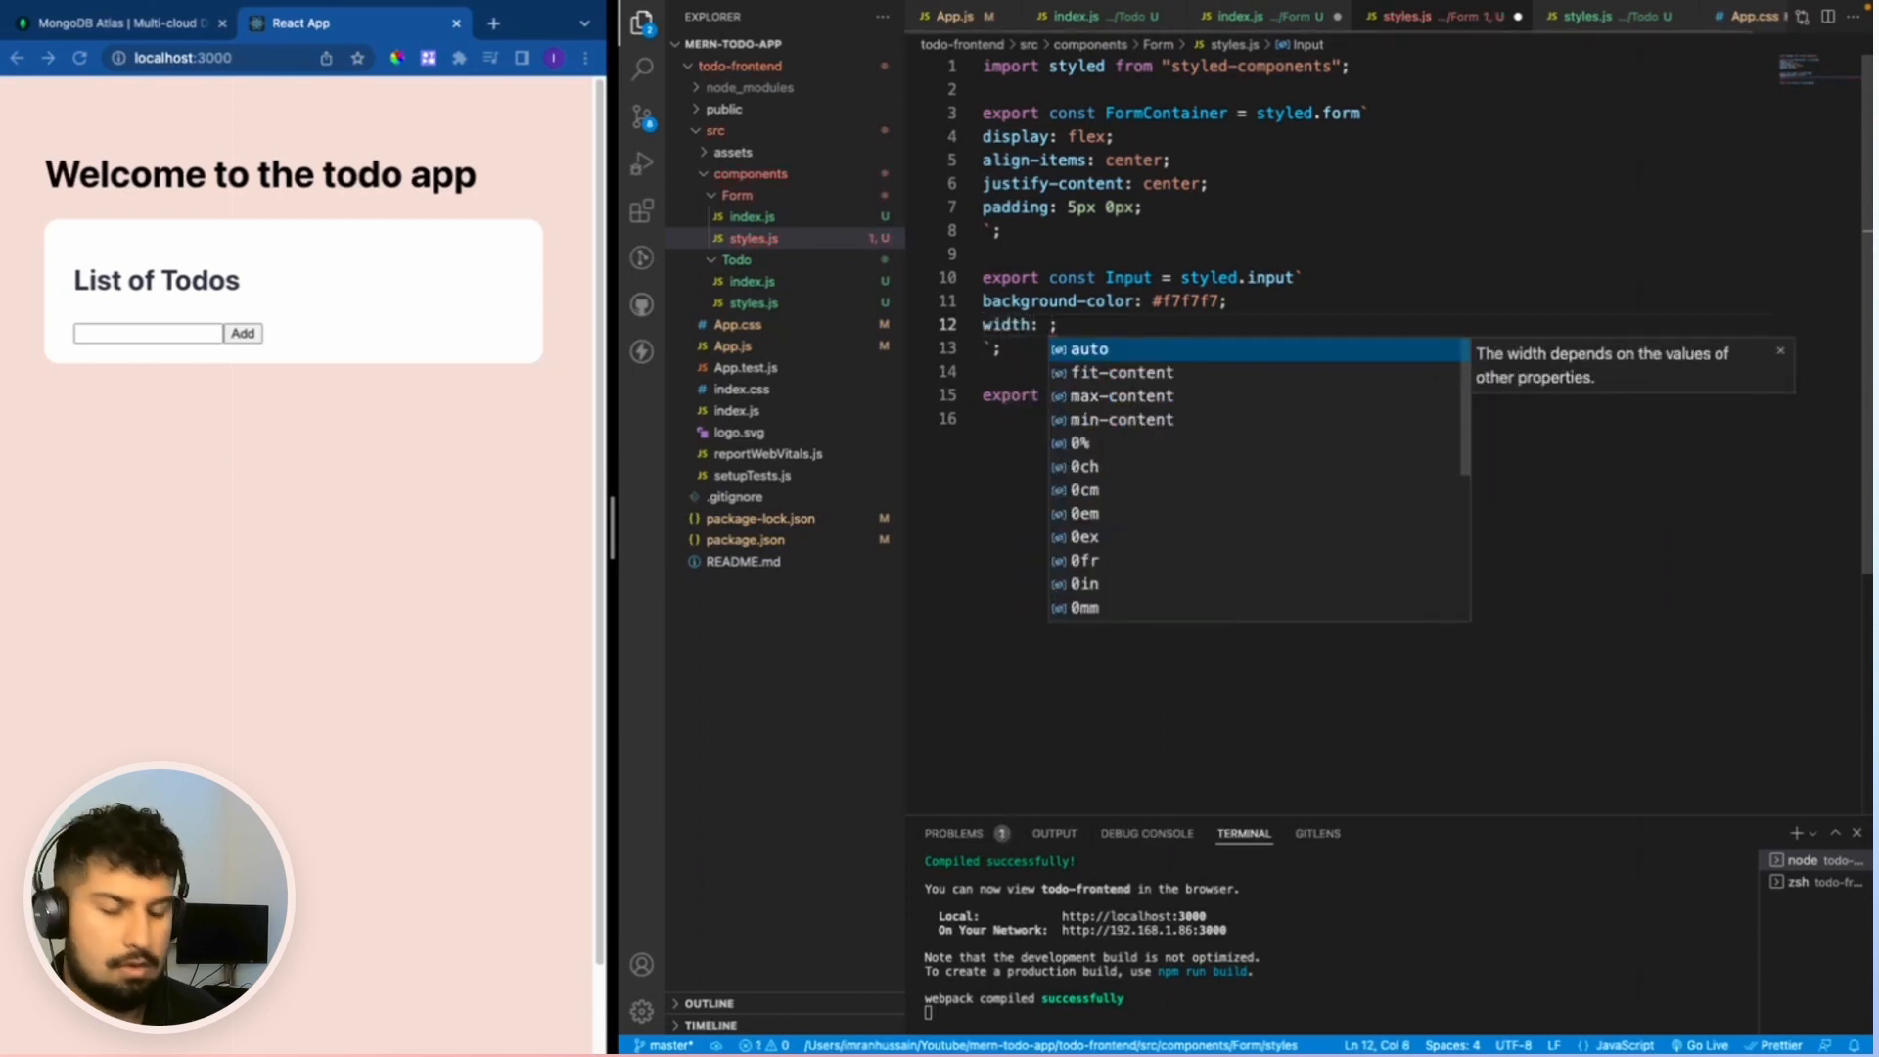
text(100%)
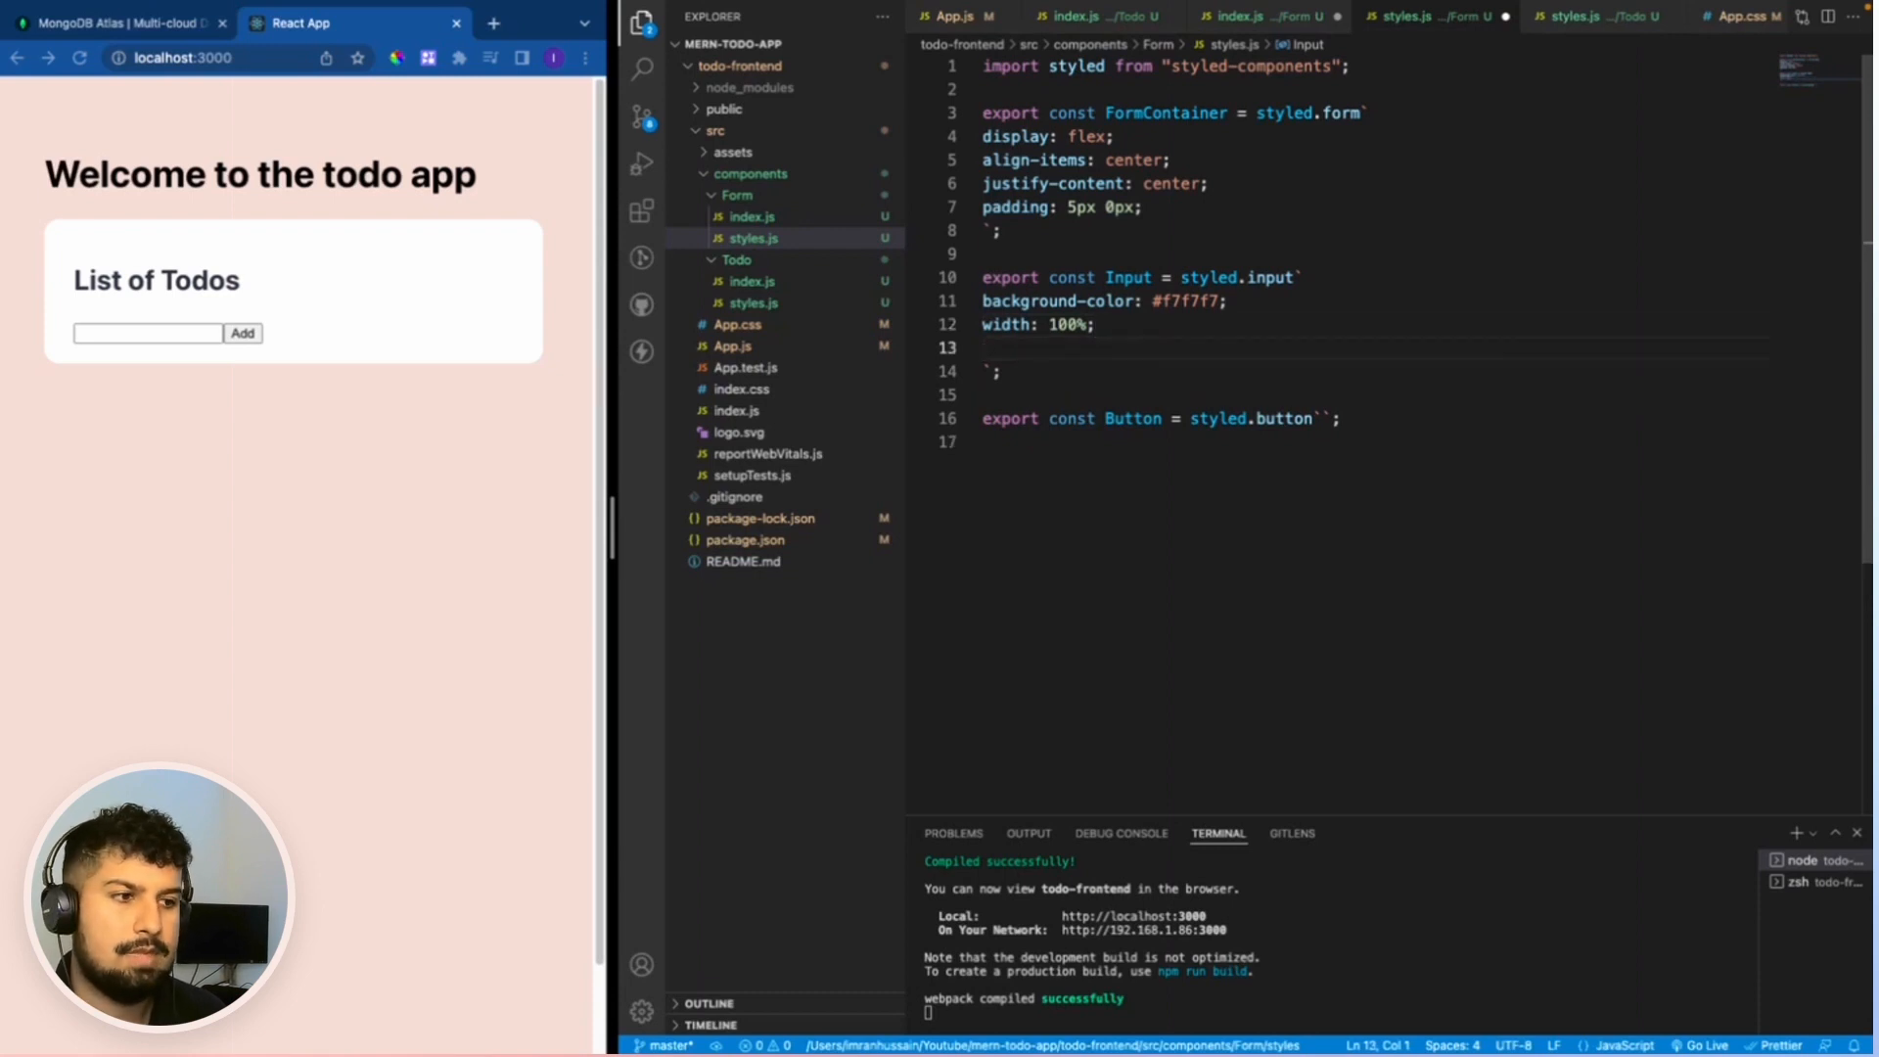
text(padding: 8px;)
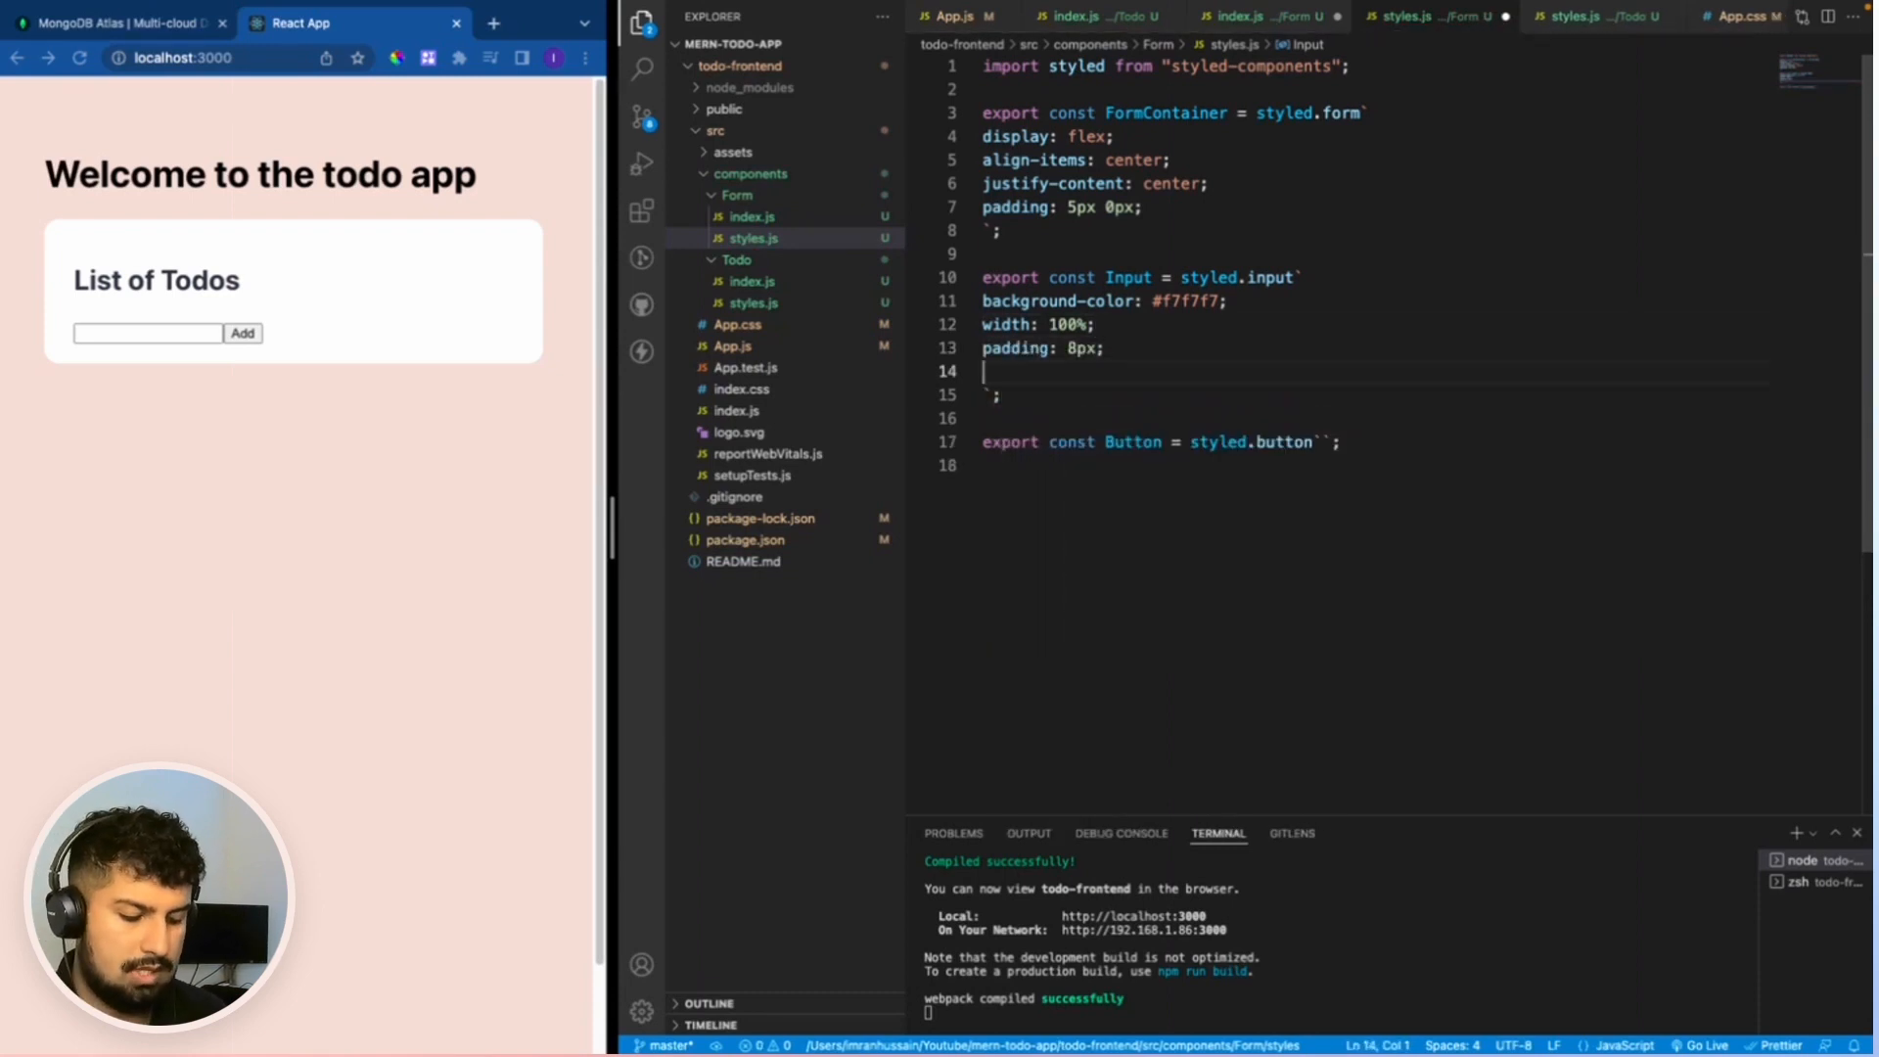
Add a 1px solid #ef7360 border and 8px border-radius to the Input.
text(border: 1px ;)
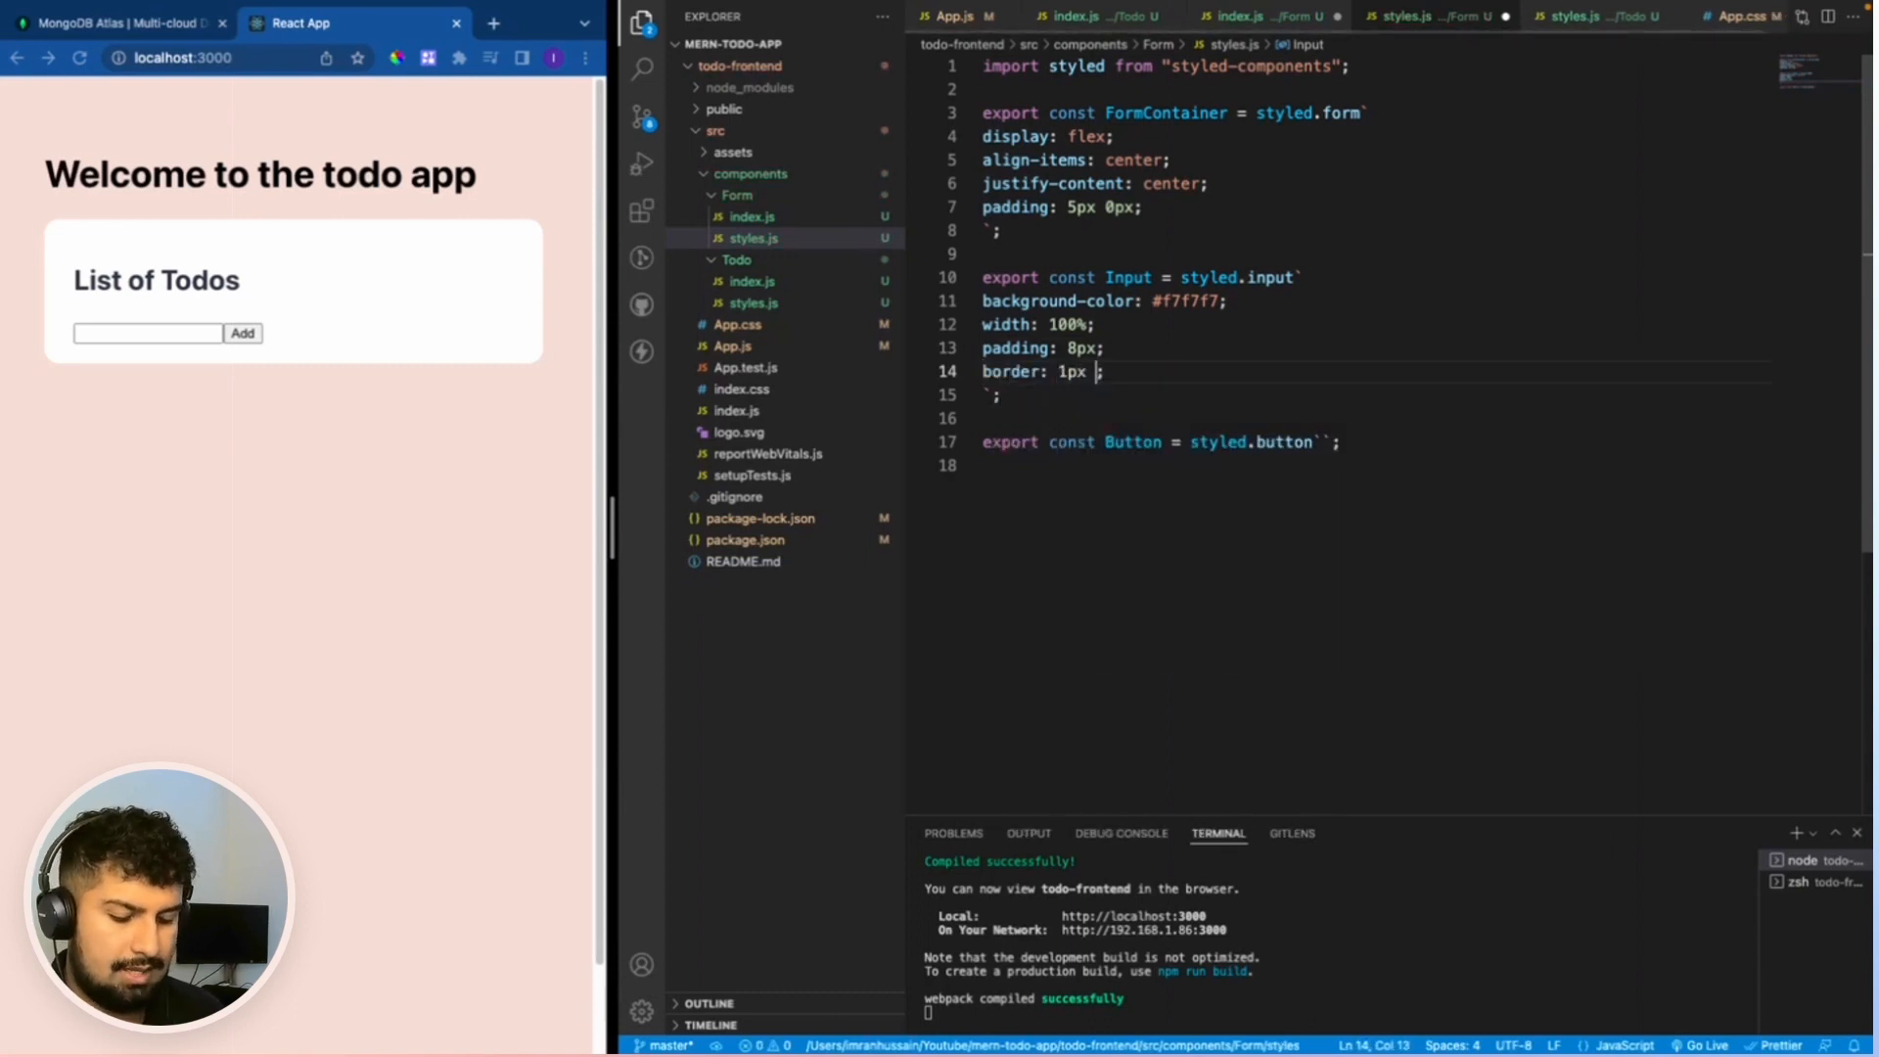
text(solid)
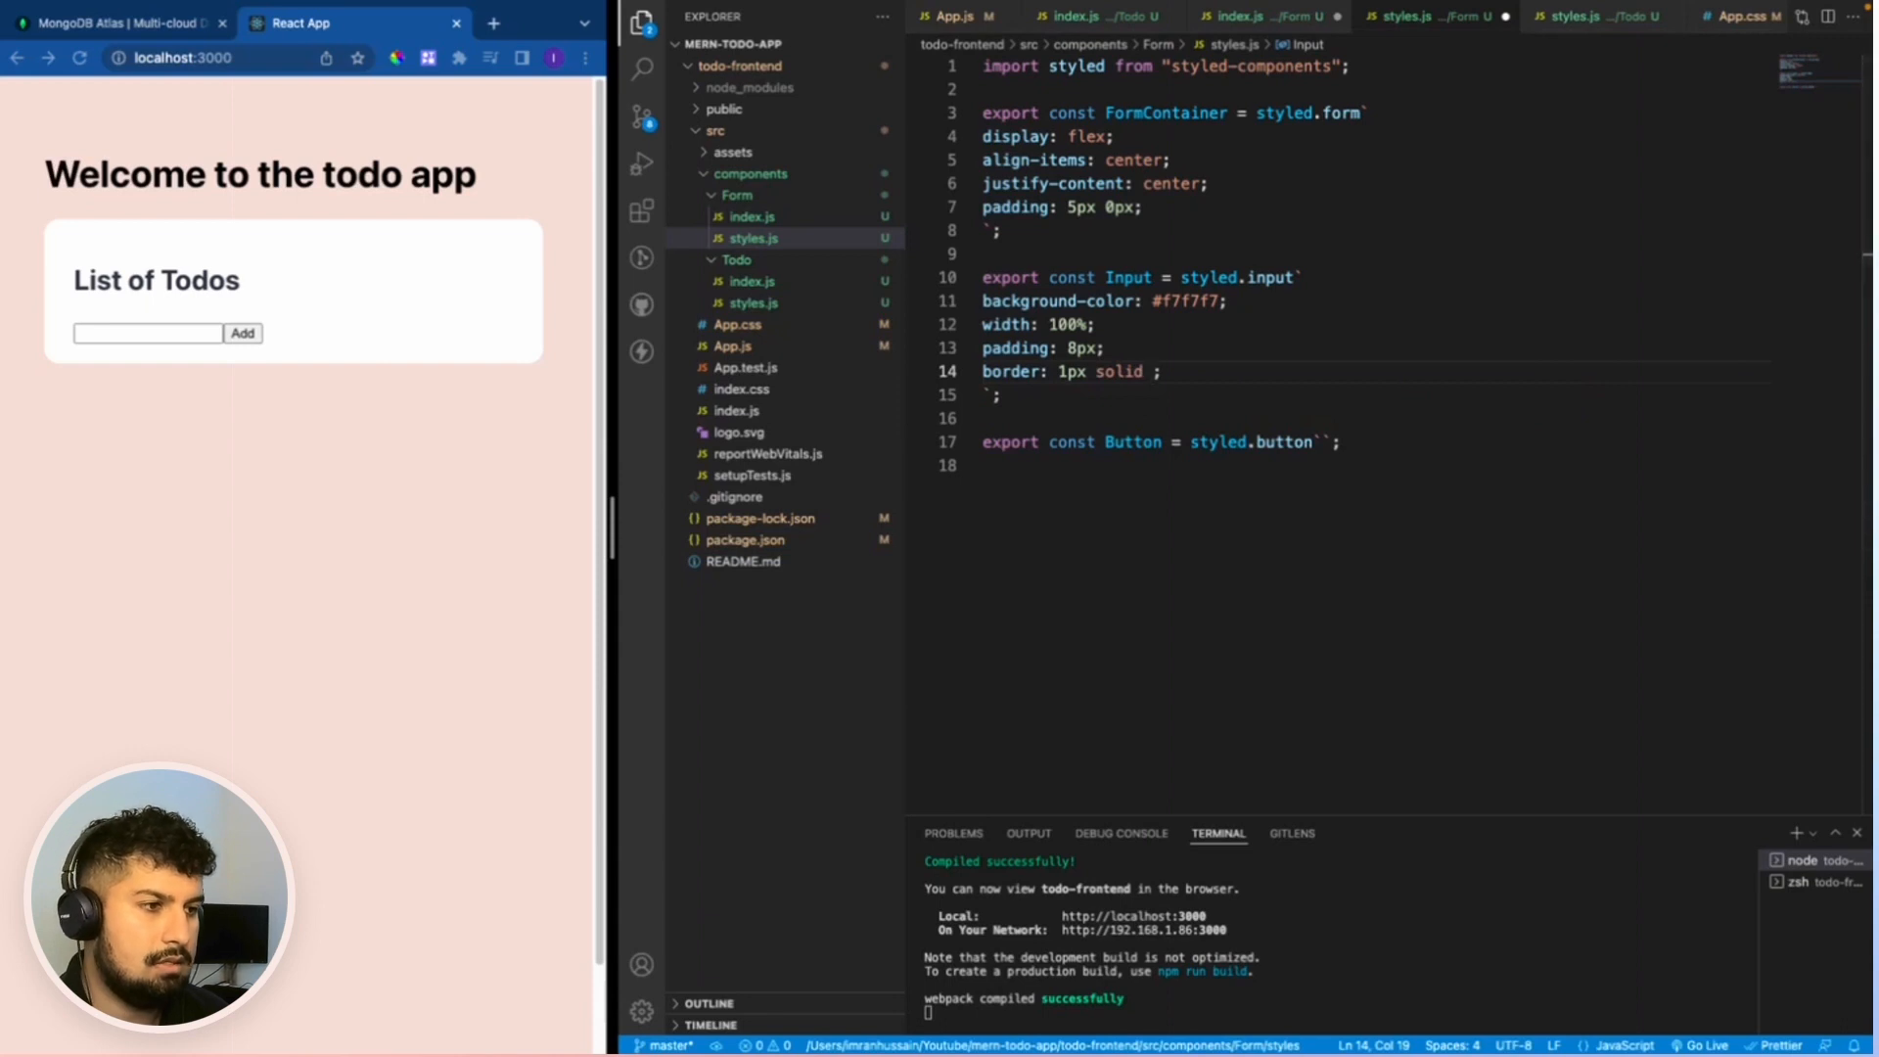
mouse_move(1267, 364)
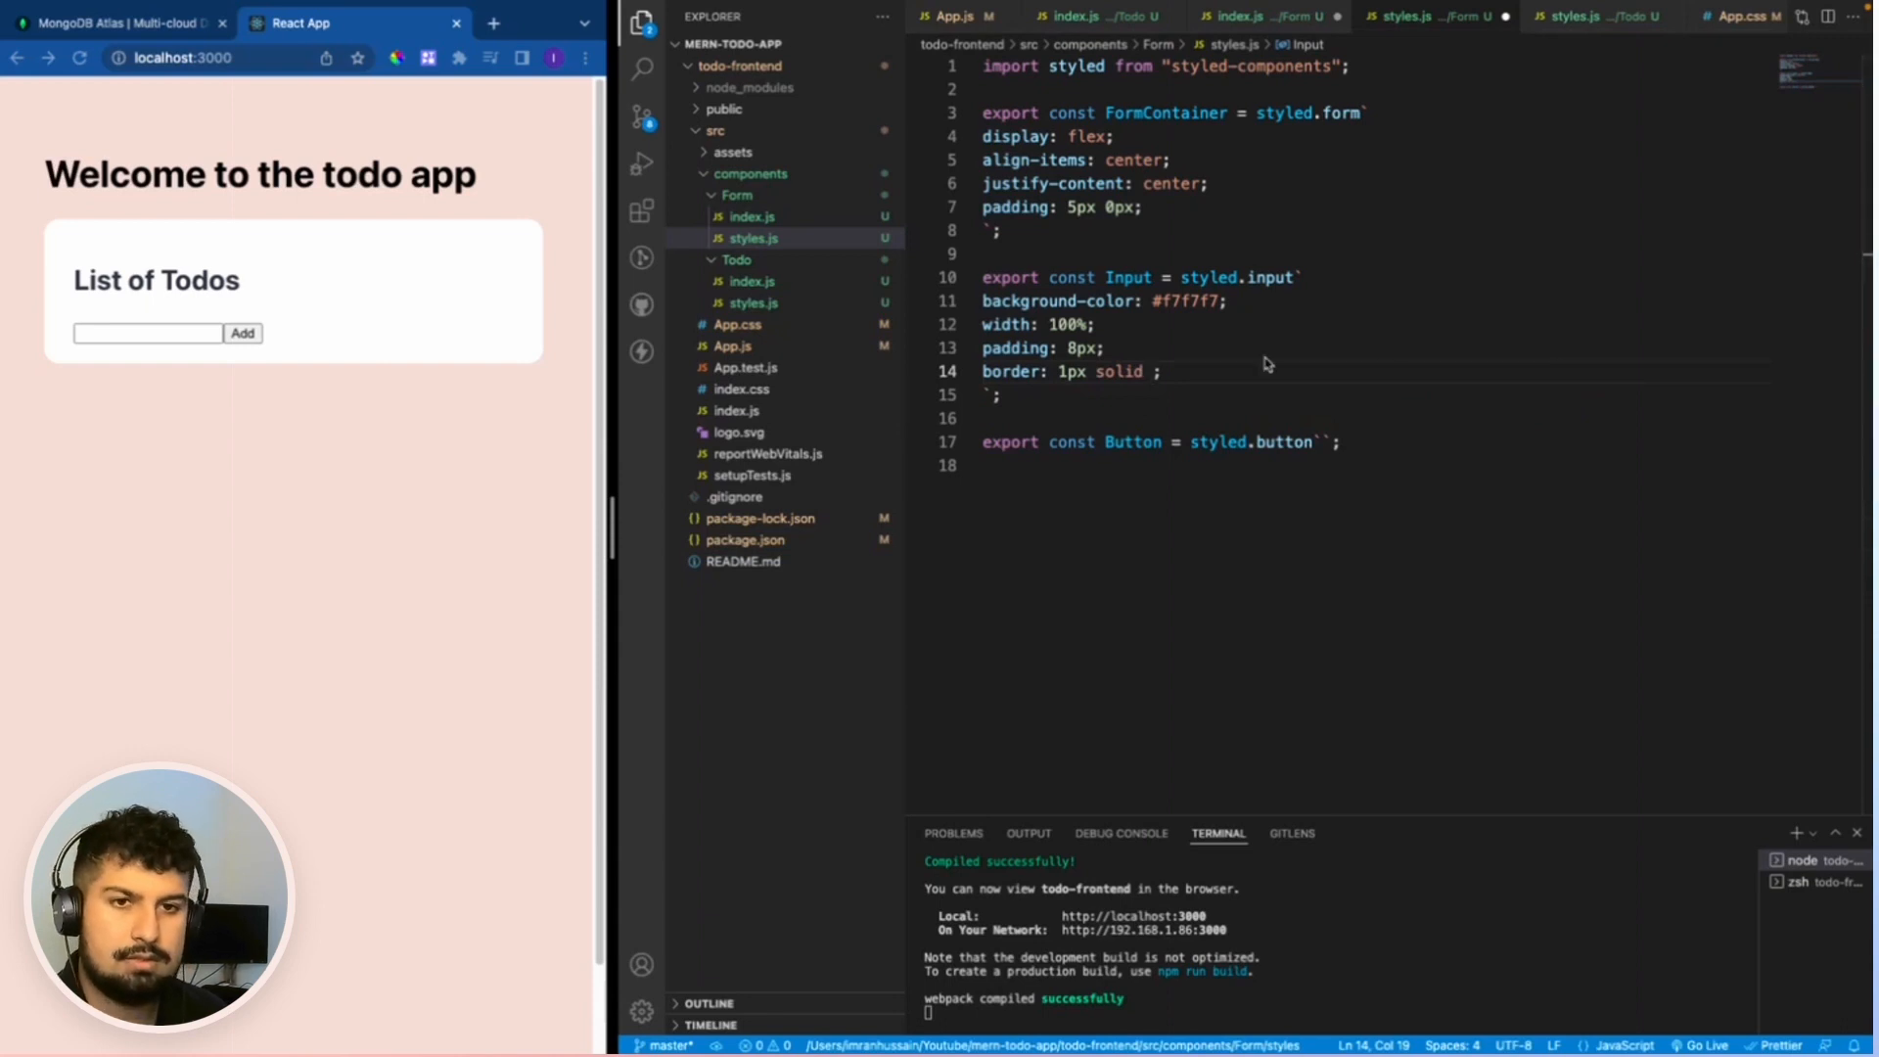
text(#ef7360)
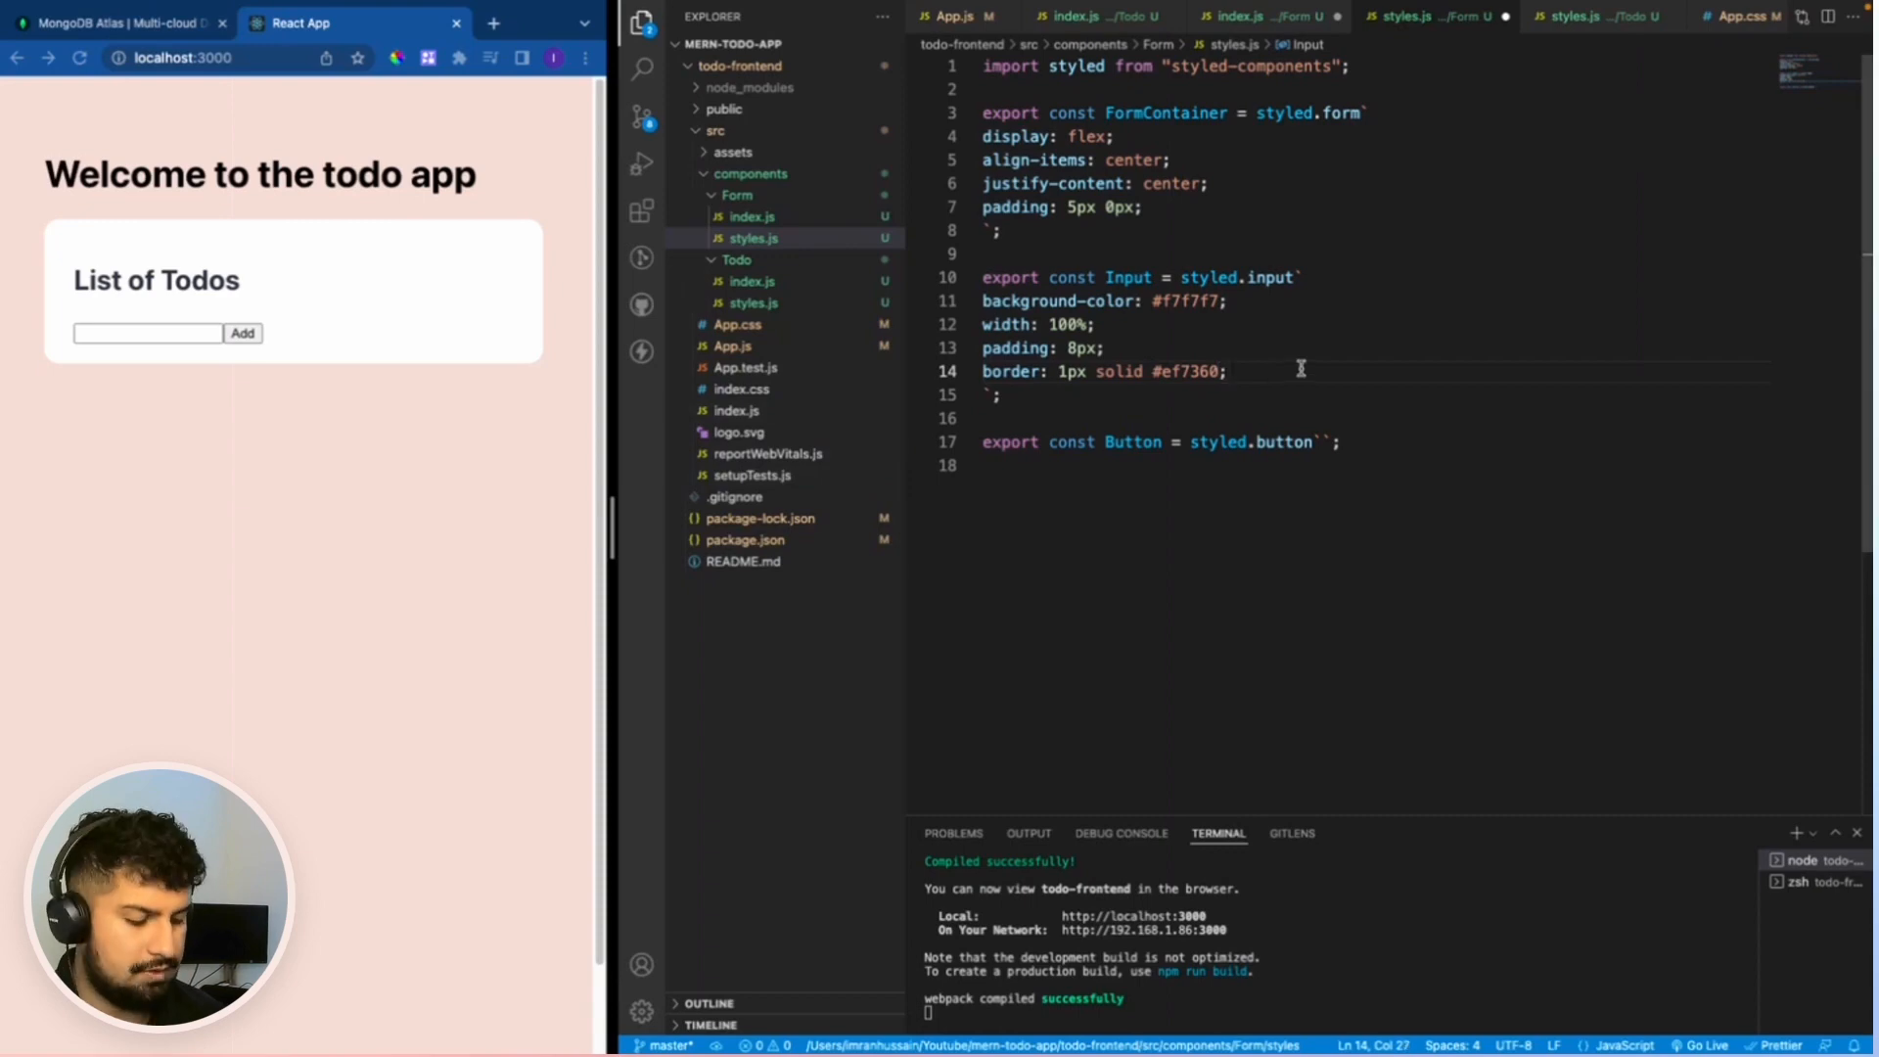
key(Enter)
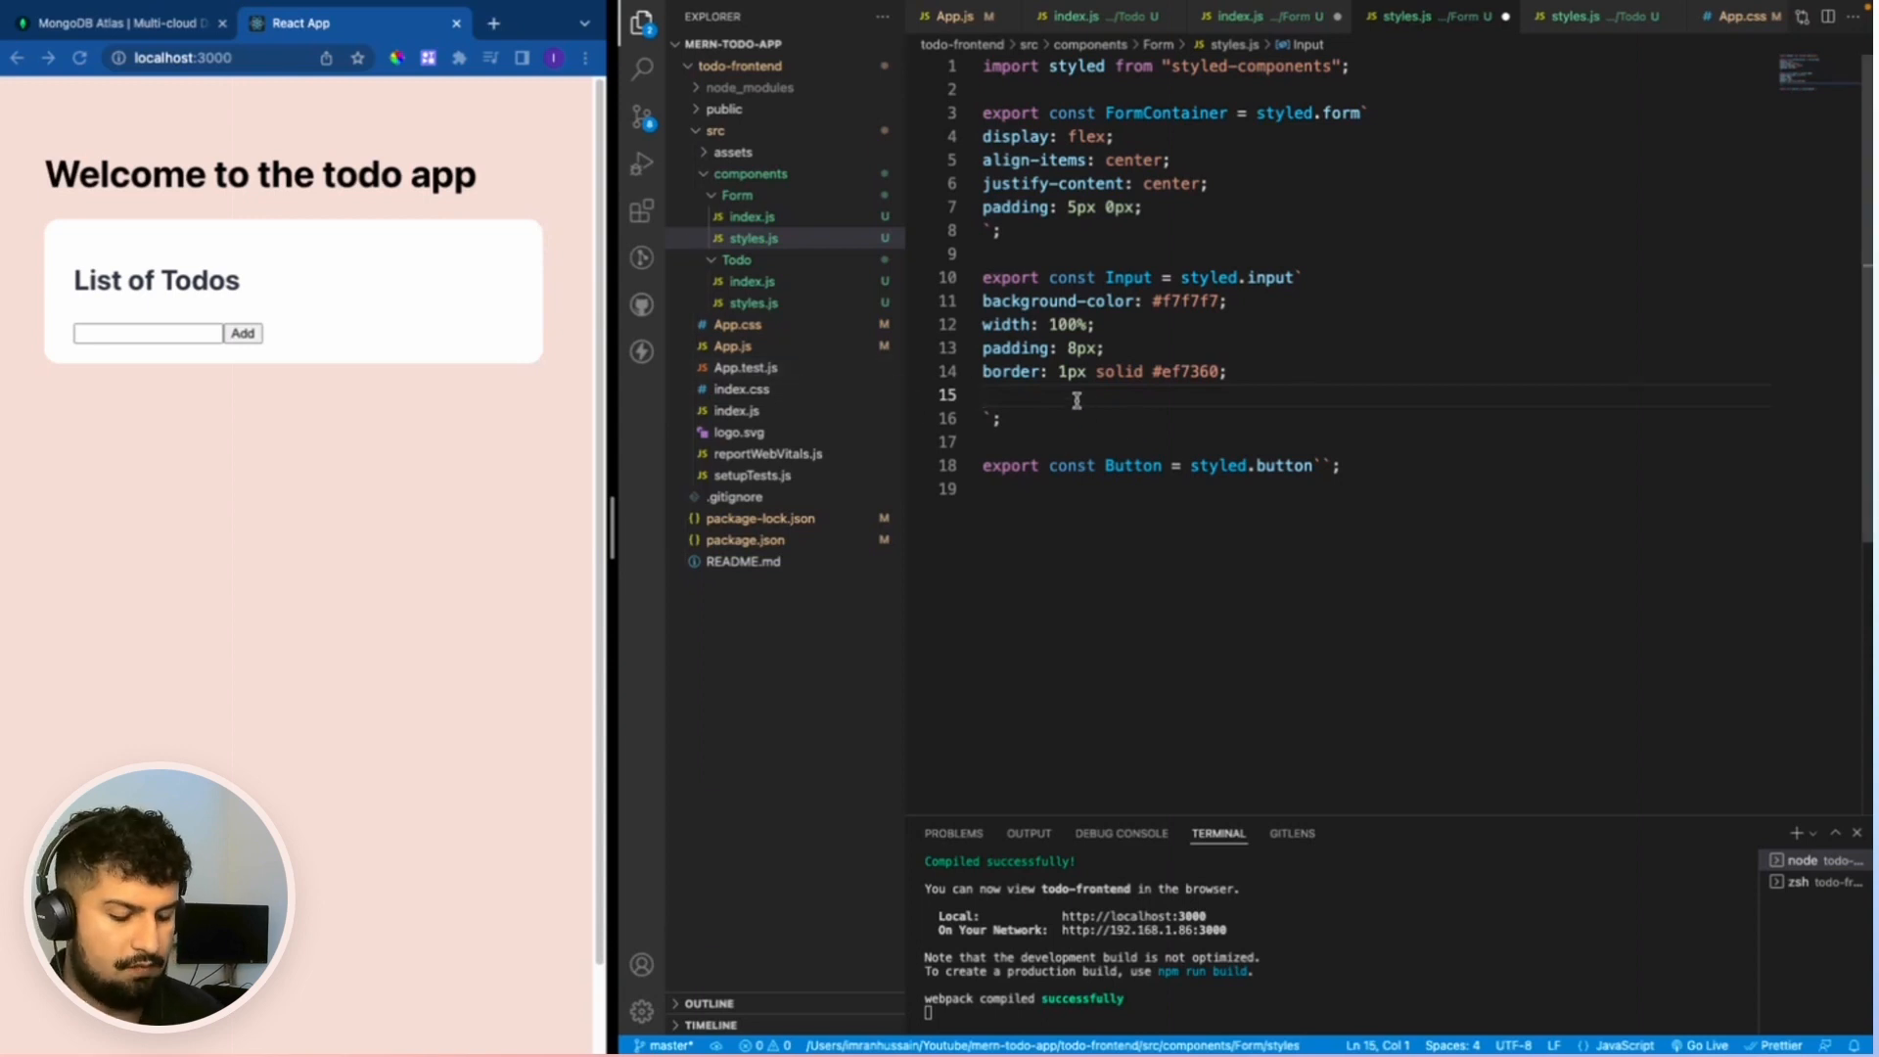
text(border-radius: ;)
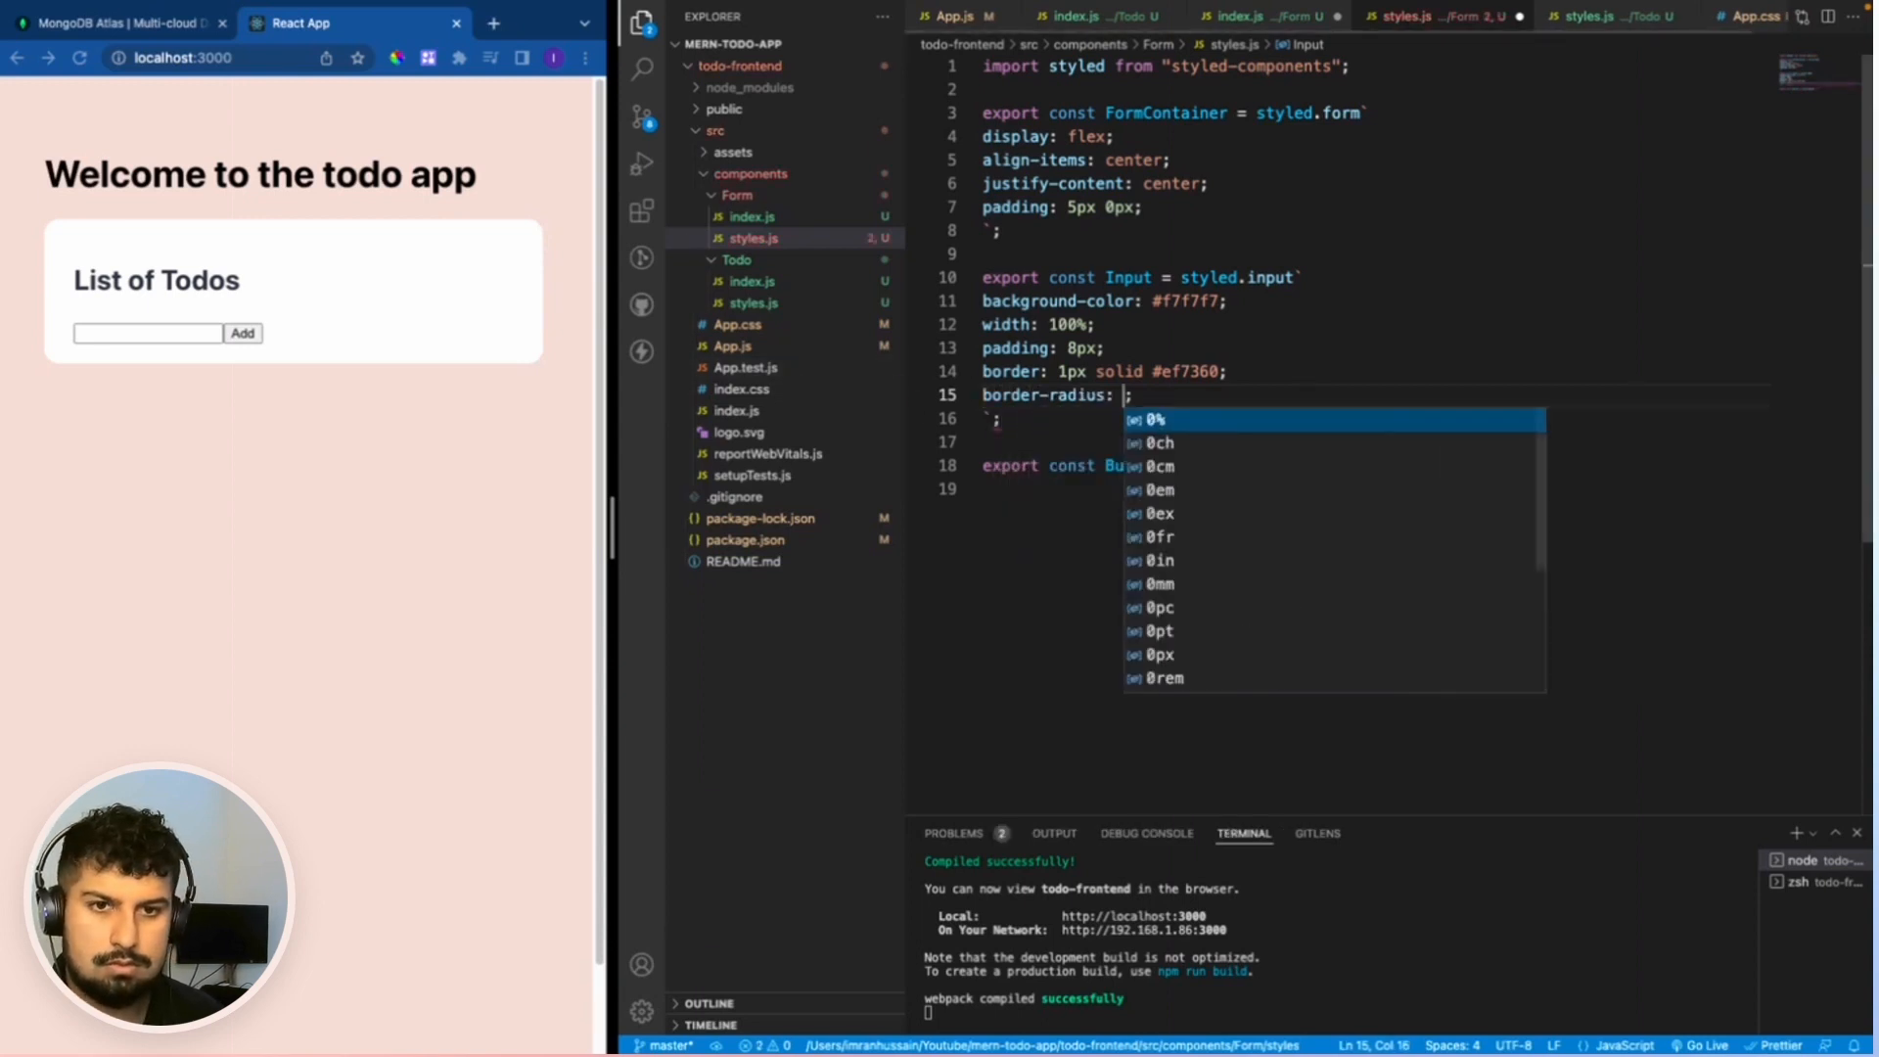
text(8px)
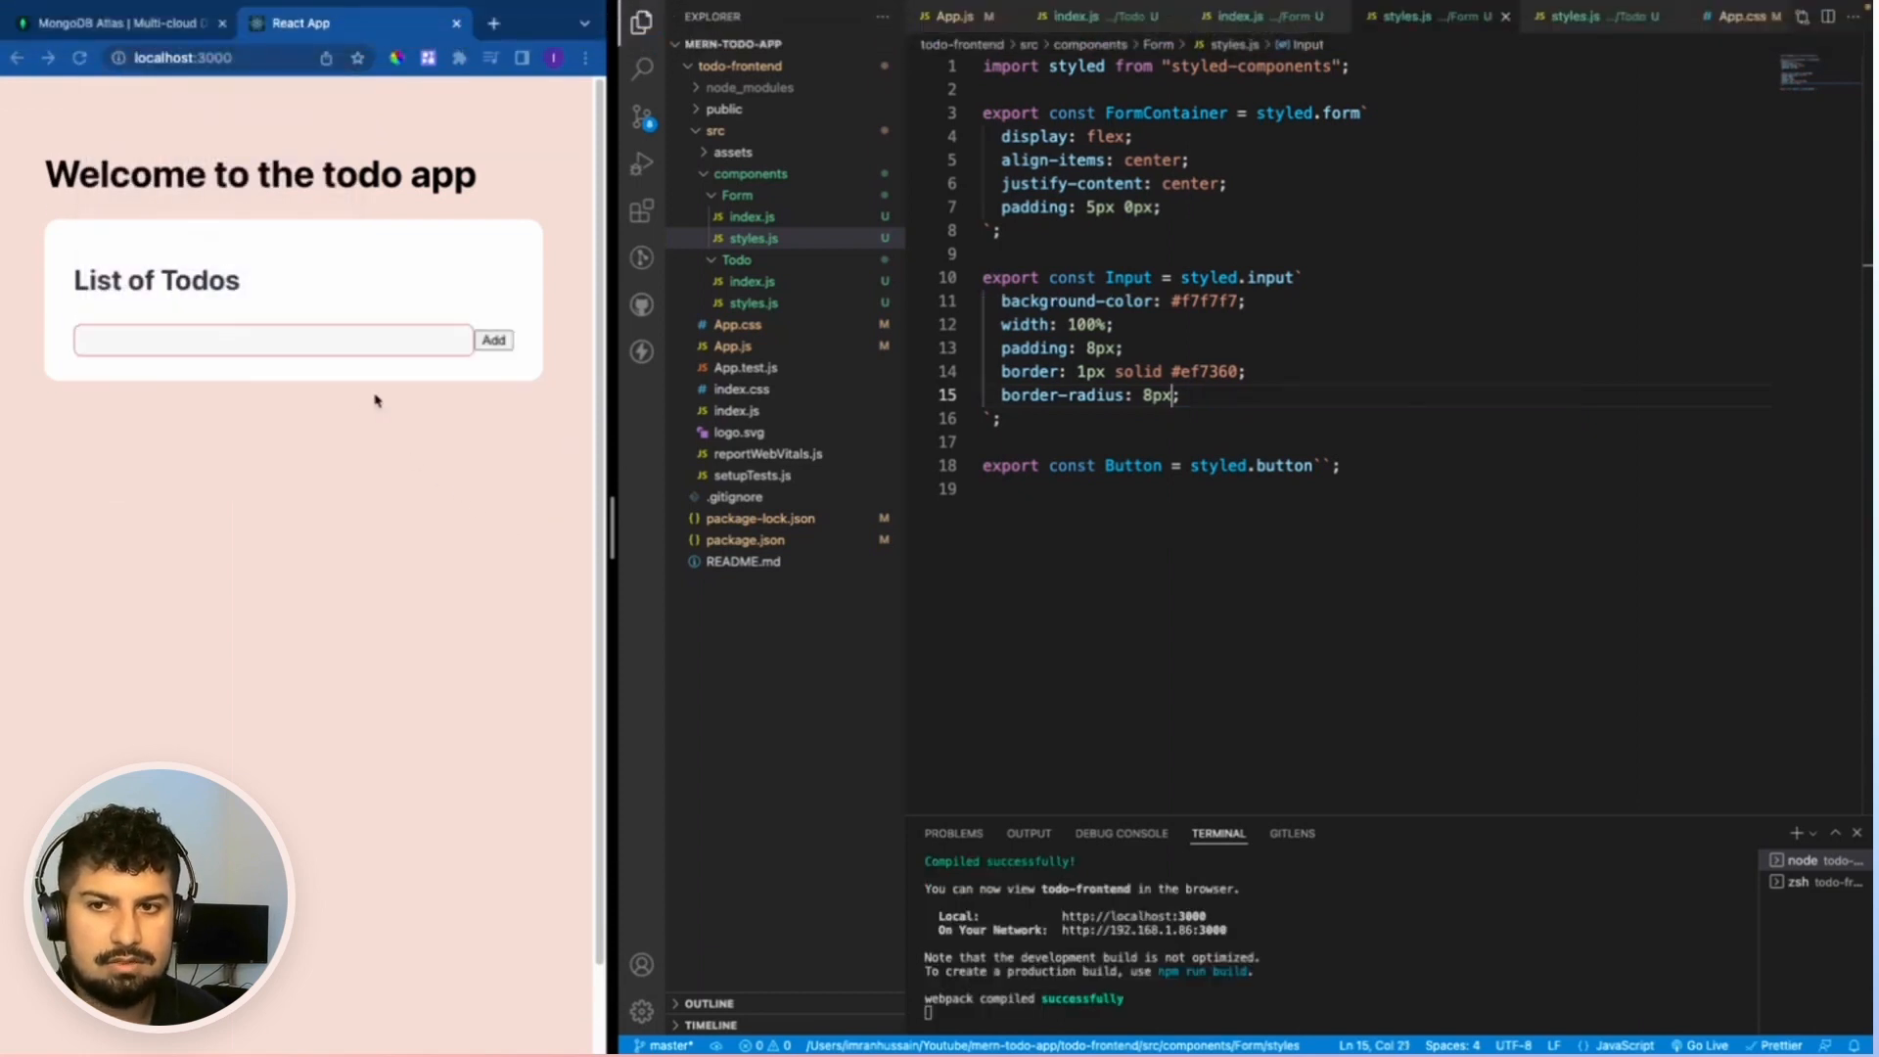
Add an Input :focus rule with a 3px solid #ef7360 border and outline none.
click(273, 340)
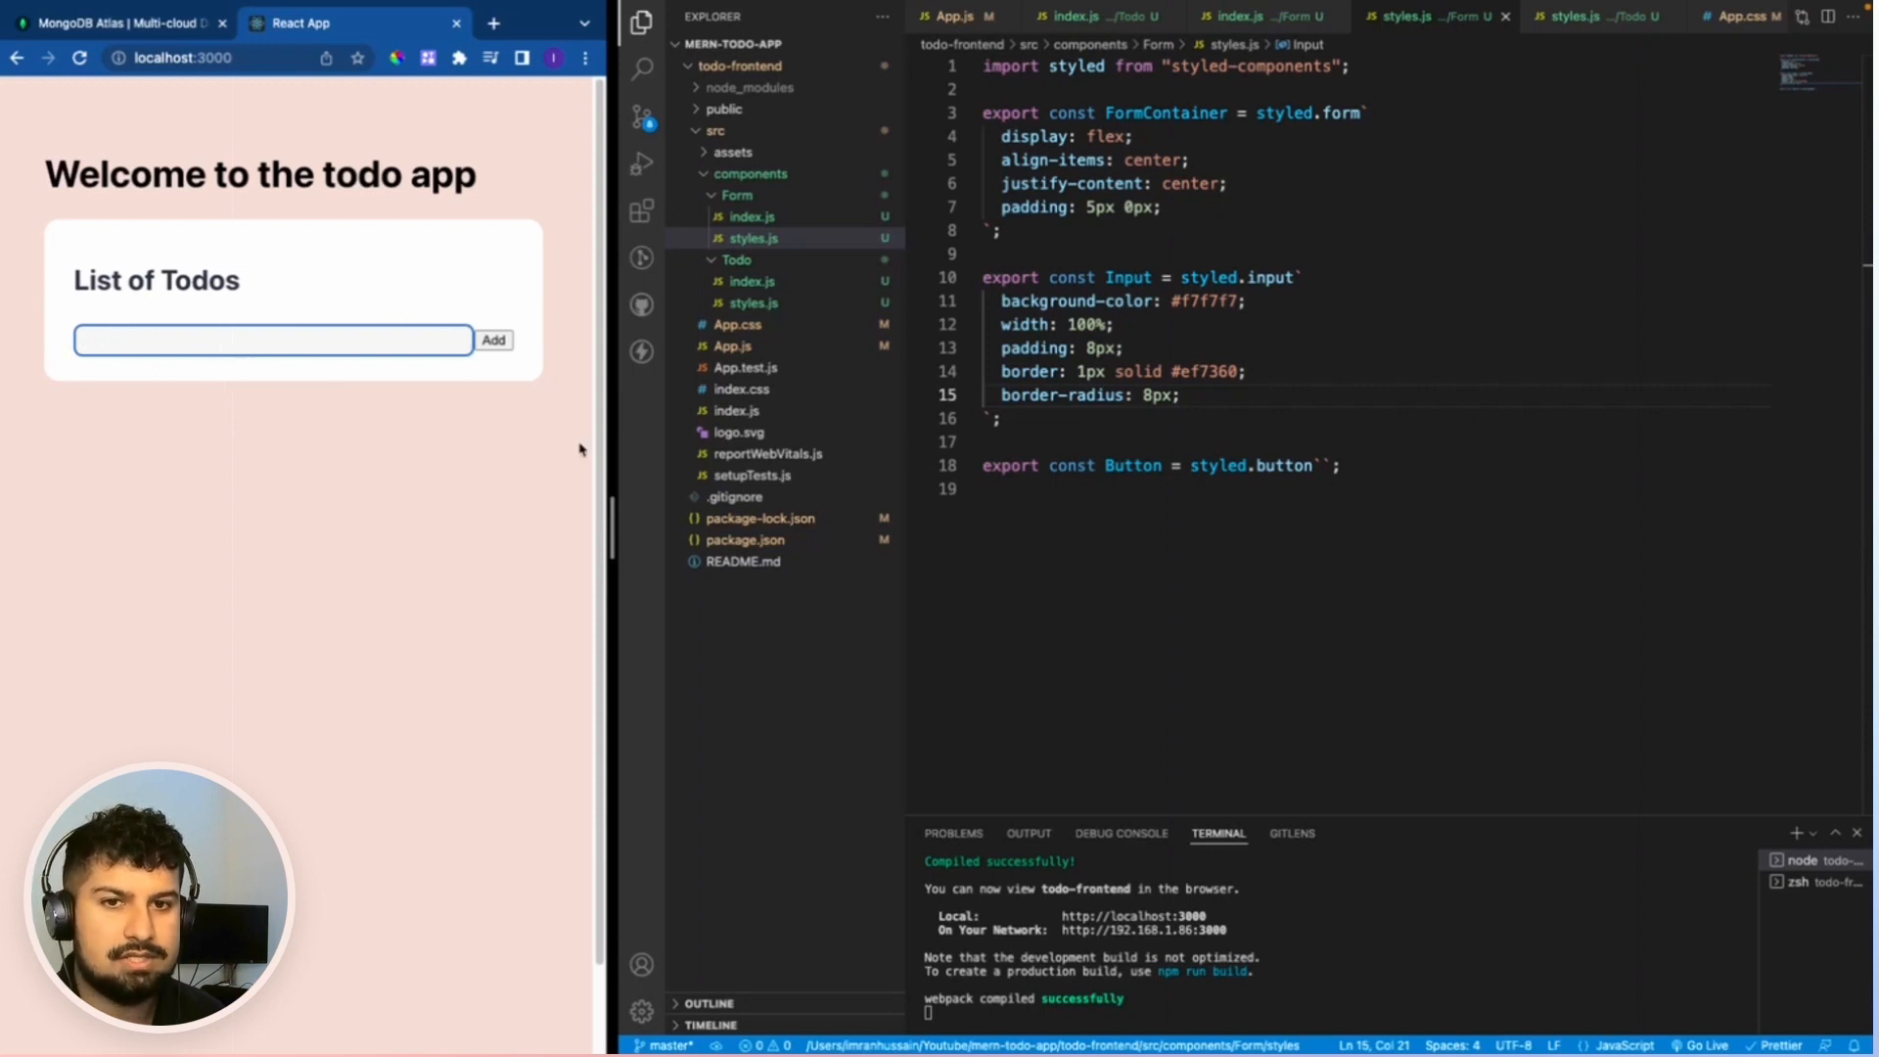
key(Enter)
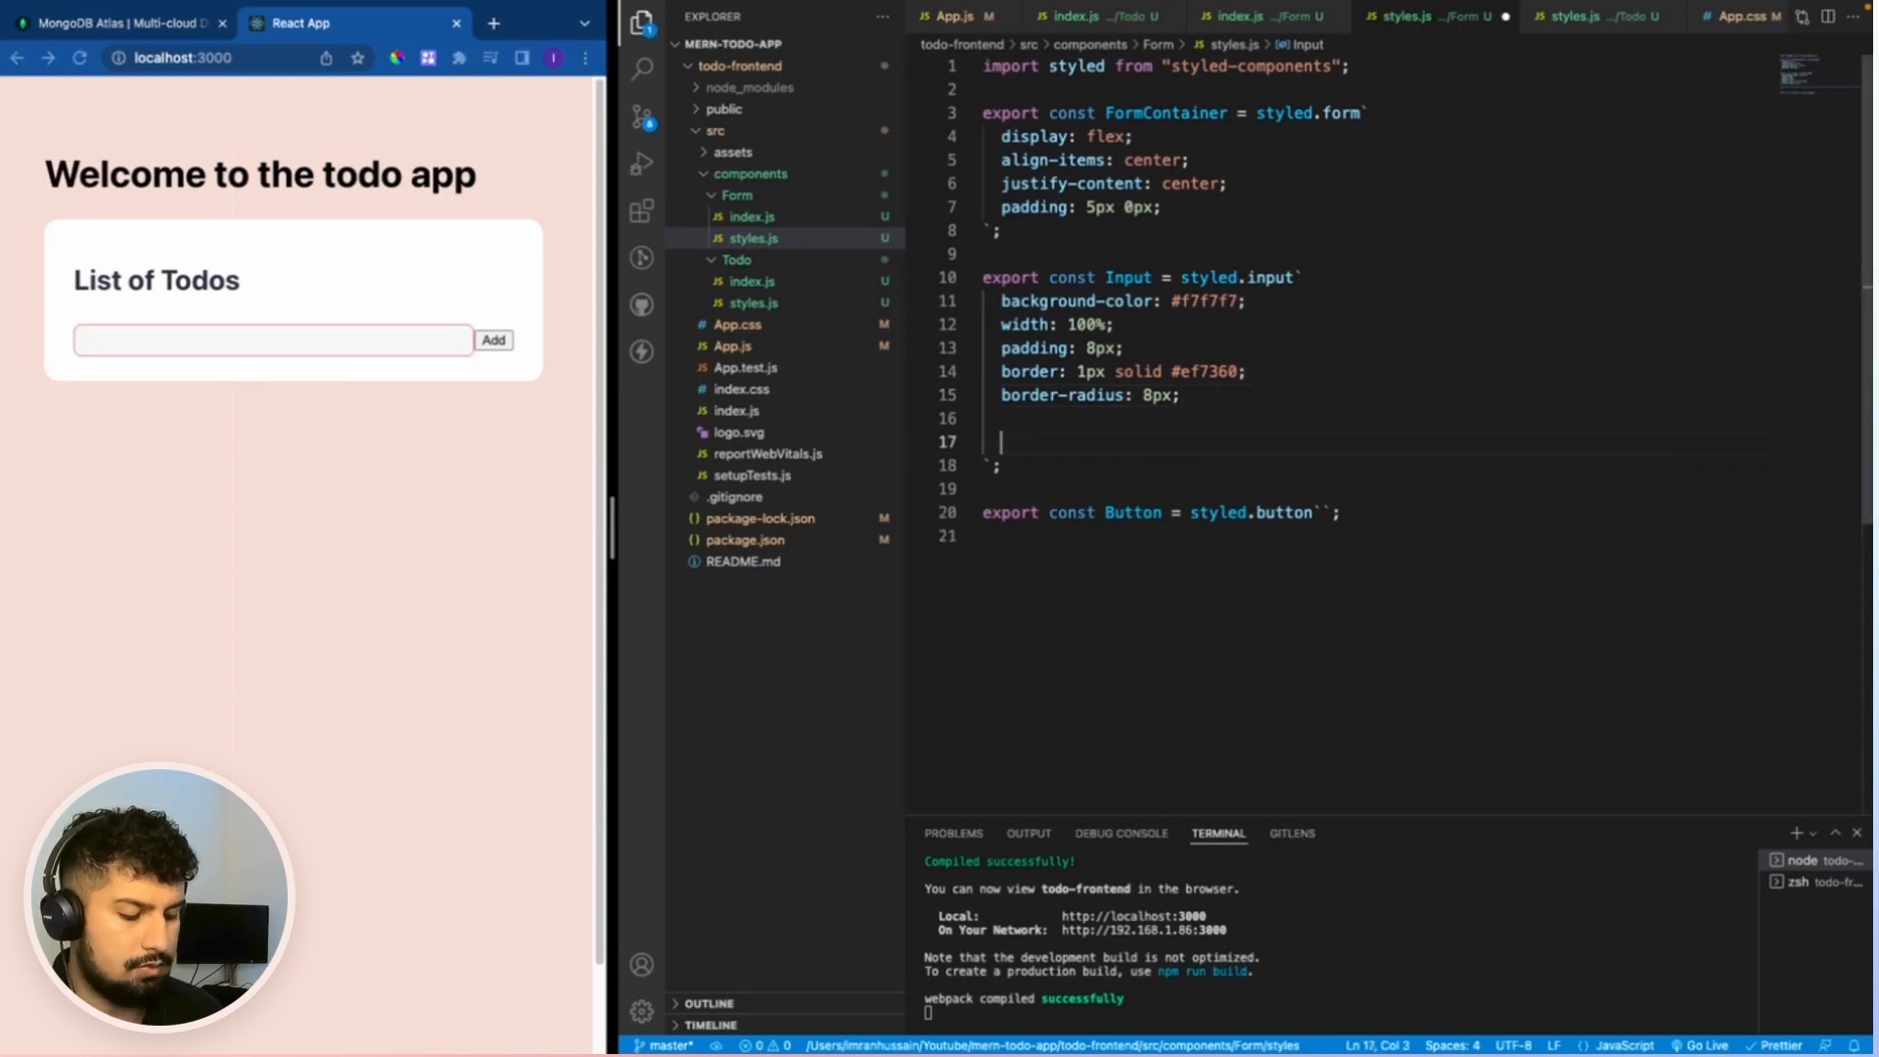
text(:focus)
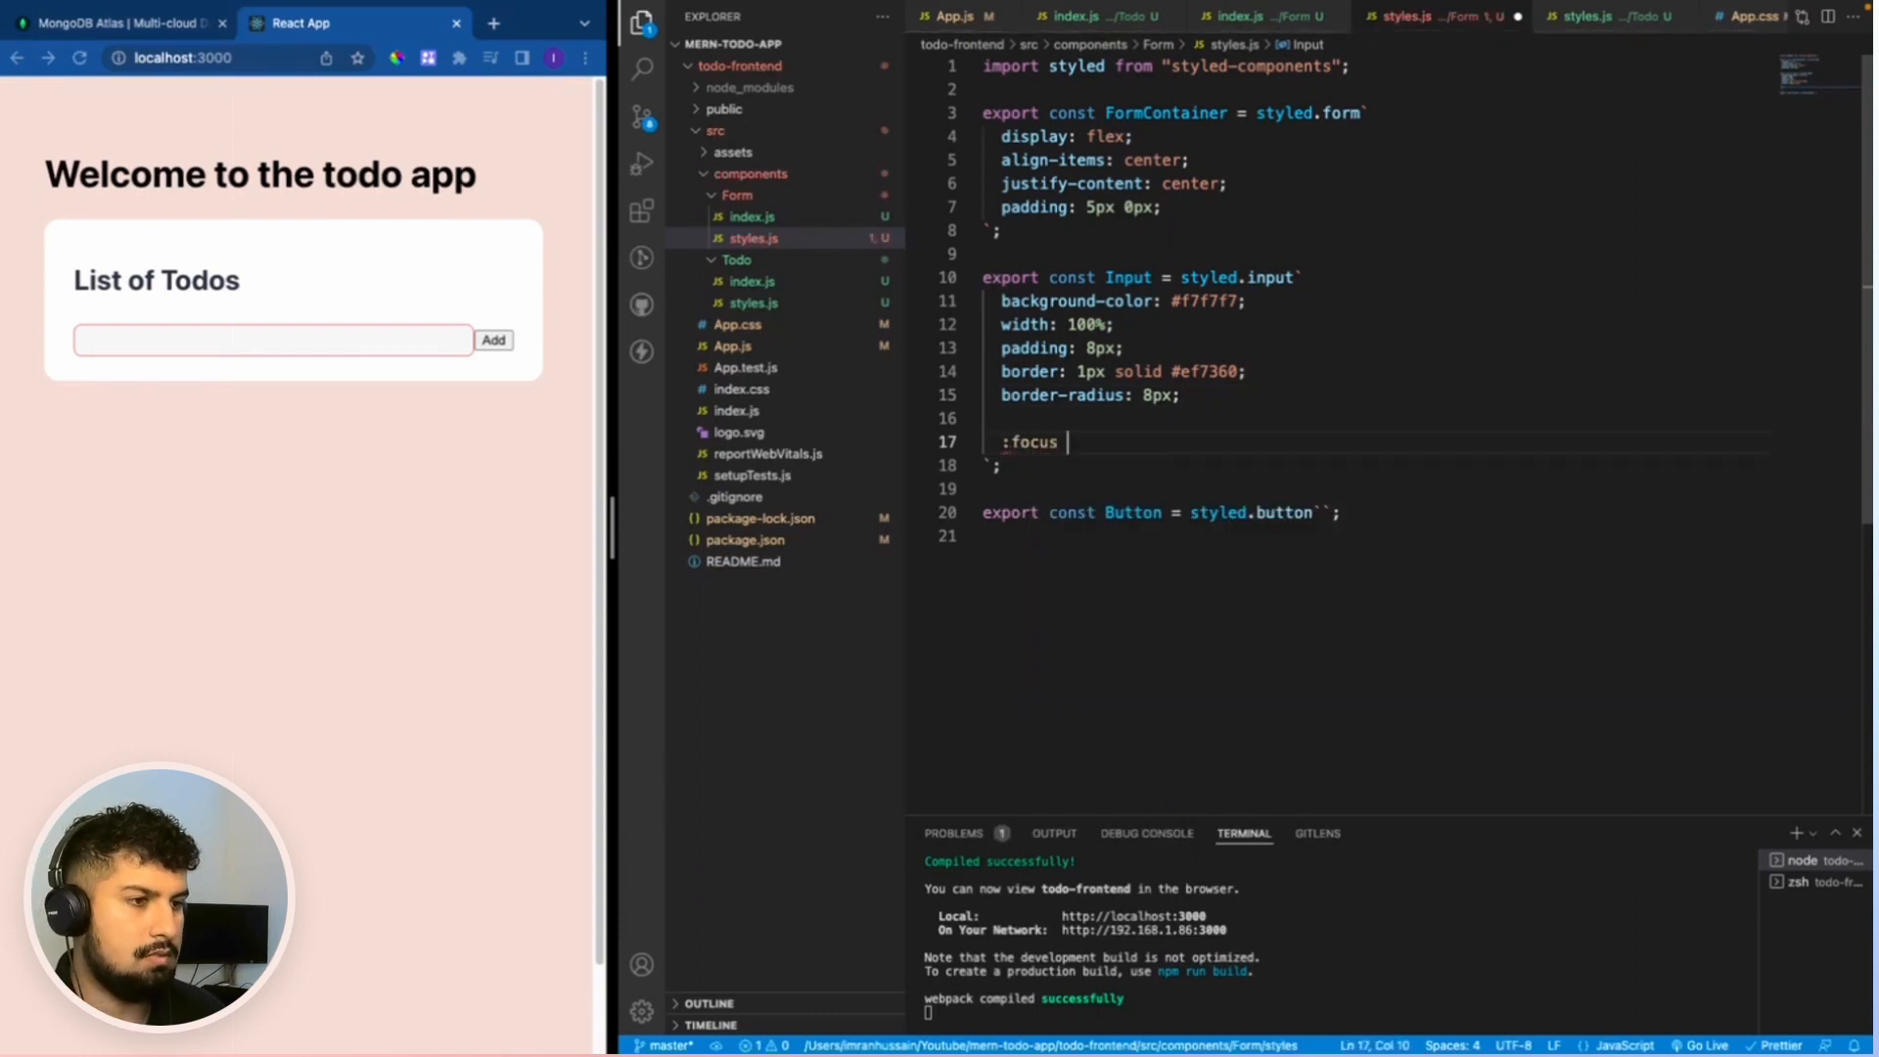
text({)
text(border: 1px solid #ef7360;)
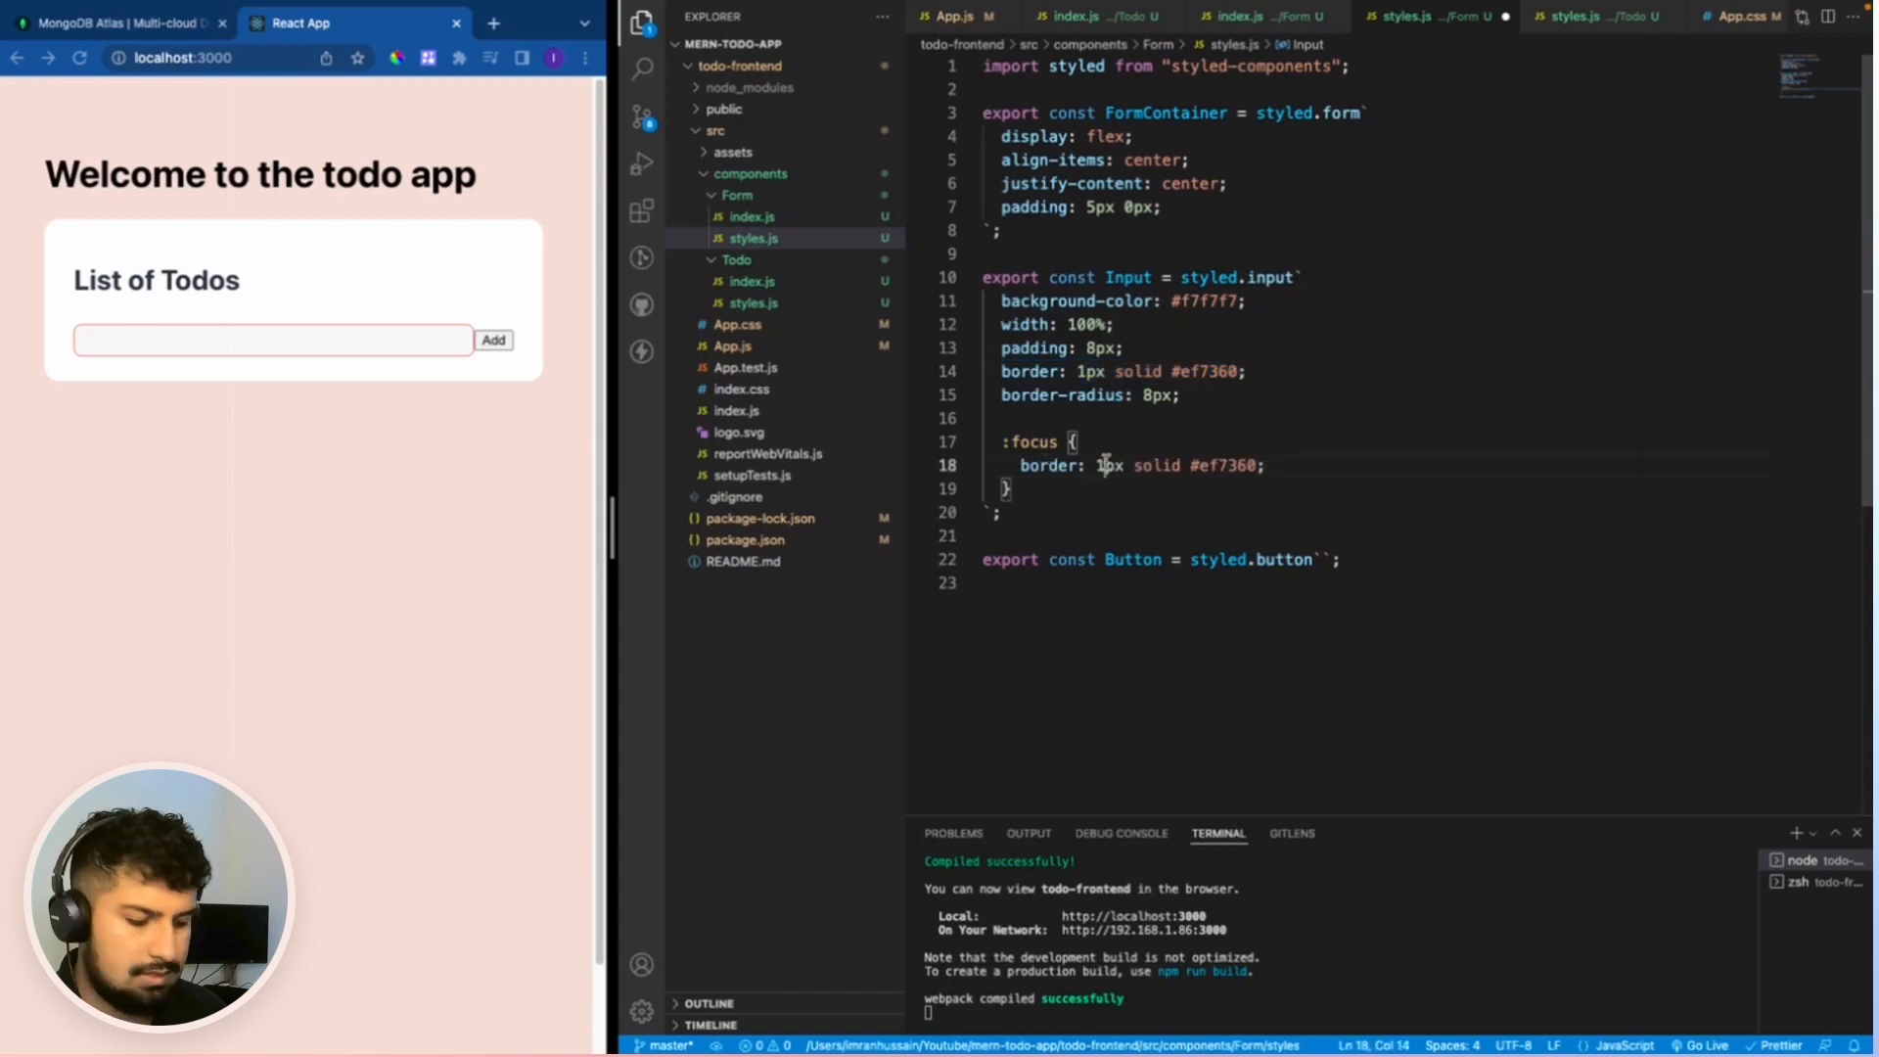
text(3)
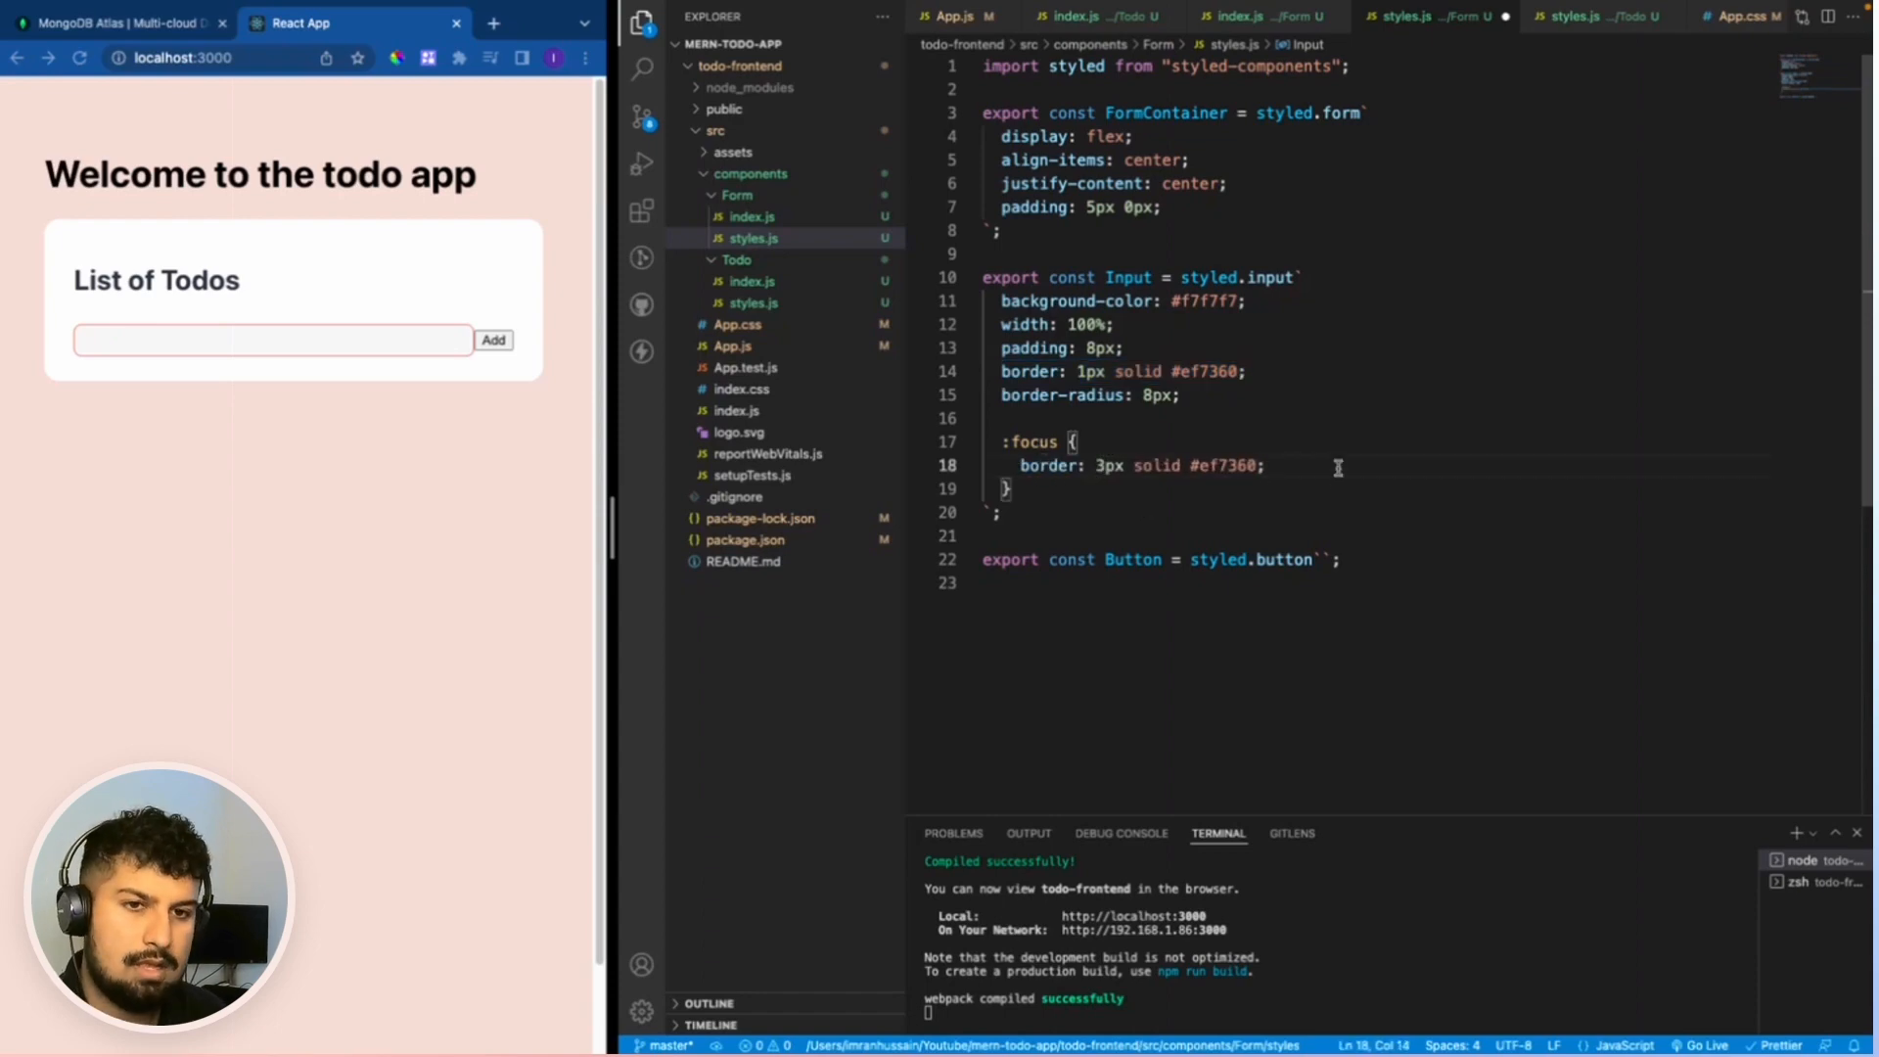
text(outline: none;)
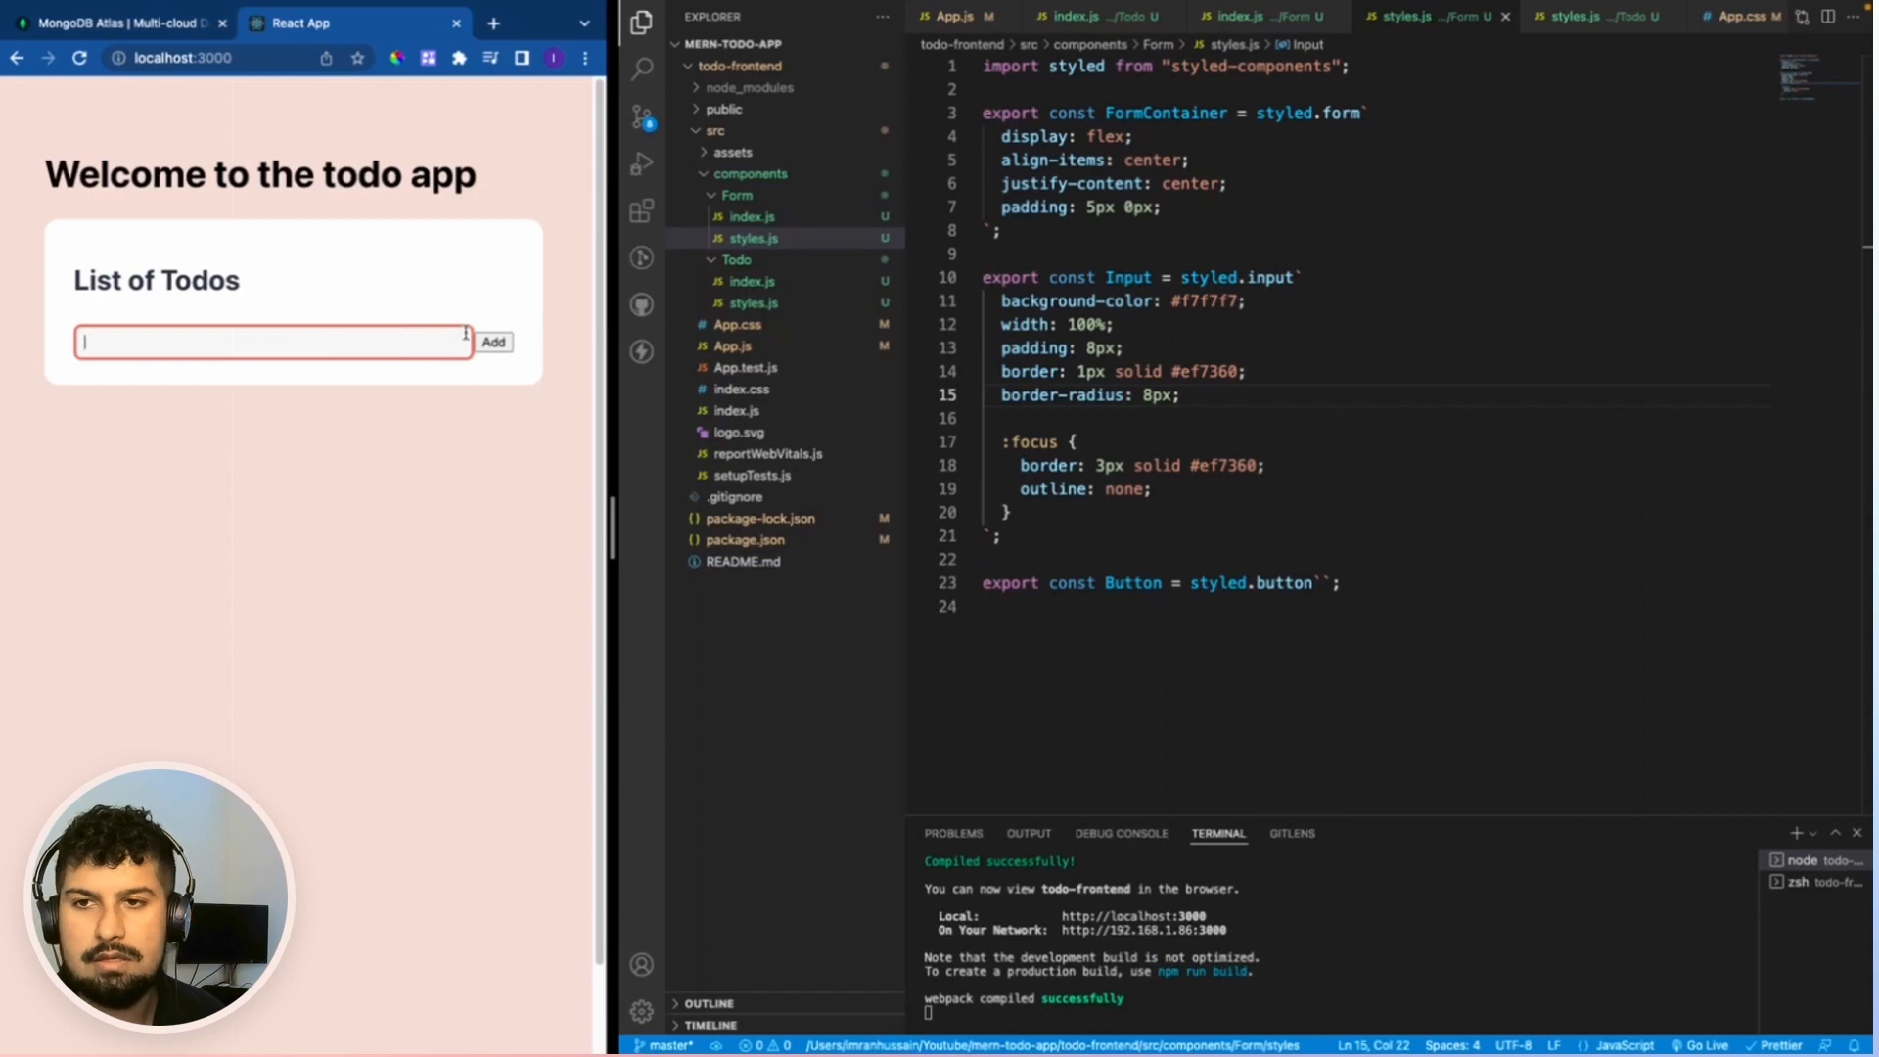
mouse_move(244, 368)
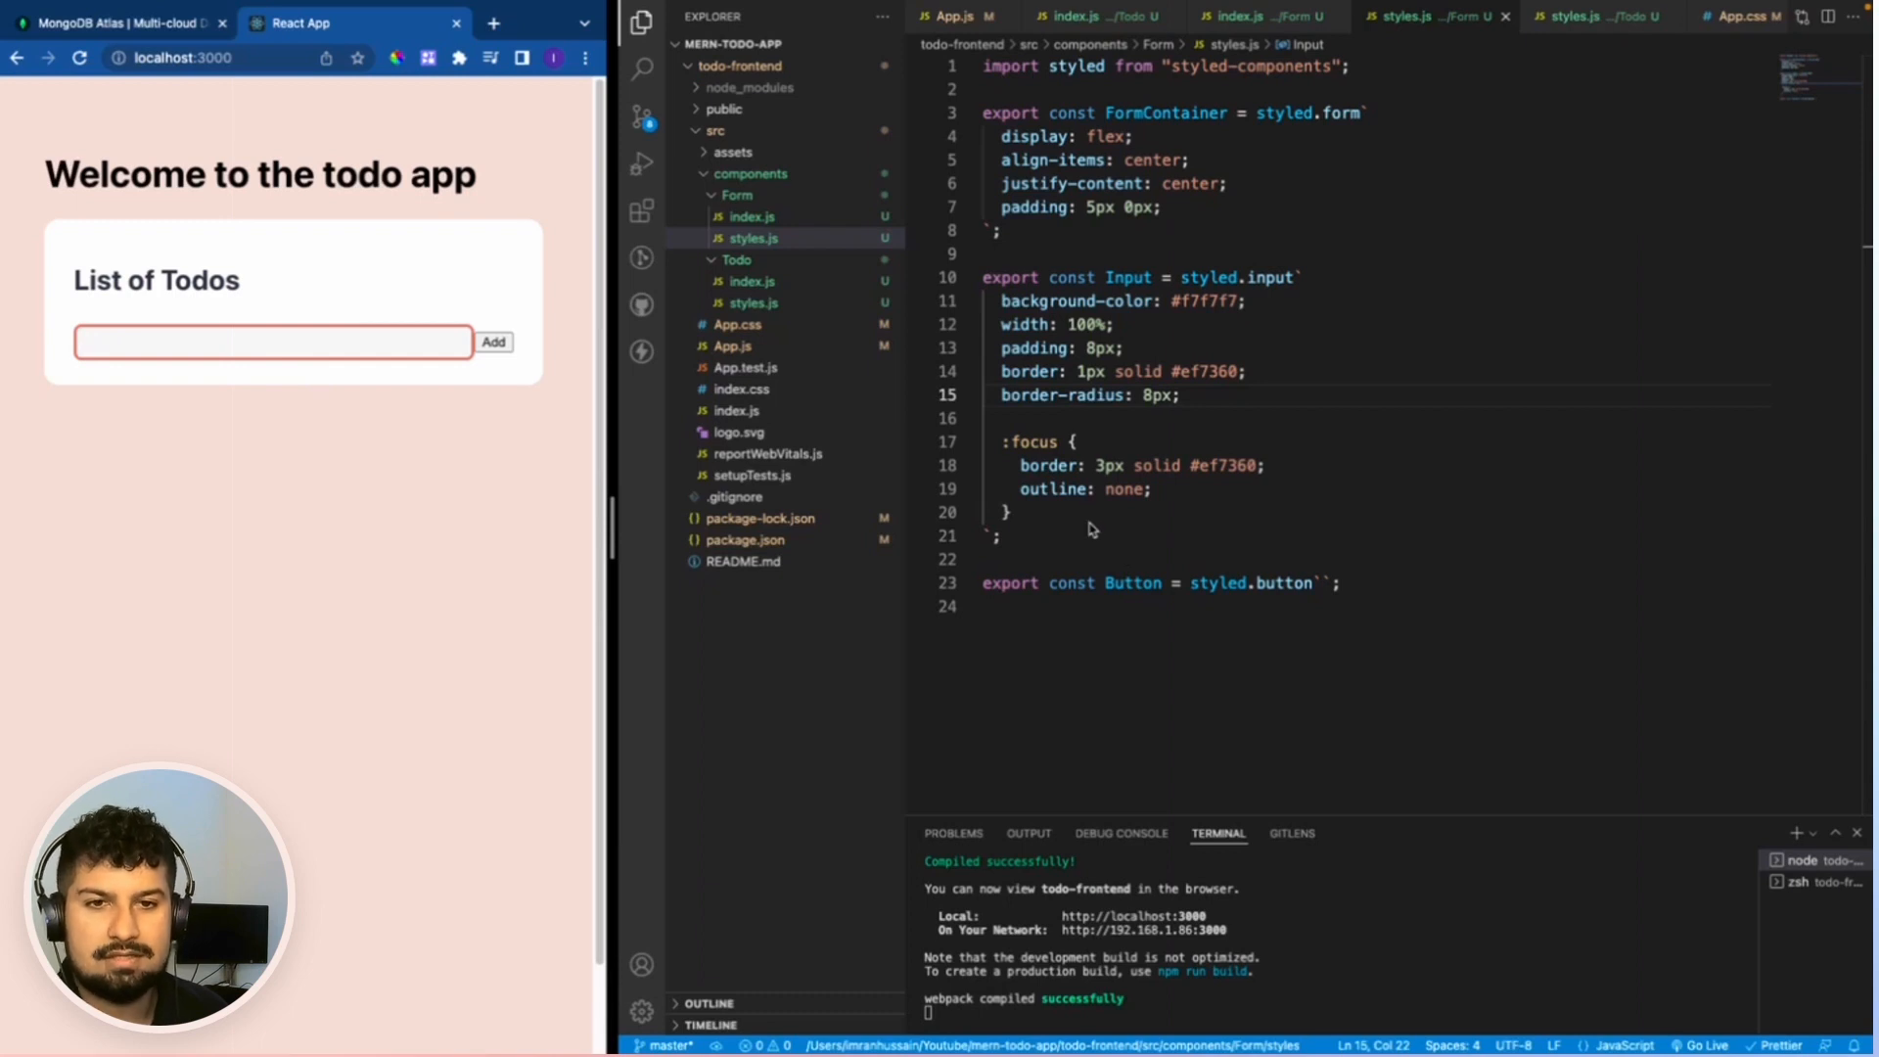
mouse_move(1115, 351)
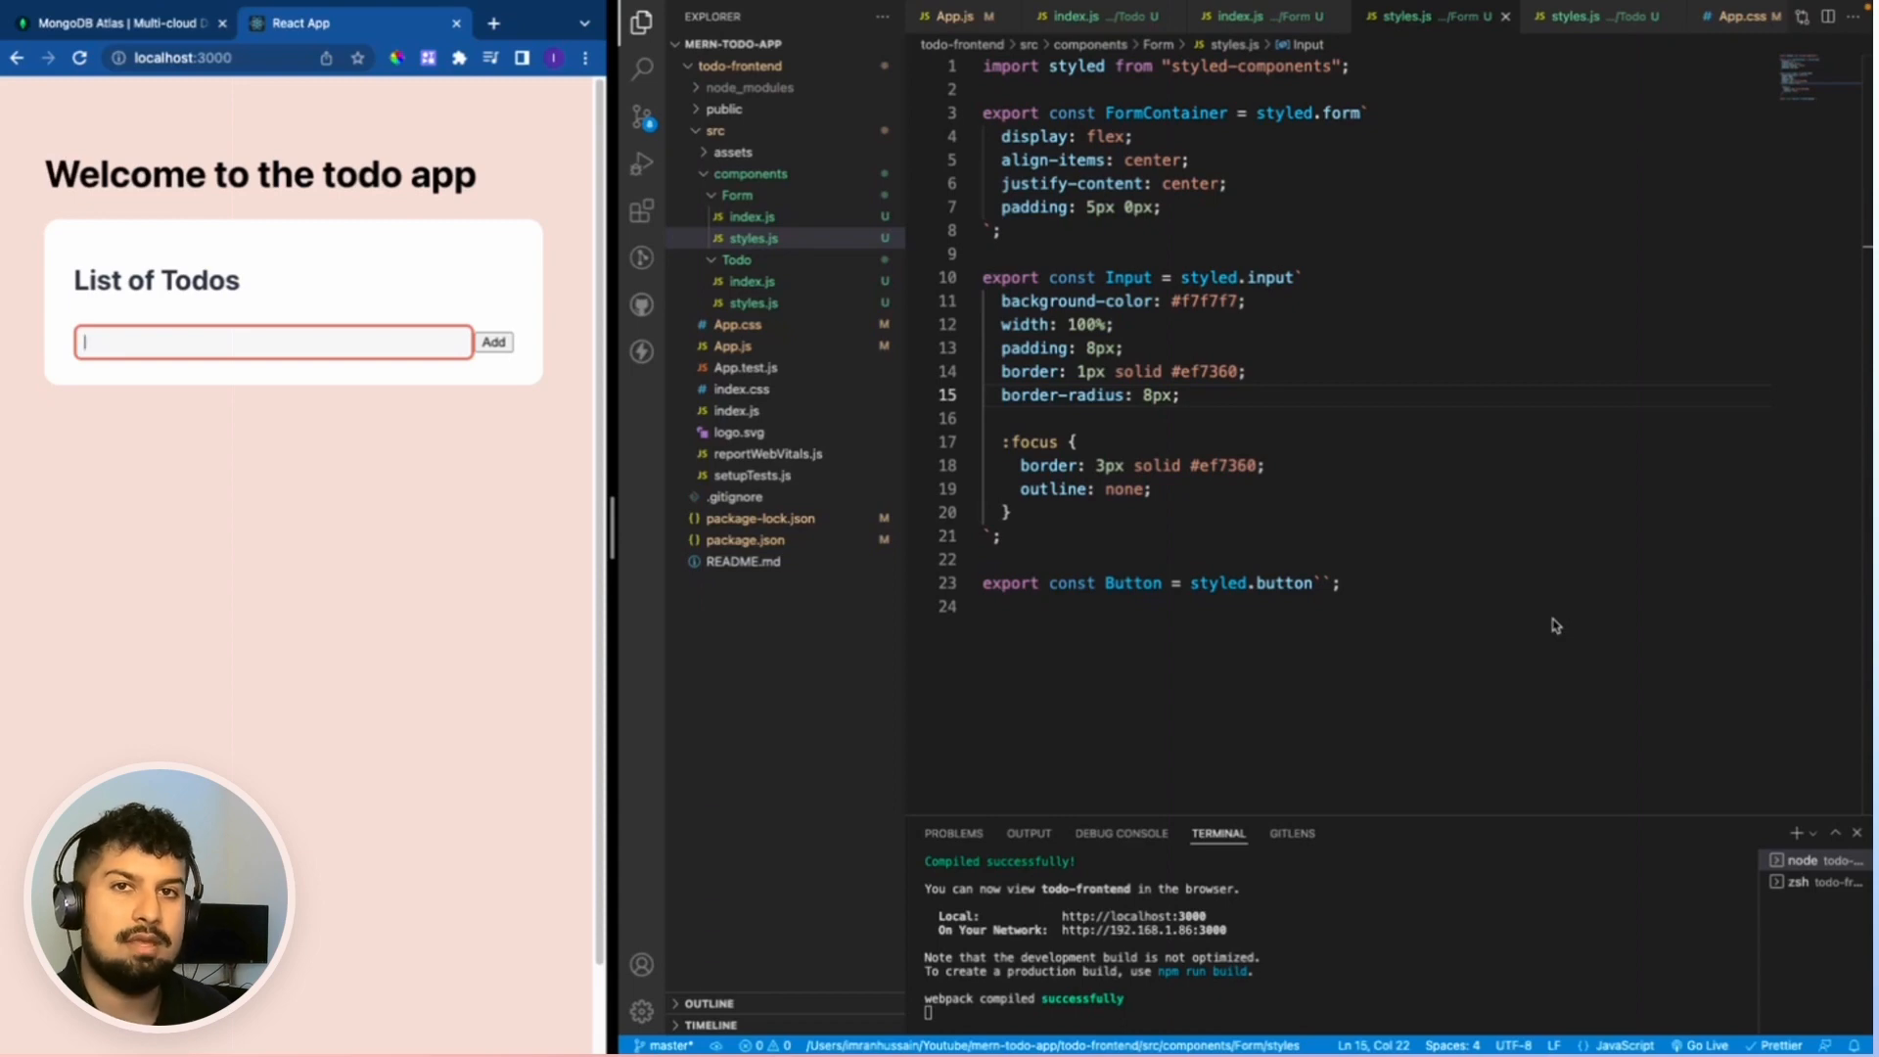
Give the Button a #ef7360 background, rounded border, white text and 1em left margin.
key(Enter)
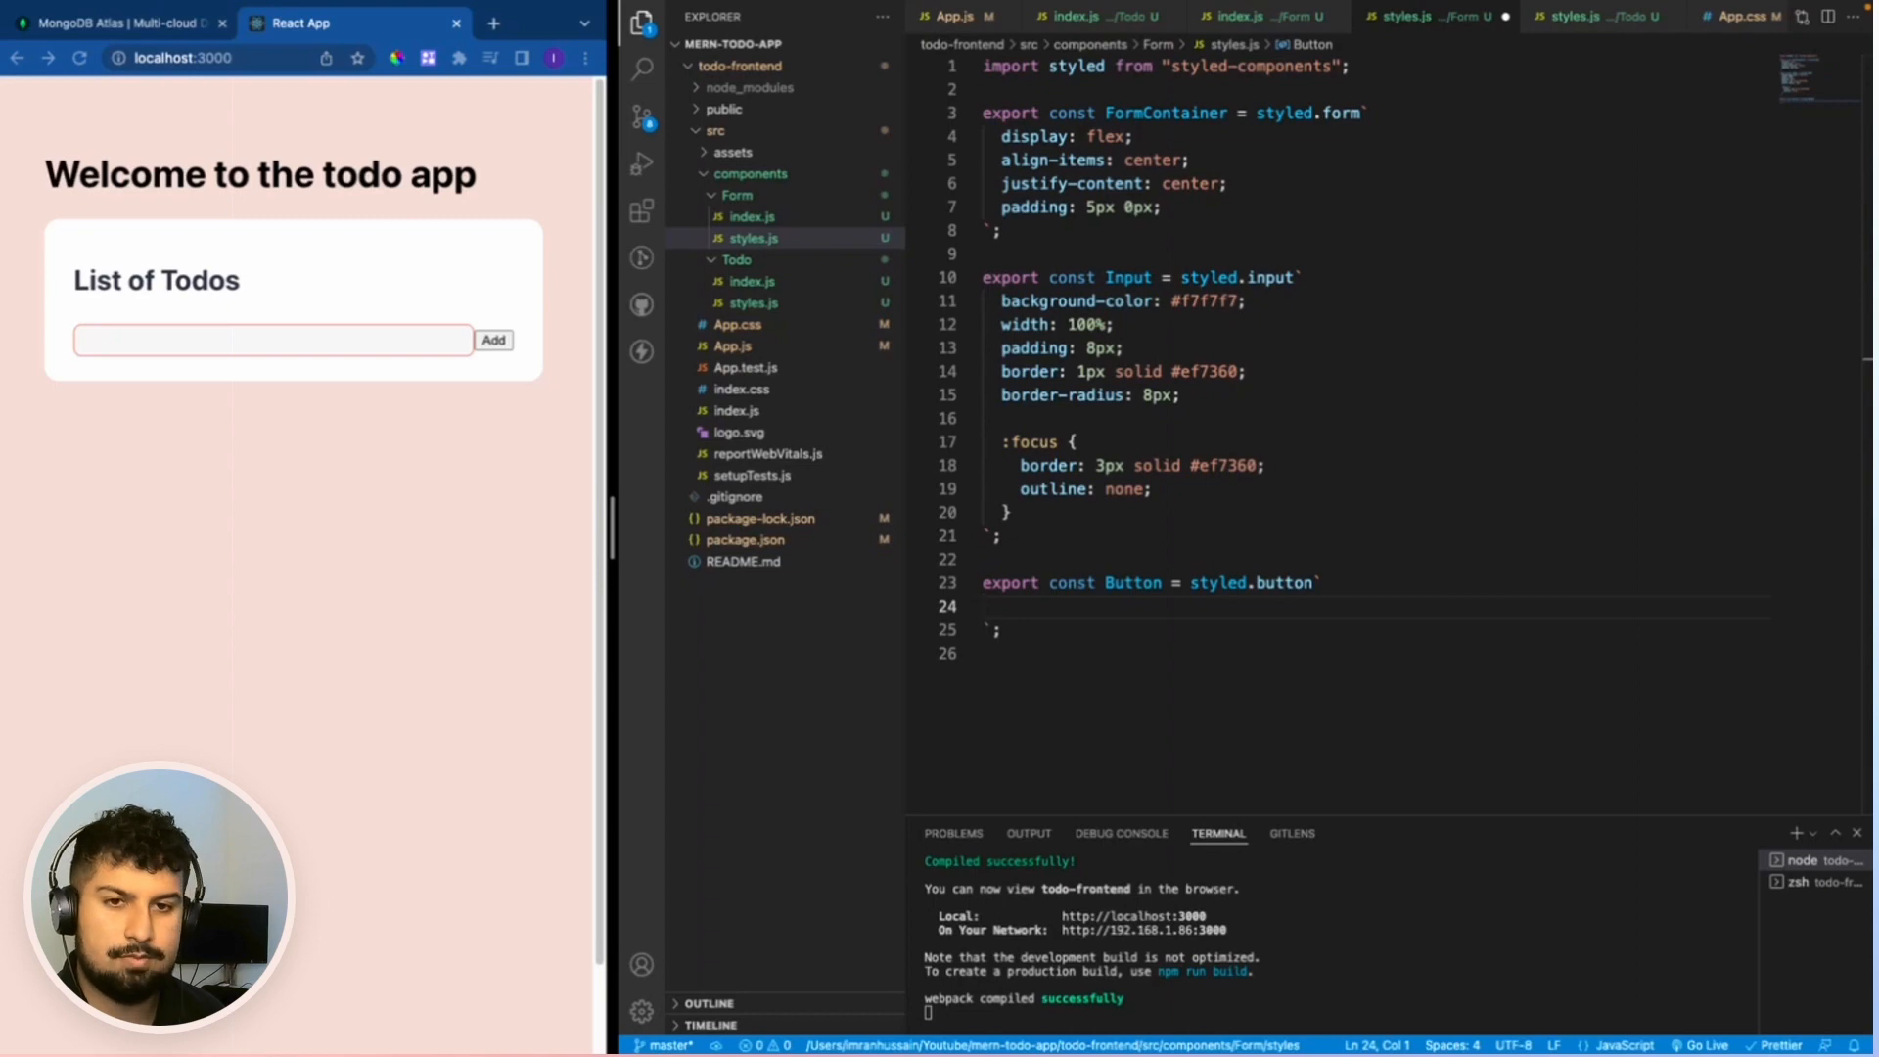
text(background: #ef7360;)
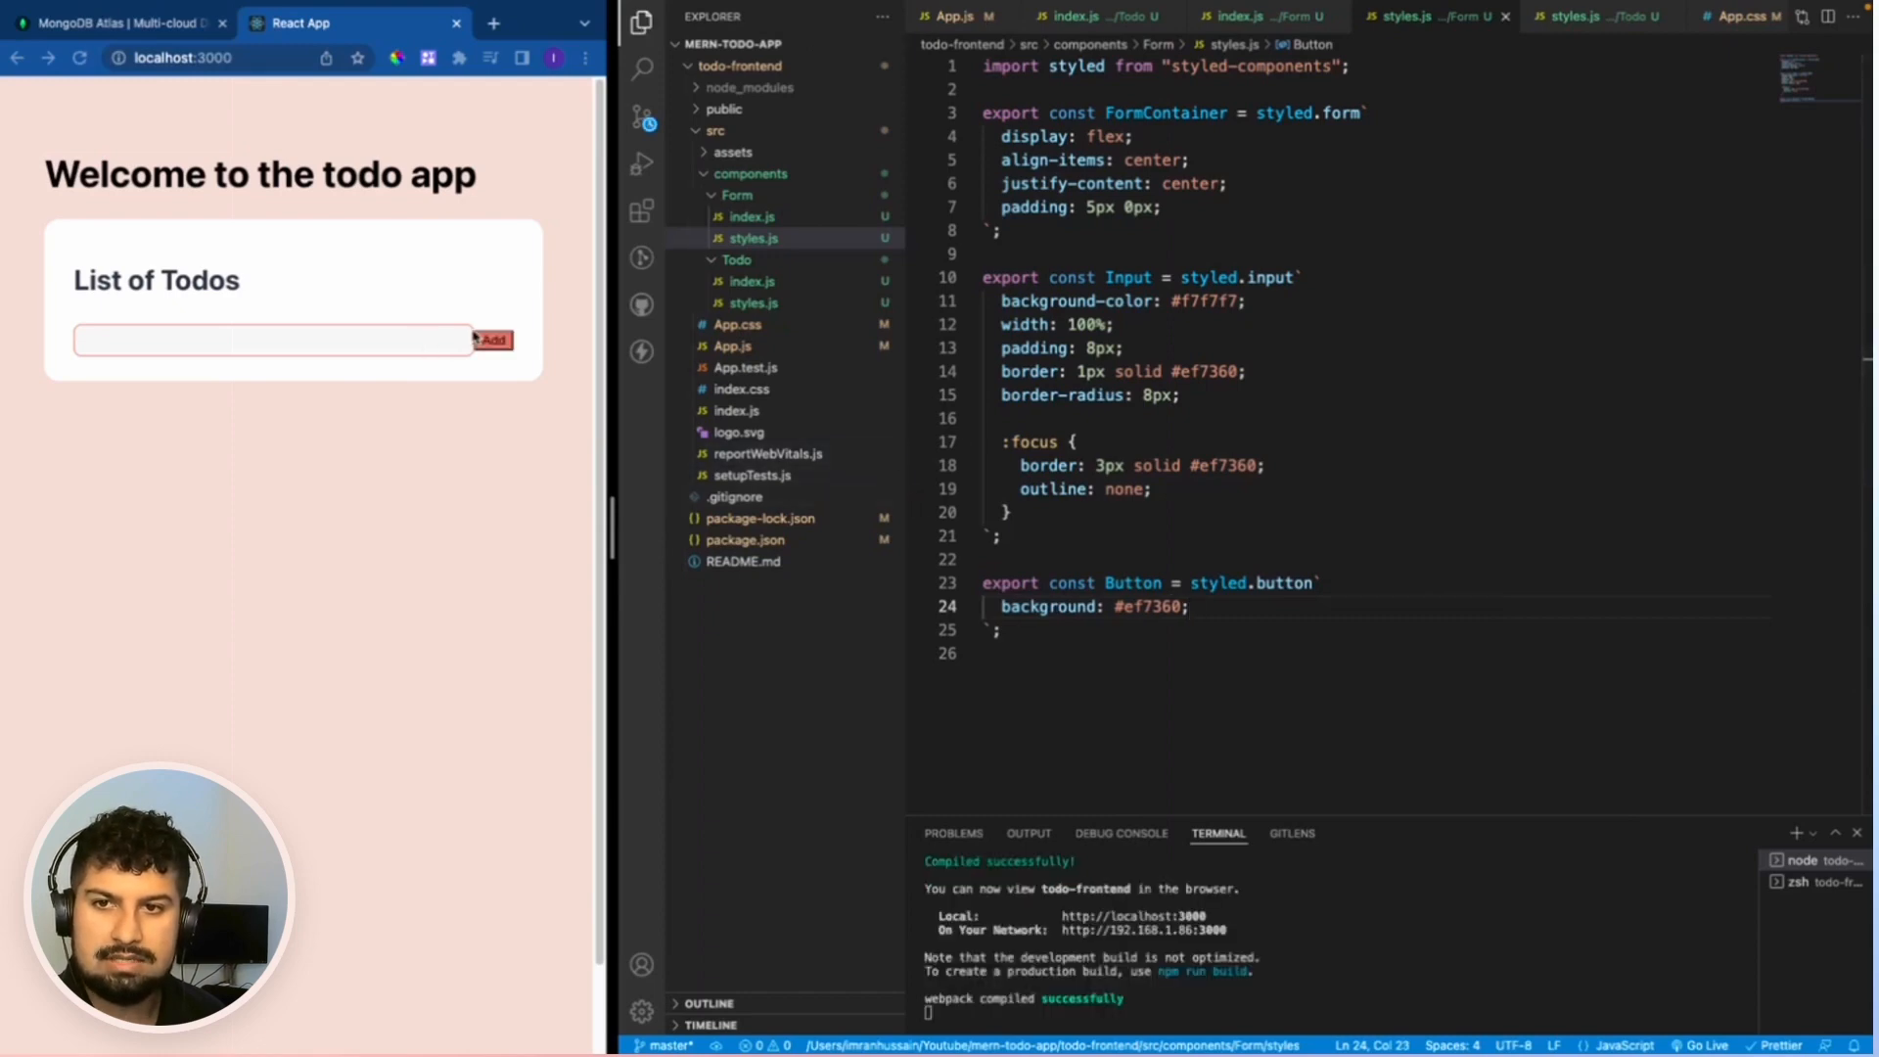
mouse_move(1612, 618)
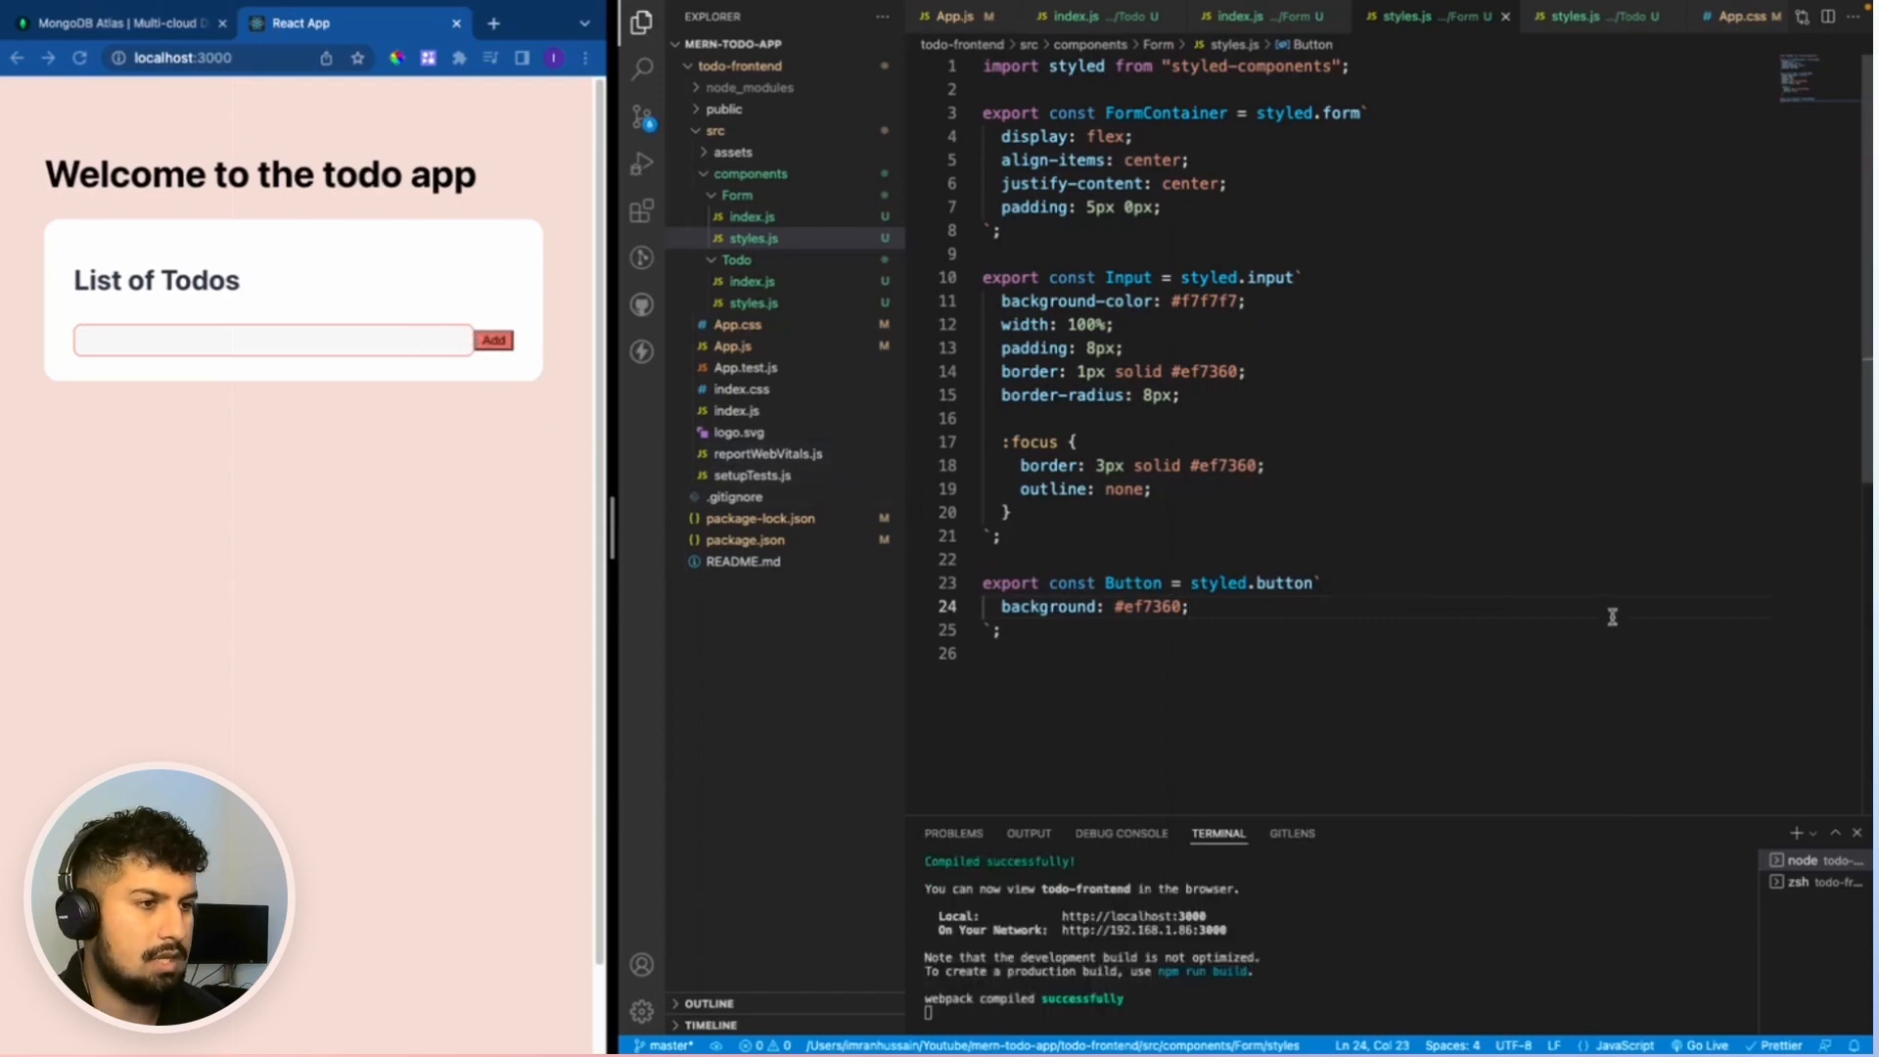
text(border: 2px solid #ef7360;)
text(border-radius: 18px;)
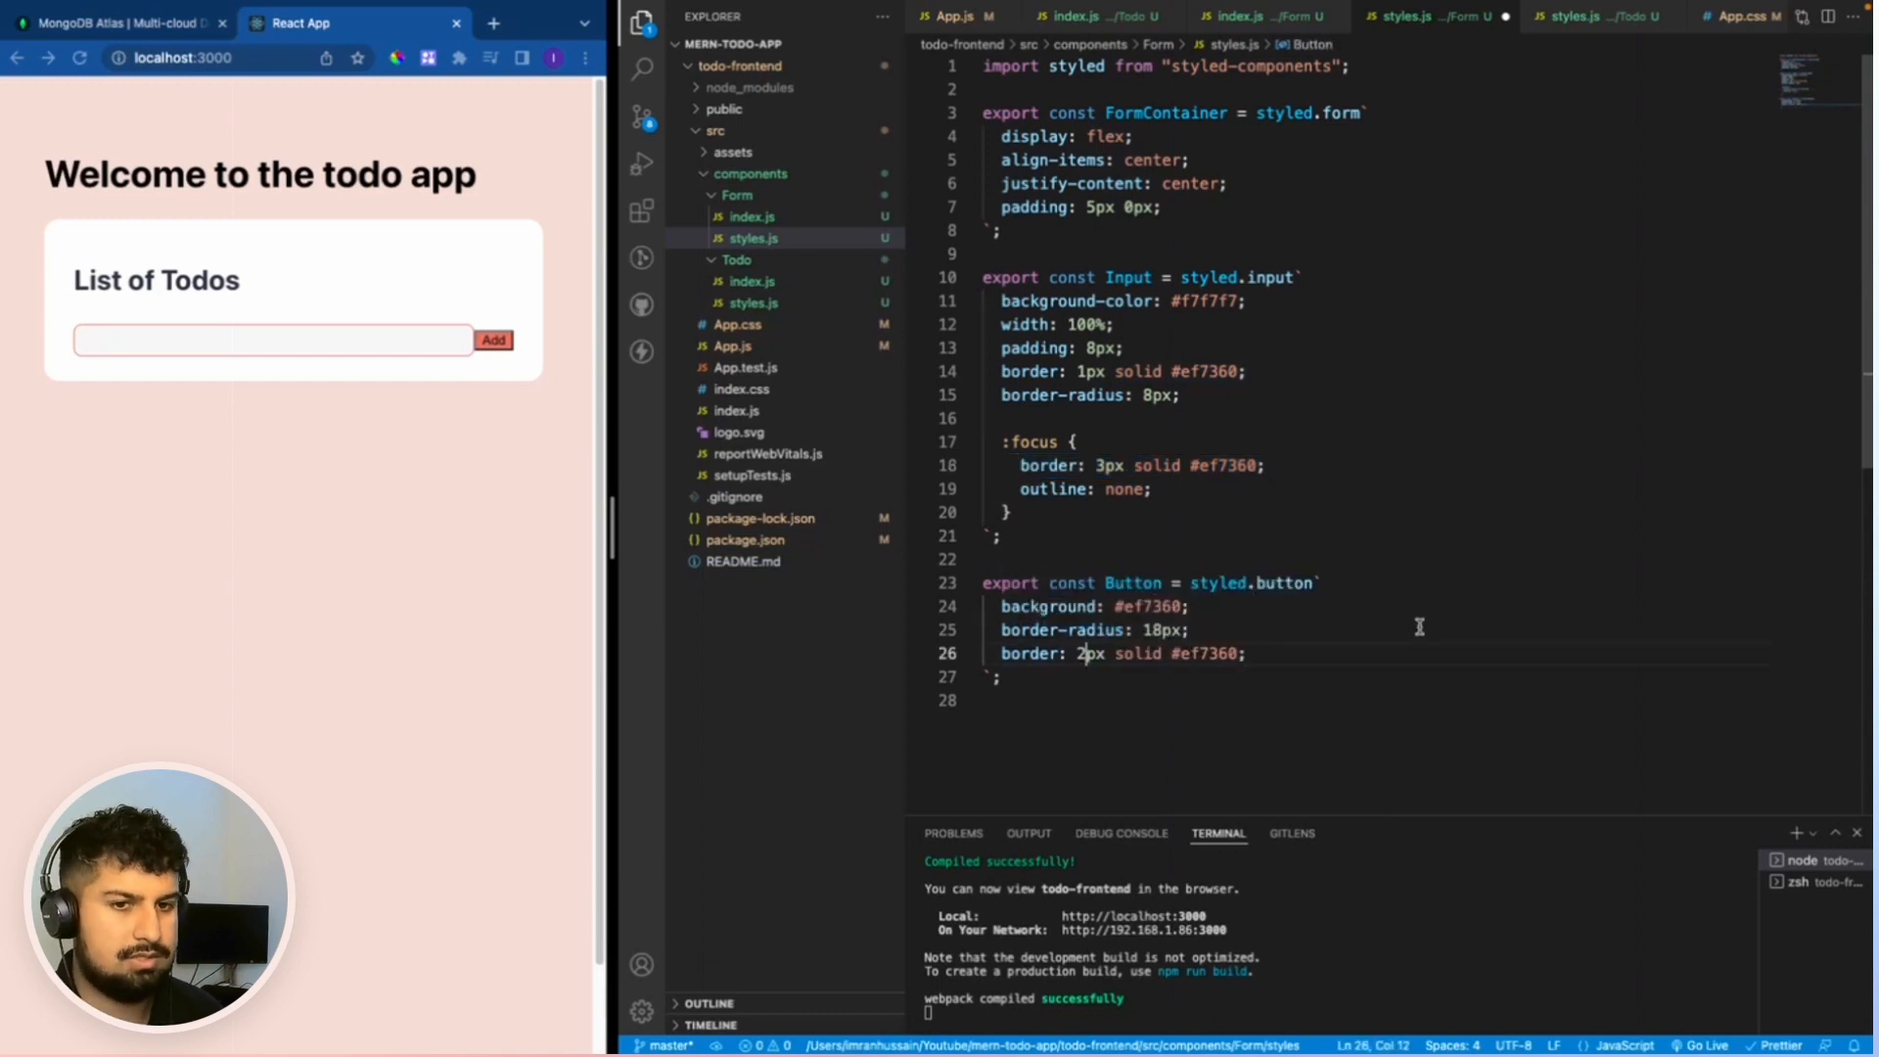
text(color: ;)
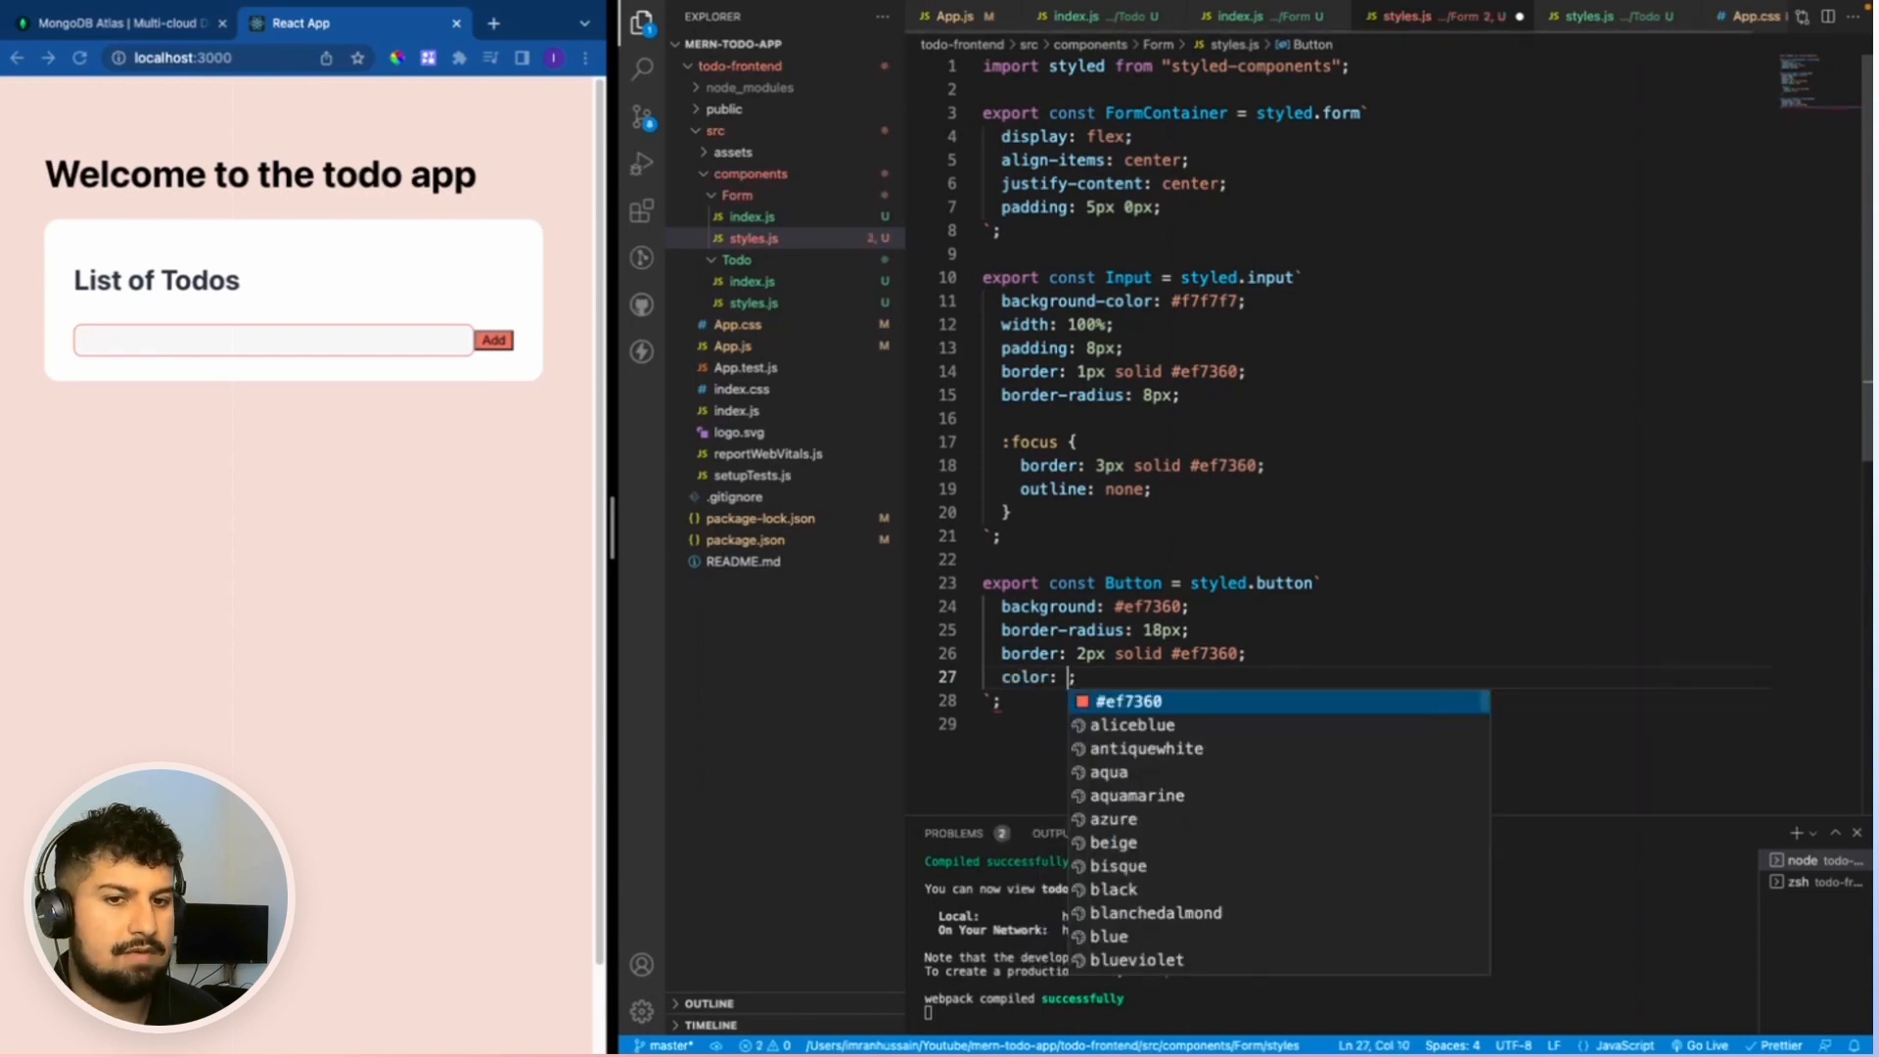
text(white;)
text(margin-left)
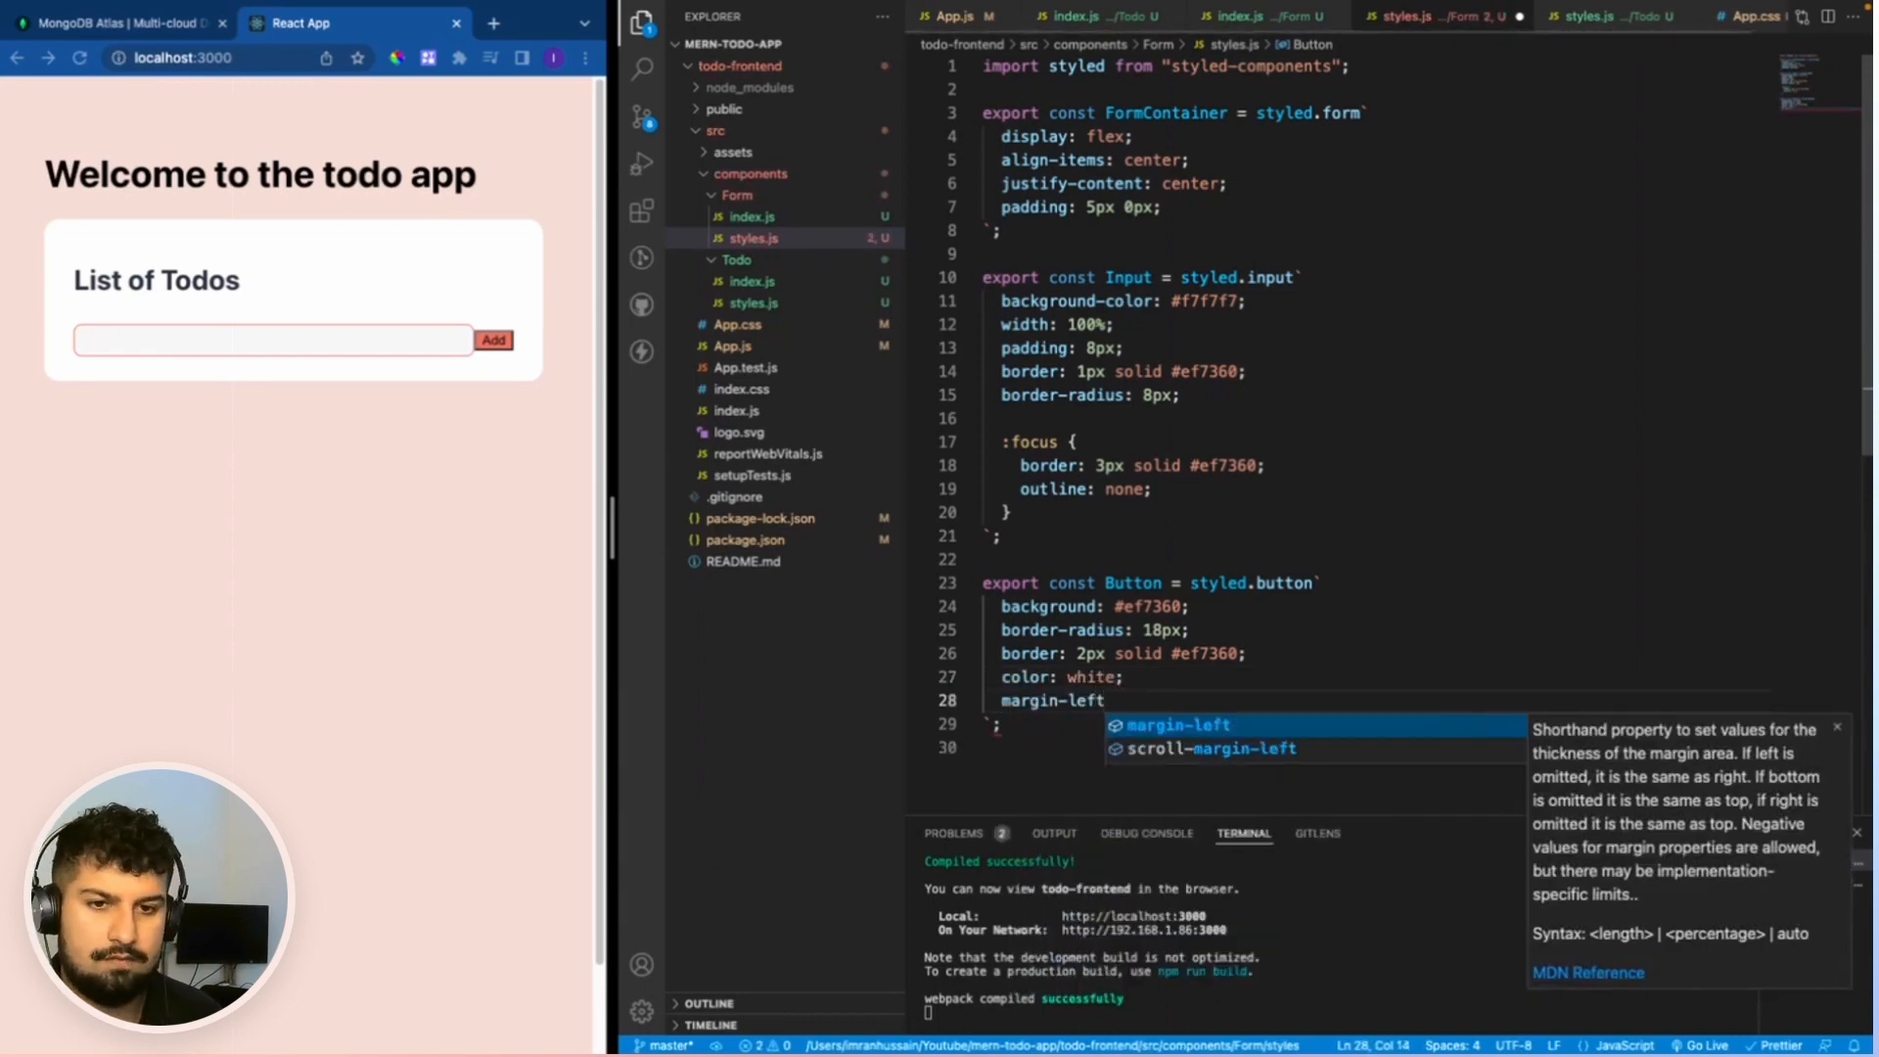
text(: 1em;)
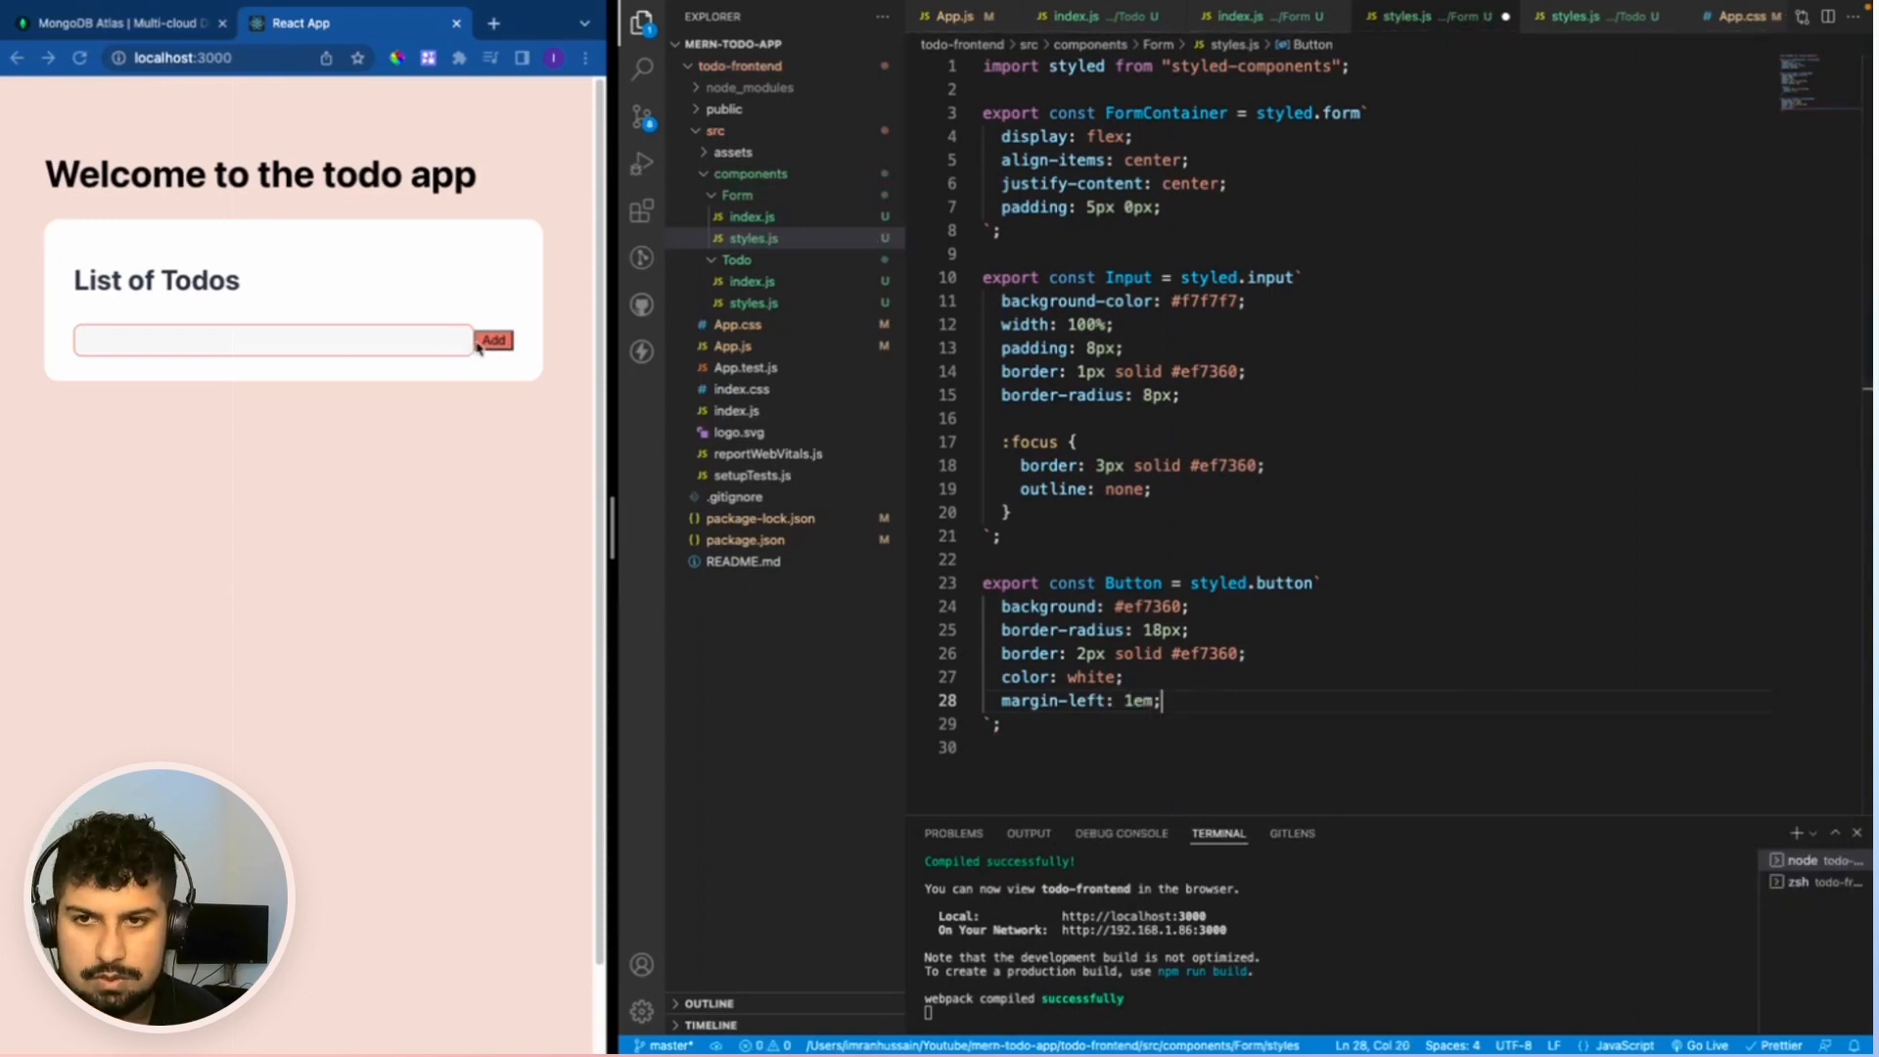
mouse_move(1051, 551)
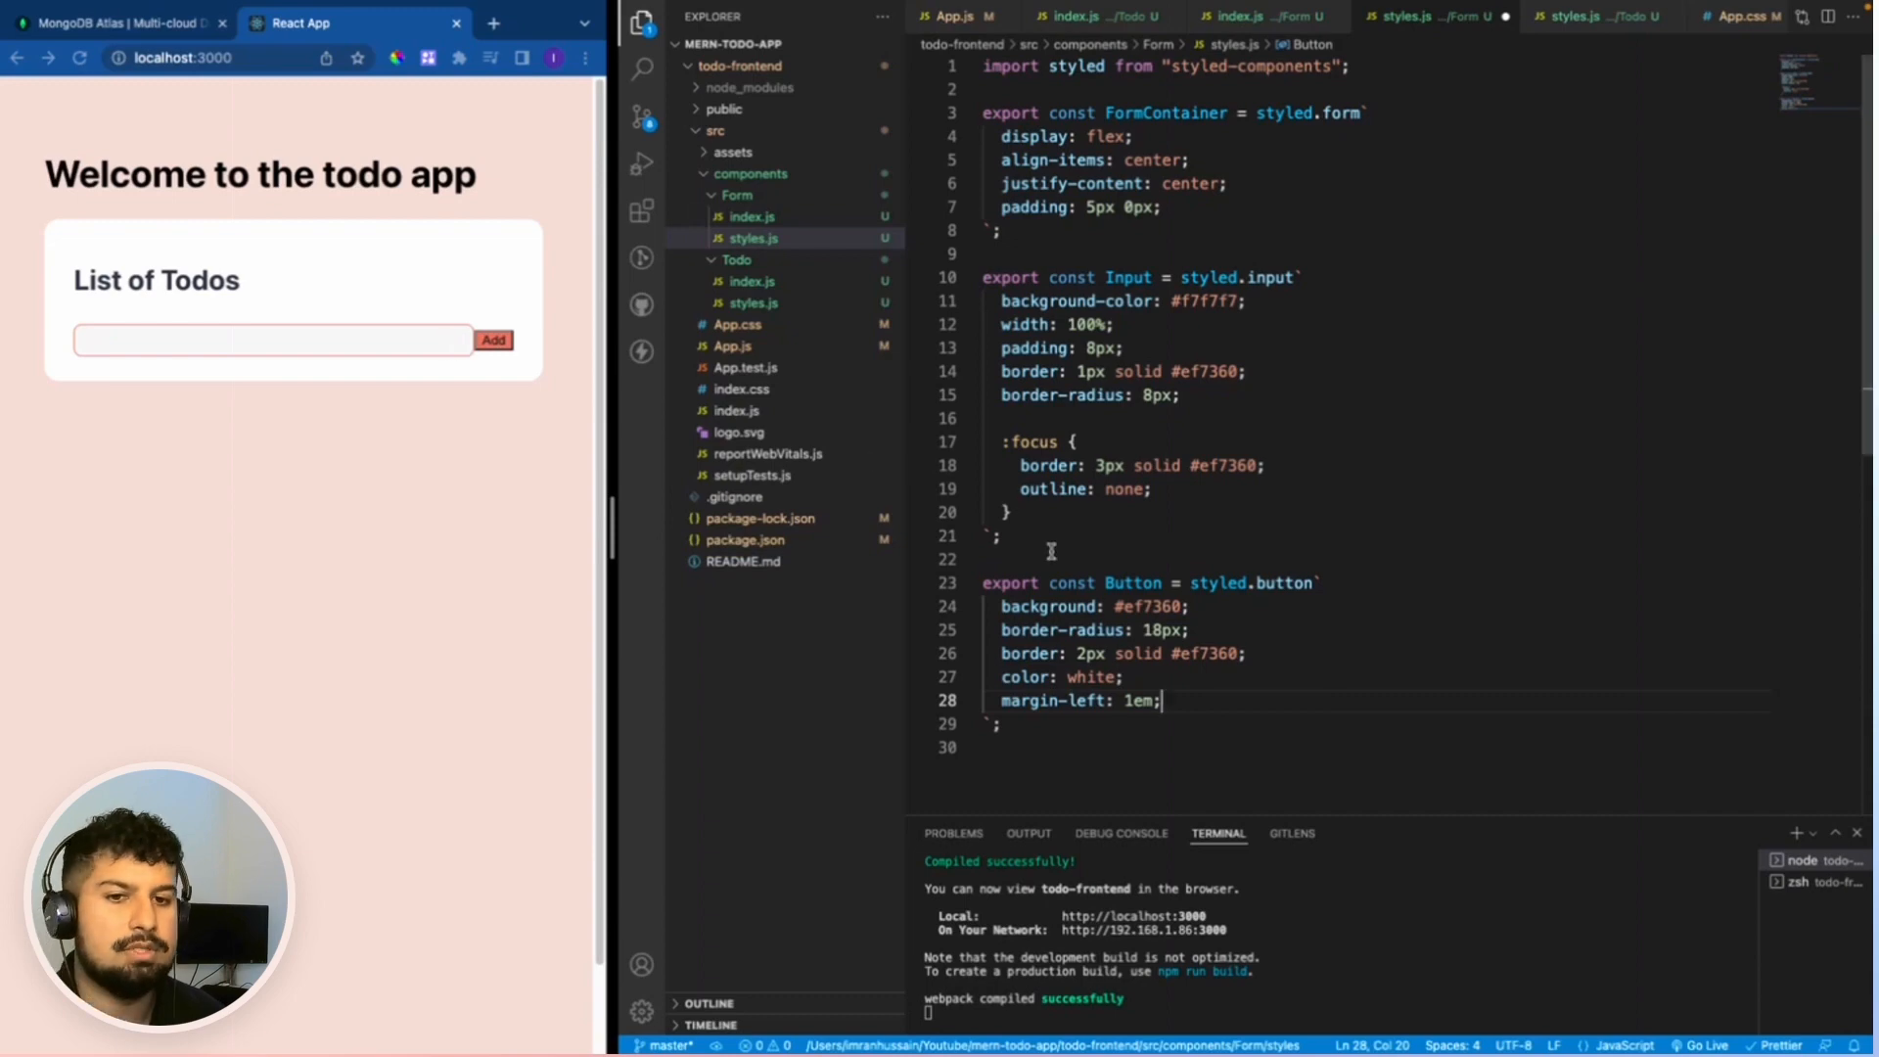
key(enter)
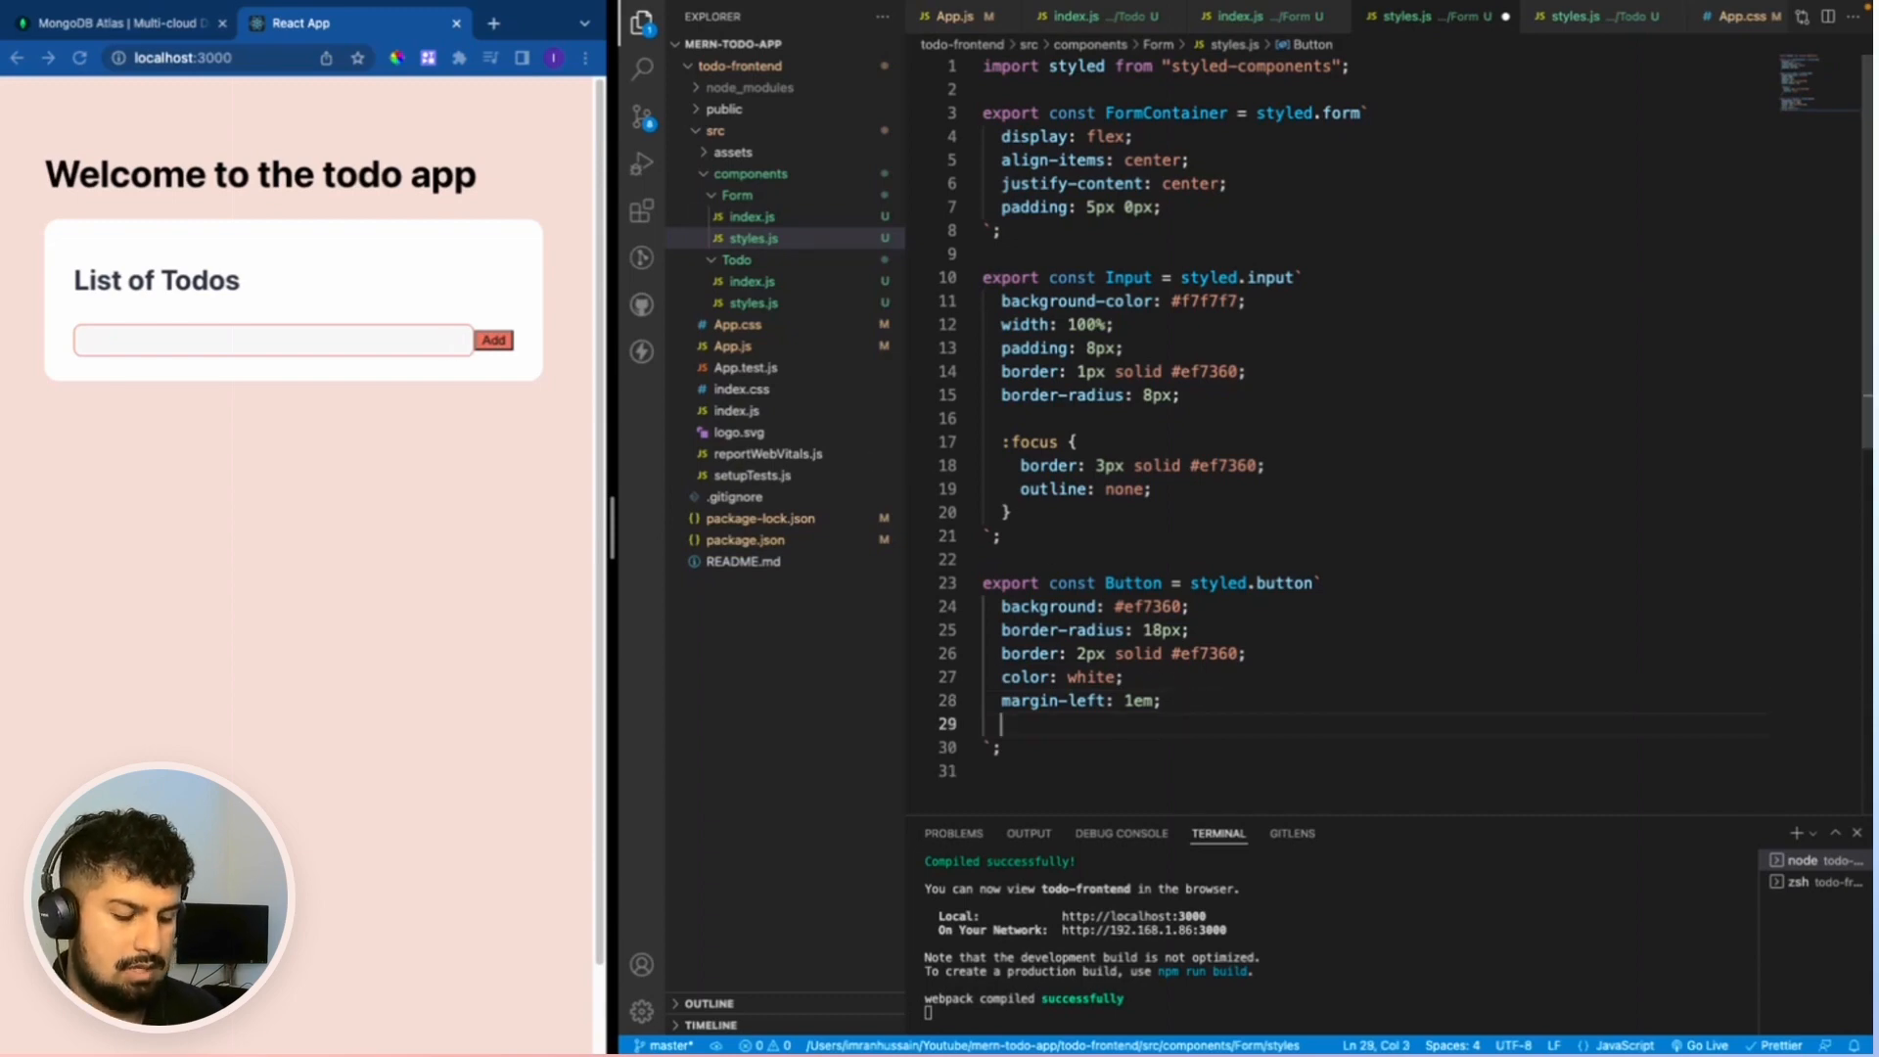
Add 8px 20px padding, pointer cursor, 0.8rem font size and 600 font weight to the Button.
text(padding: ;)
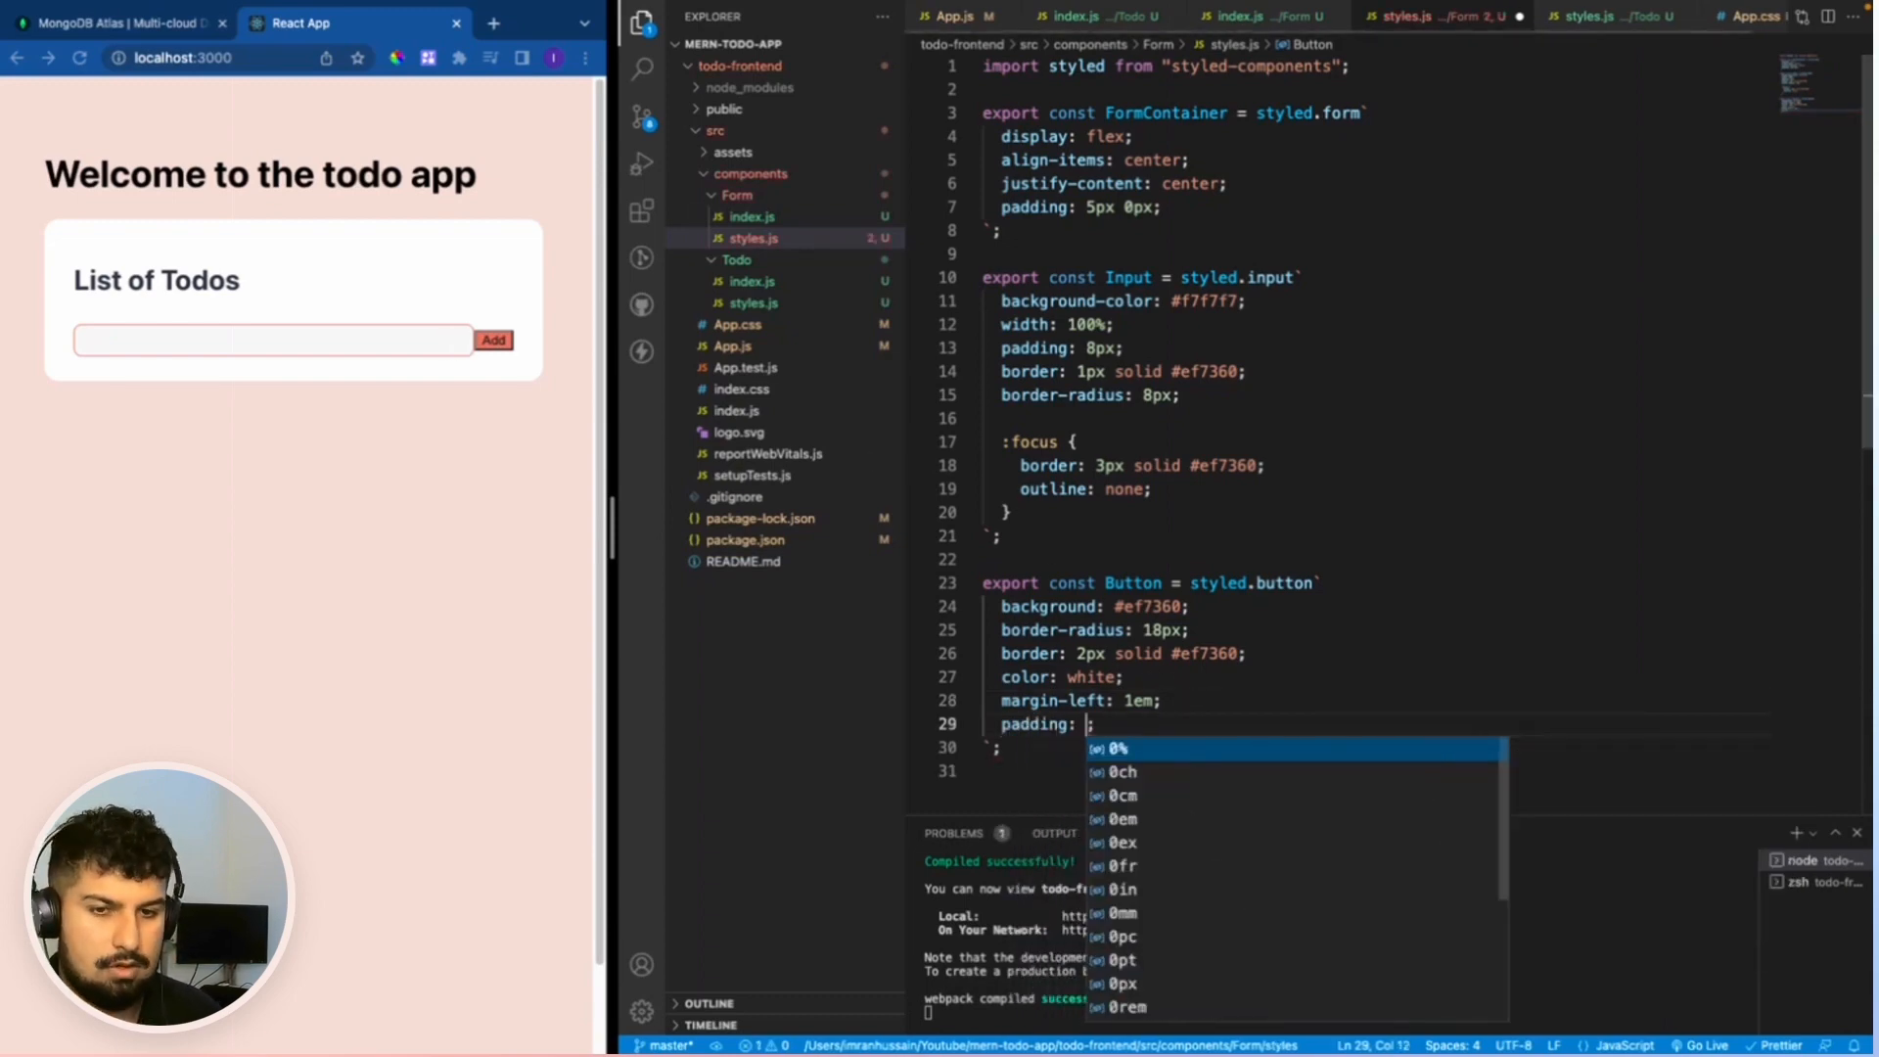
text(8pc)
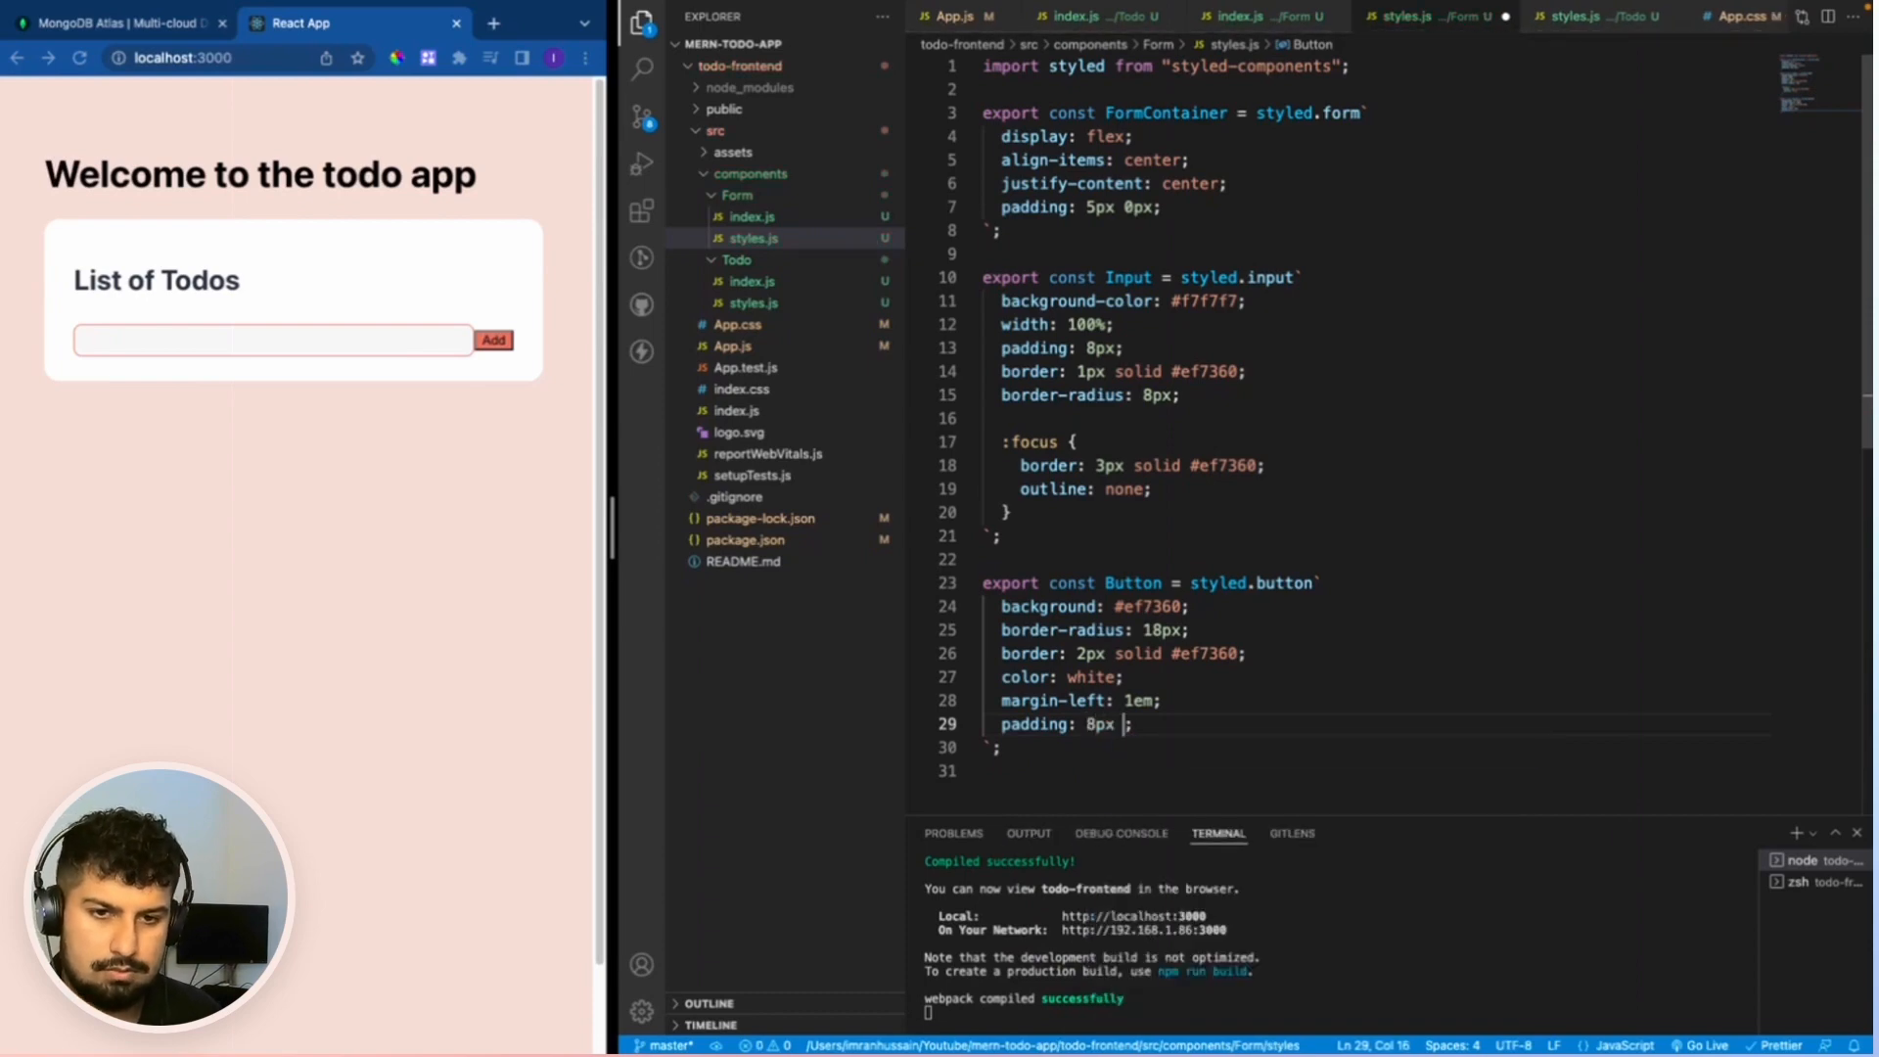
text(20px)
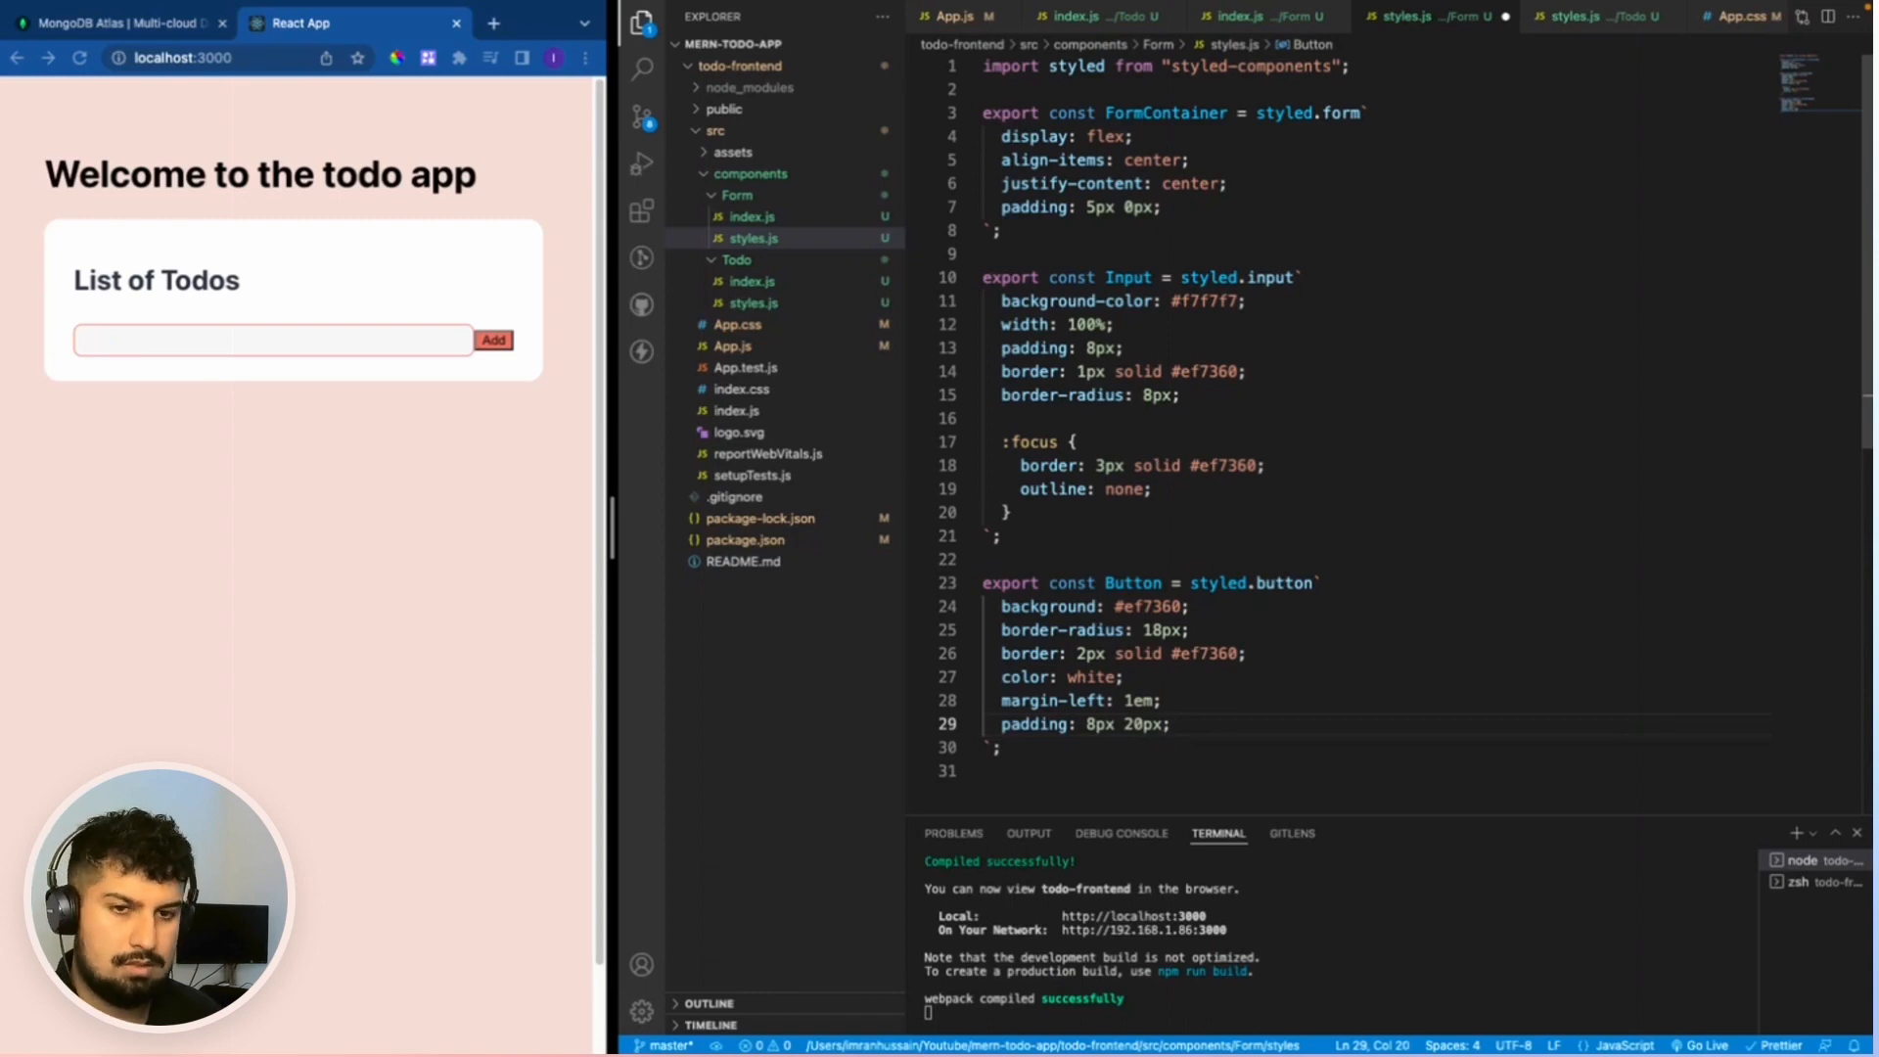
text(cursor: ;)
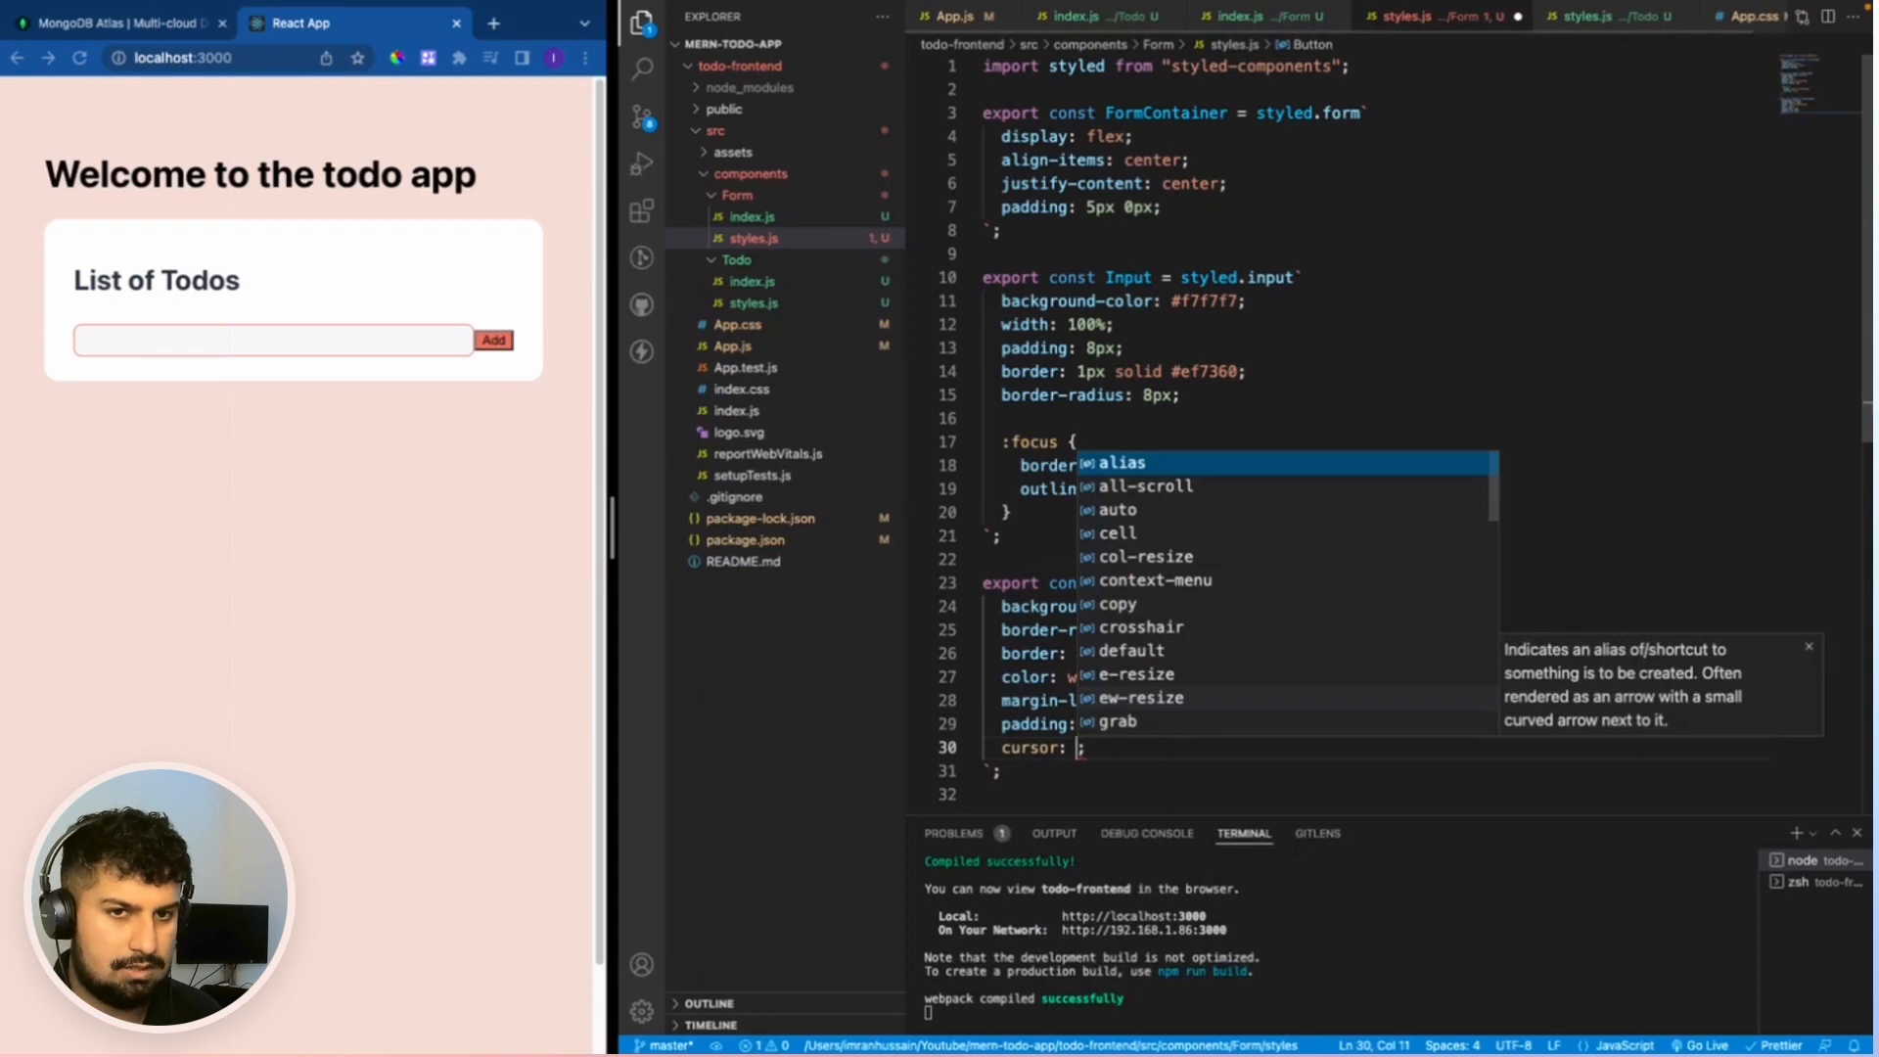
text(poi)
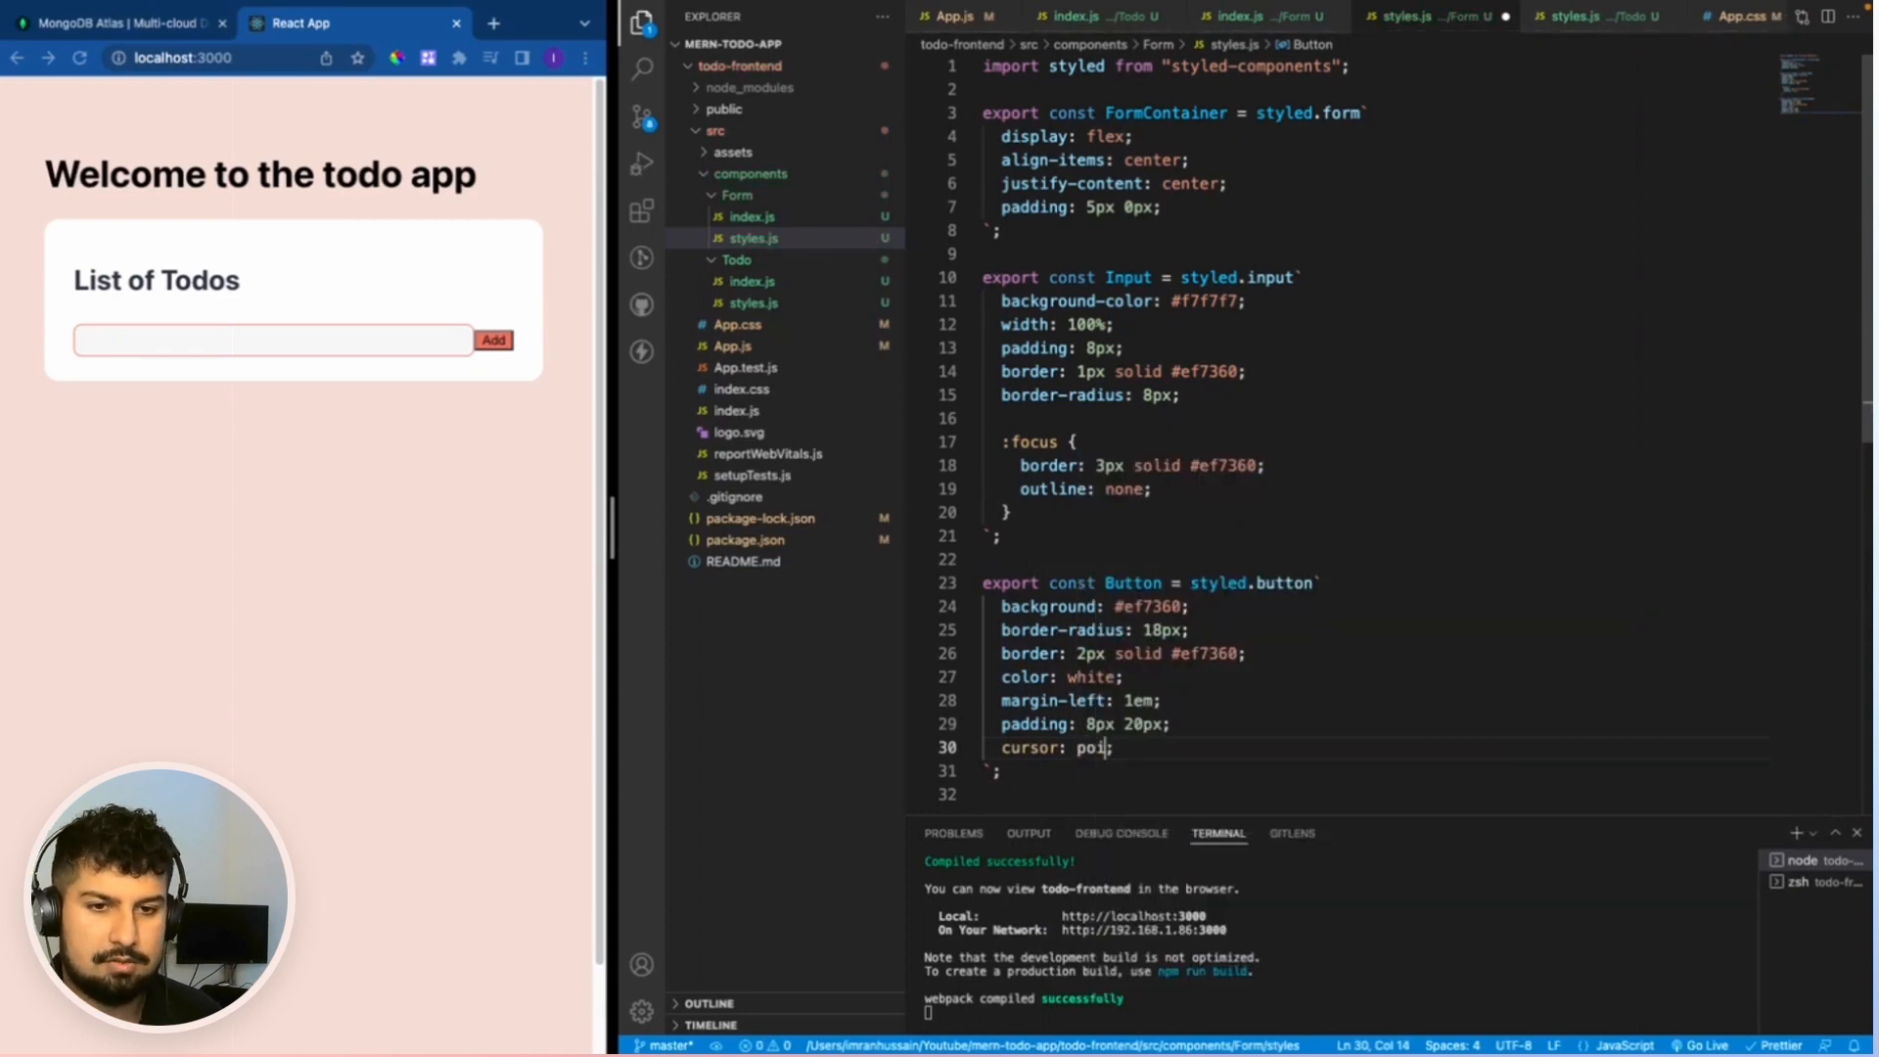
text(nter)
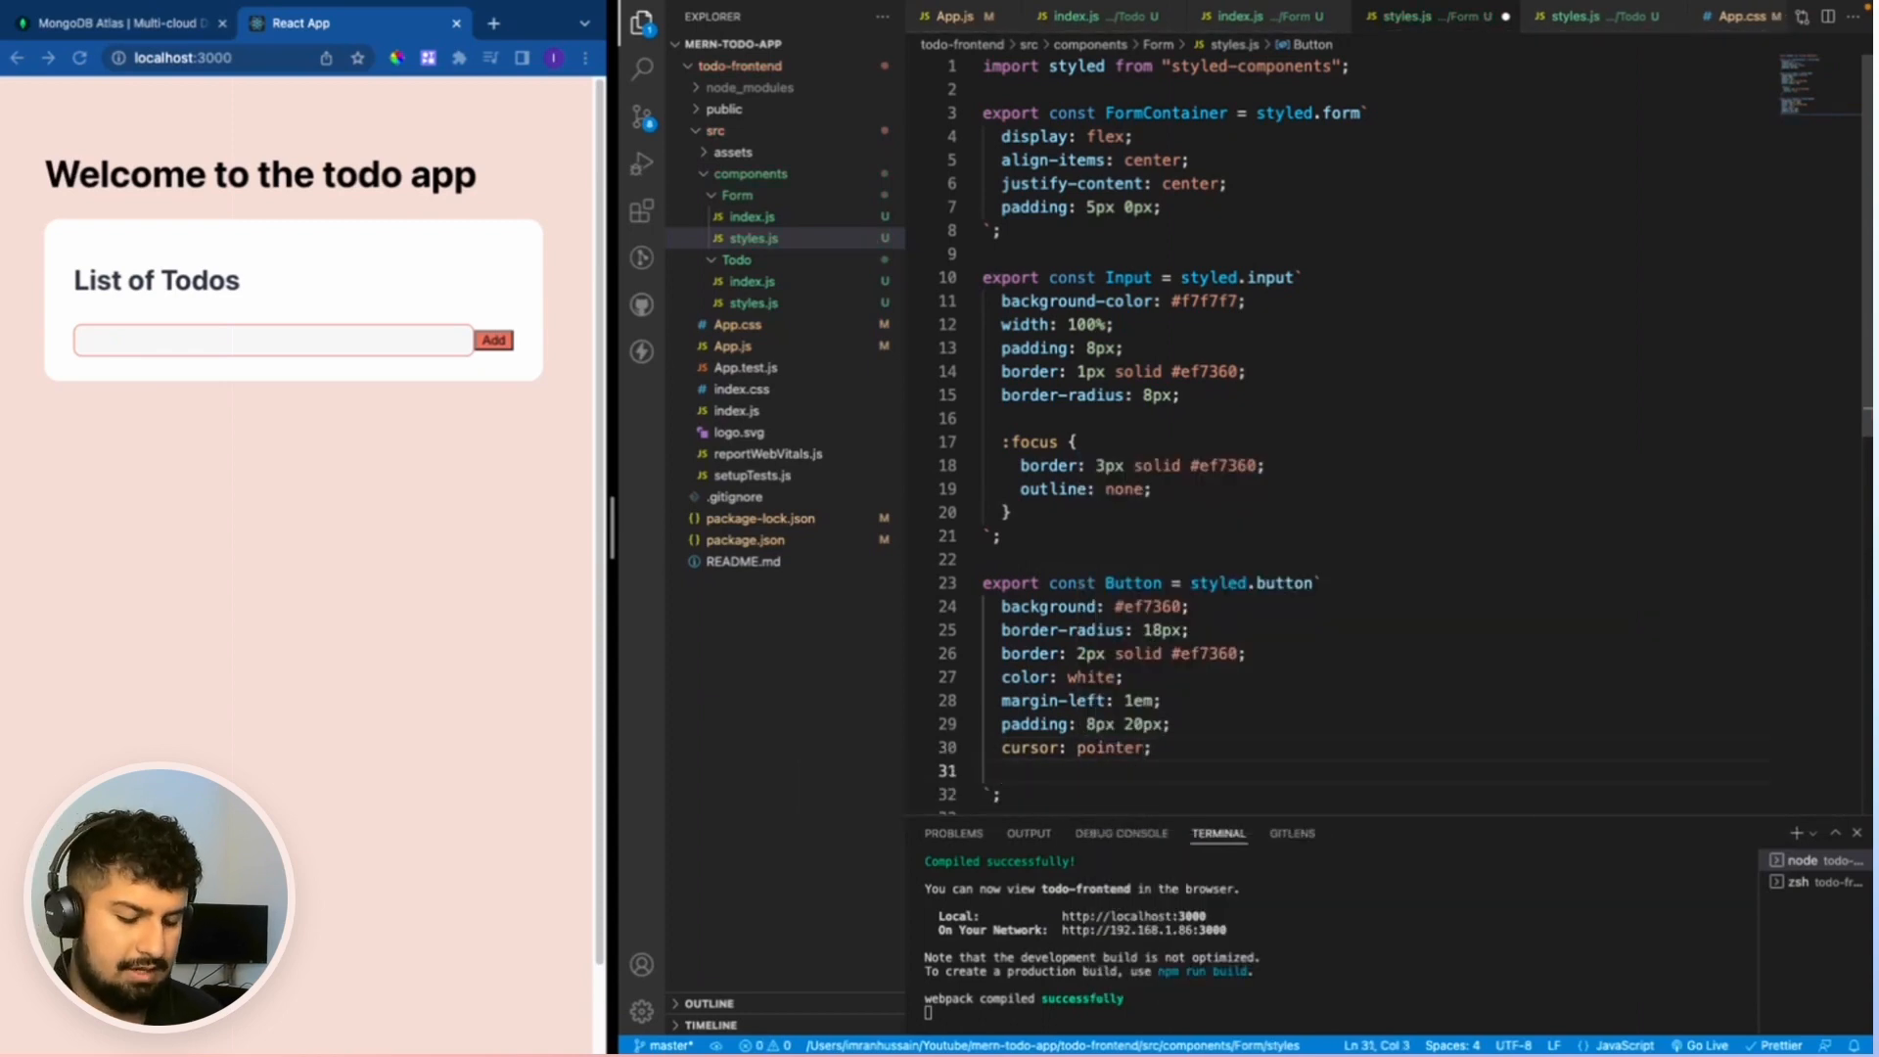
text(font-size: 0%.8;)
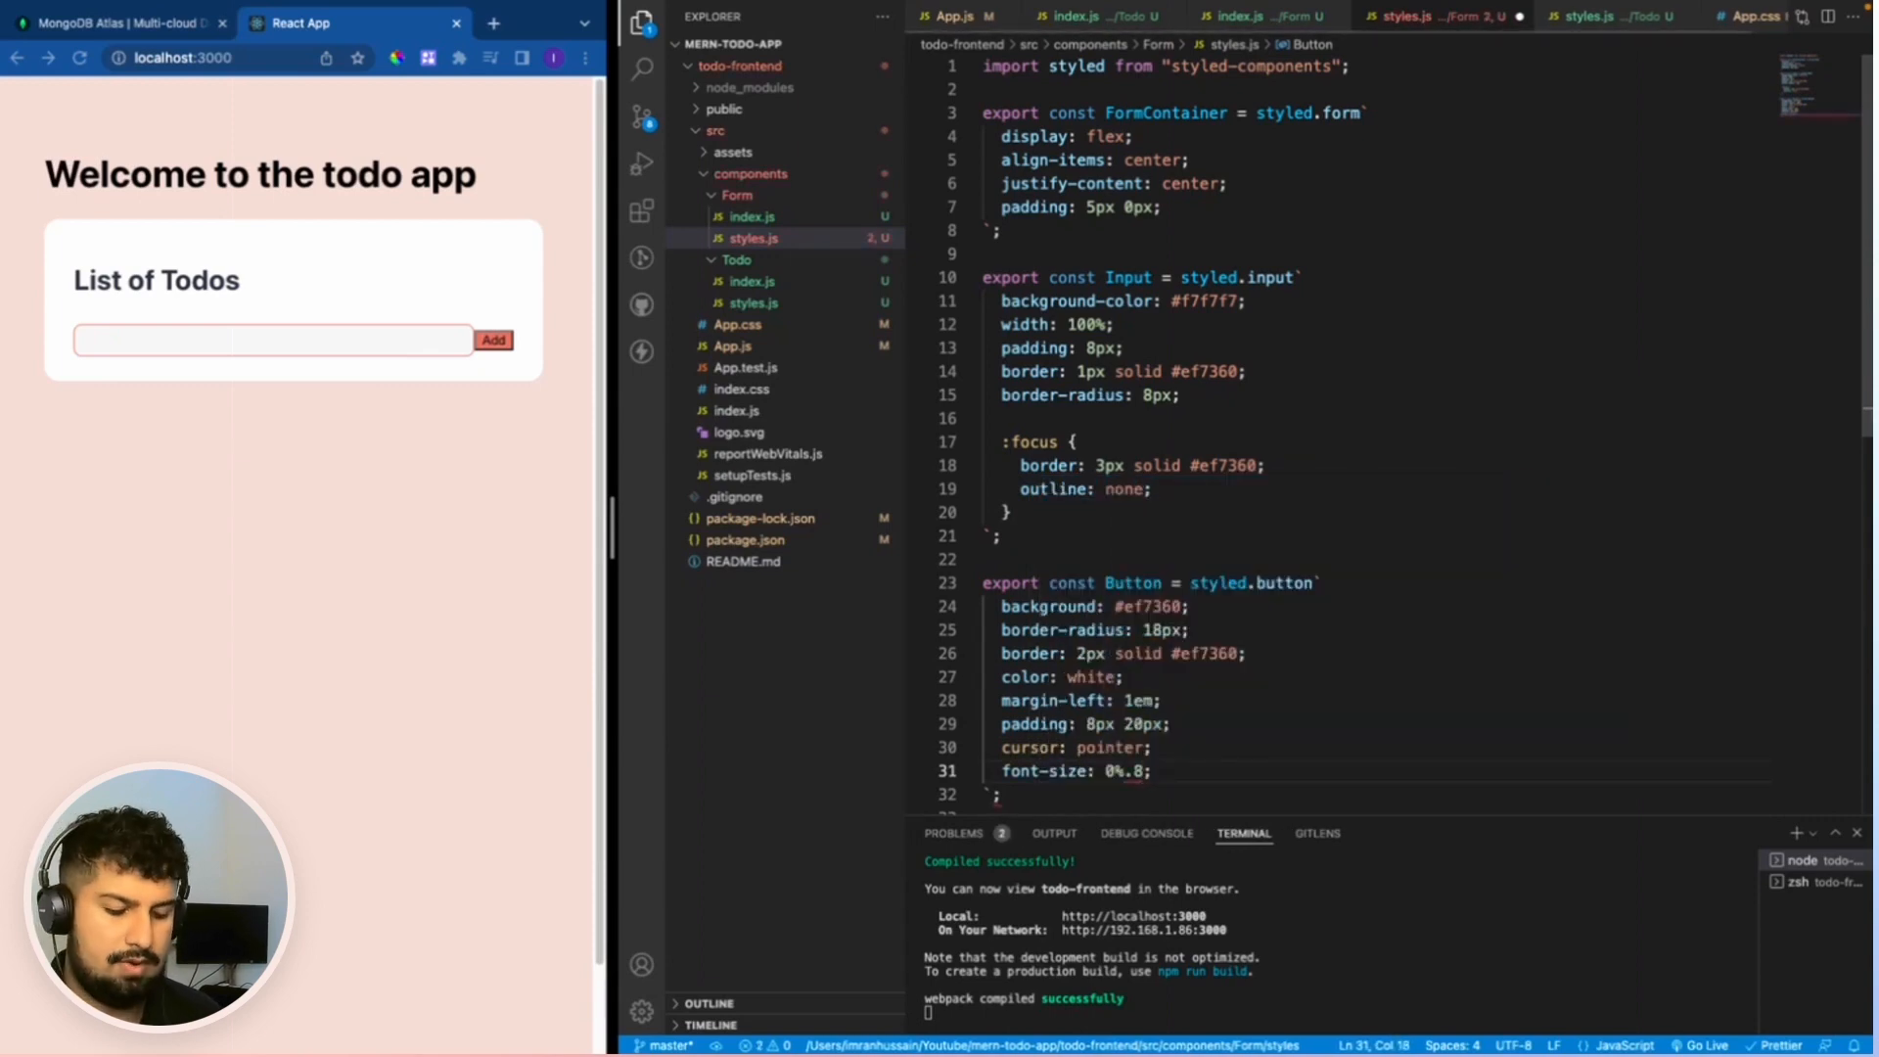
text(fon)
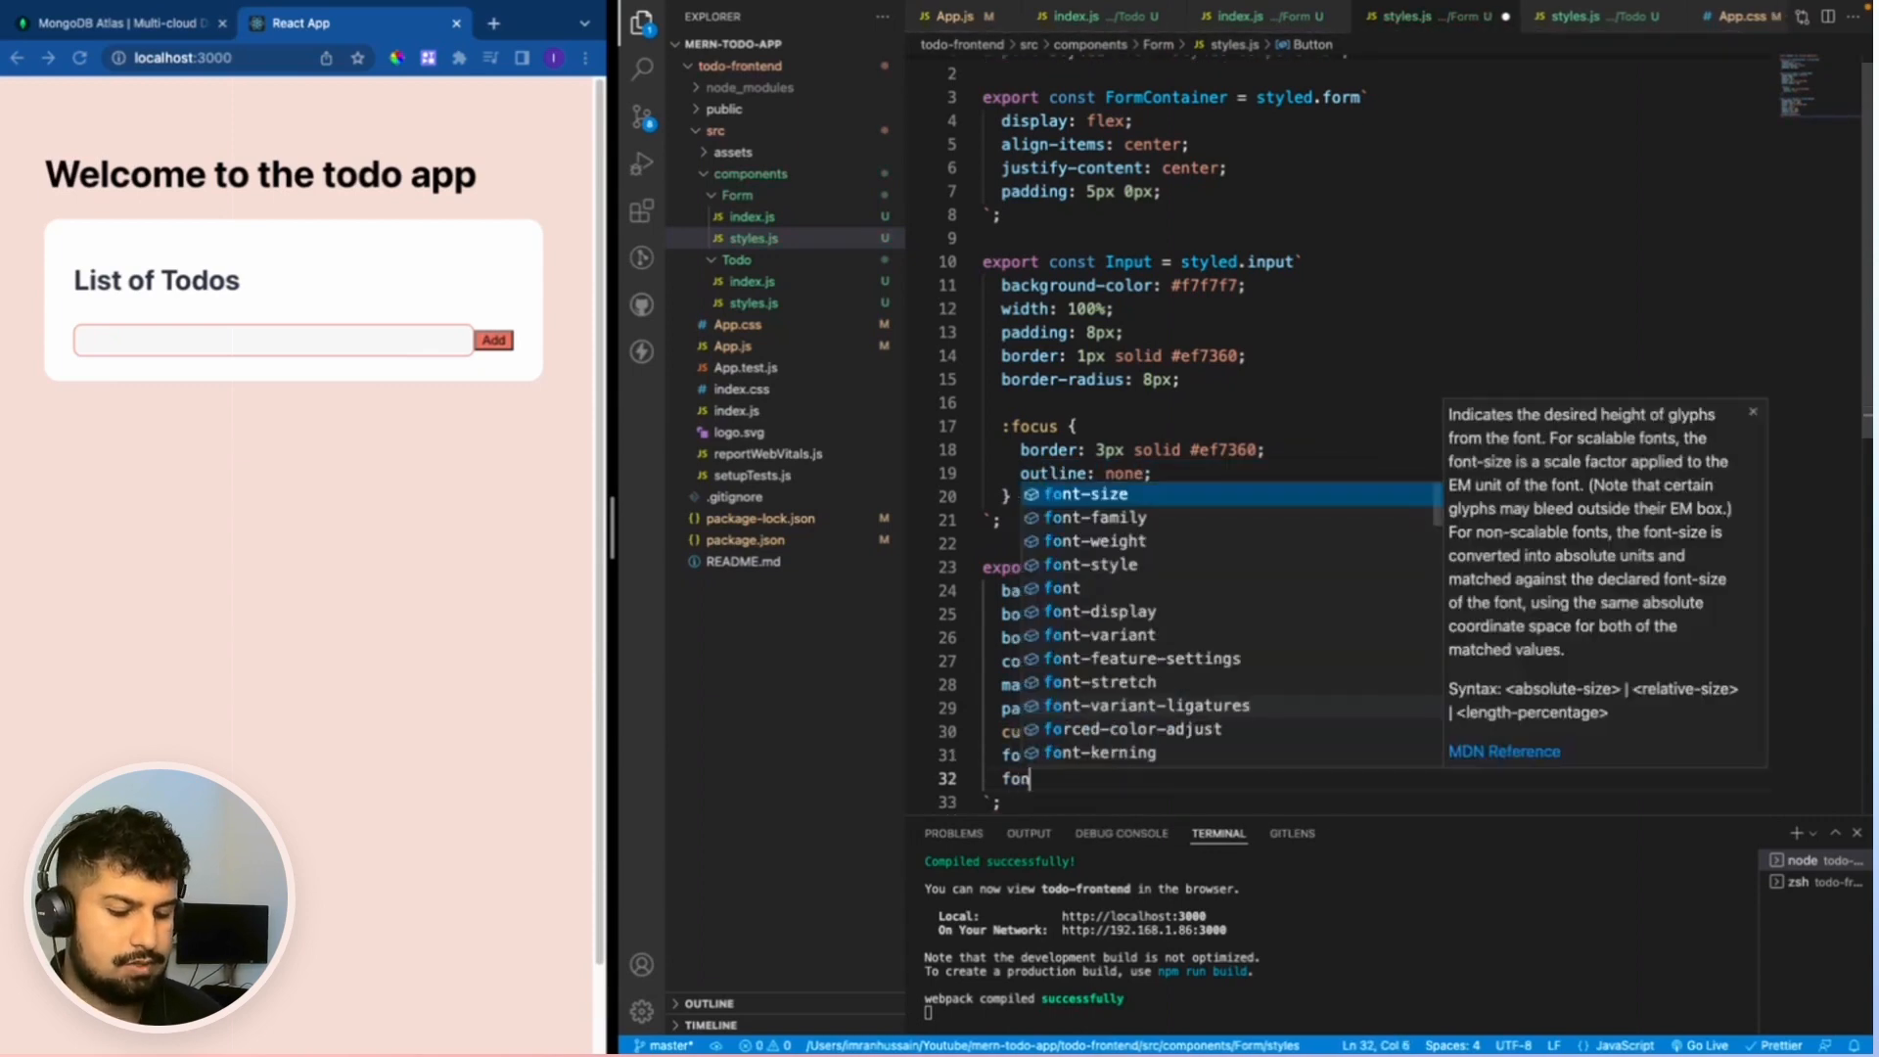
text(font-weight)
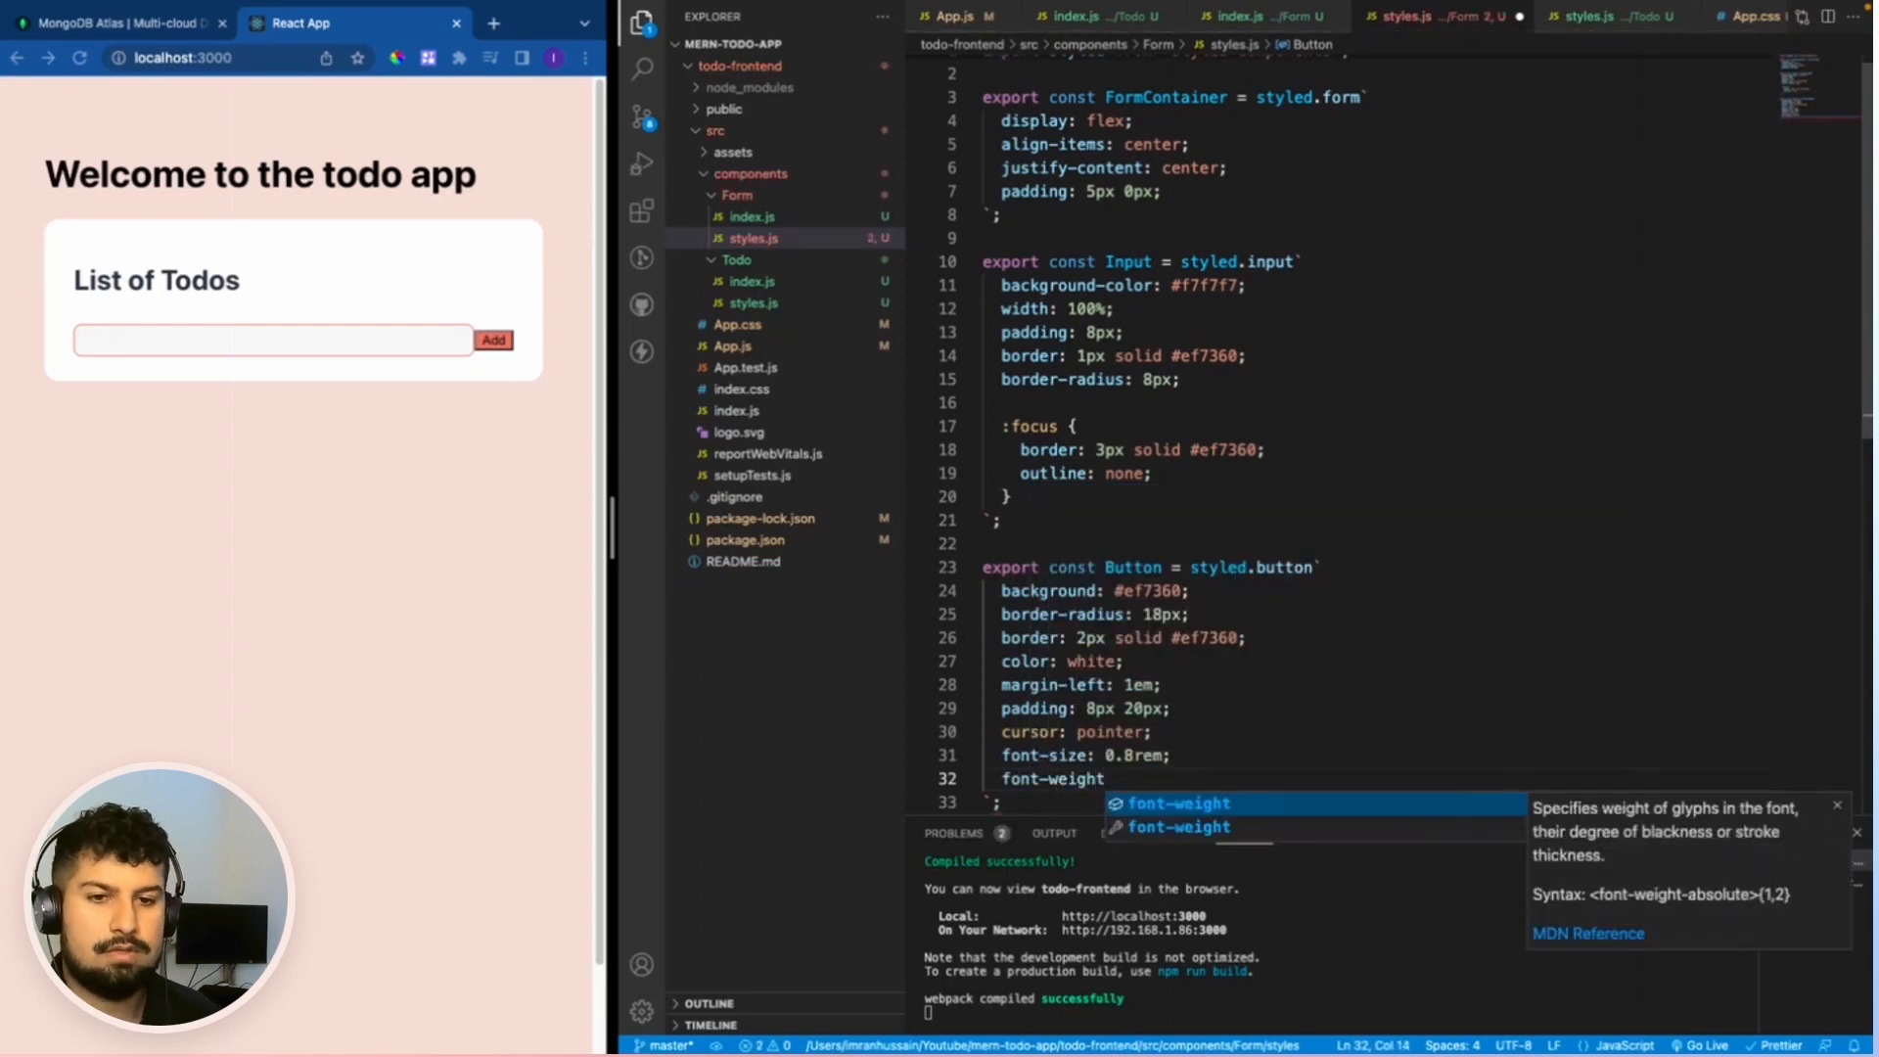
text(: 600;)
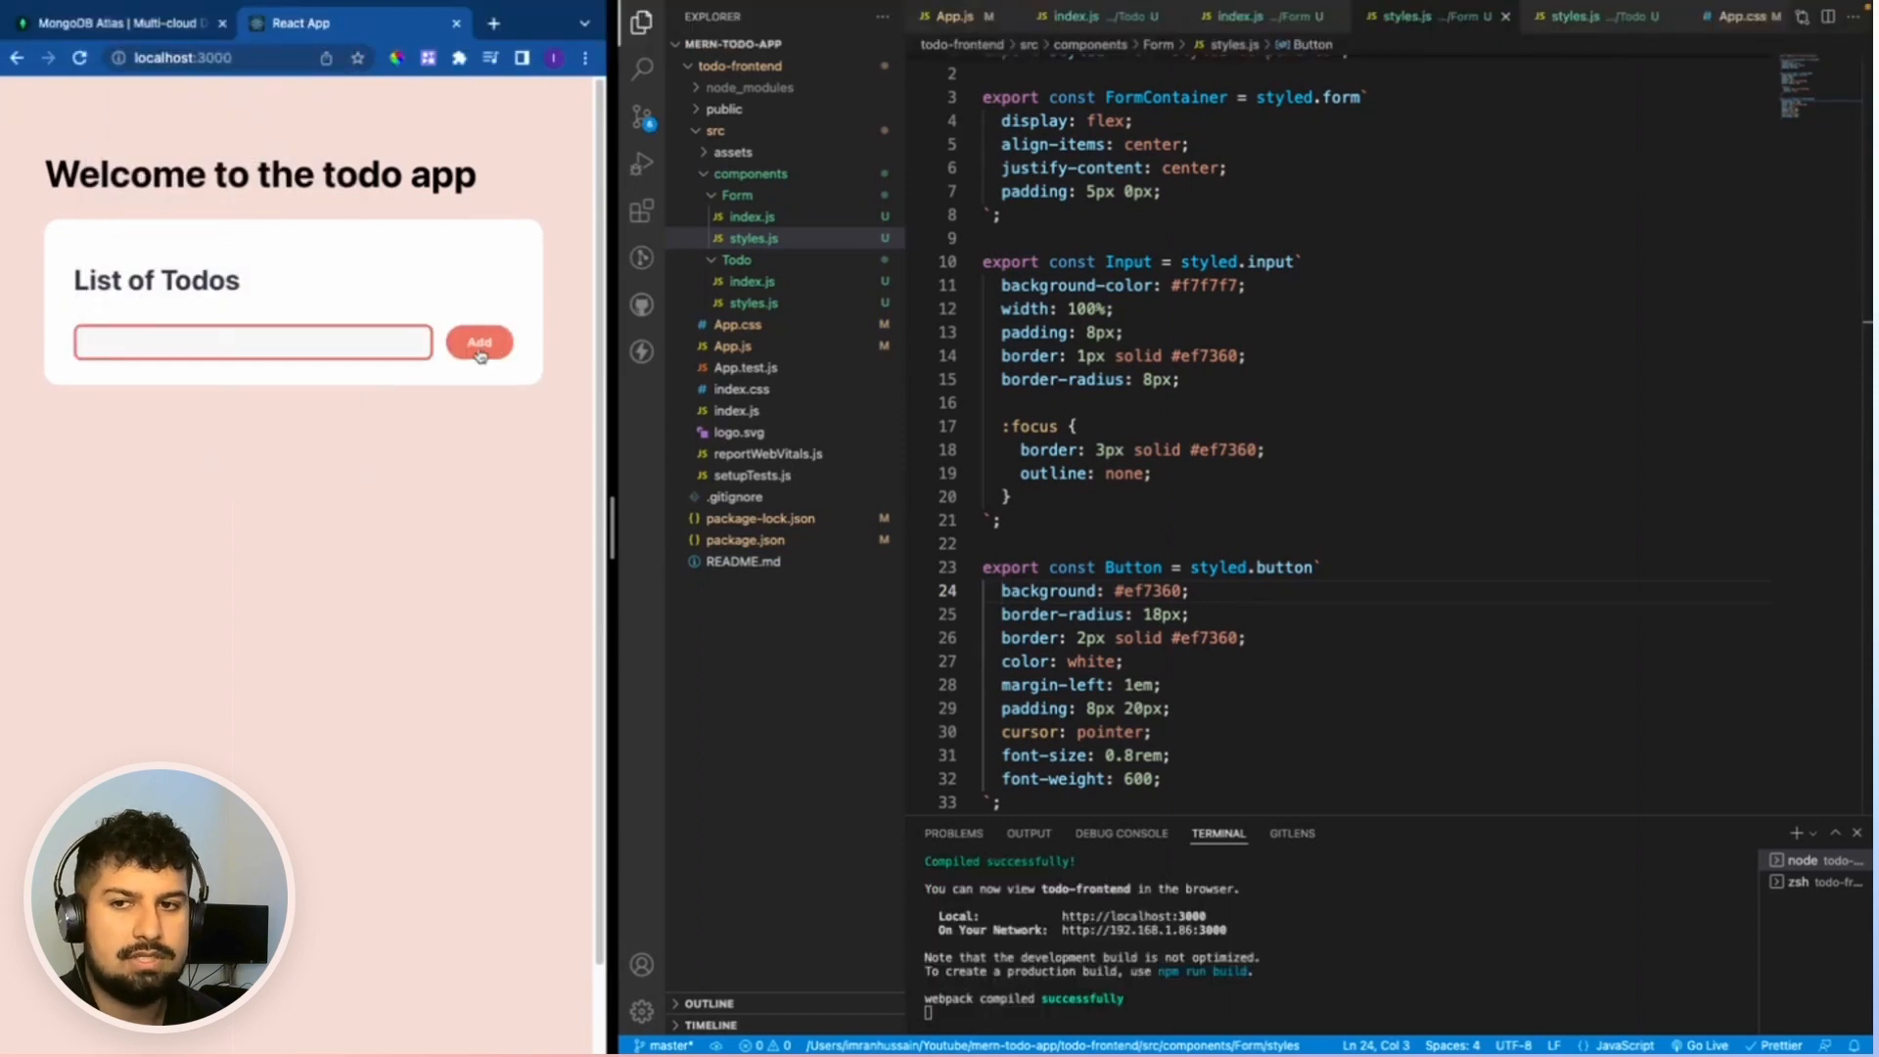
mouse_move(253, 346)
text(@media (max-width: 420px) {)
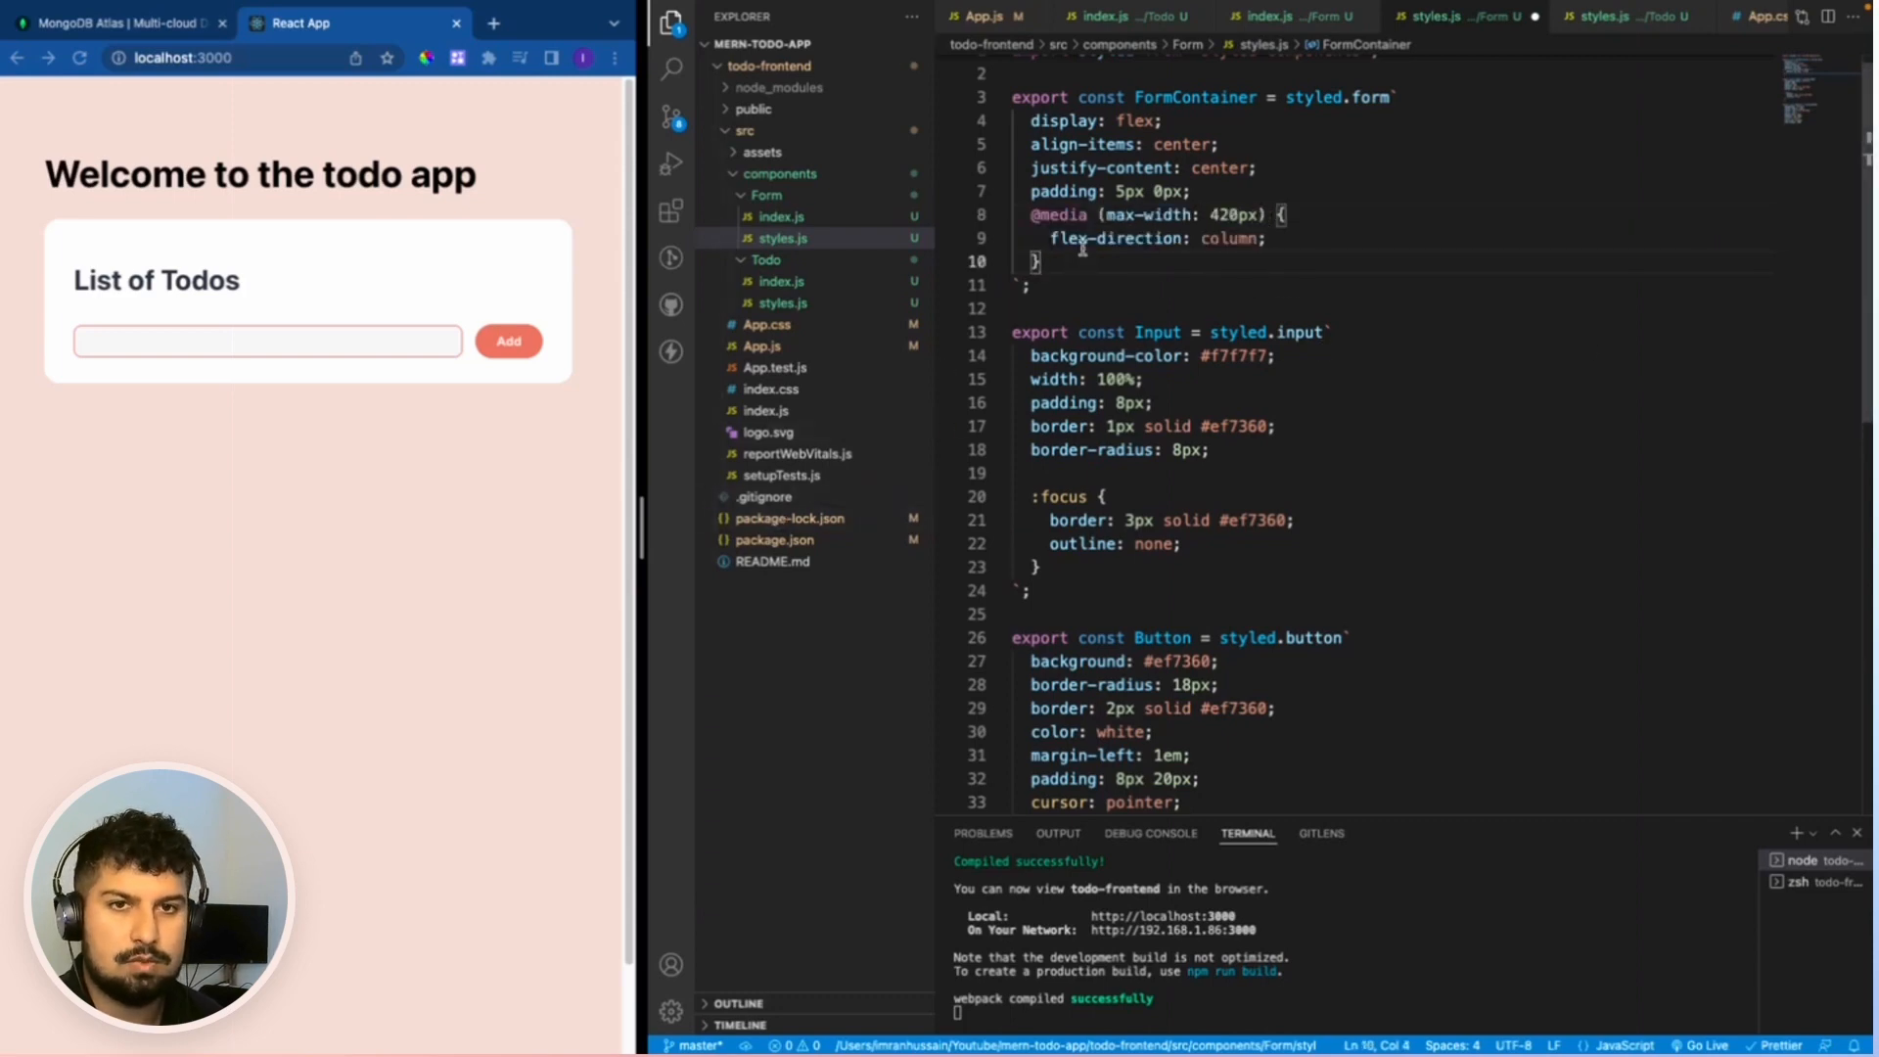
mouse_move(267, 352)
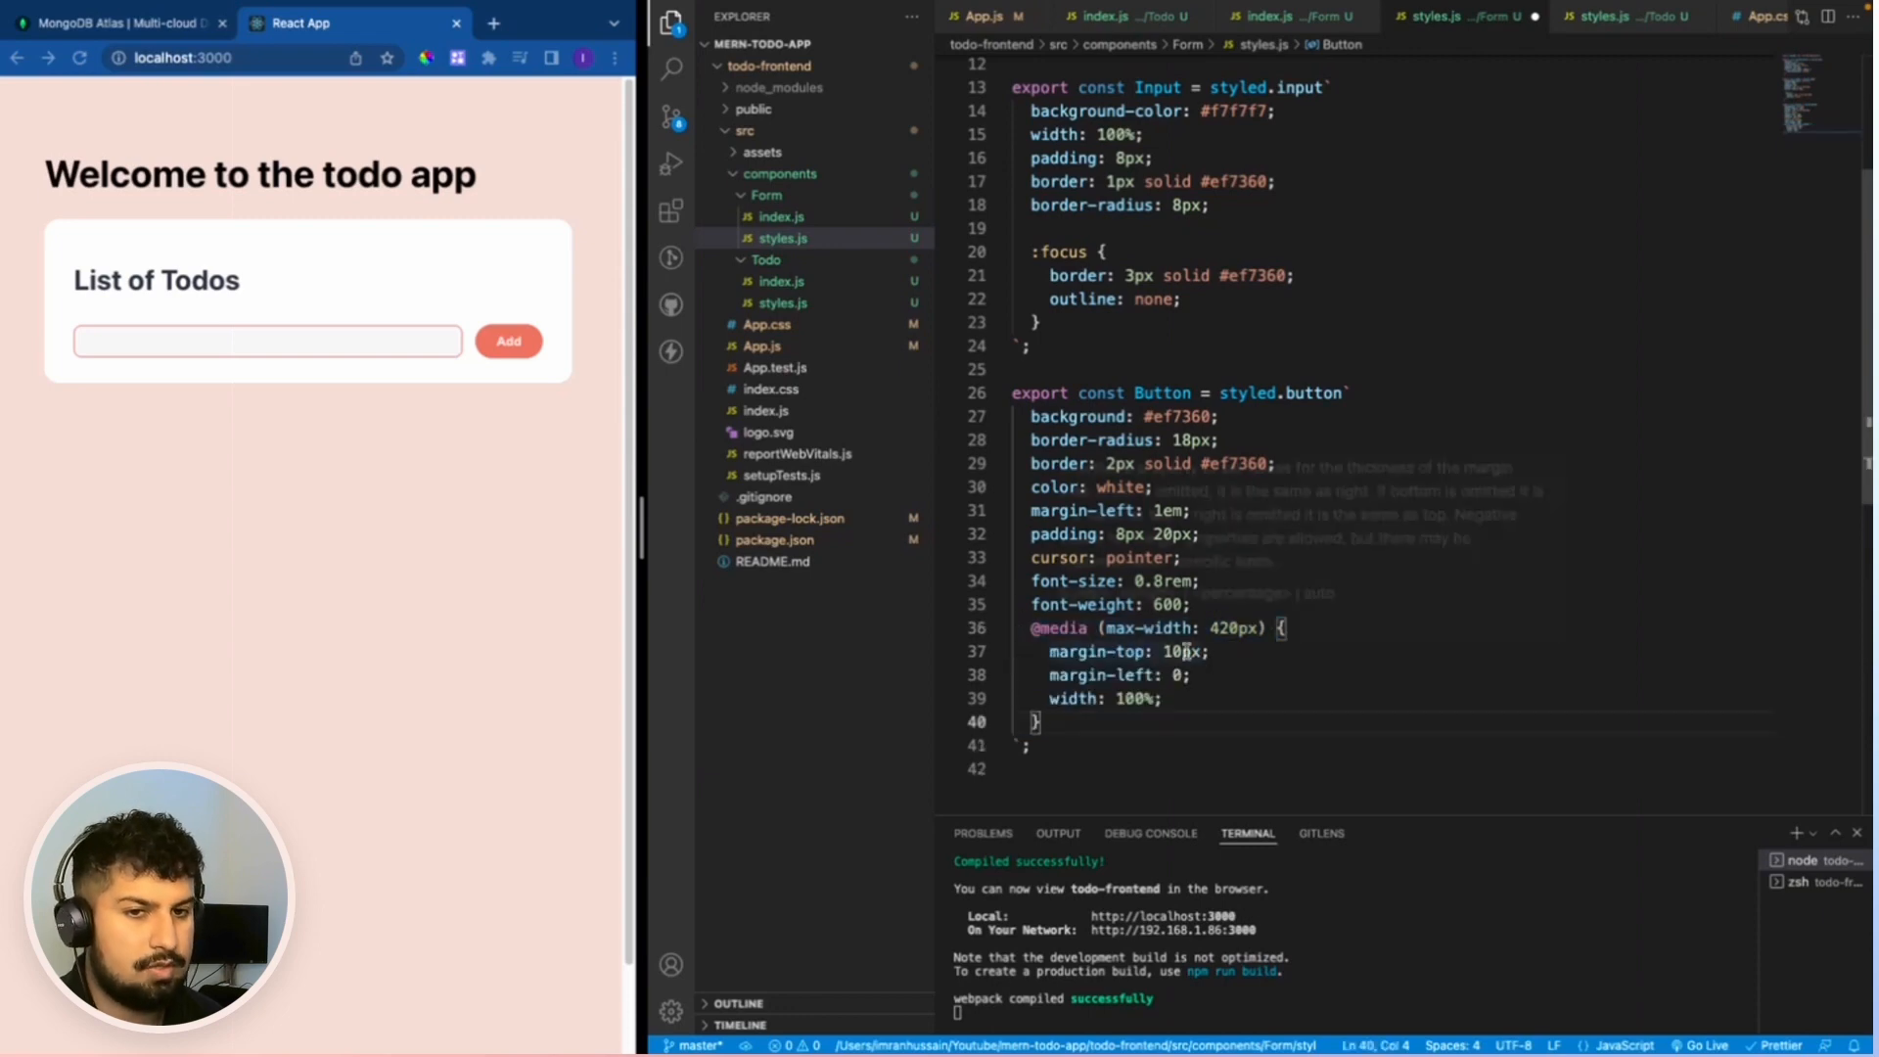
mouse_move(340, 448)
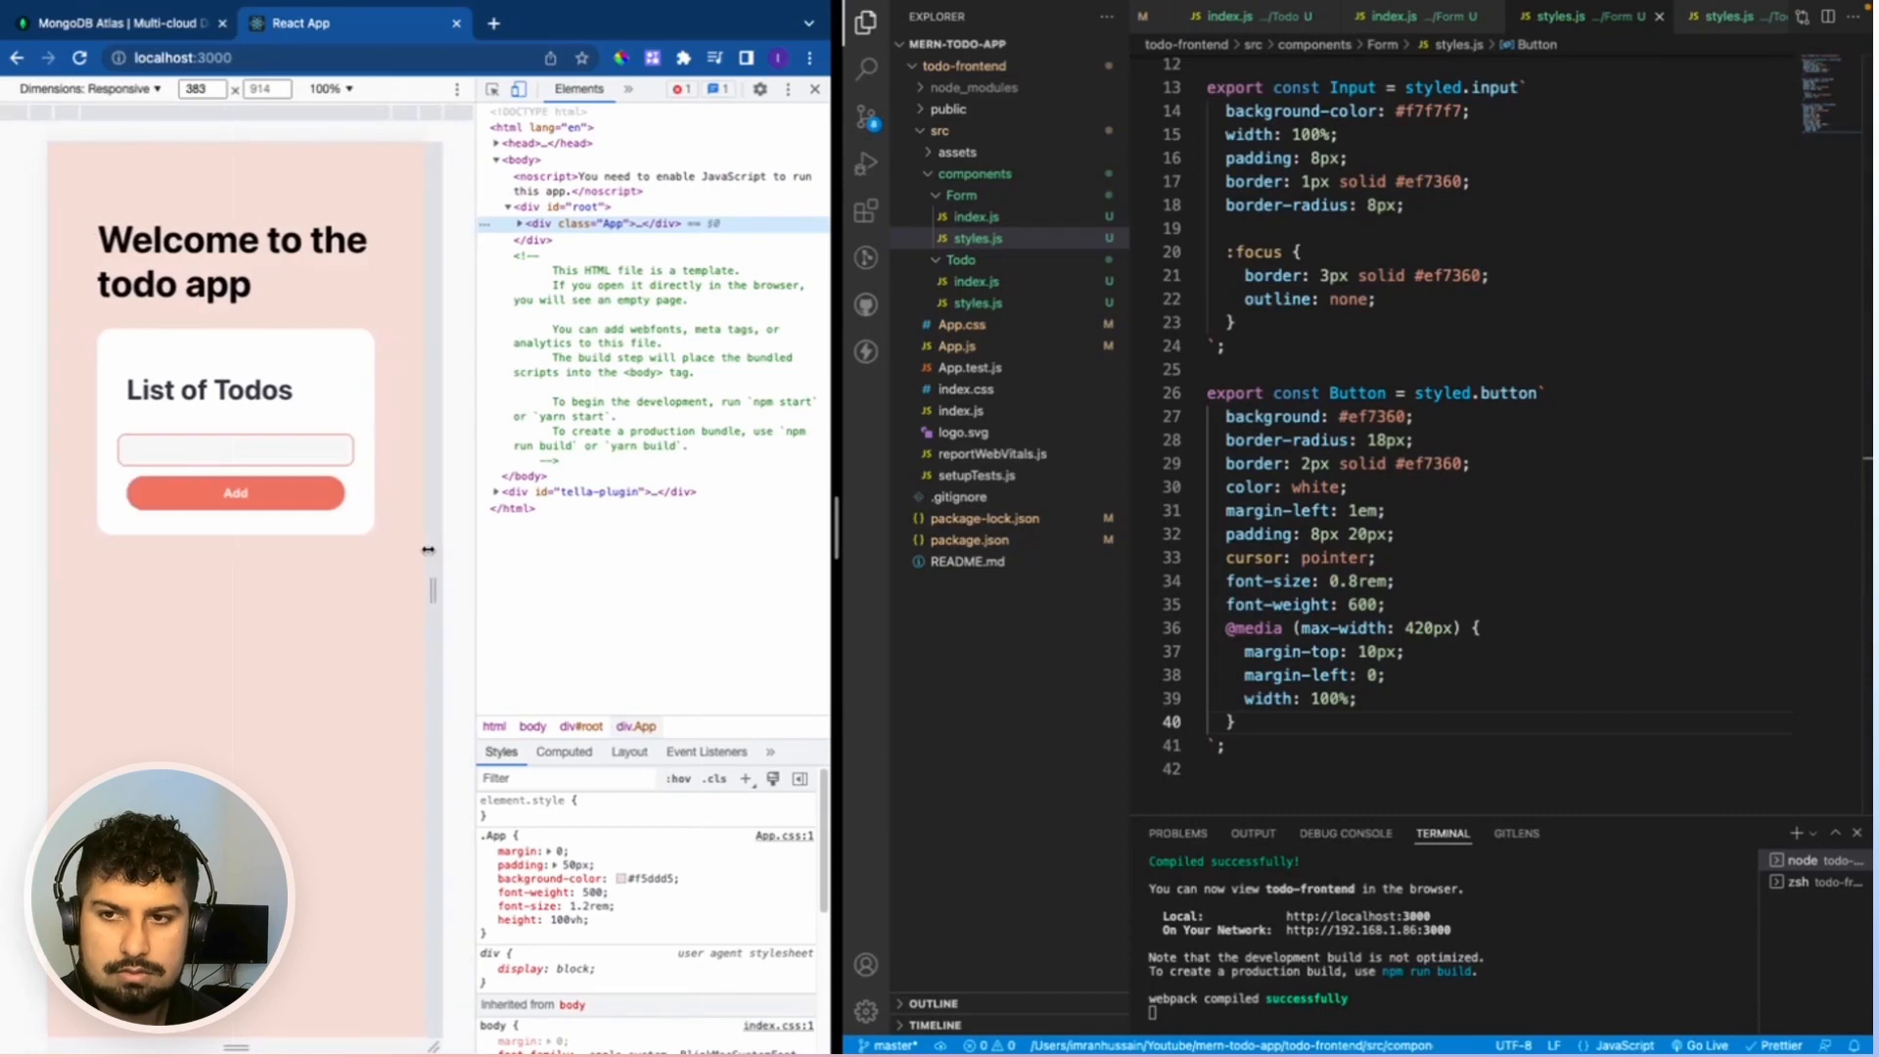
Resize the responsive preview across 420px to check stacking, then focus the todo input.
drag(428, 550, 469, 550)
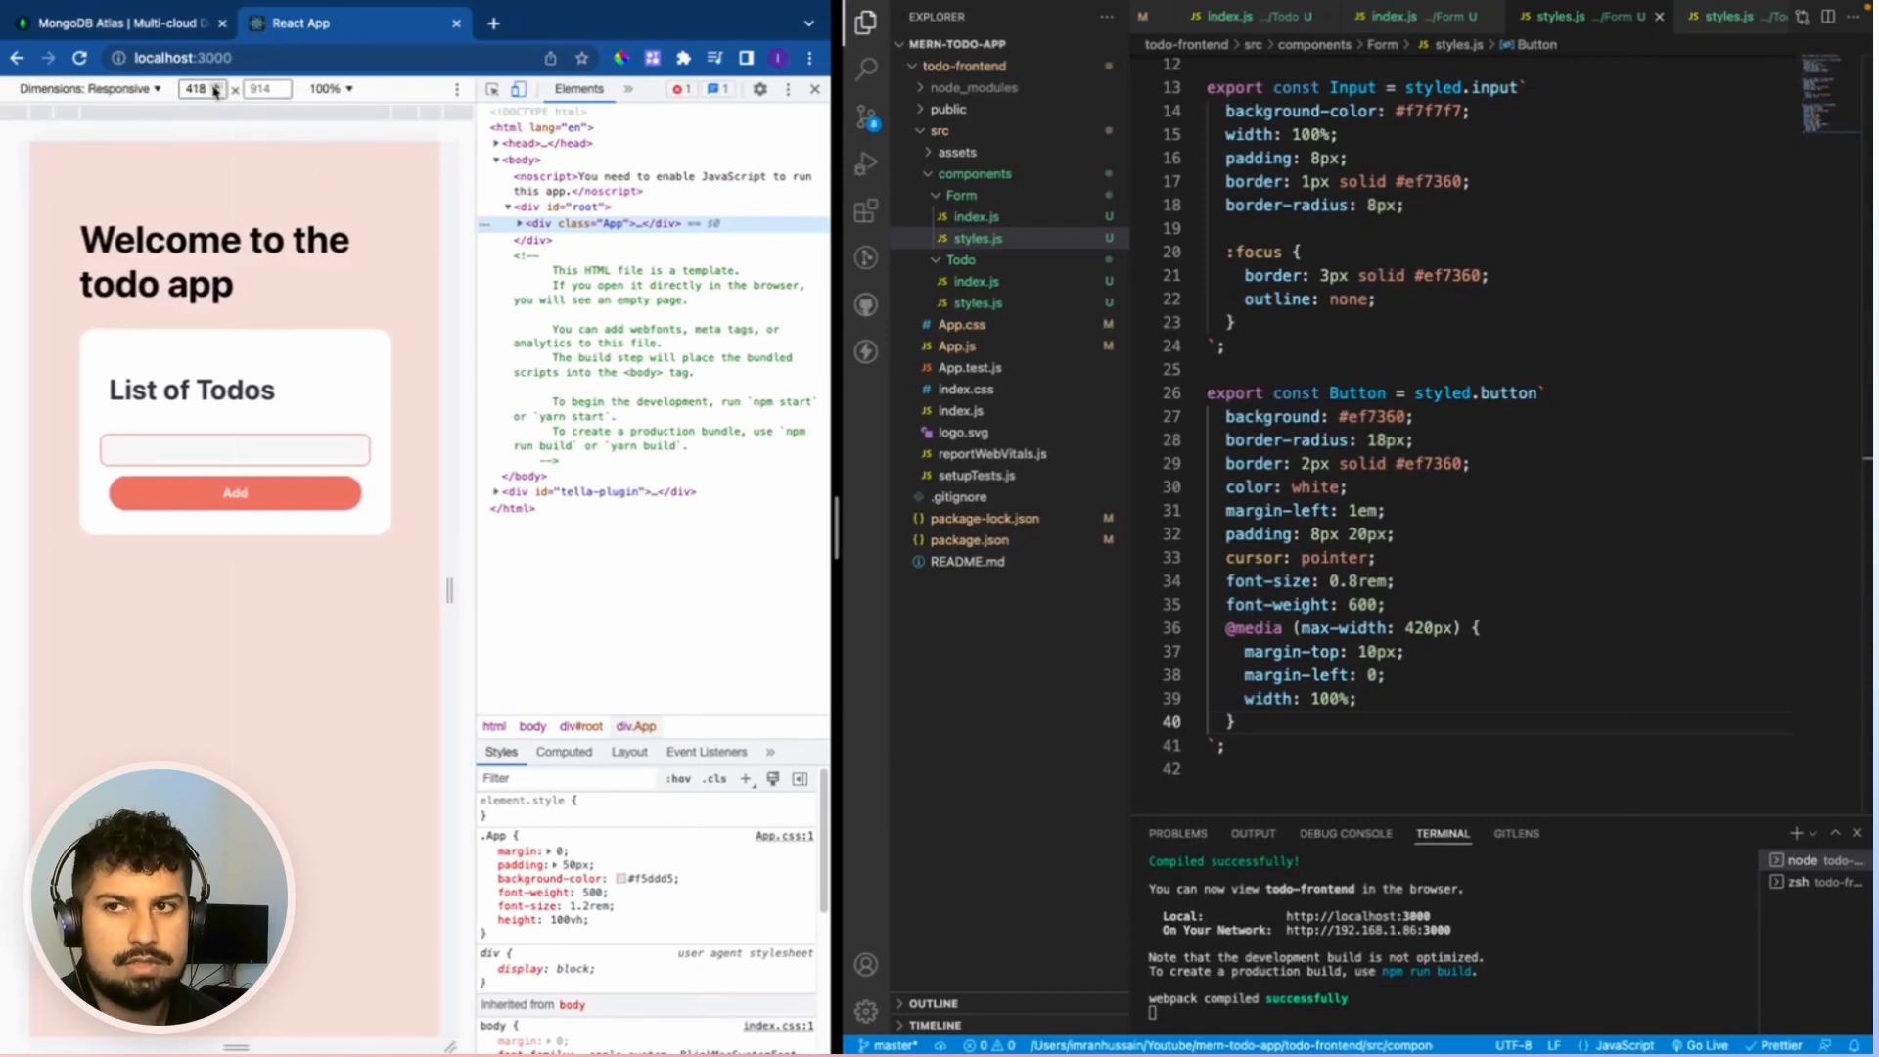
text(450)
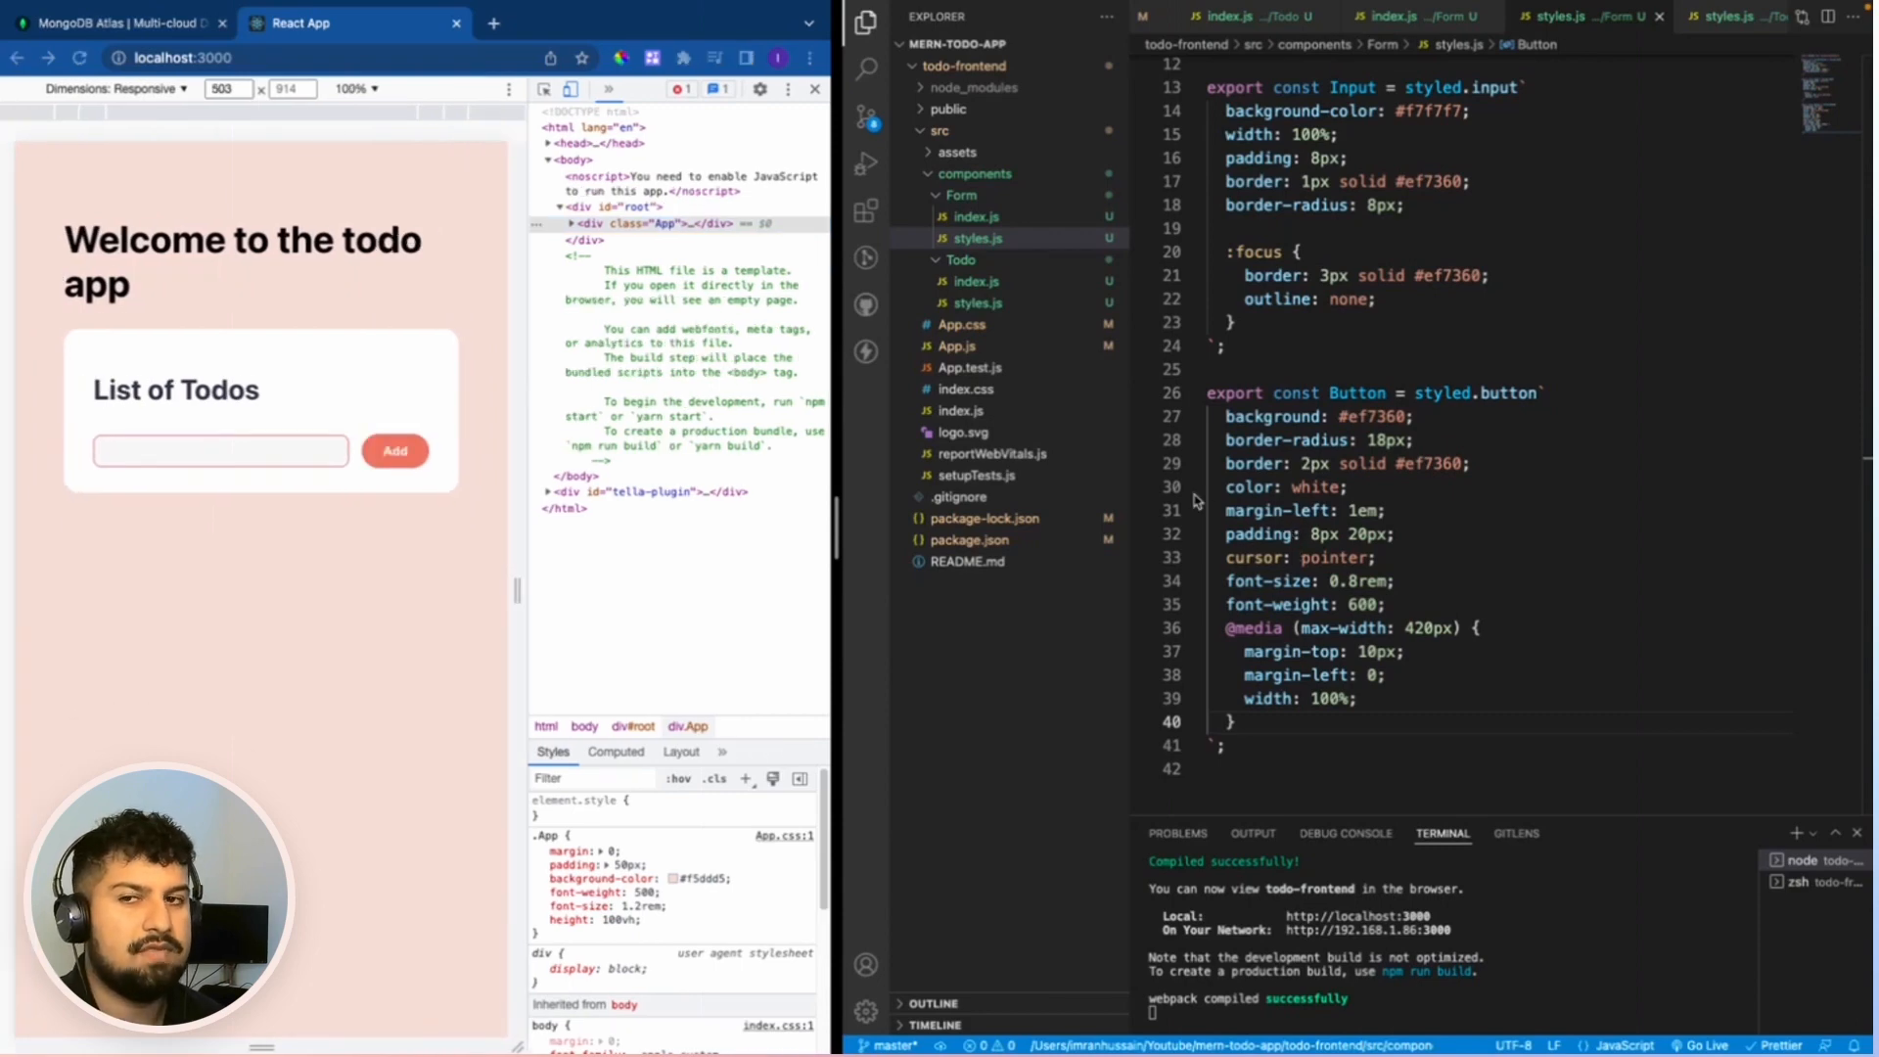
mouse_move(460, 540)
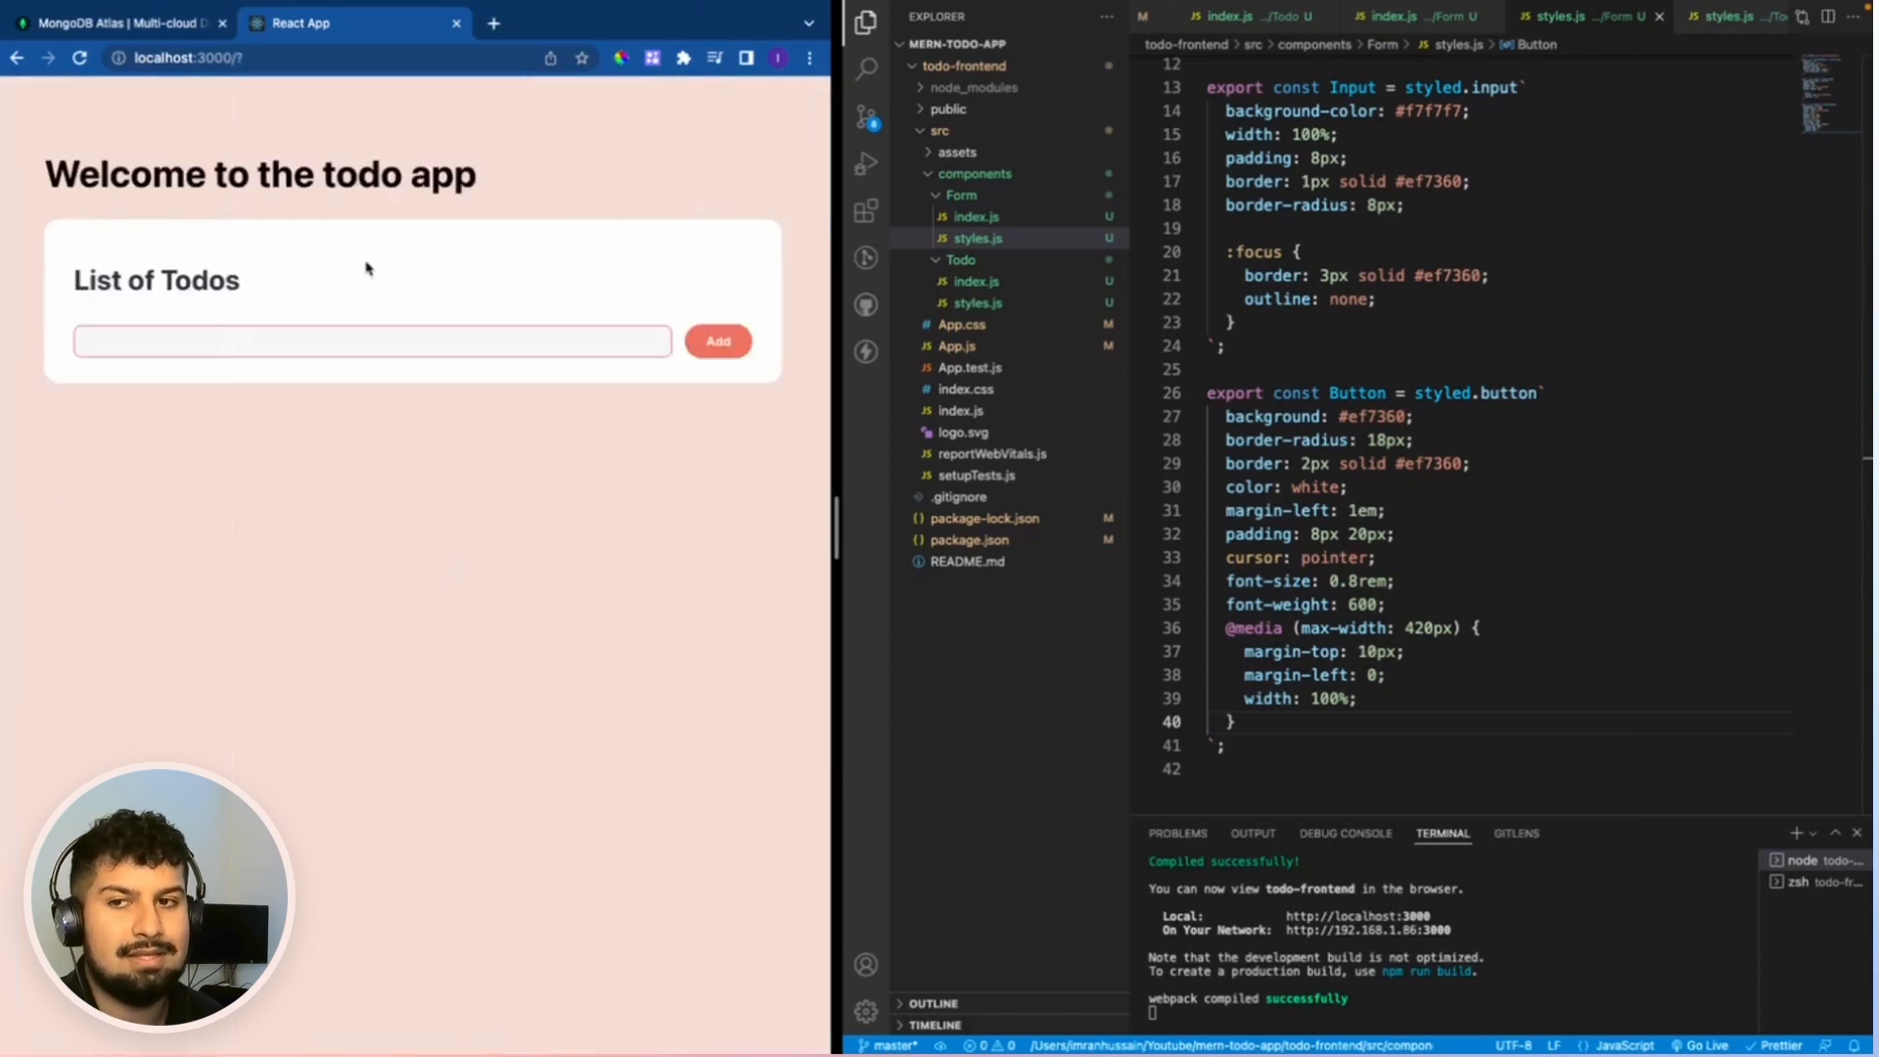
click(372, 342)
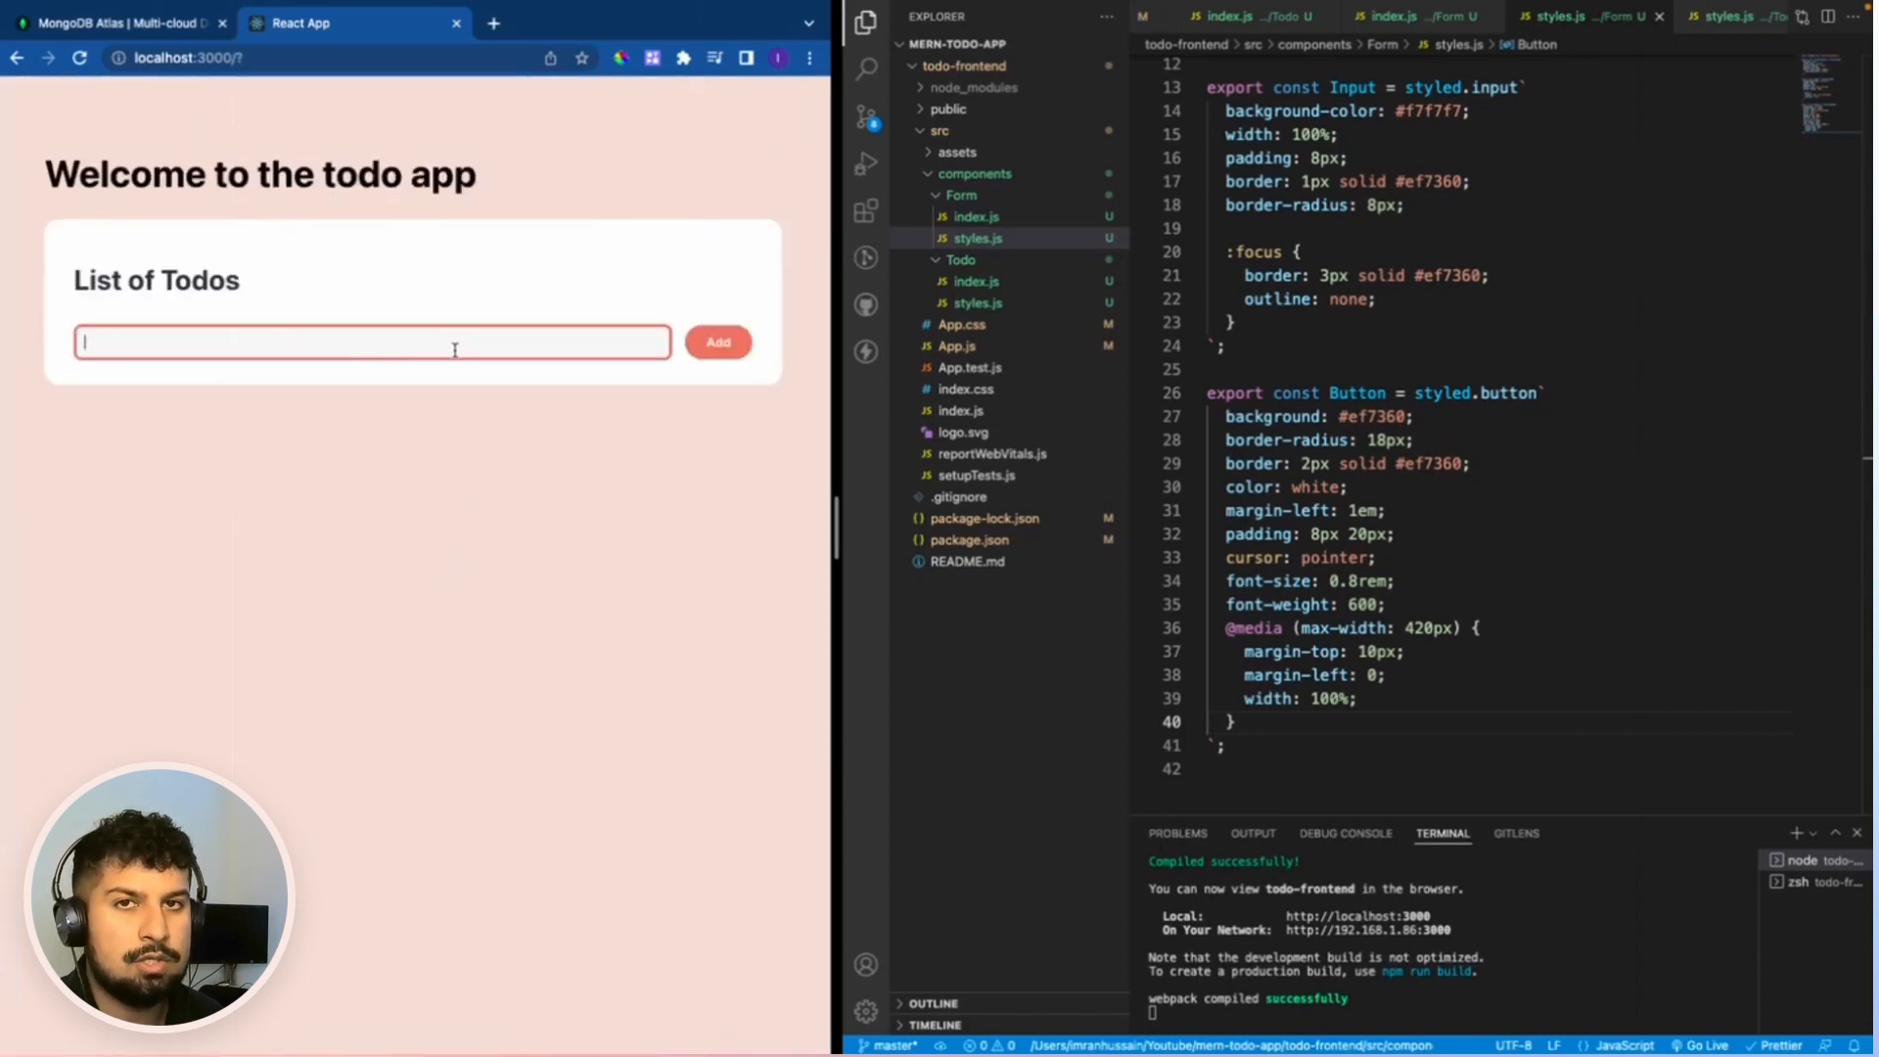